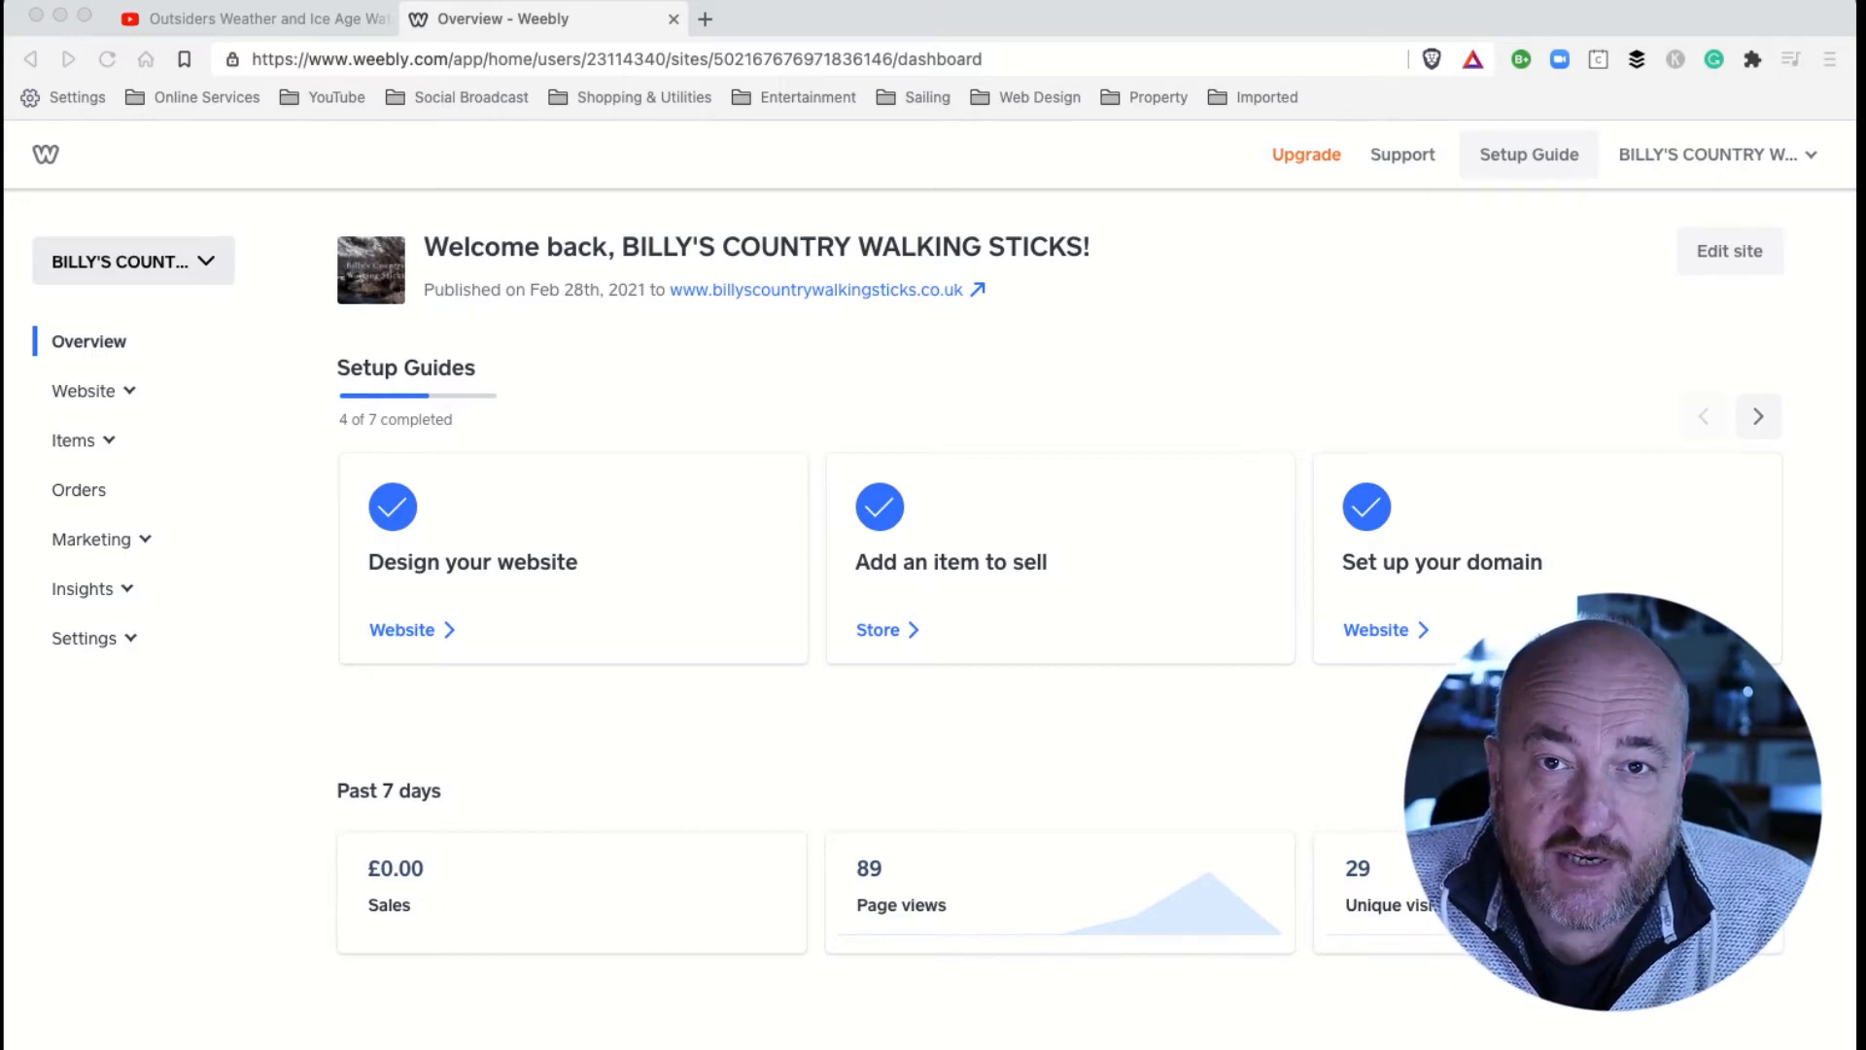
mouse_move(741, 432)
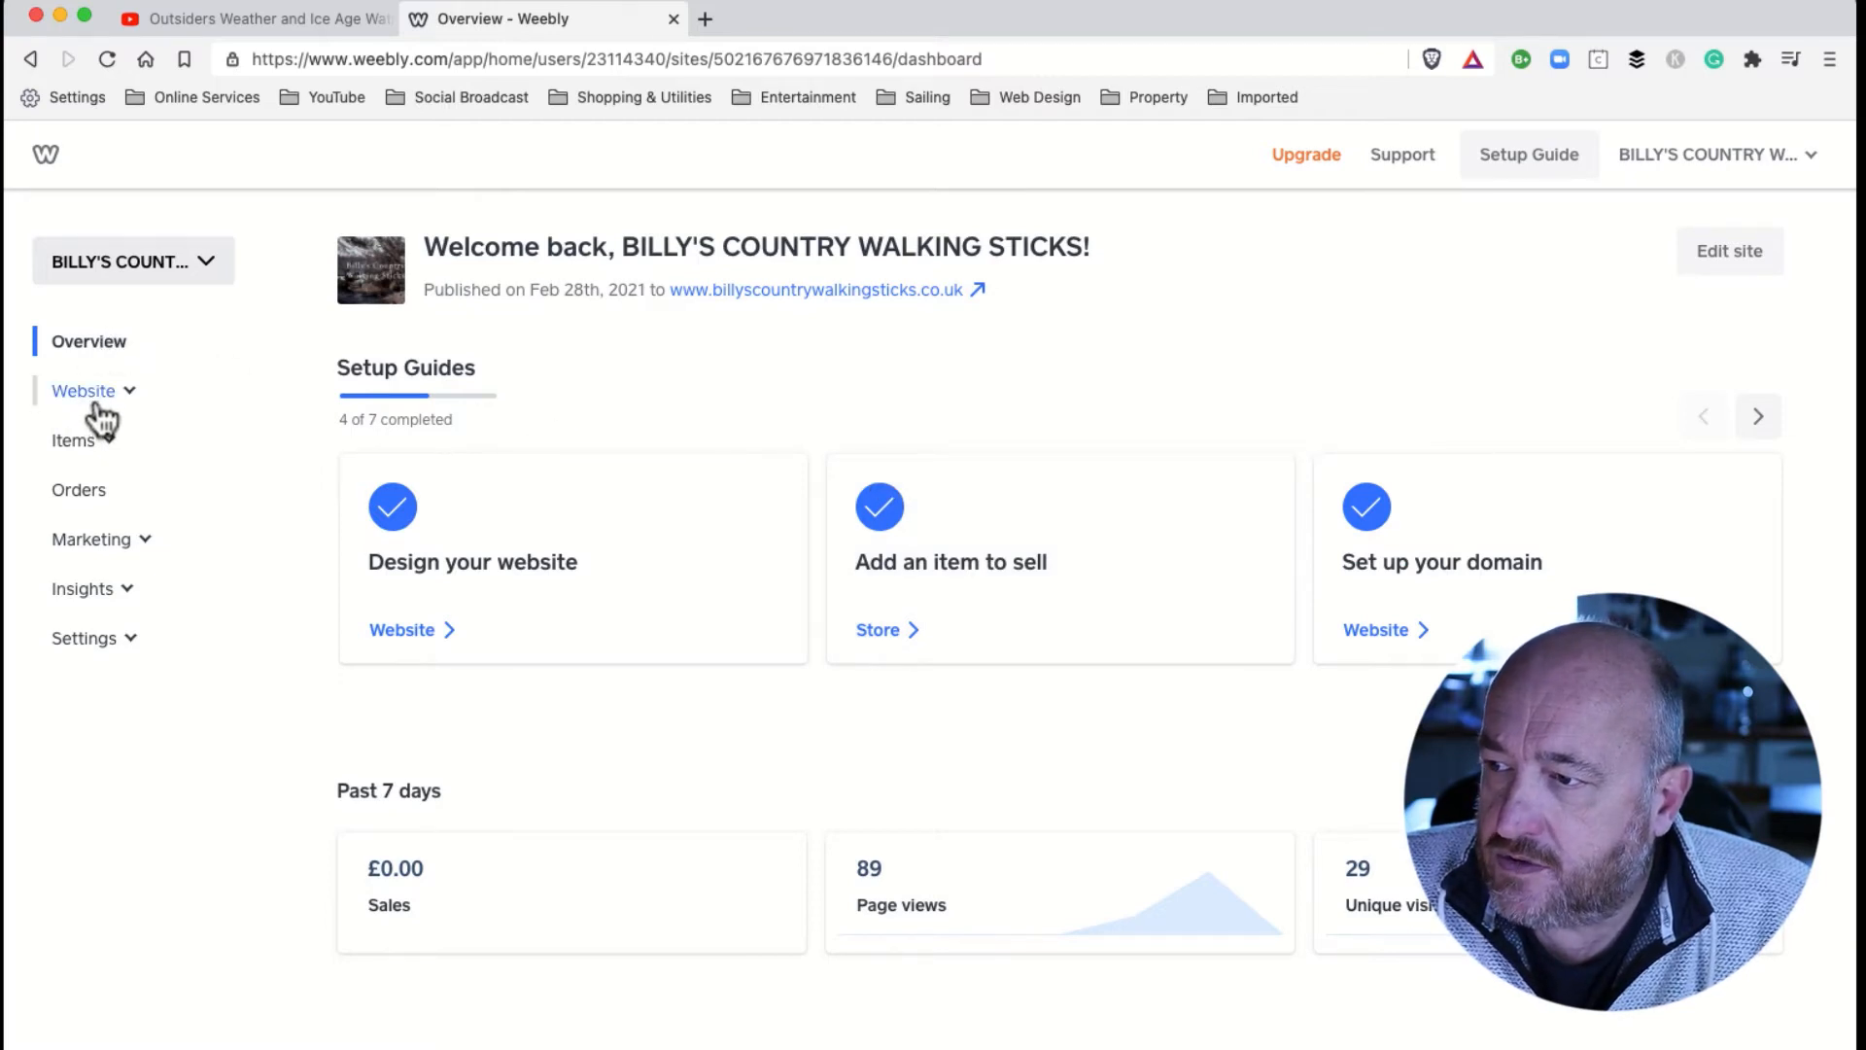
Open the site in the Weebly editor from the dashboard.
left_click(84, 390)
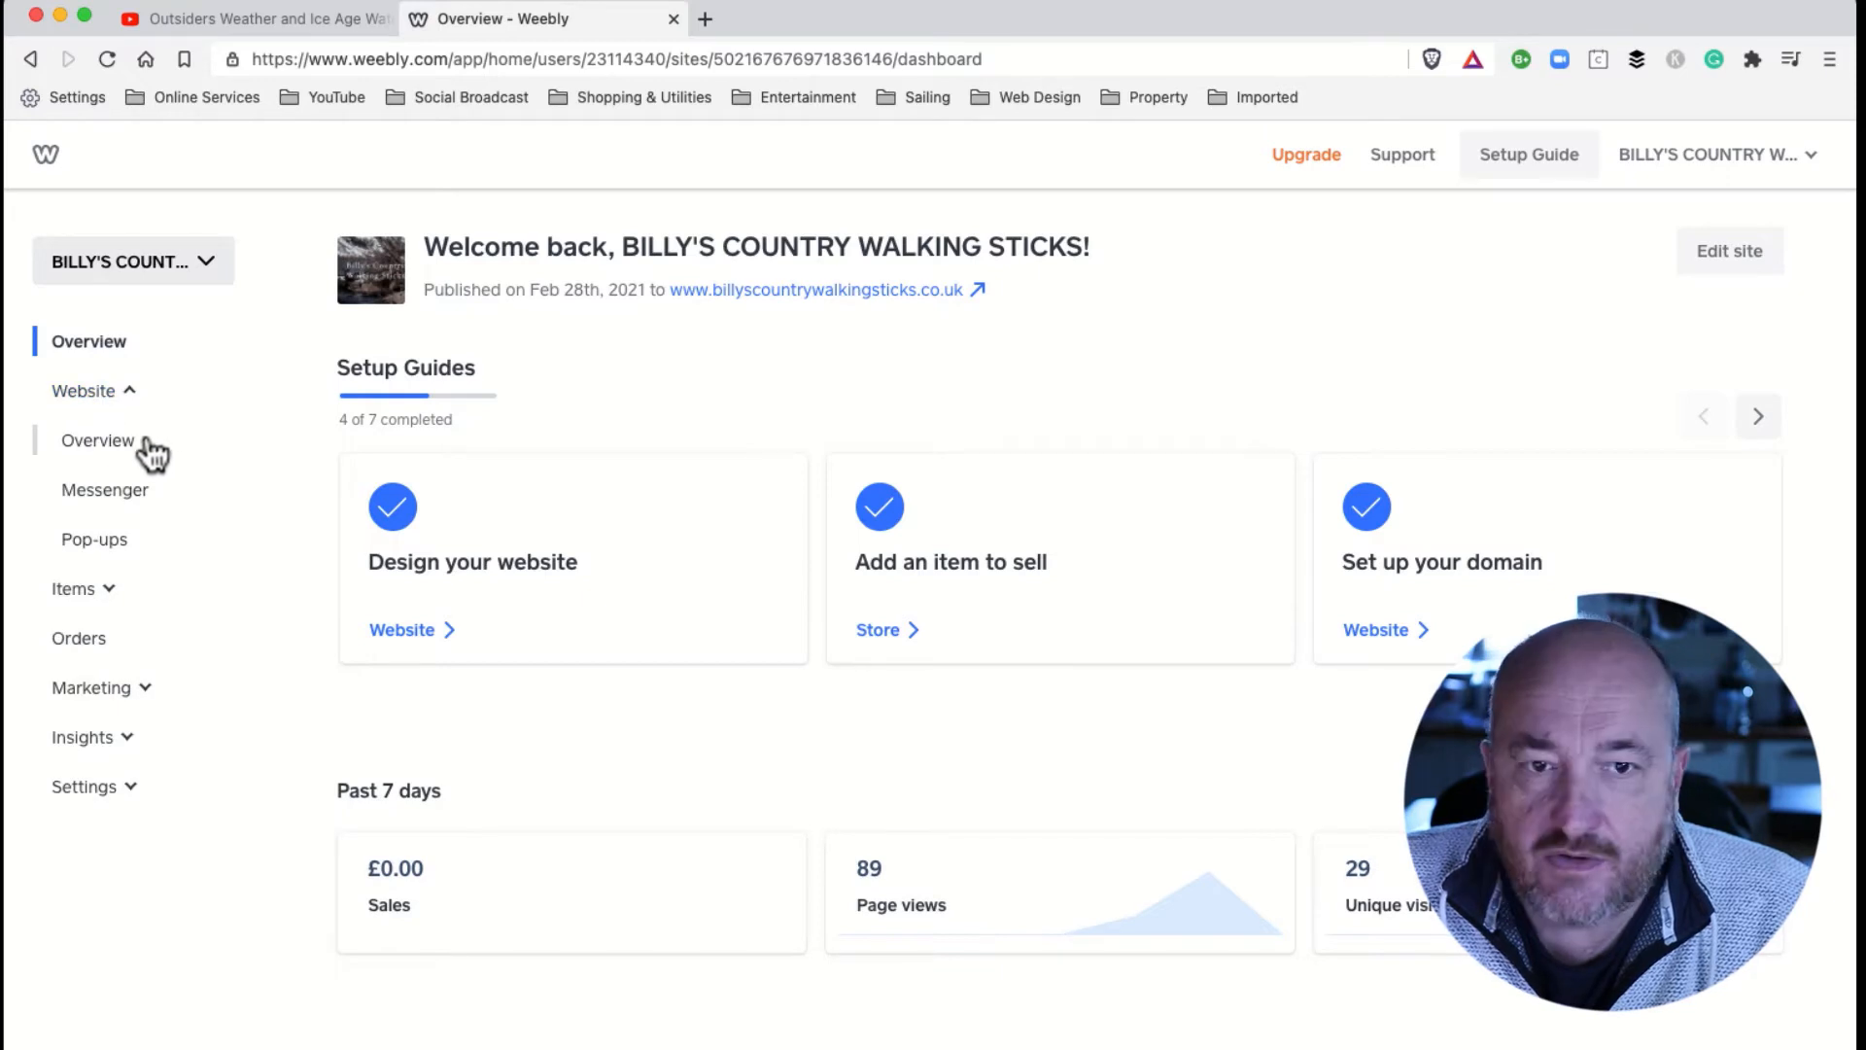
left_click(84, 391)
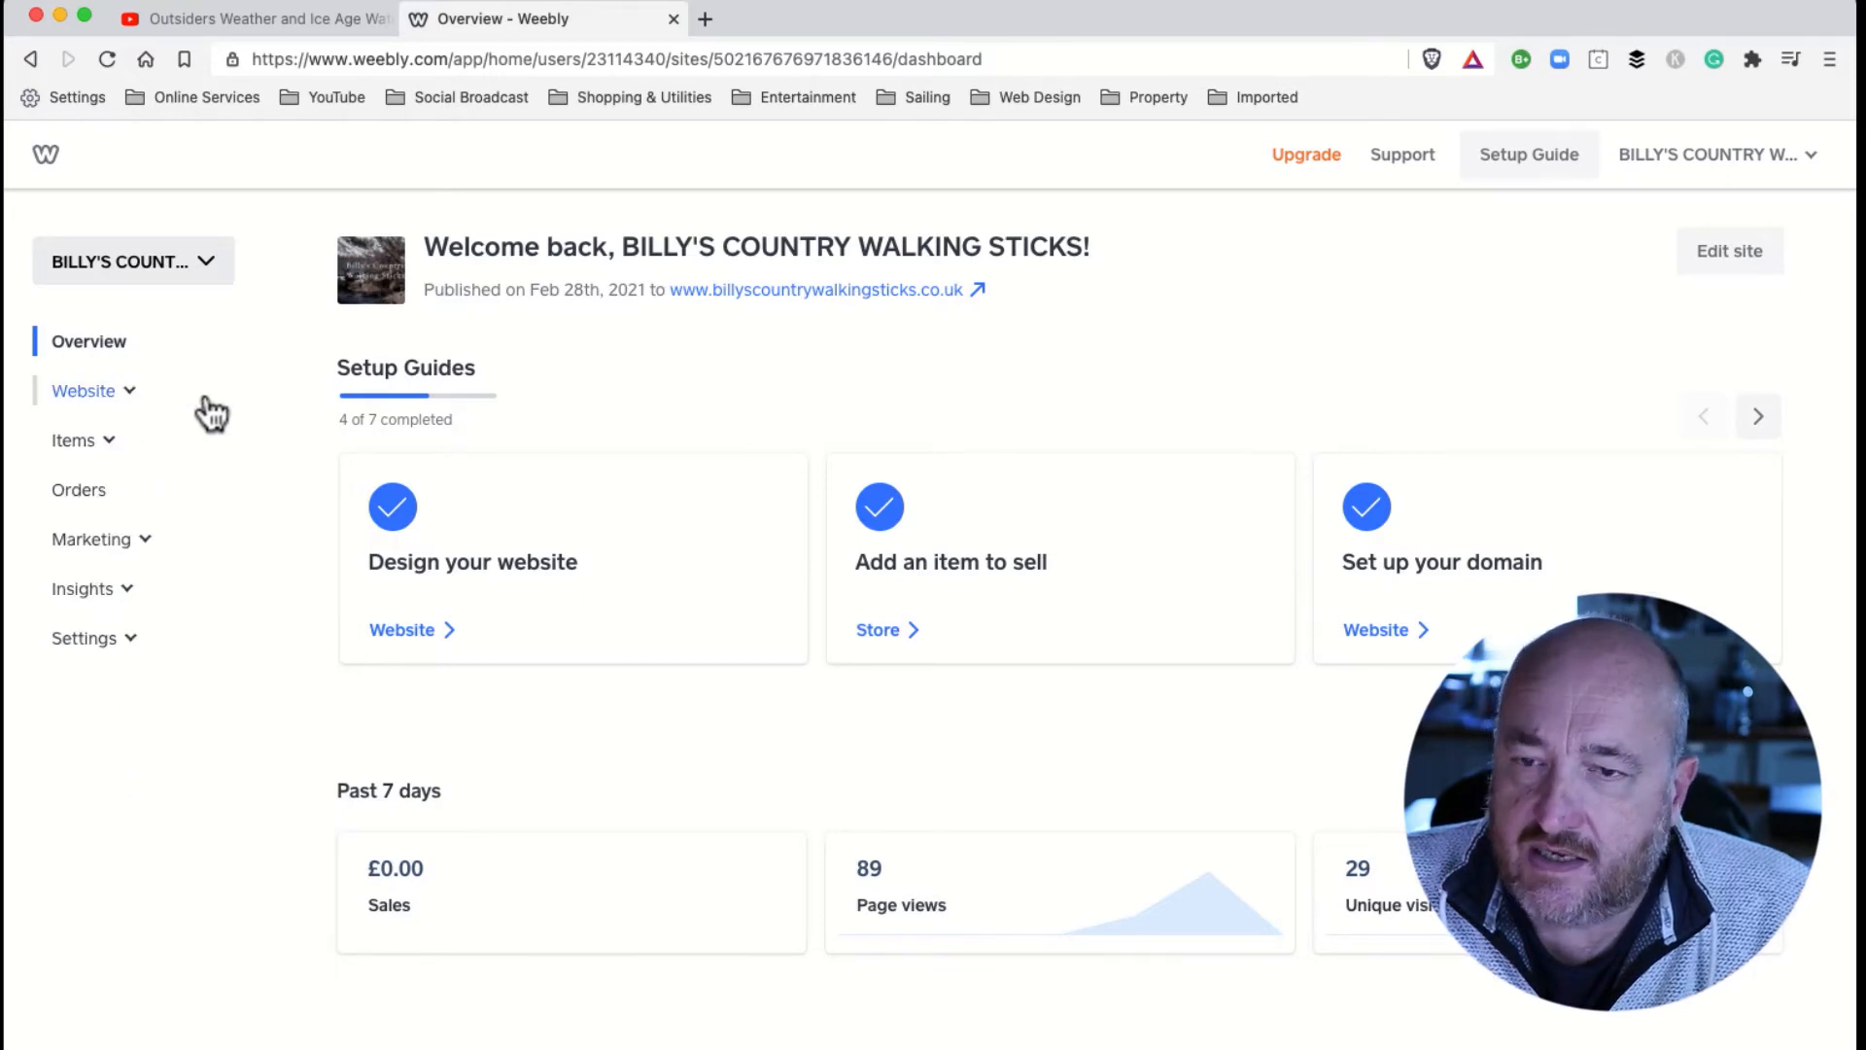
mouse_move(1736, 269)
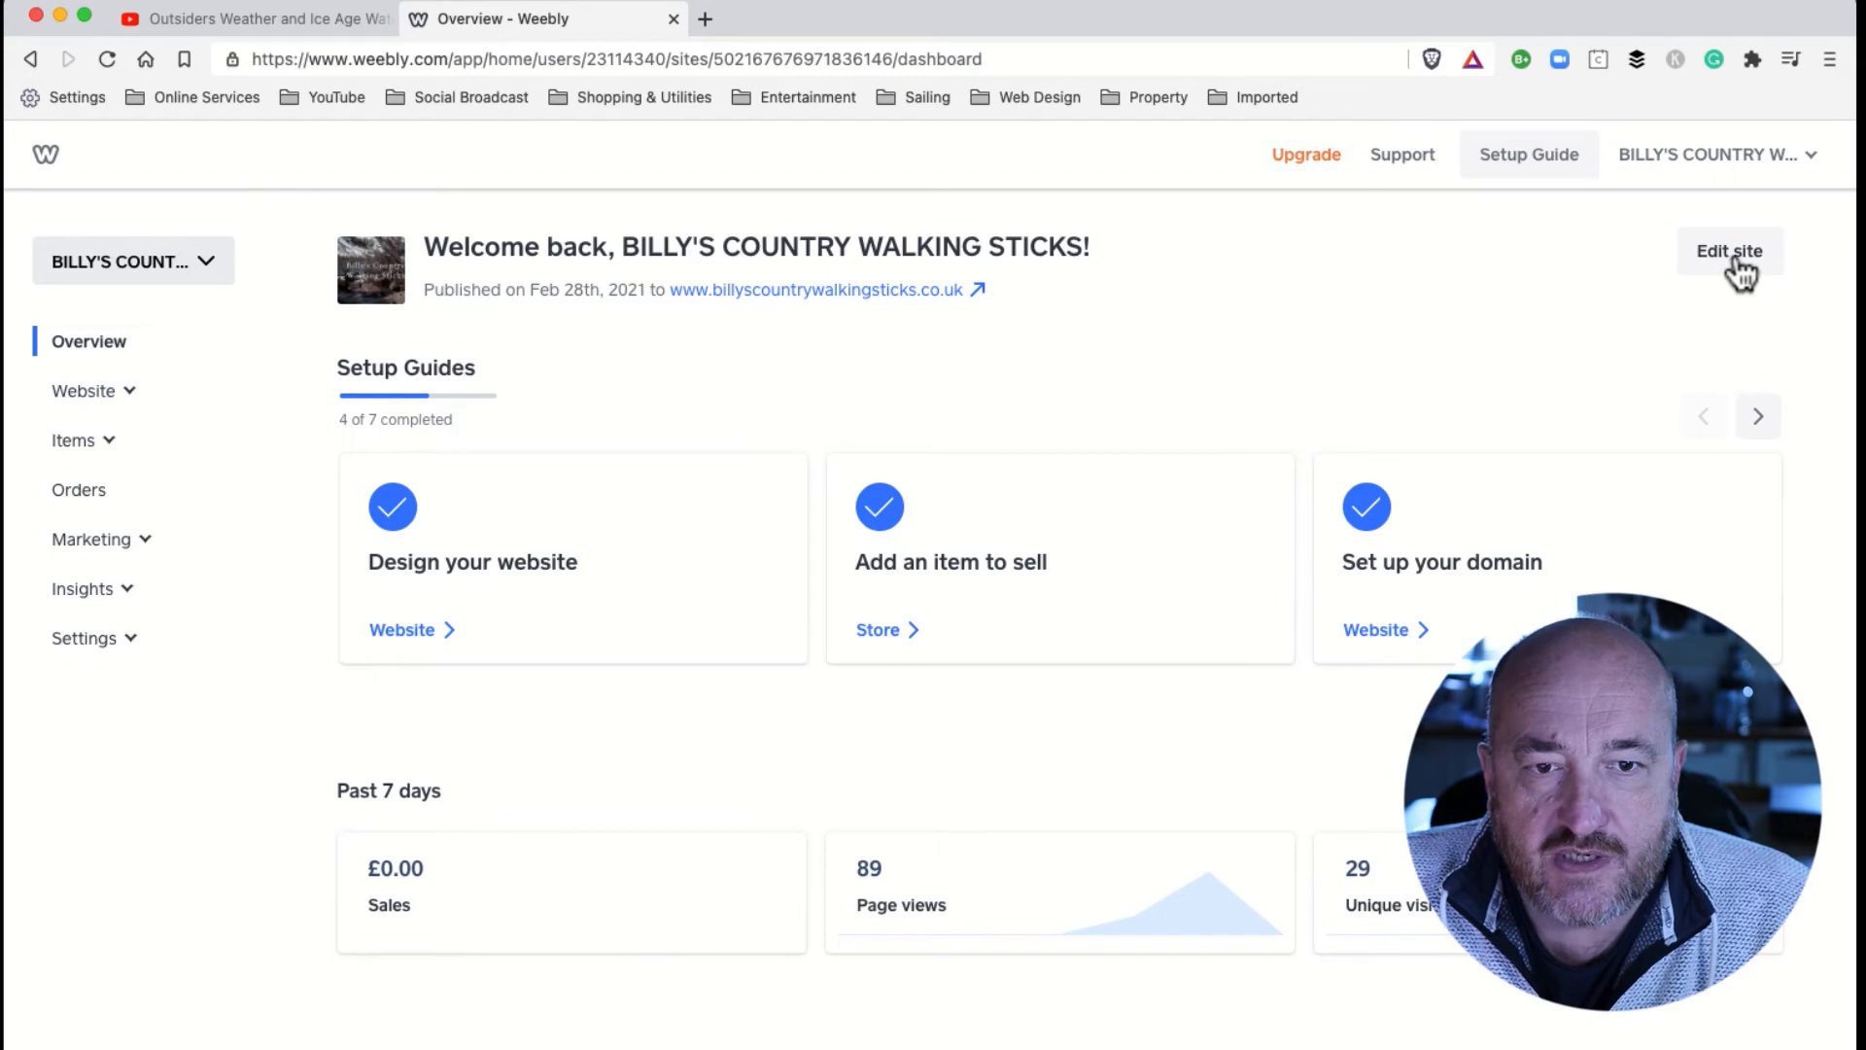
left_click(1728, 251)
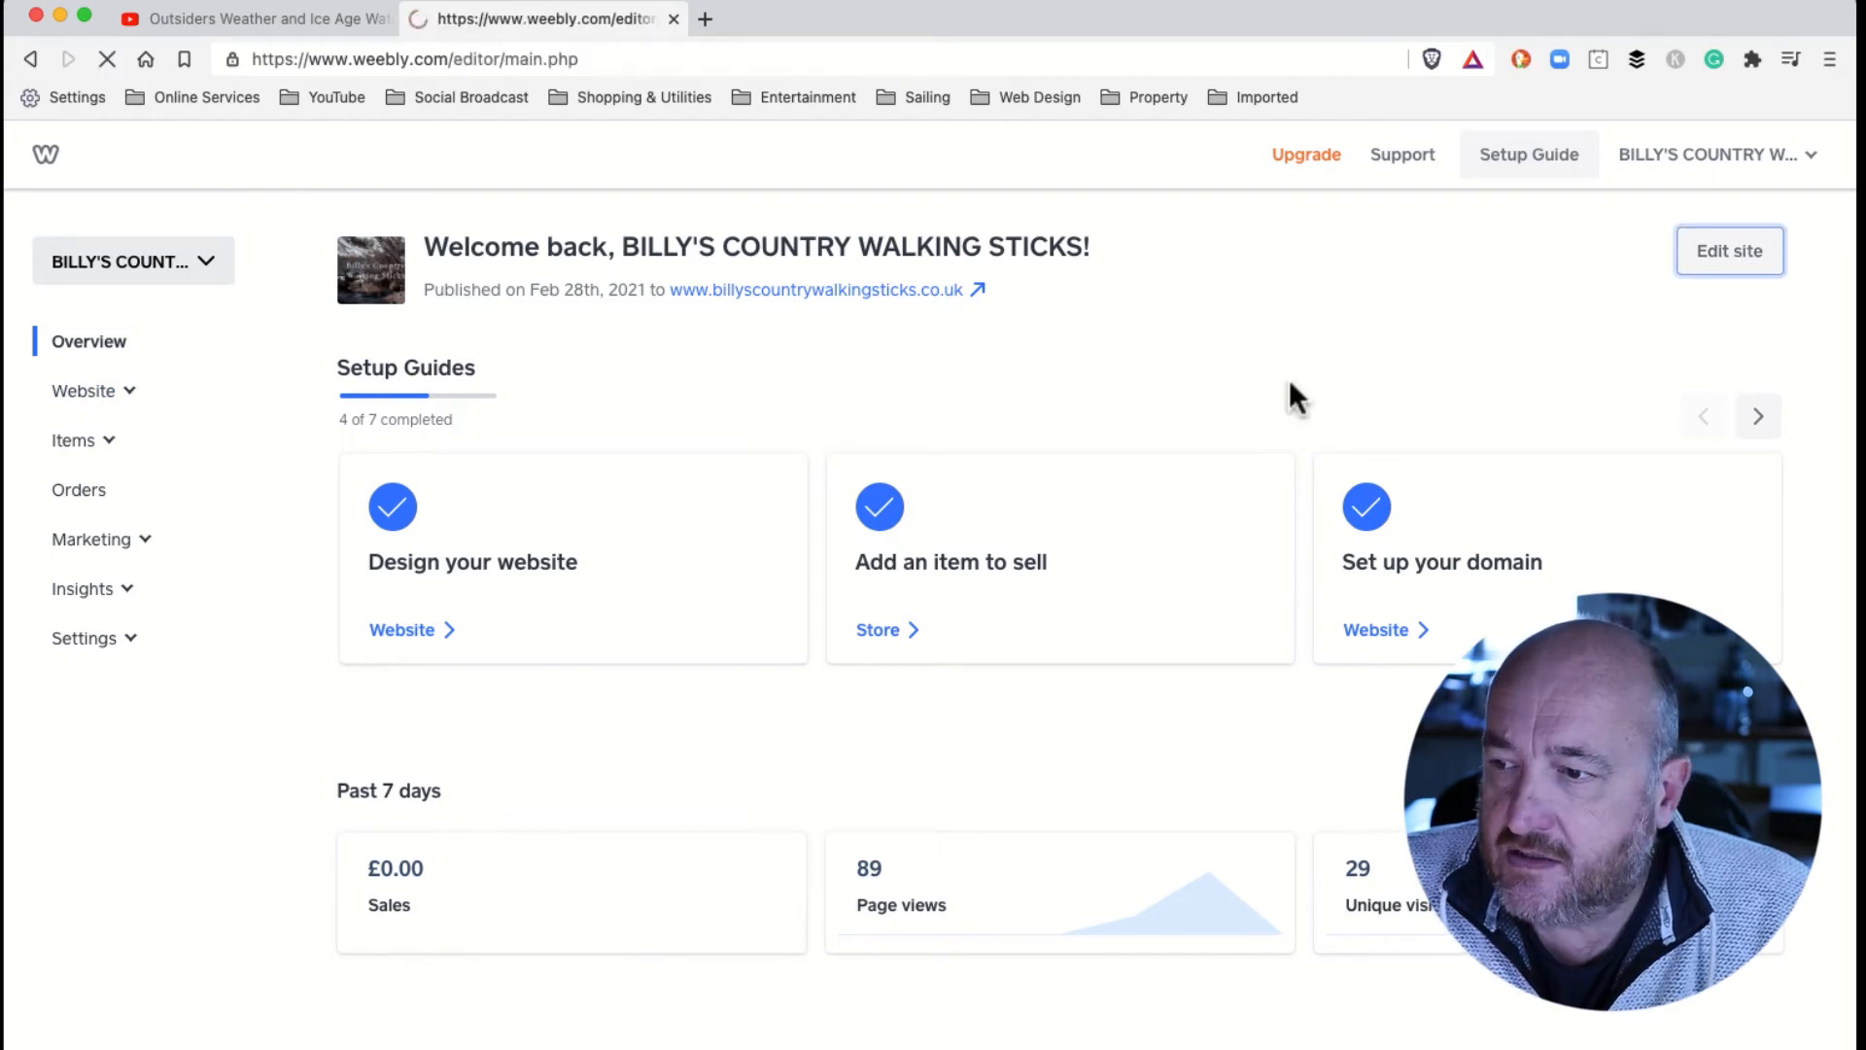
left_click(1728, 250)
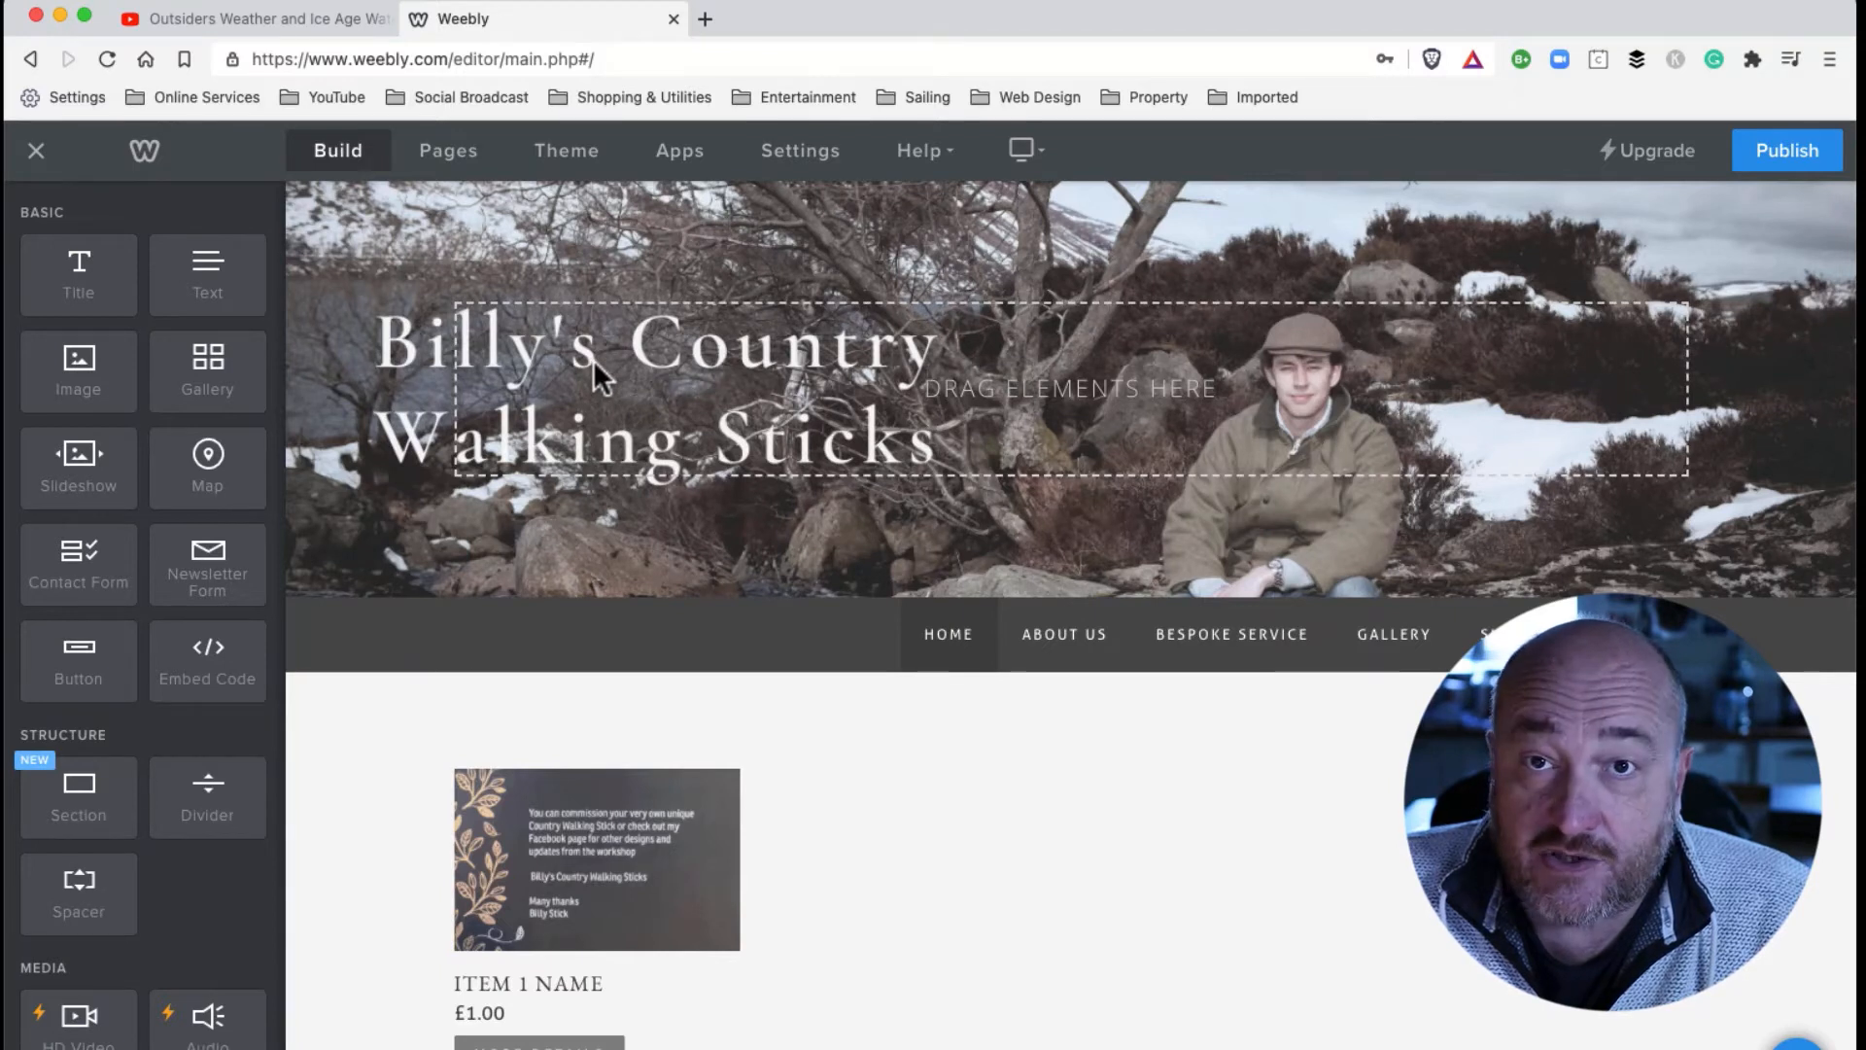
Select the home page's products element to show its Products options.
scroll("down", 3)
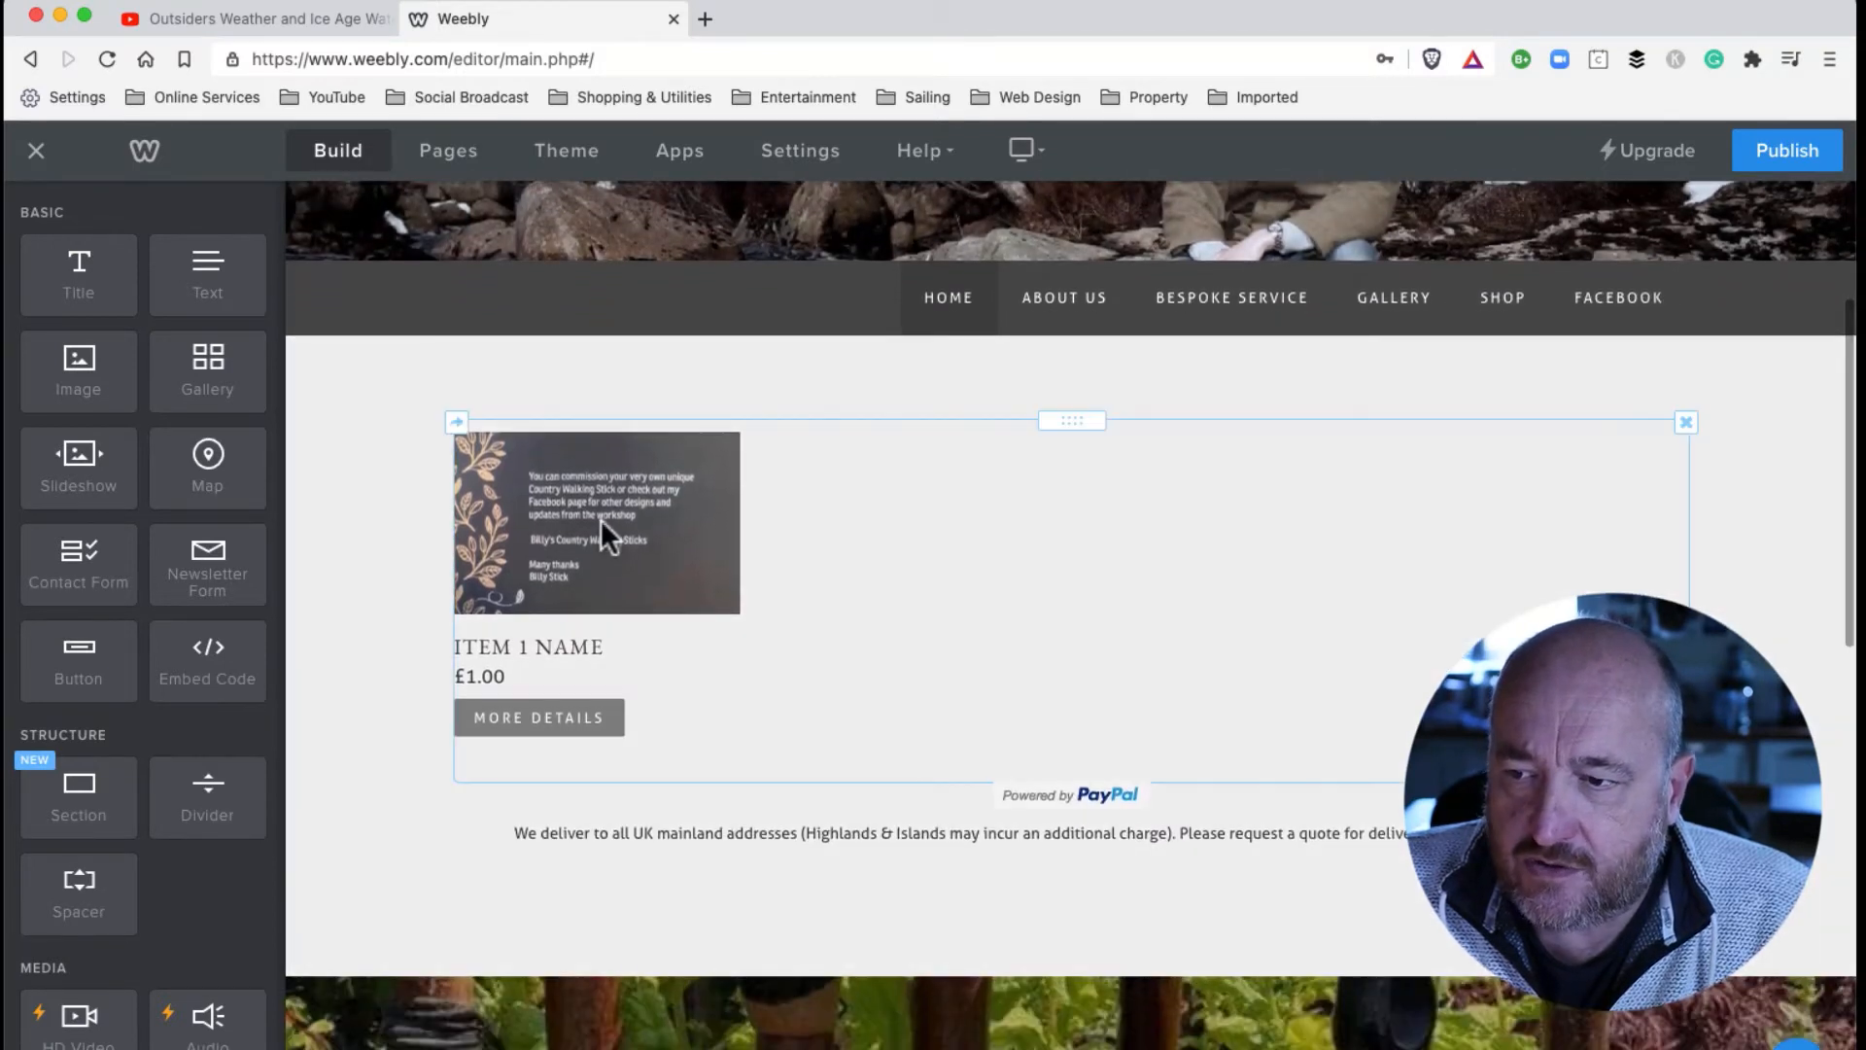
mouse_move(861, 453)
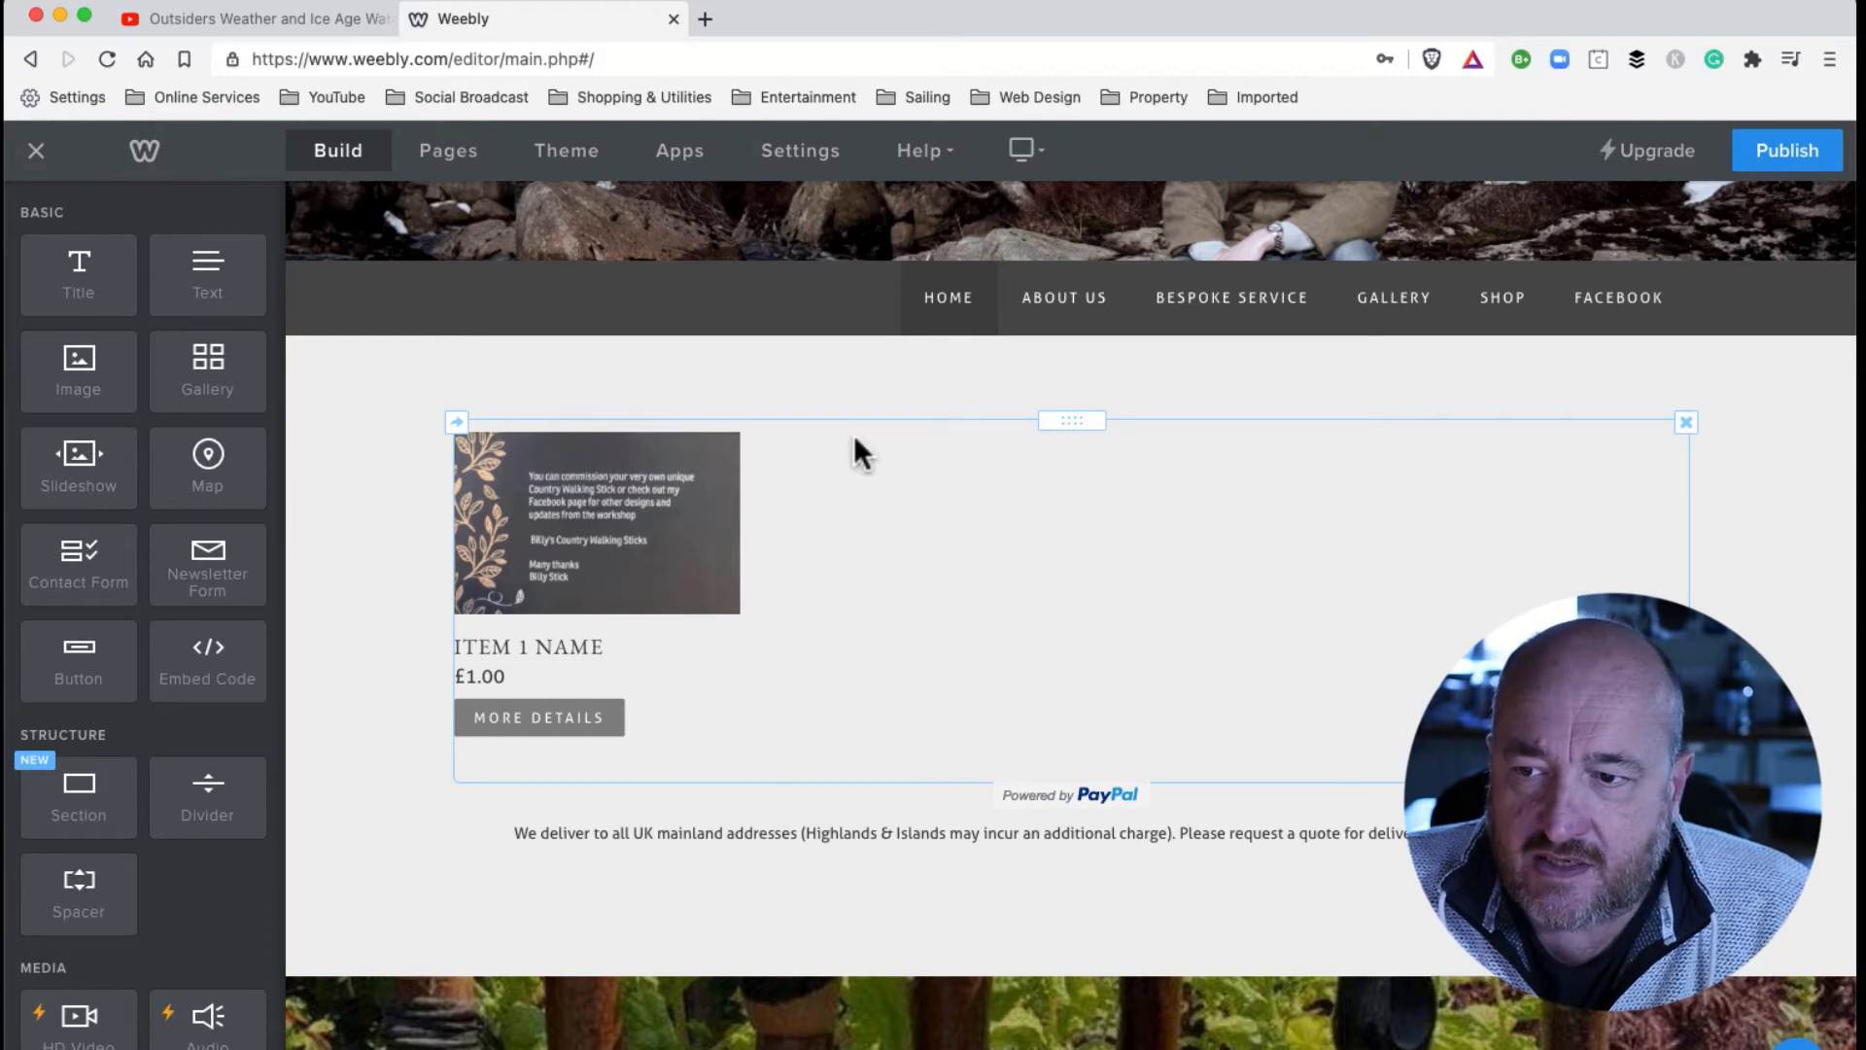
left_click(1069, 419)
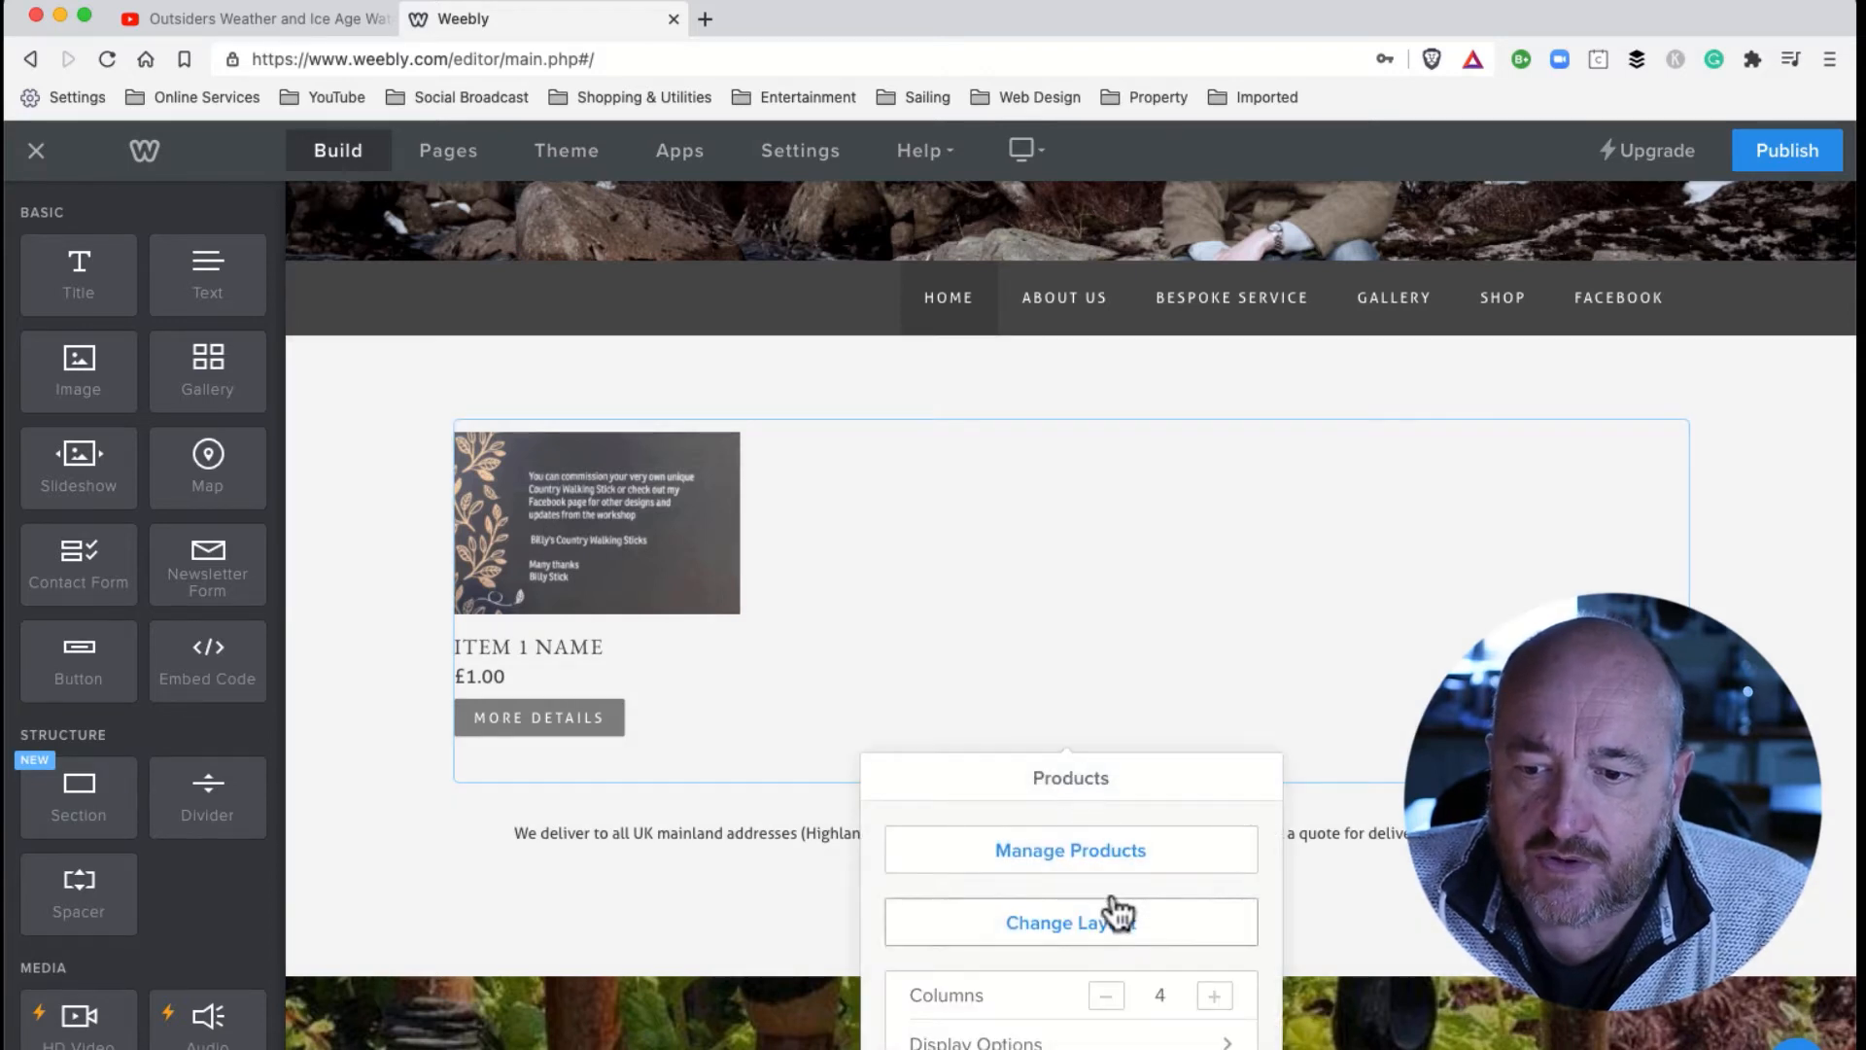
mouse_move(1036, 921)
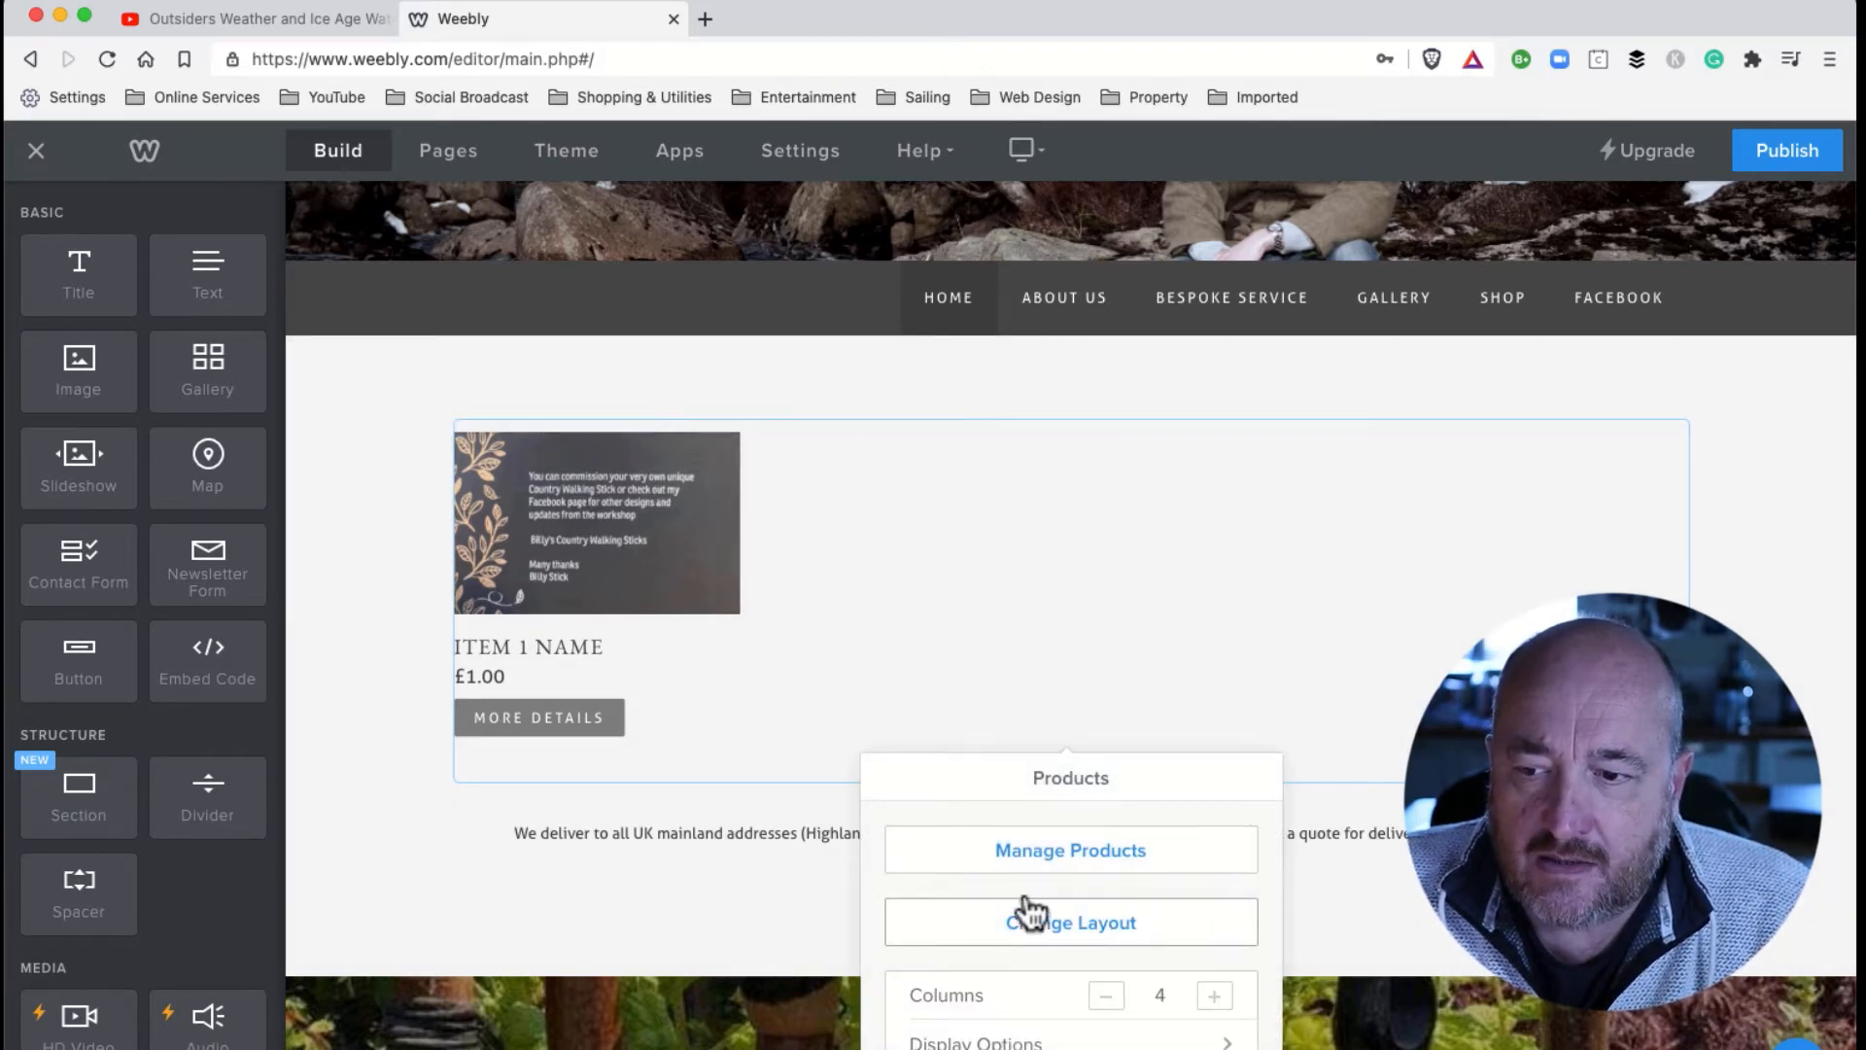
mouse_move(1020, 879)
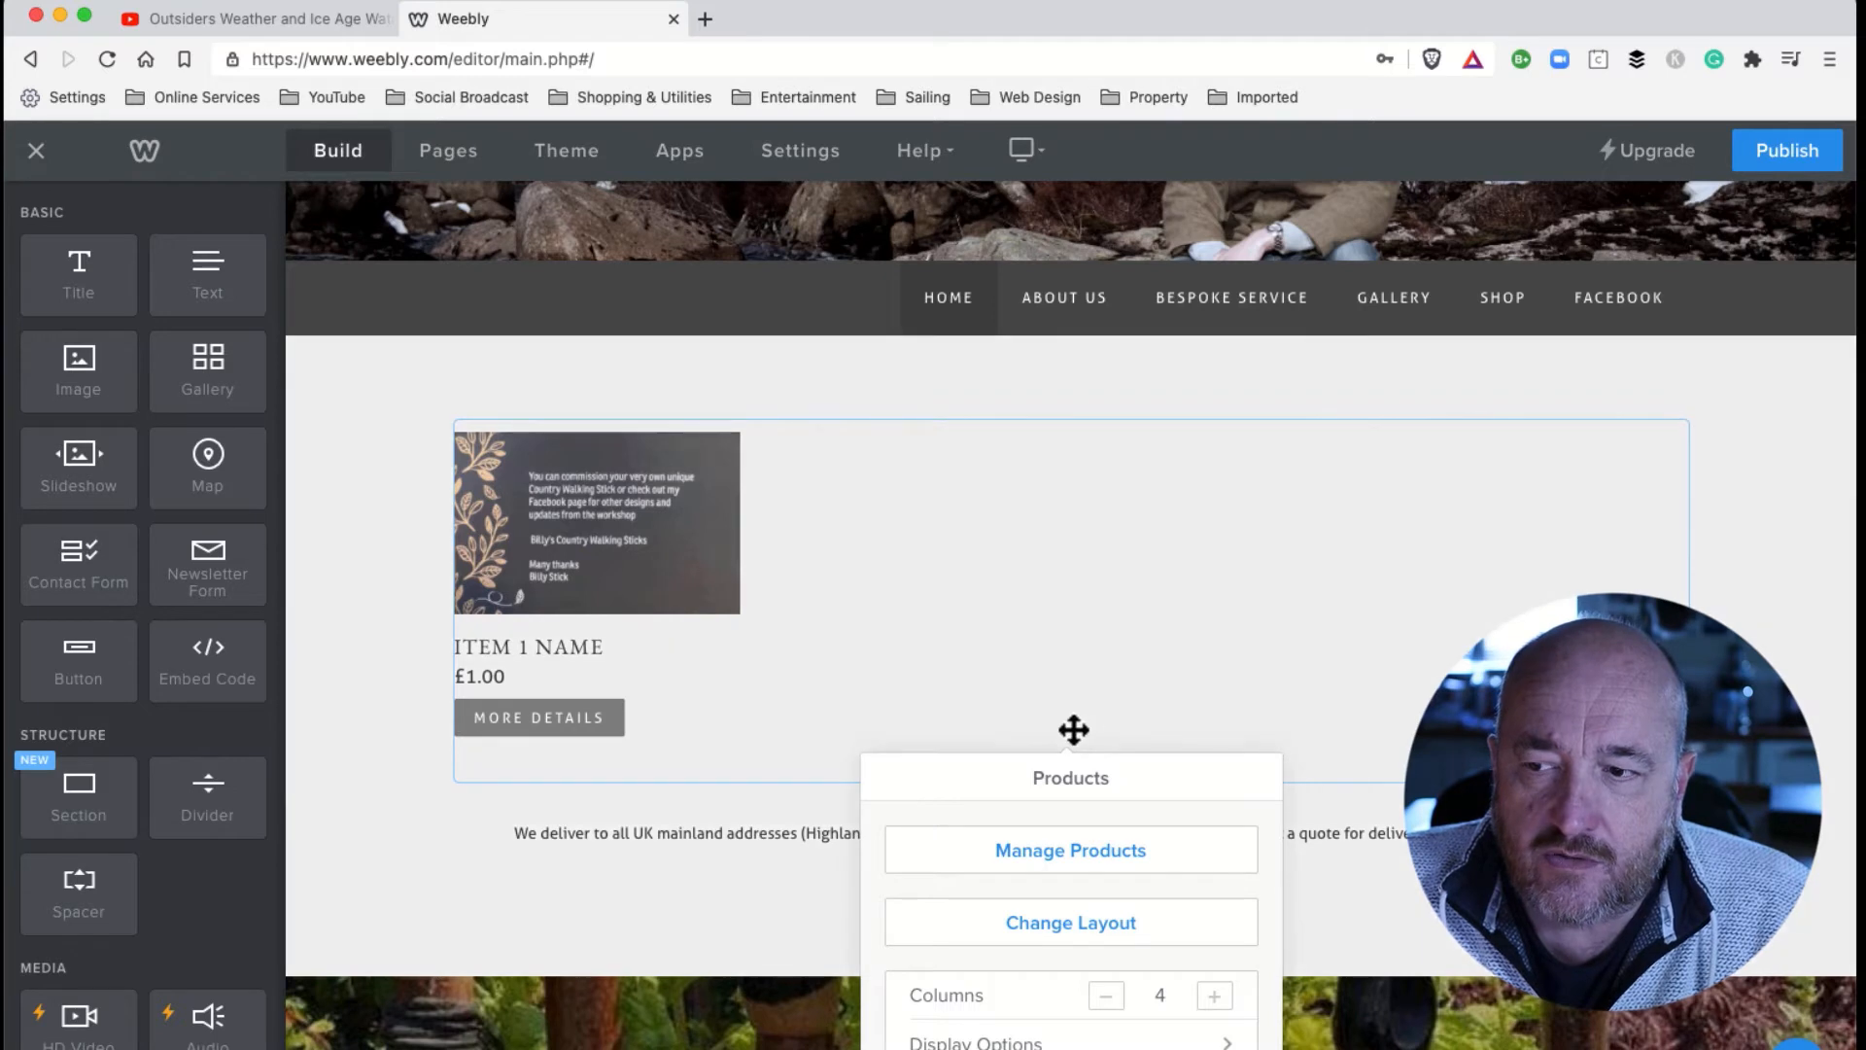
mouse_move(772, 532)
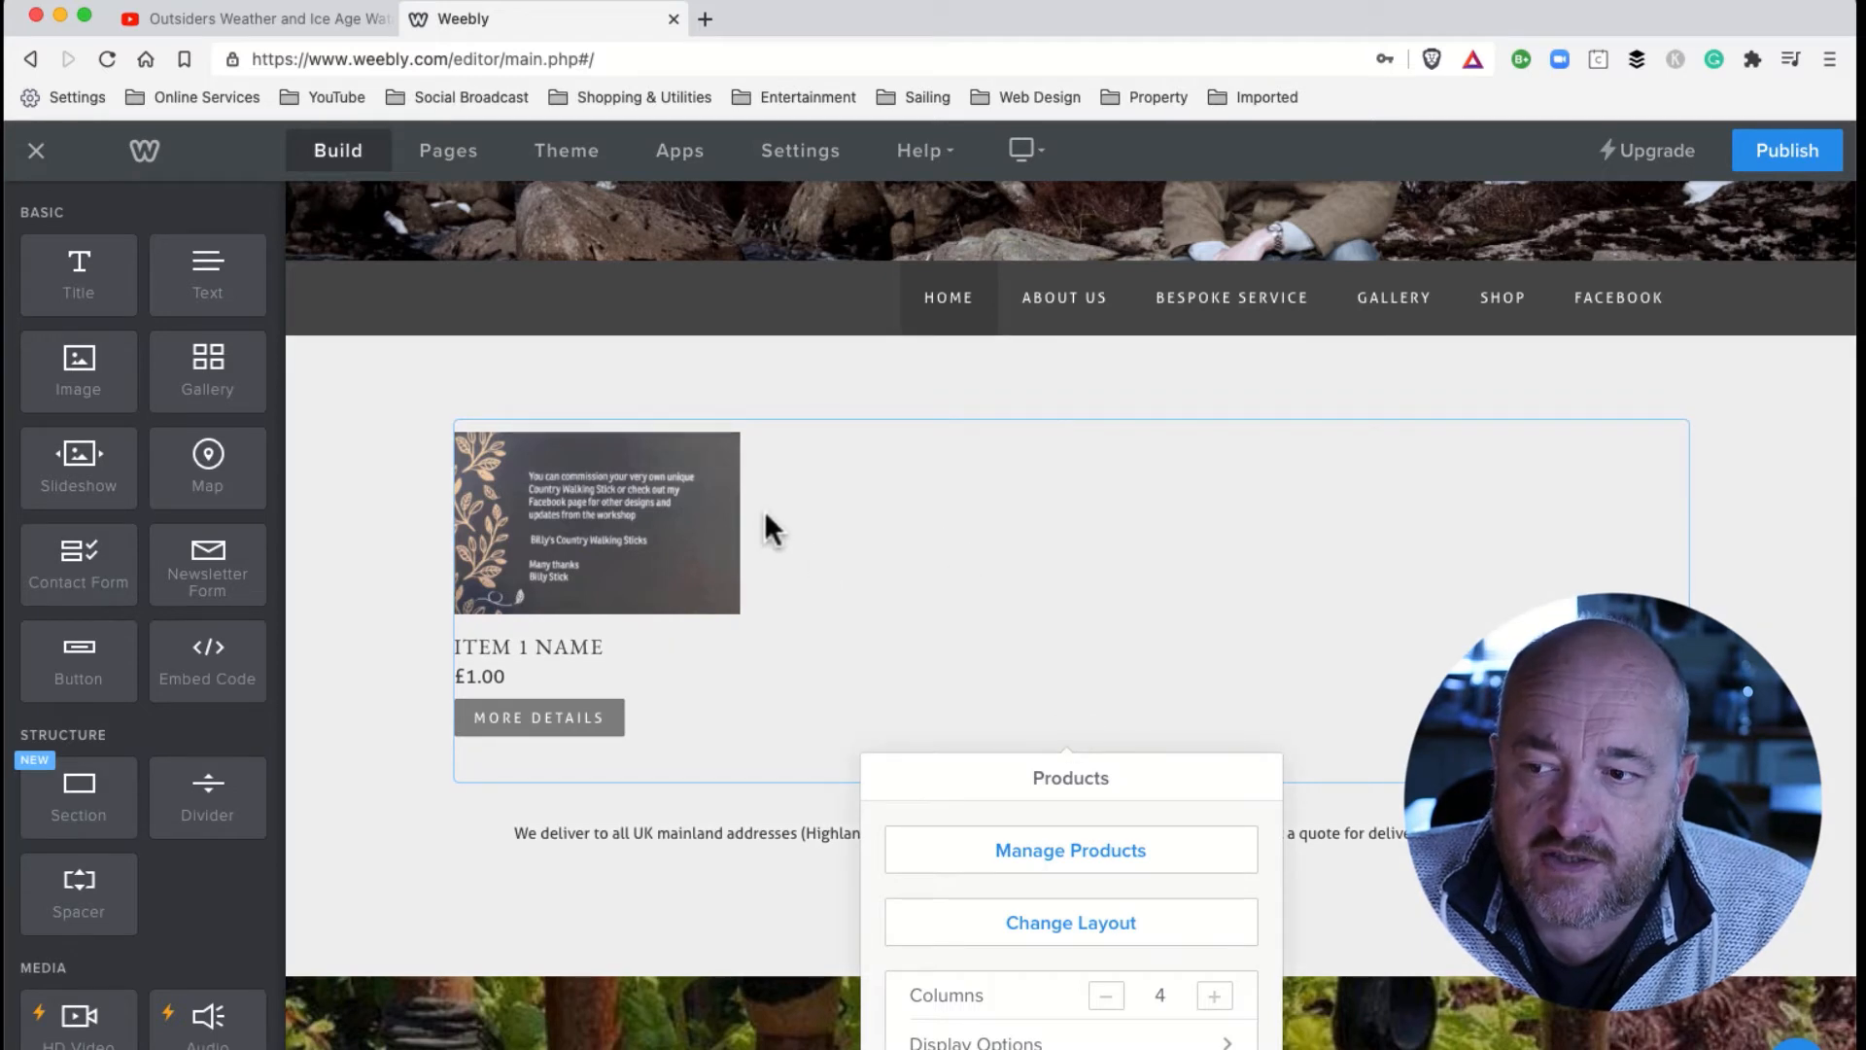
mouse_move(875, 410)
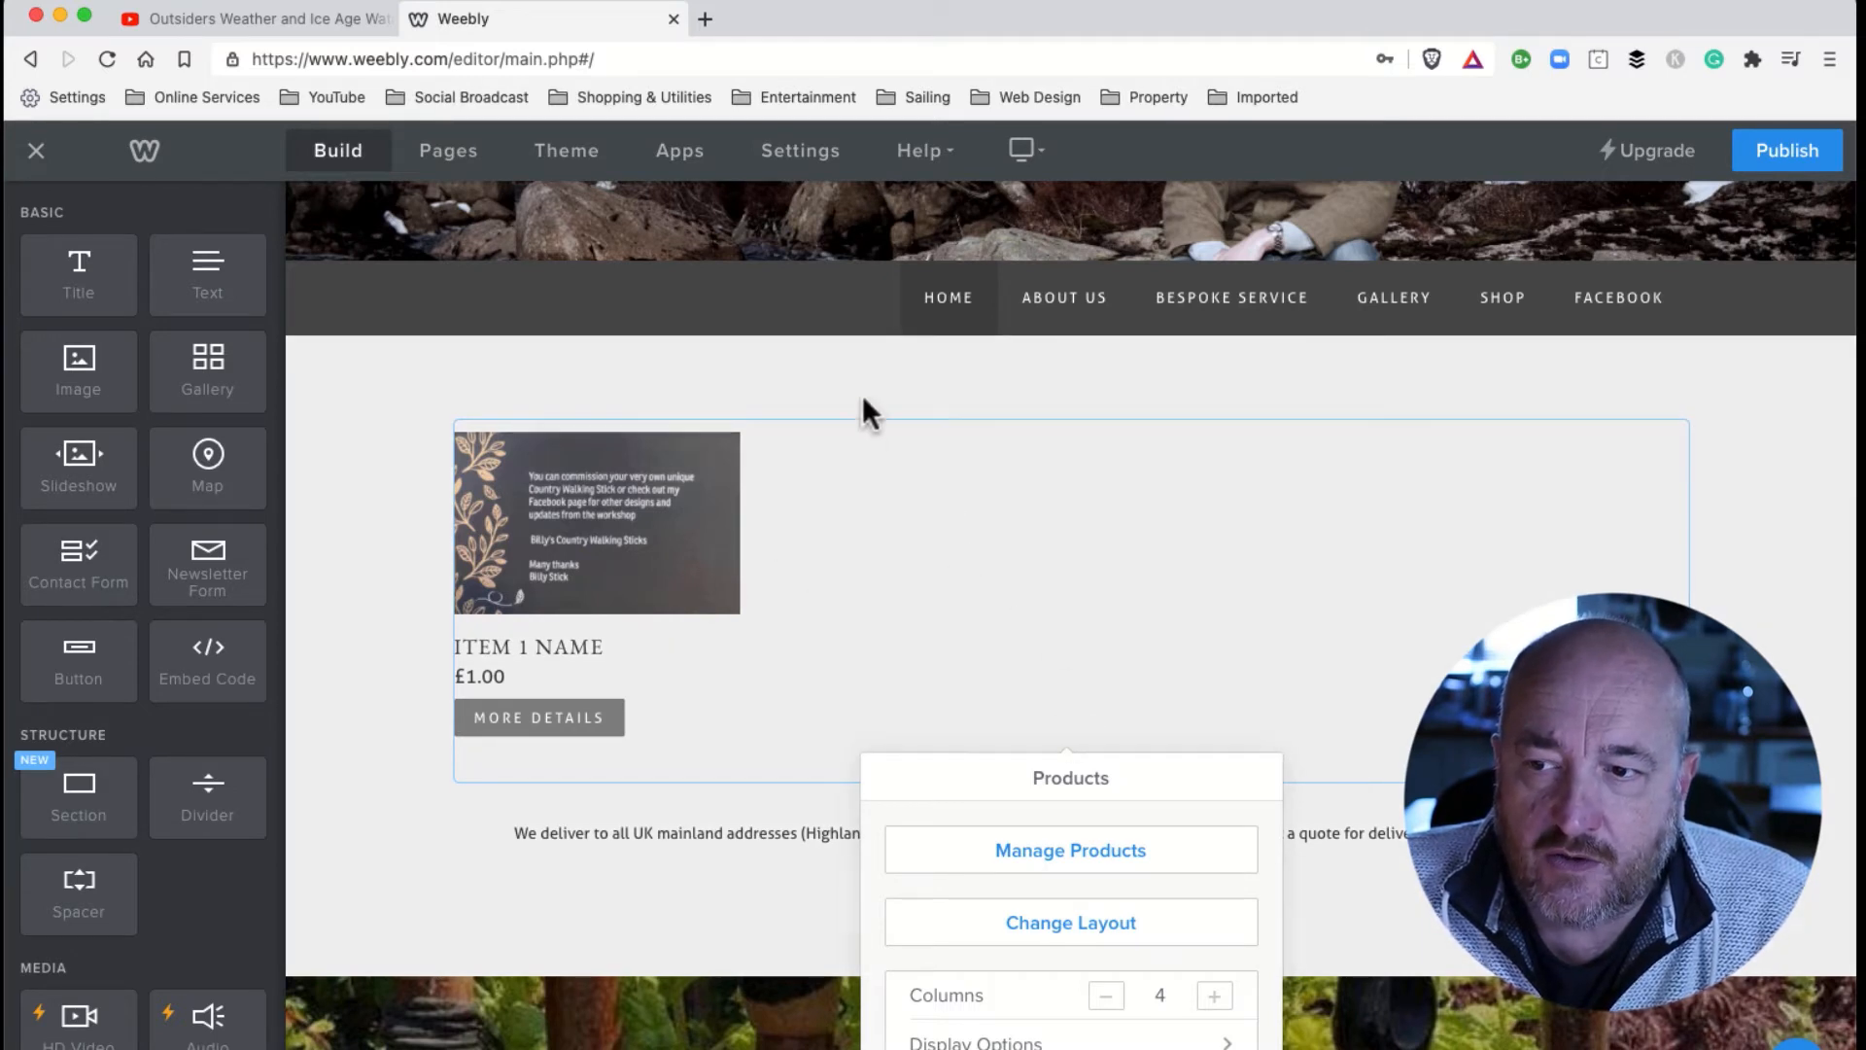
mouse_move(700, 533)
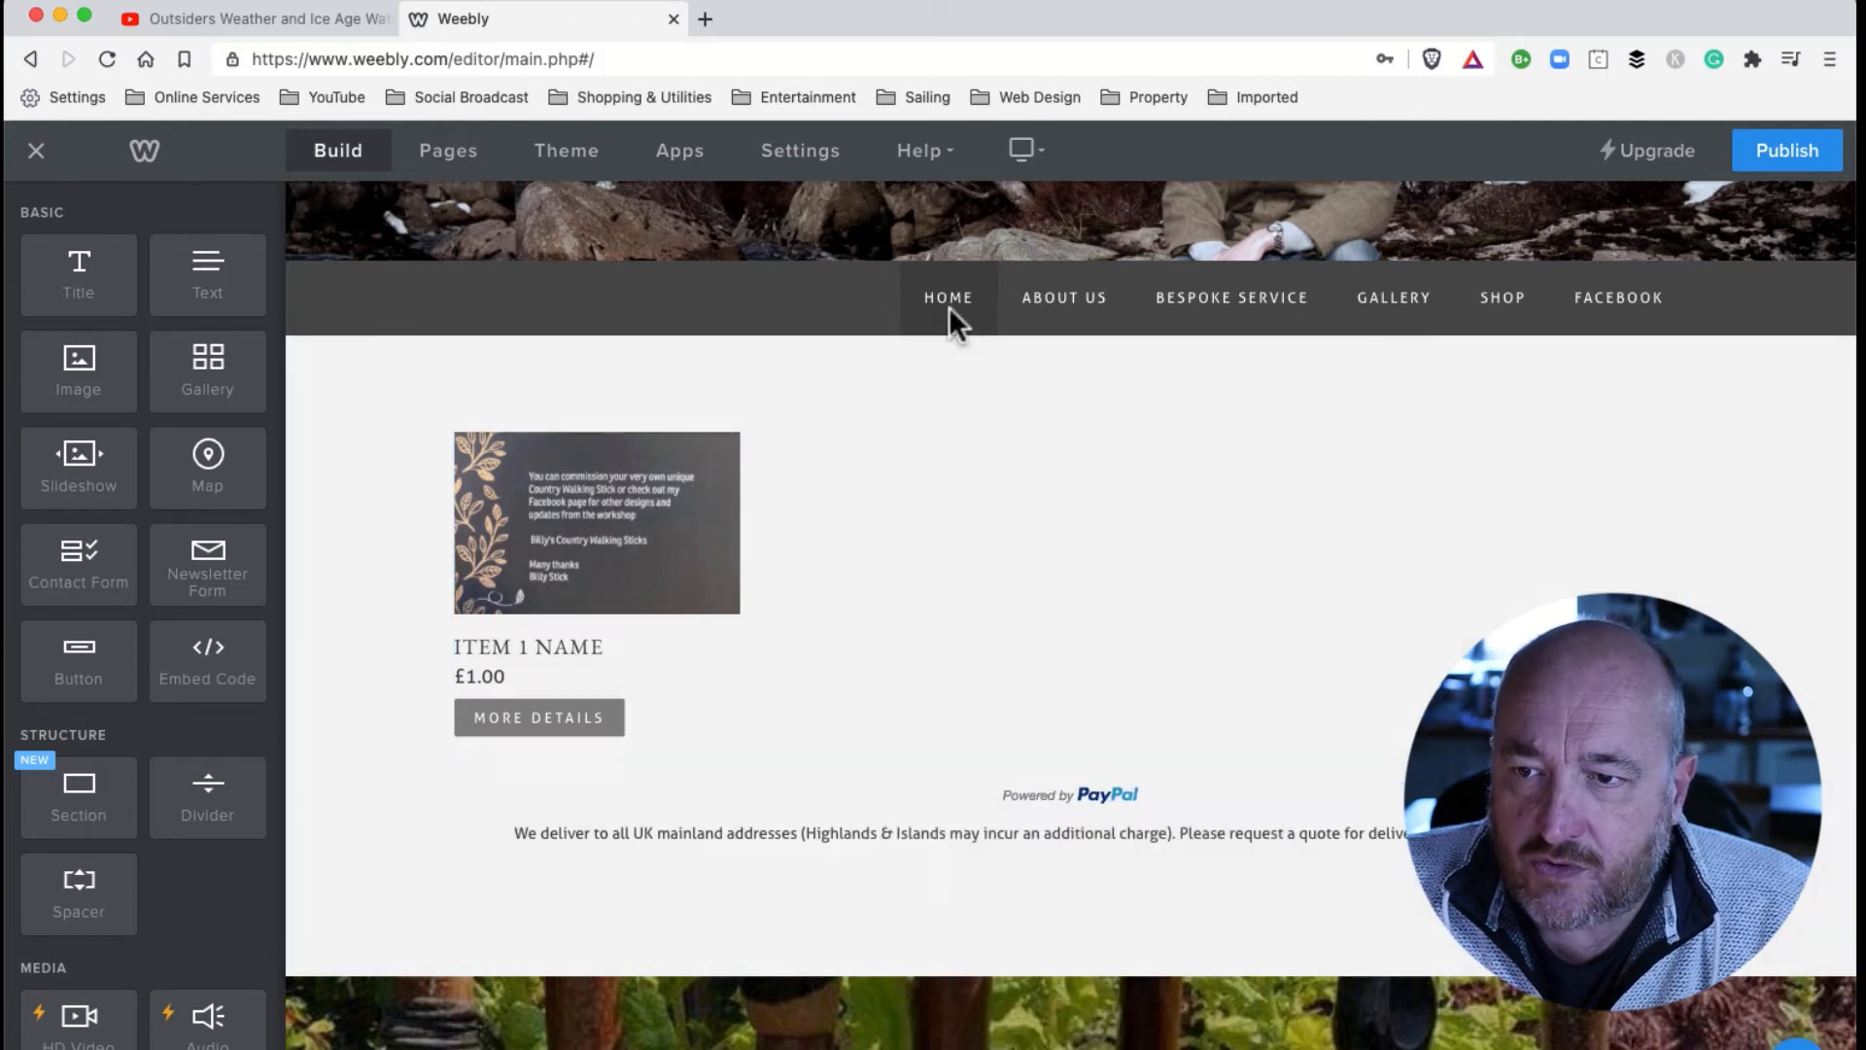
Select the holding-photo gallery on the page and bring up its Gallery settings.
left_click(947, 298)
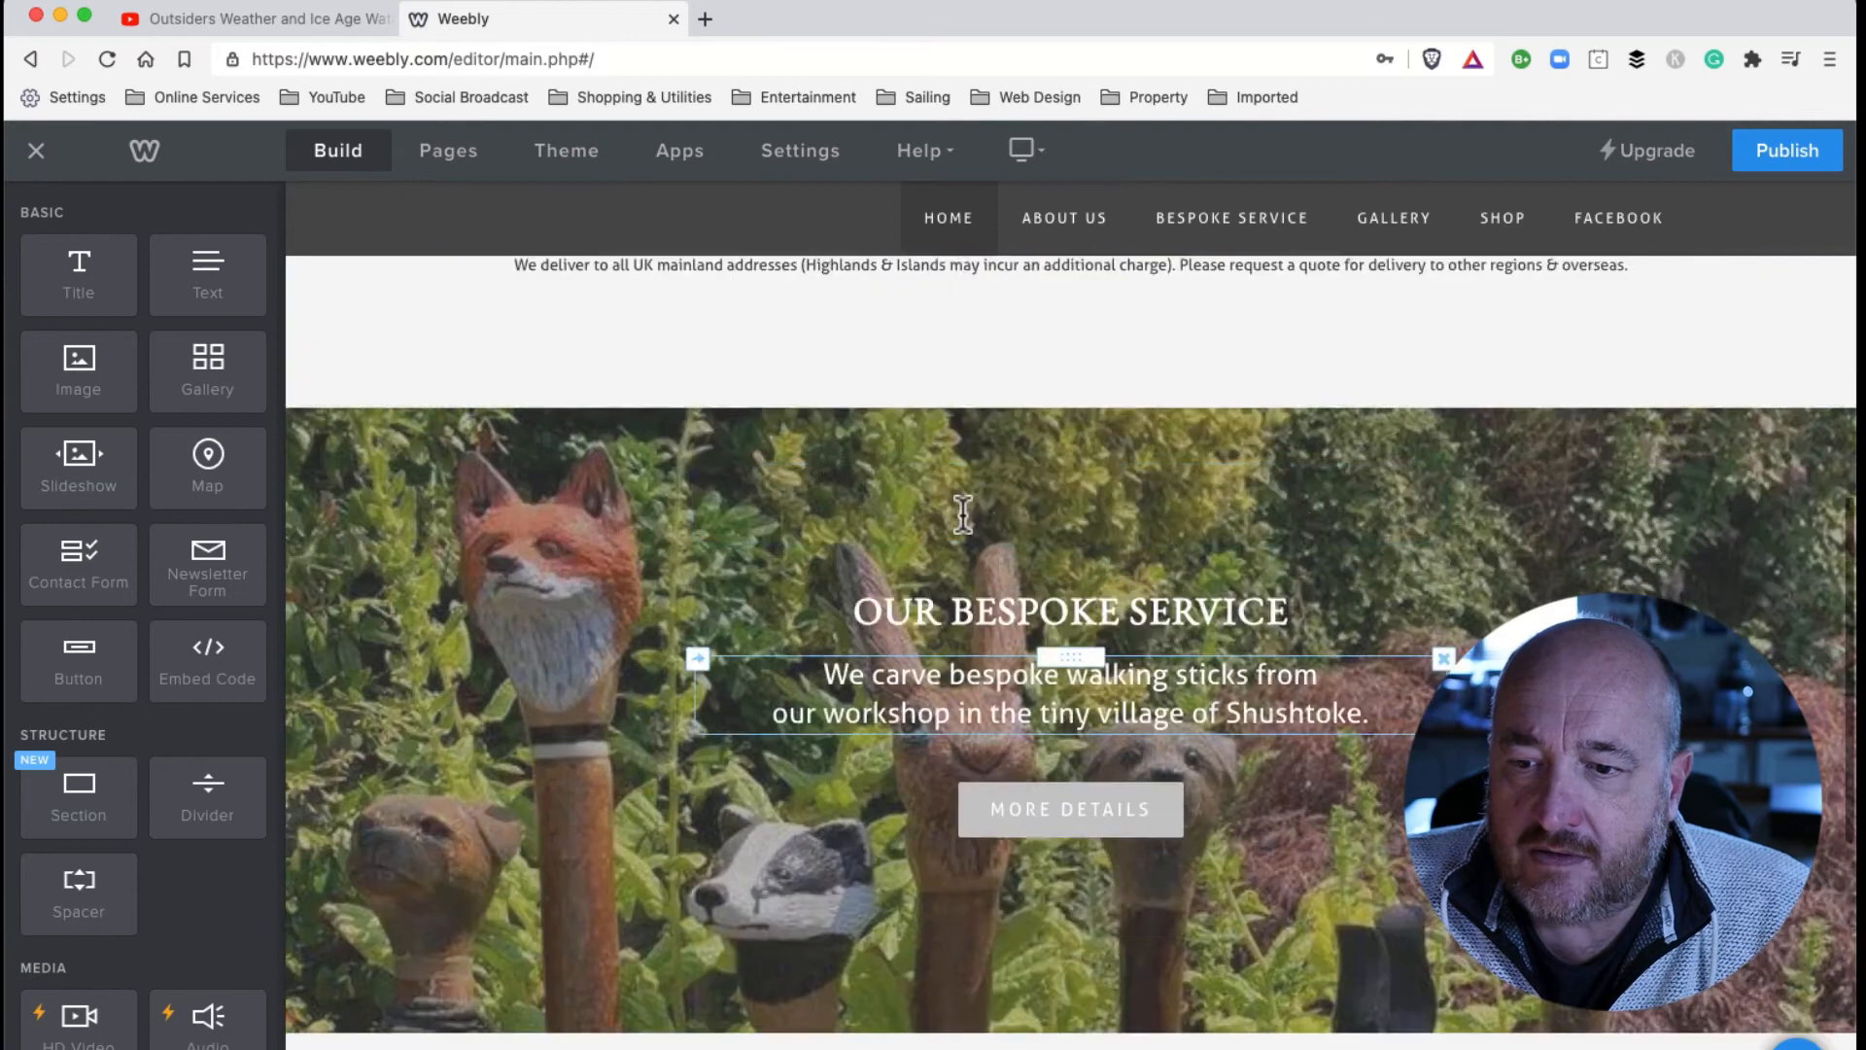
scroll("up", 3)
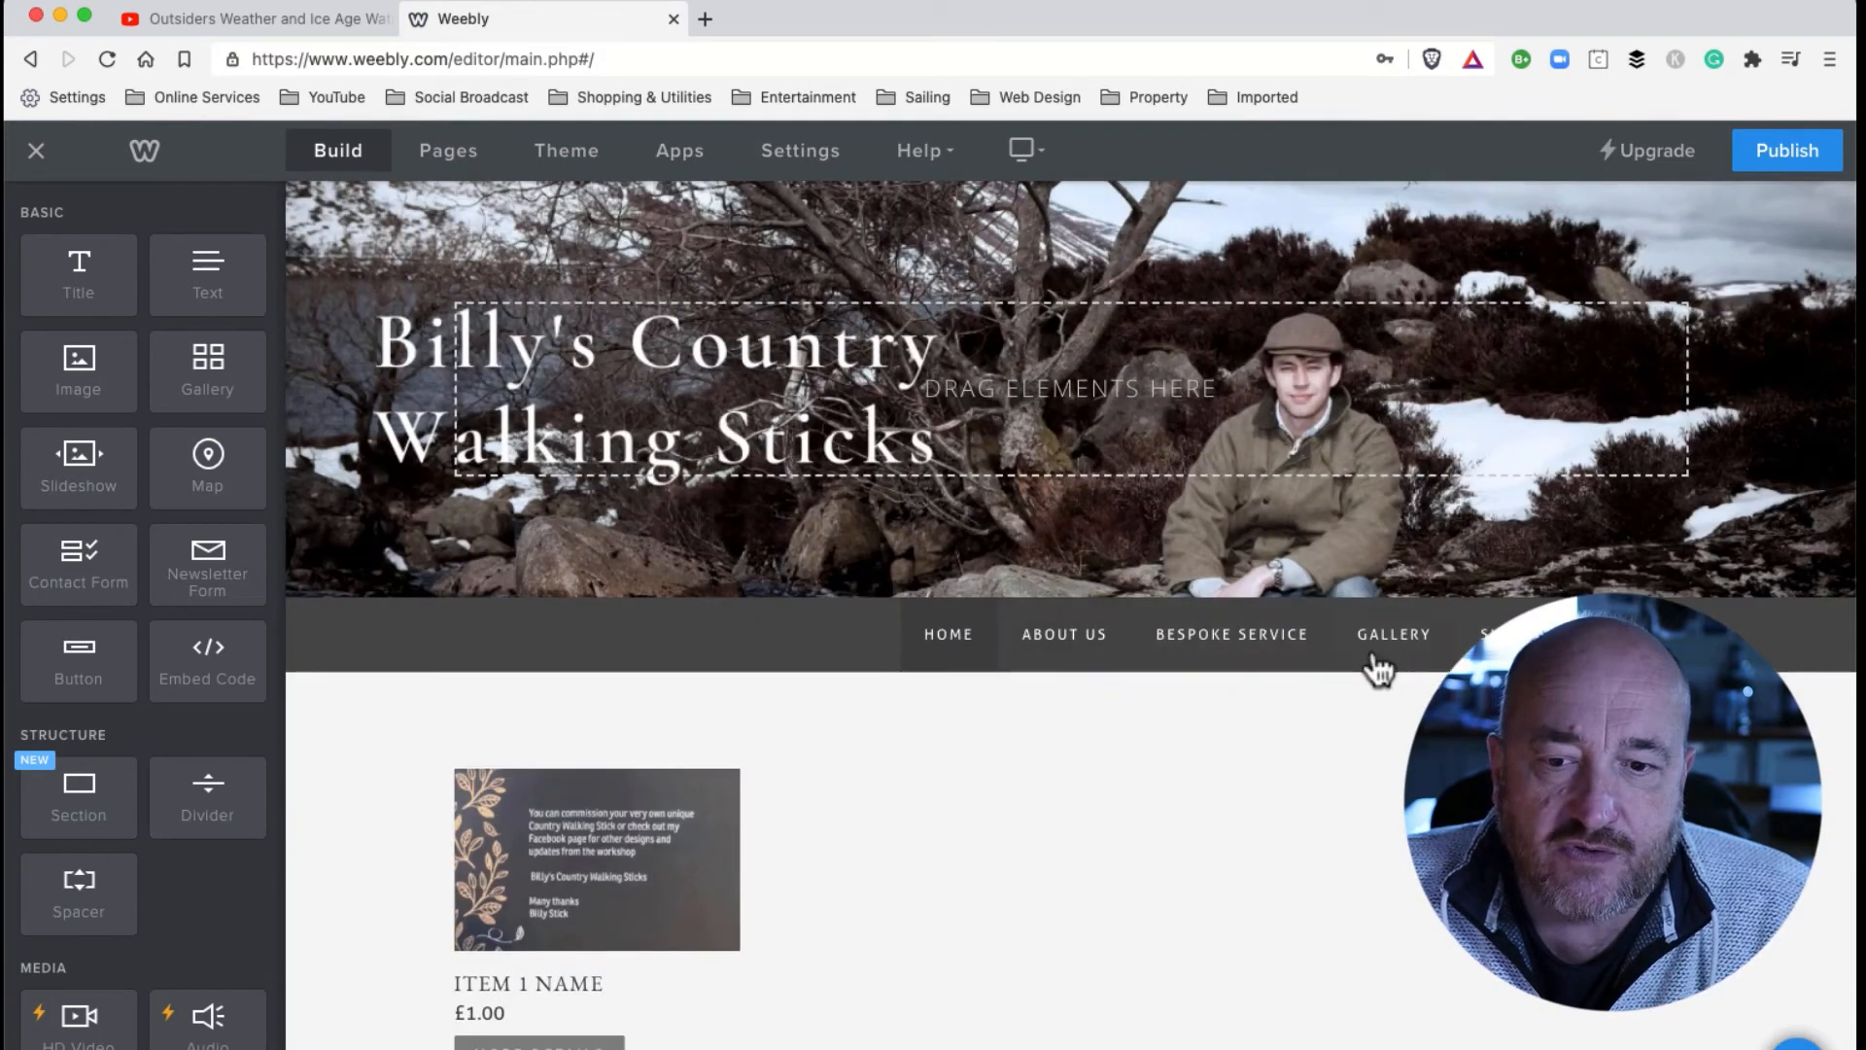
scroll("down", 3)
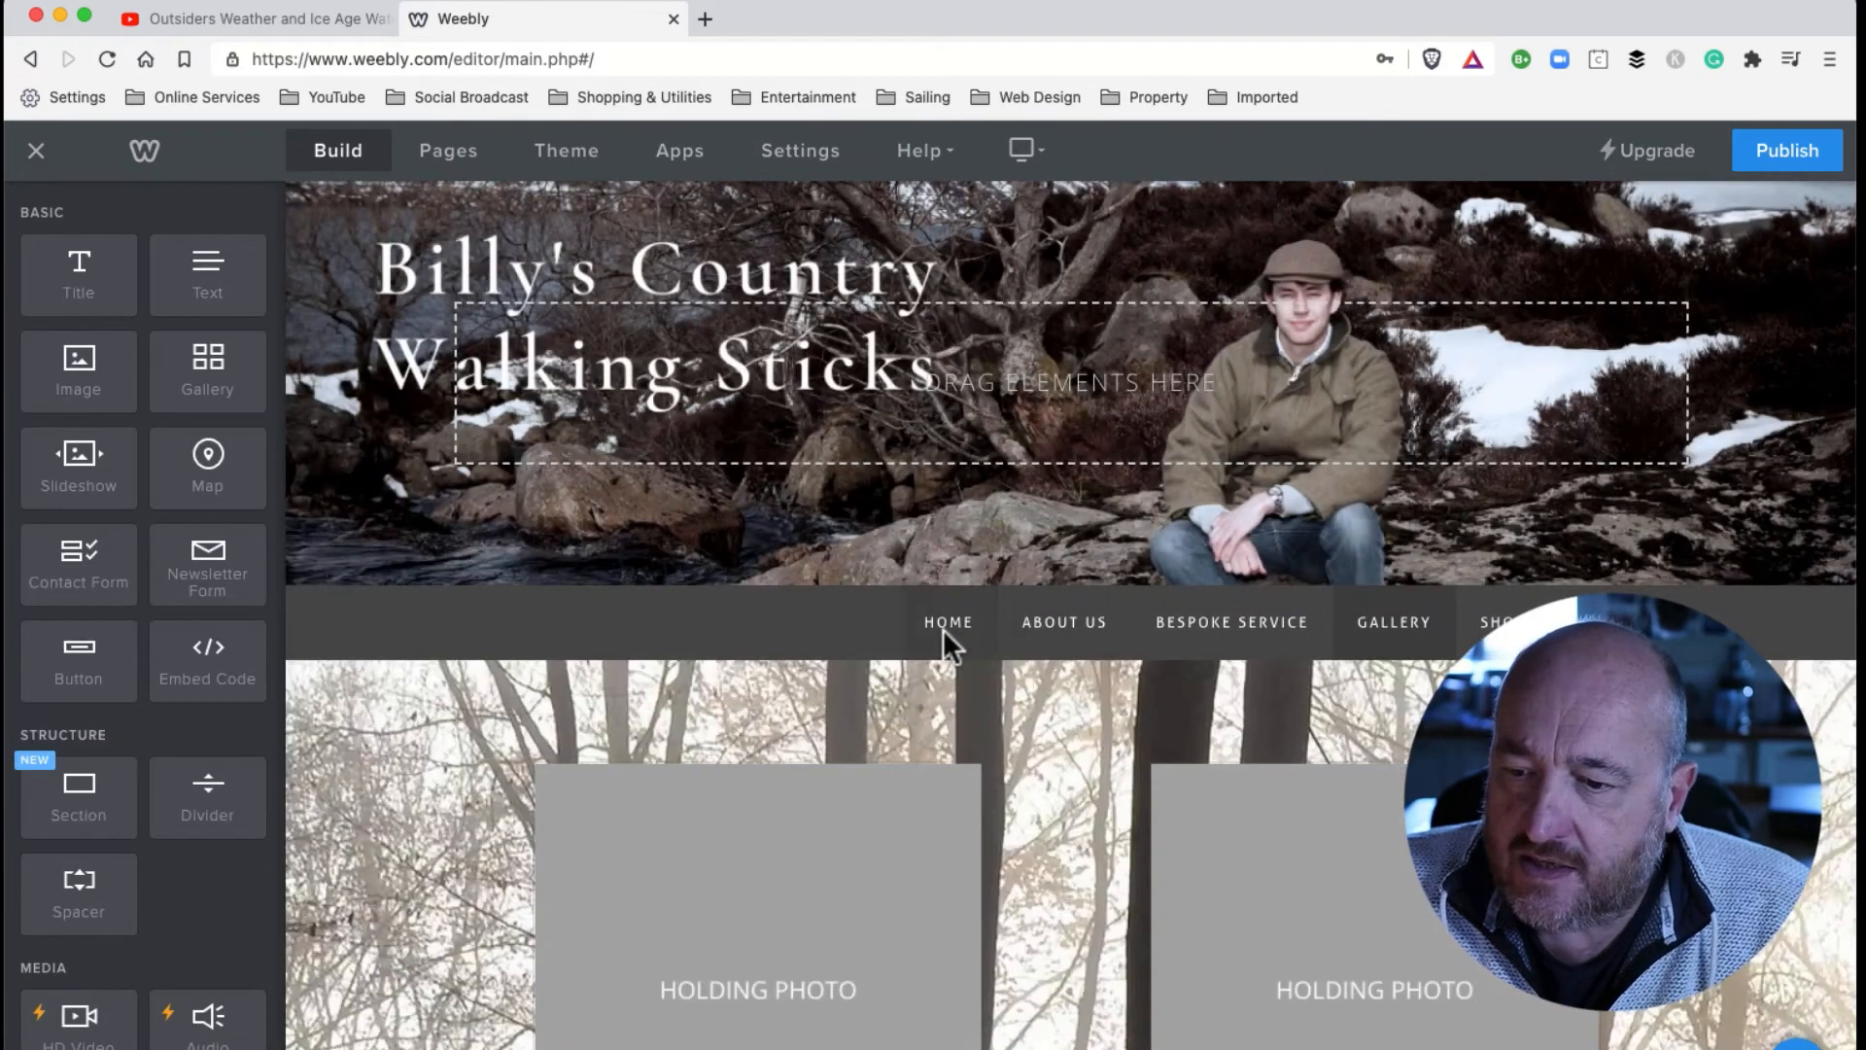
scroll("down", 3)
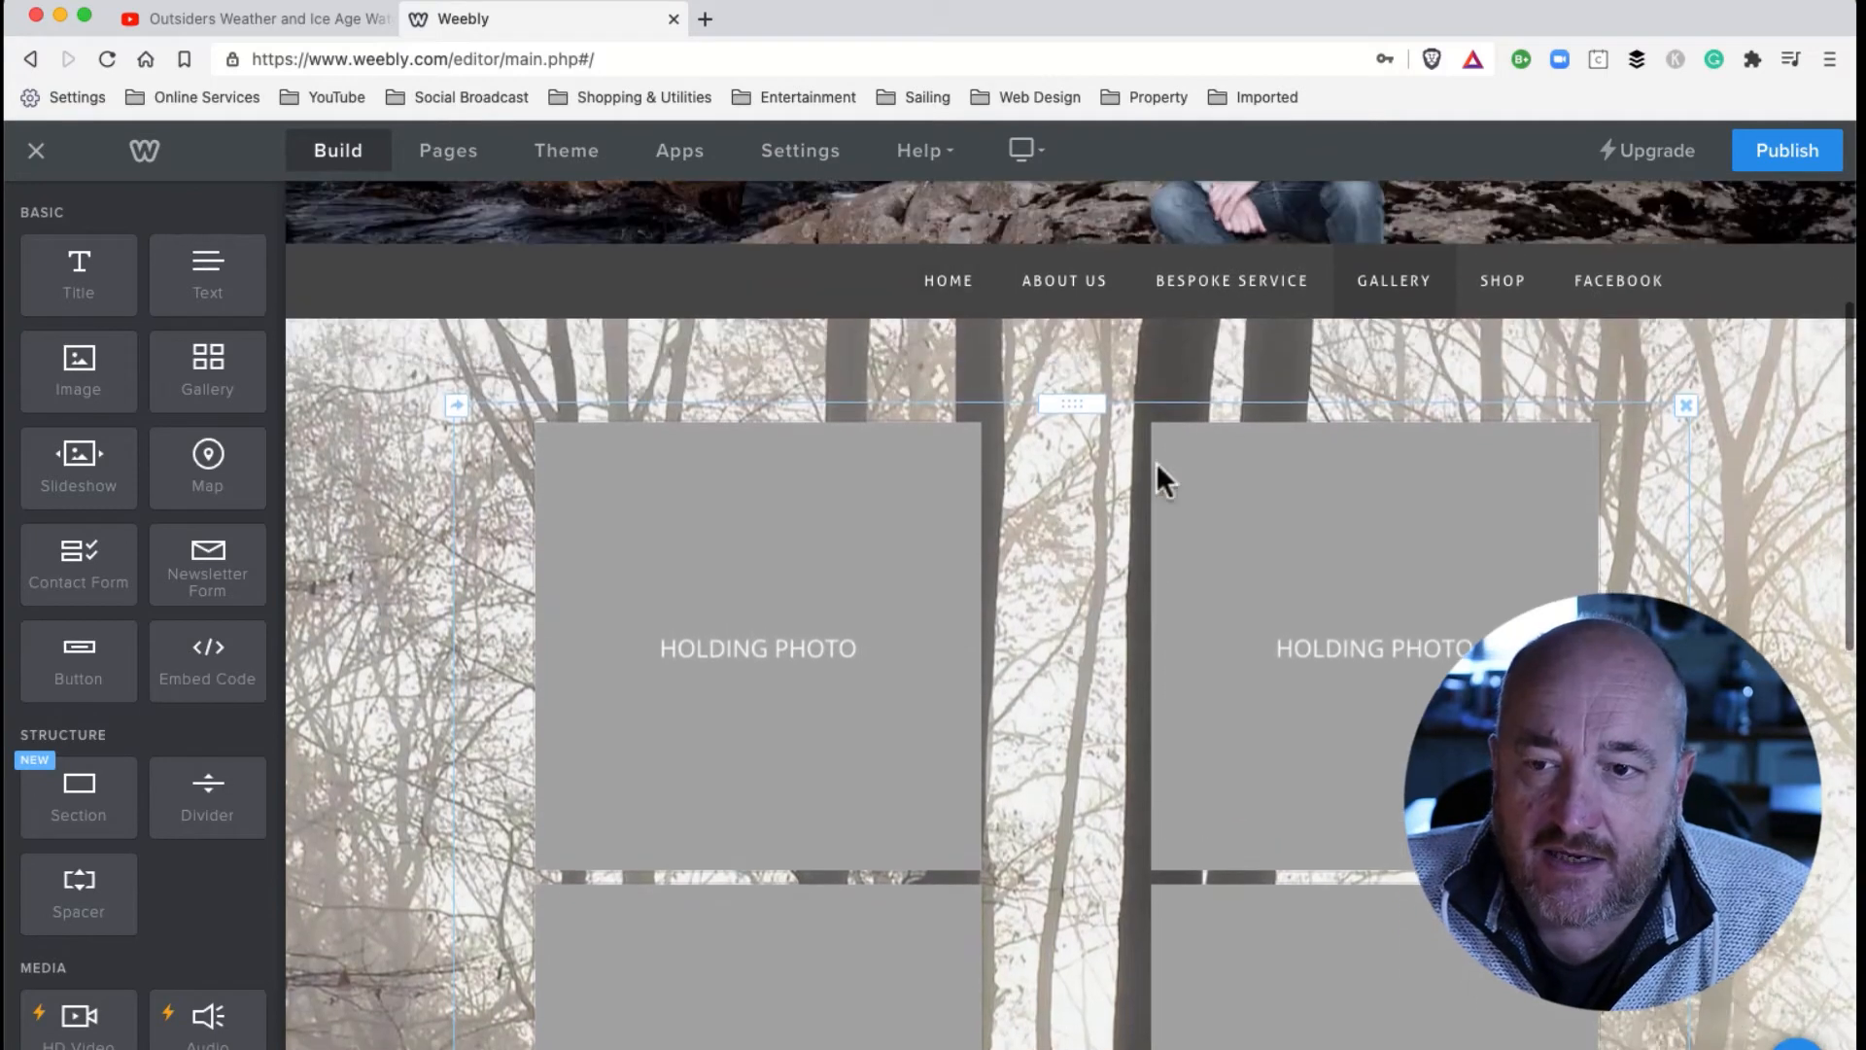
mouse_move(1032, 494)
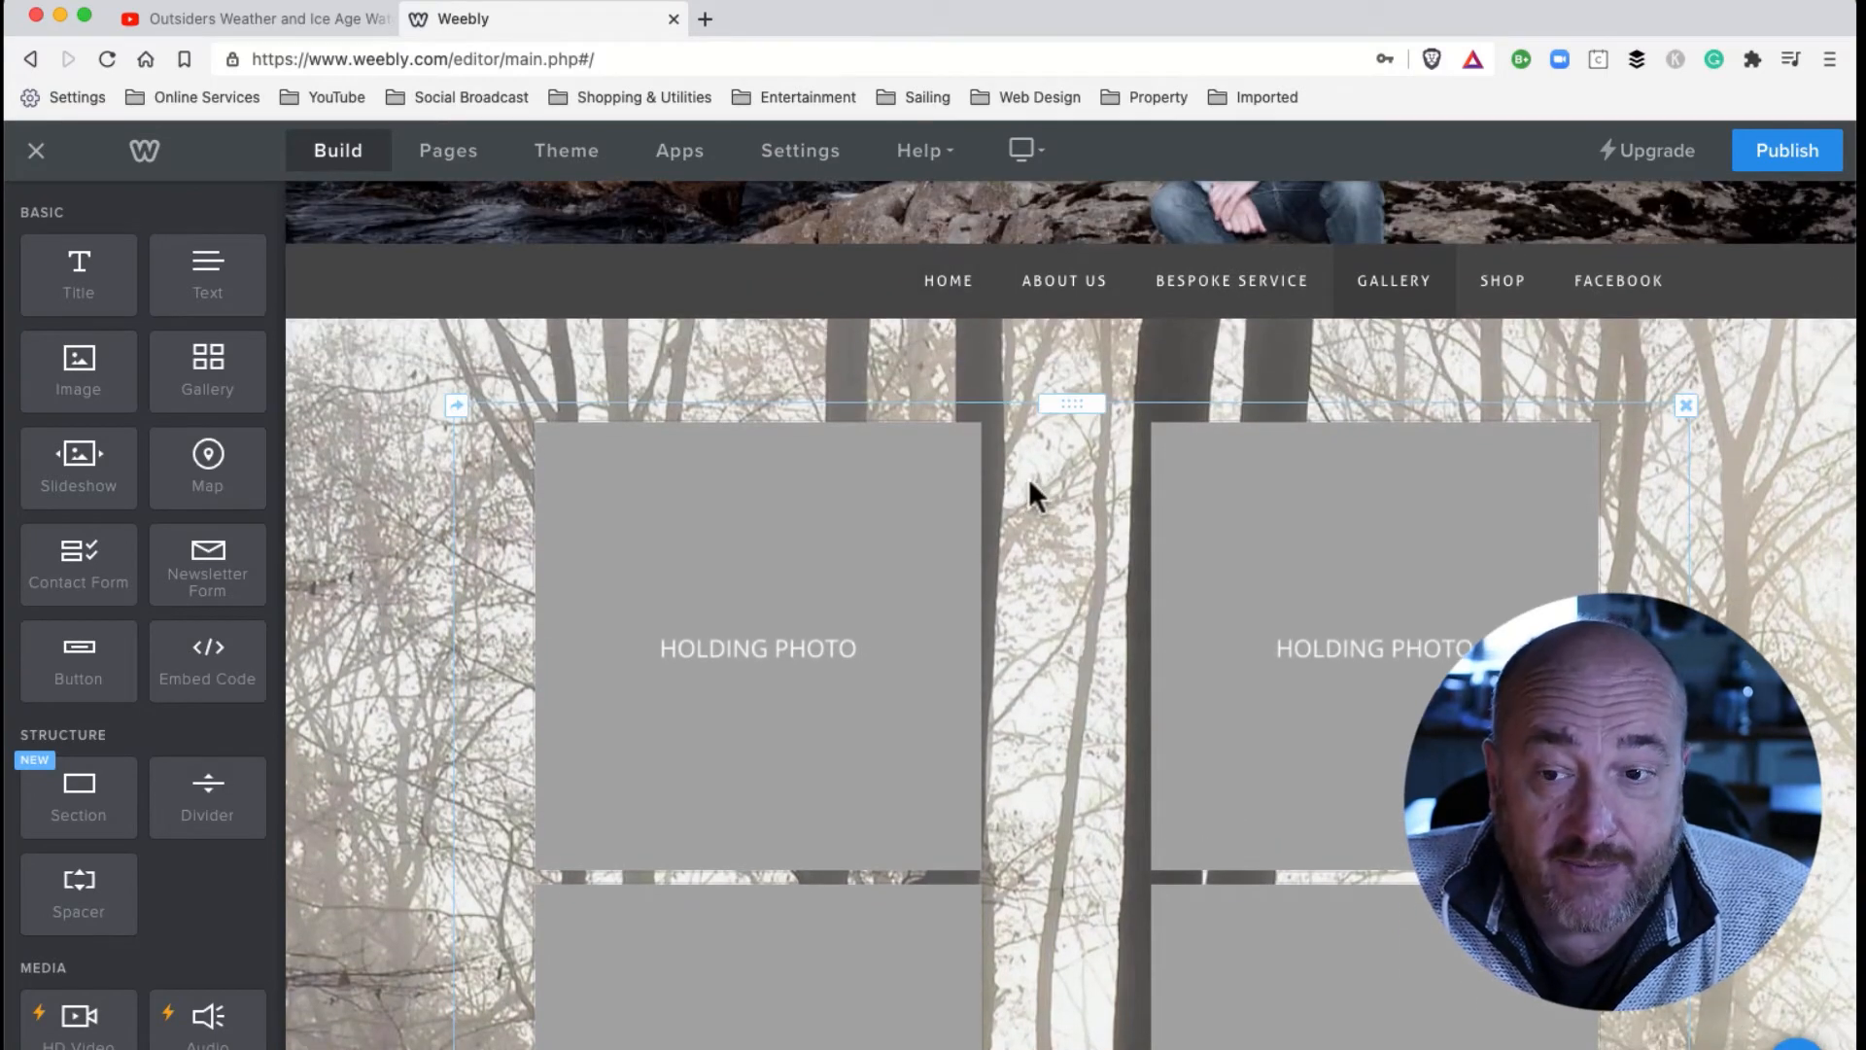
mouse_move(1020, 431)
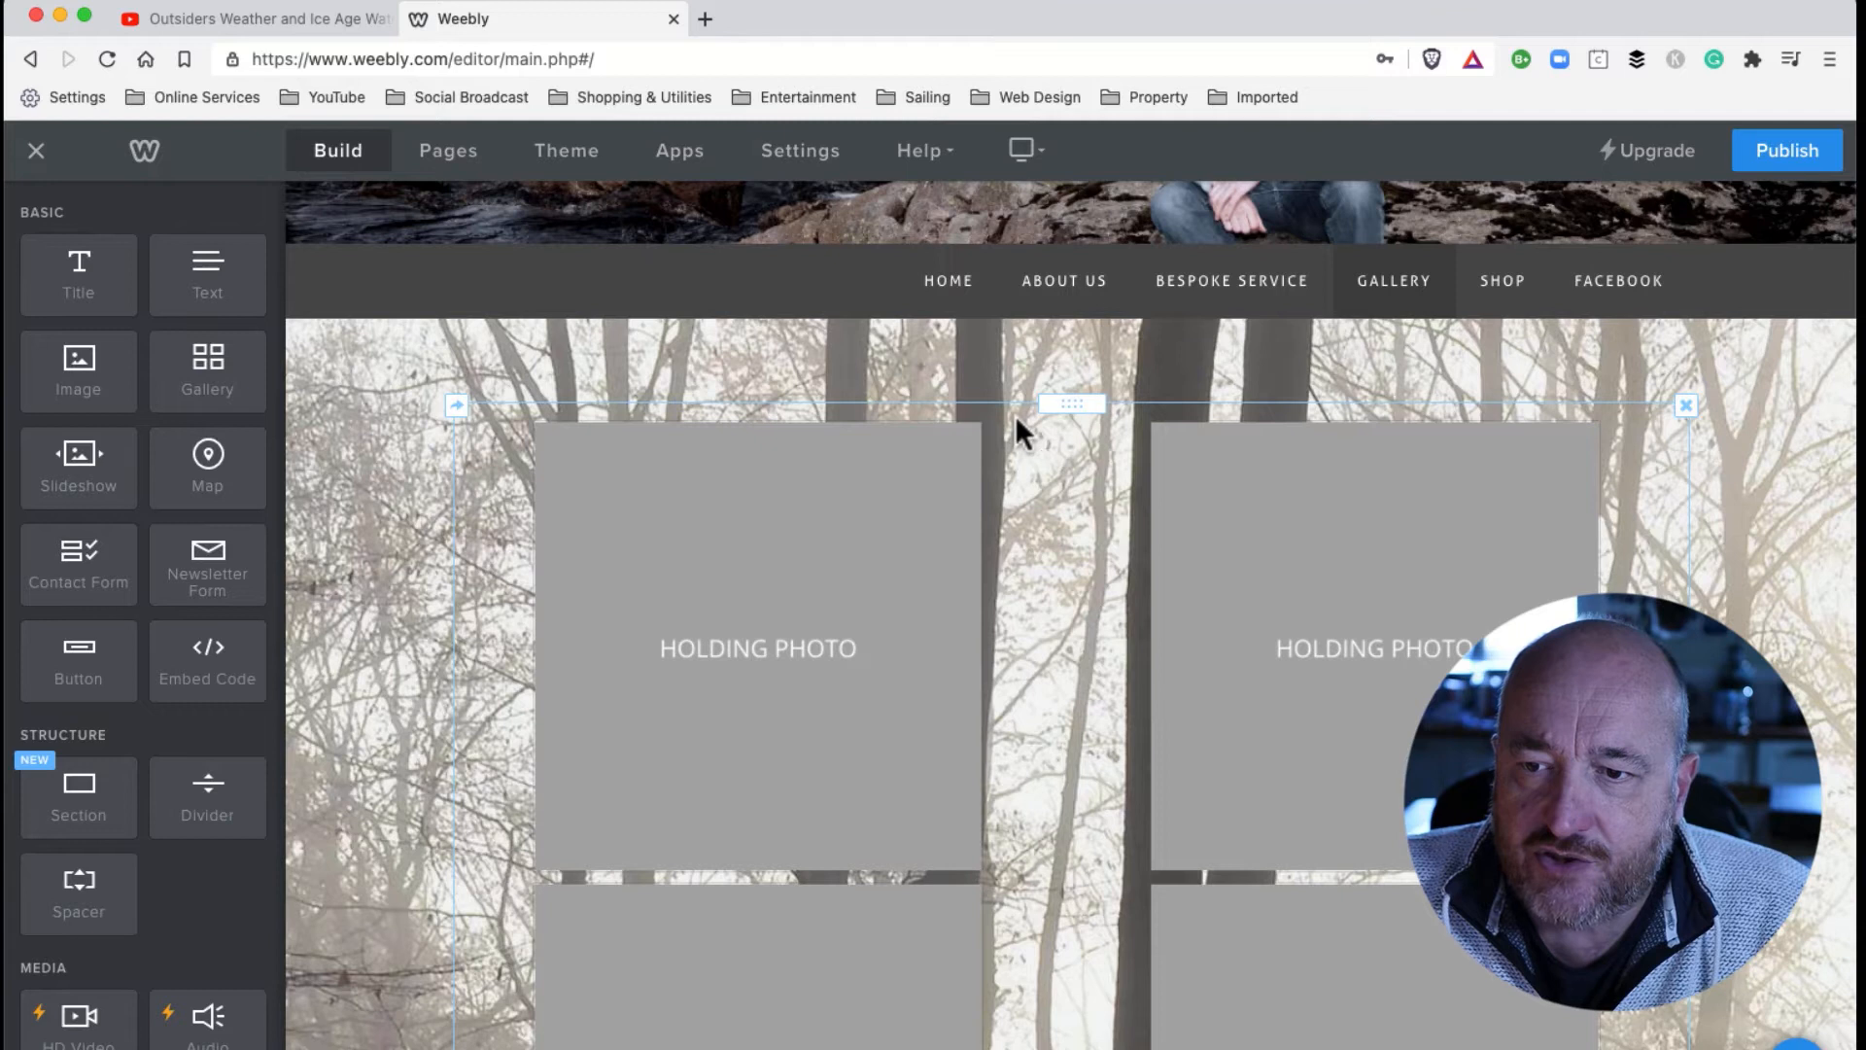
left_click(1069, 404)
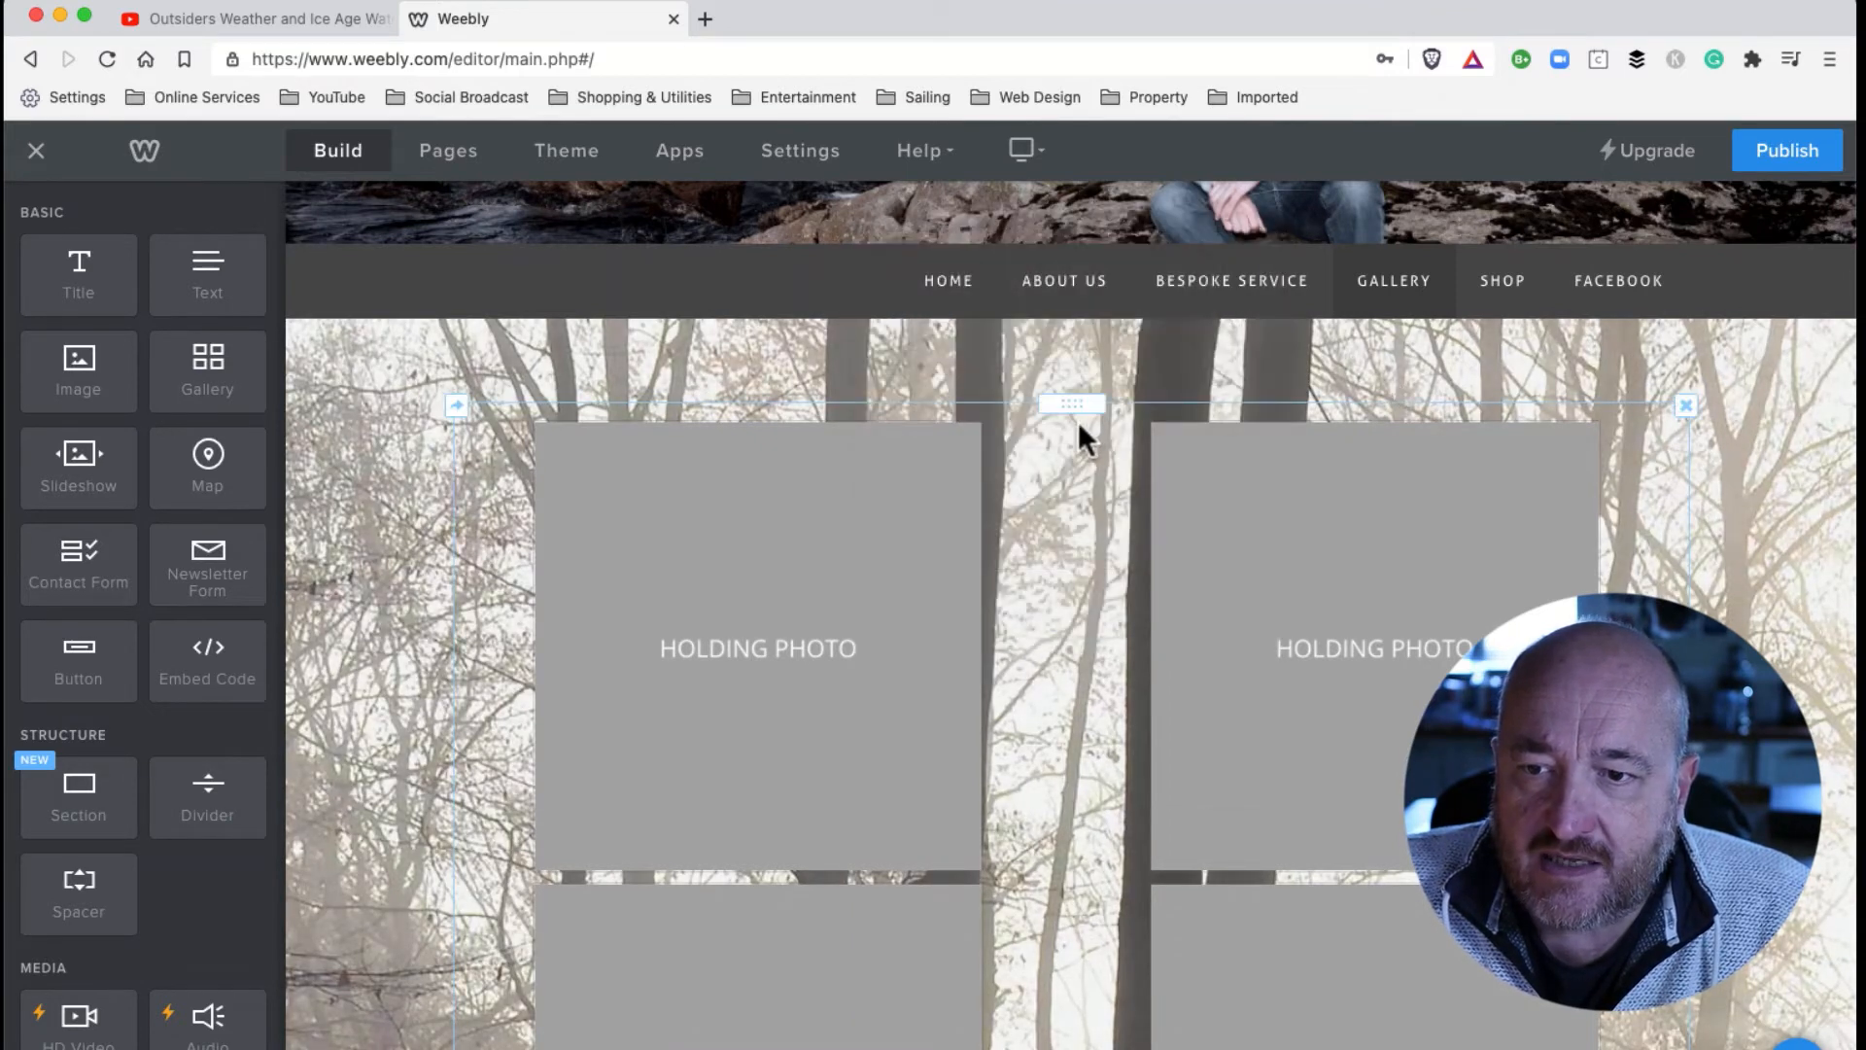
left_click(1069, 404)
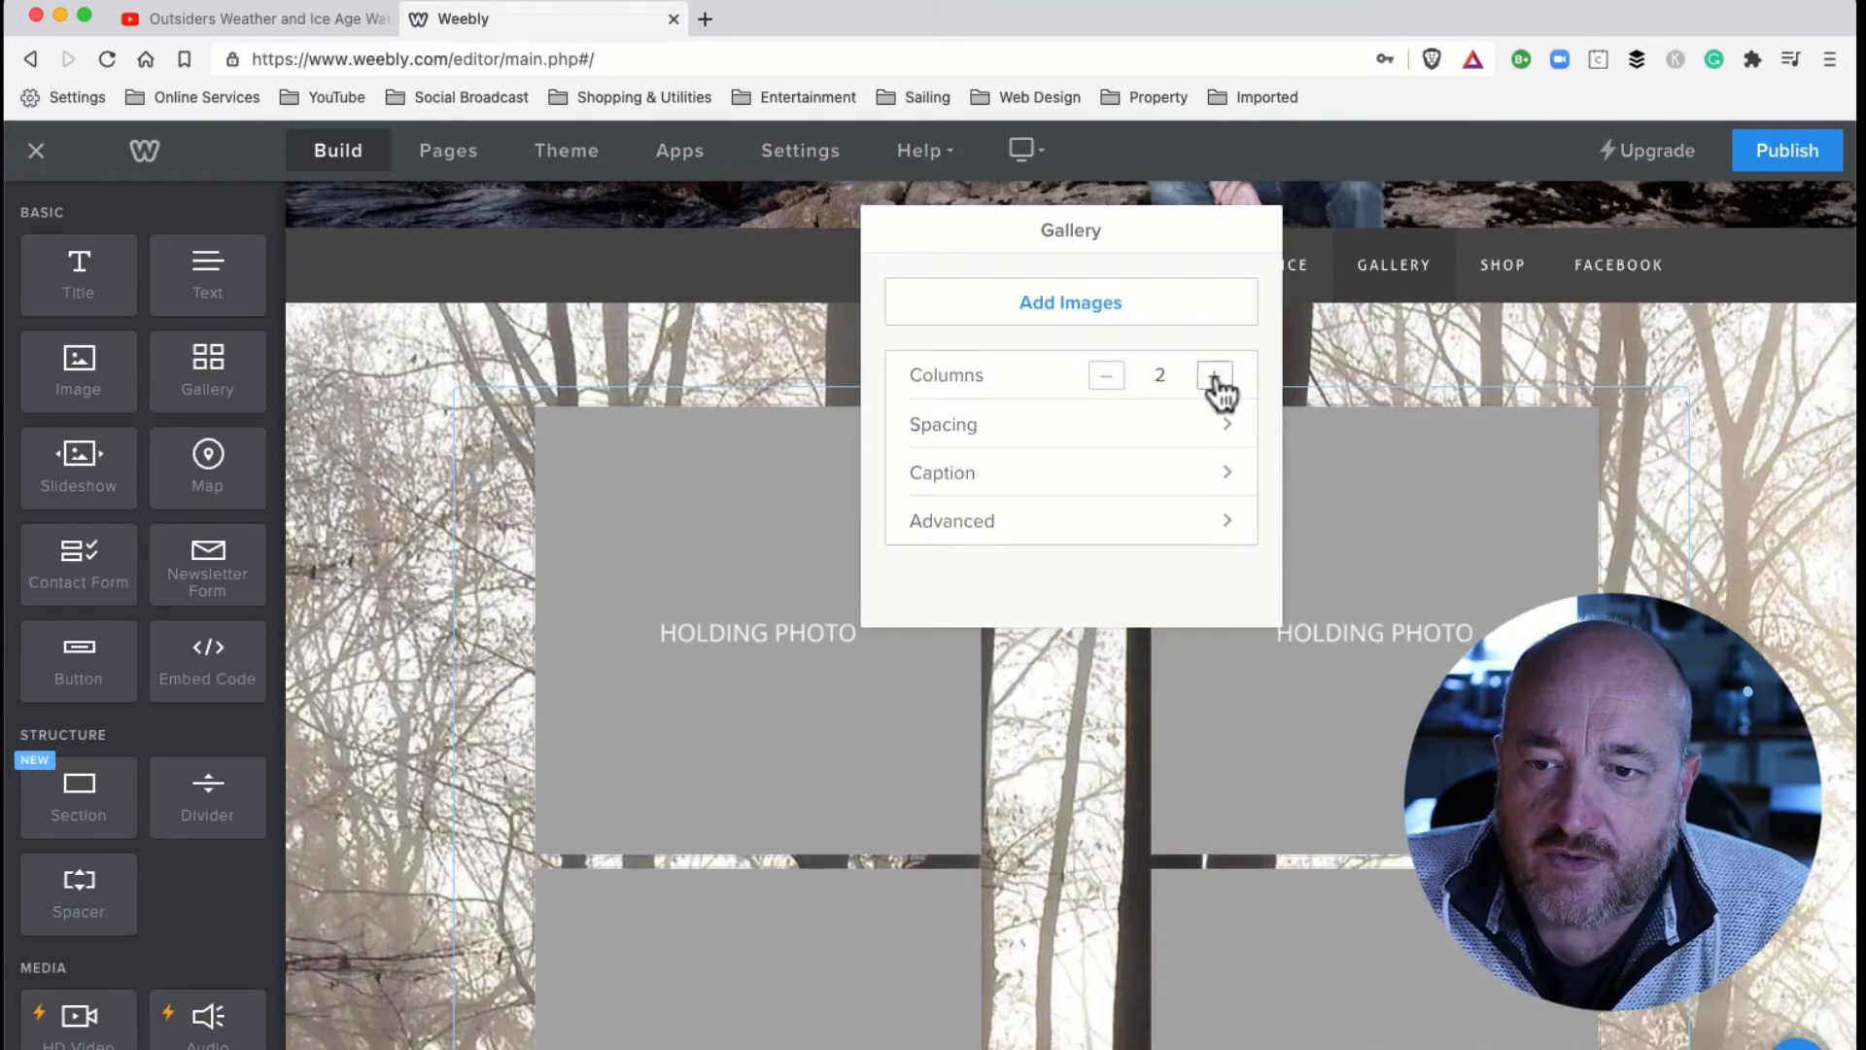
Set the gallery Columns to 4, after briefly trying 3.
left_click(1215, 375)
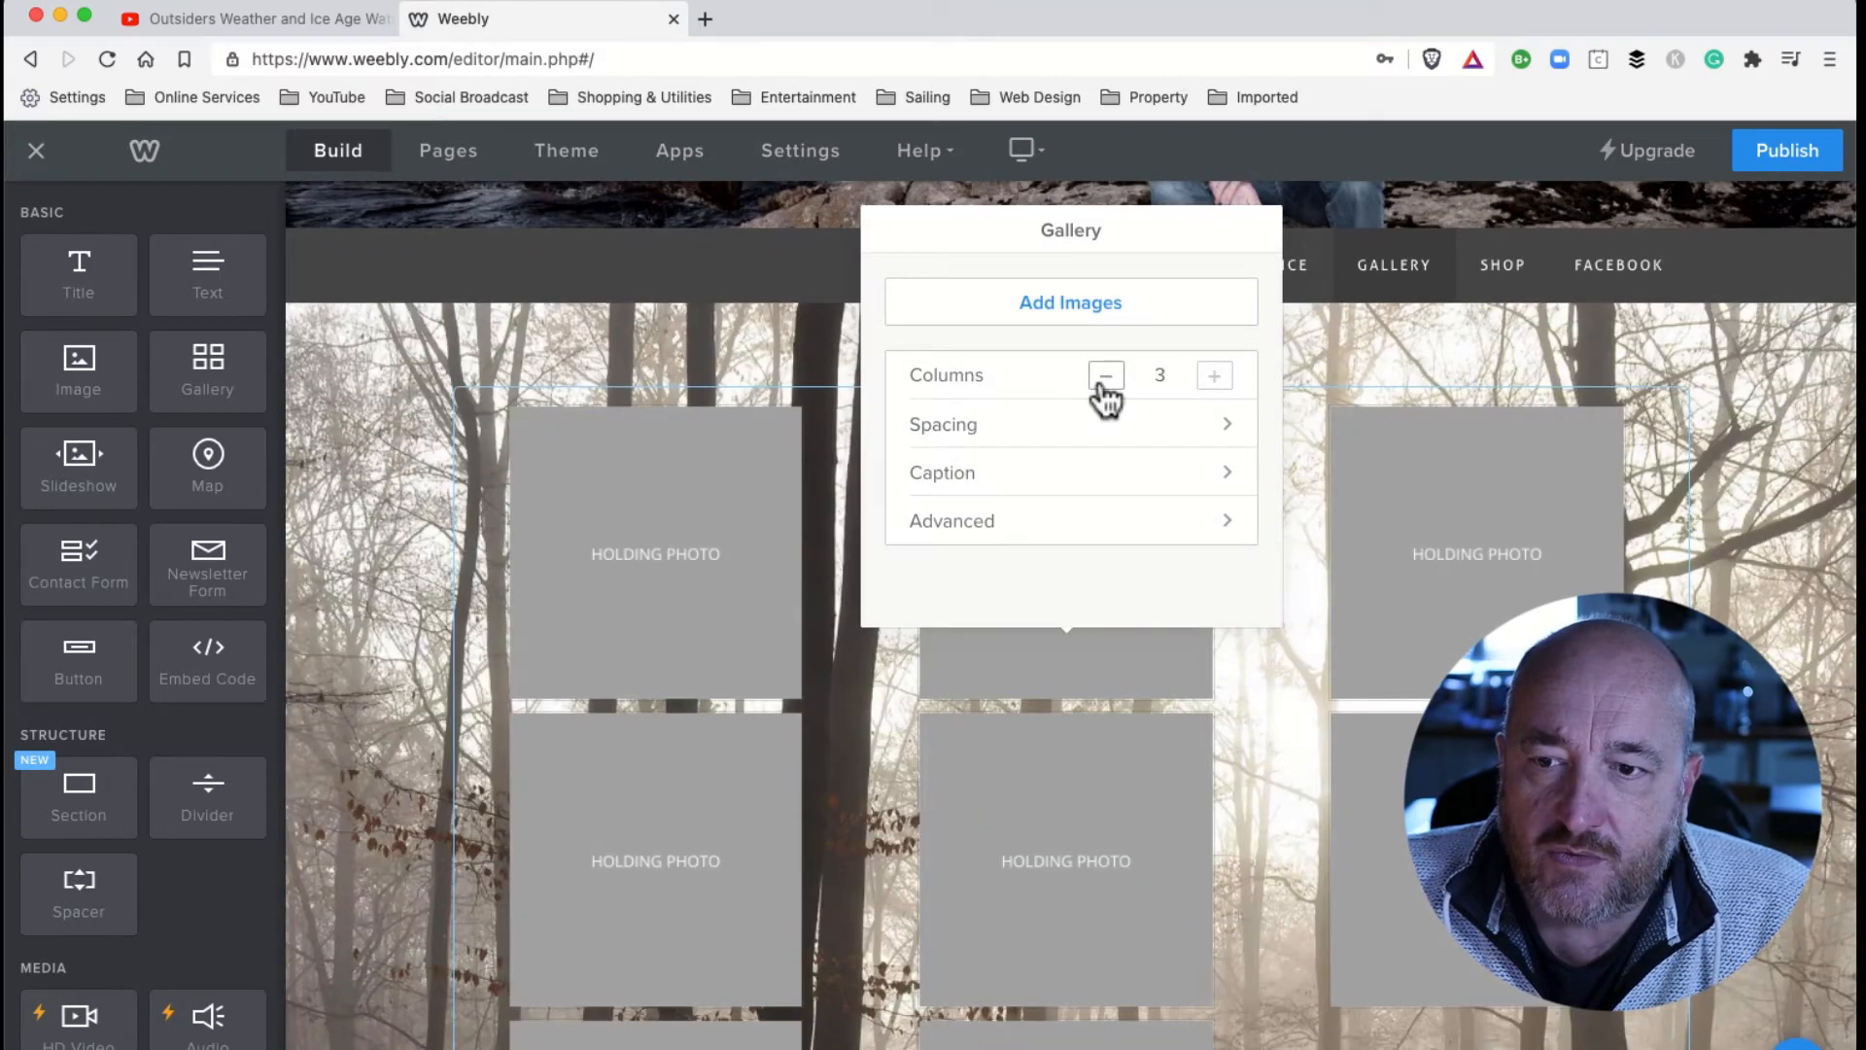
mouse_move(1213, 375)
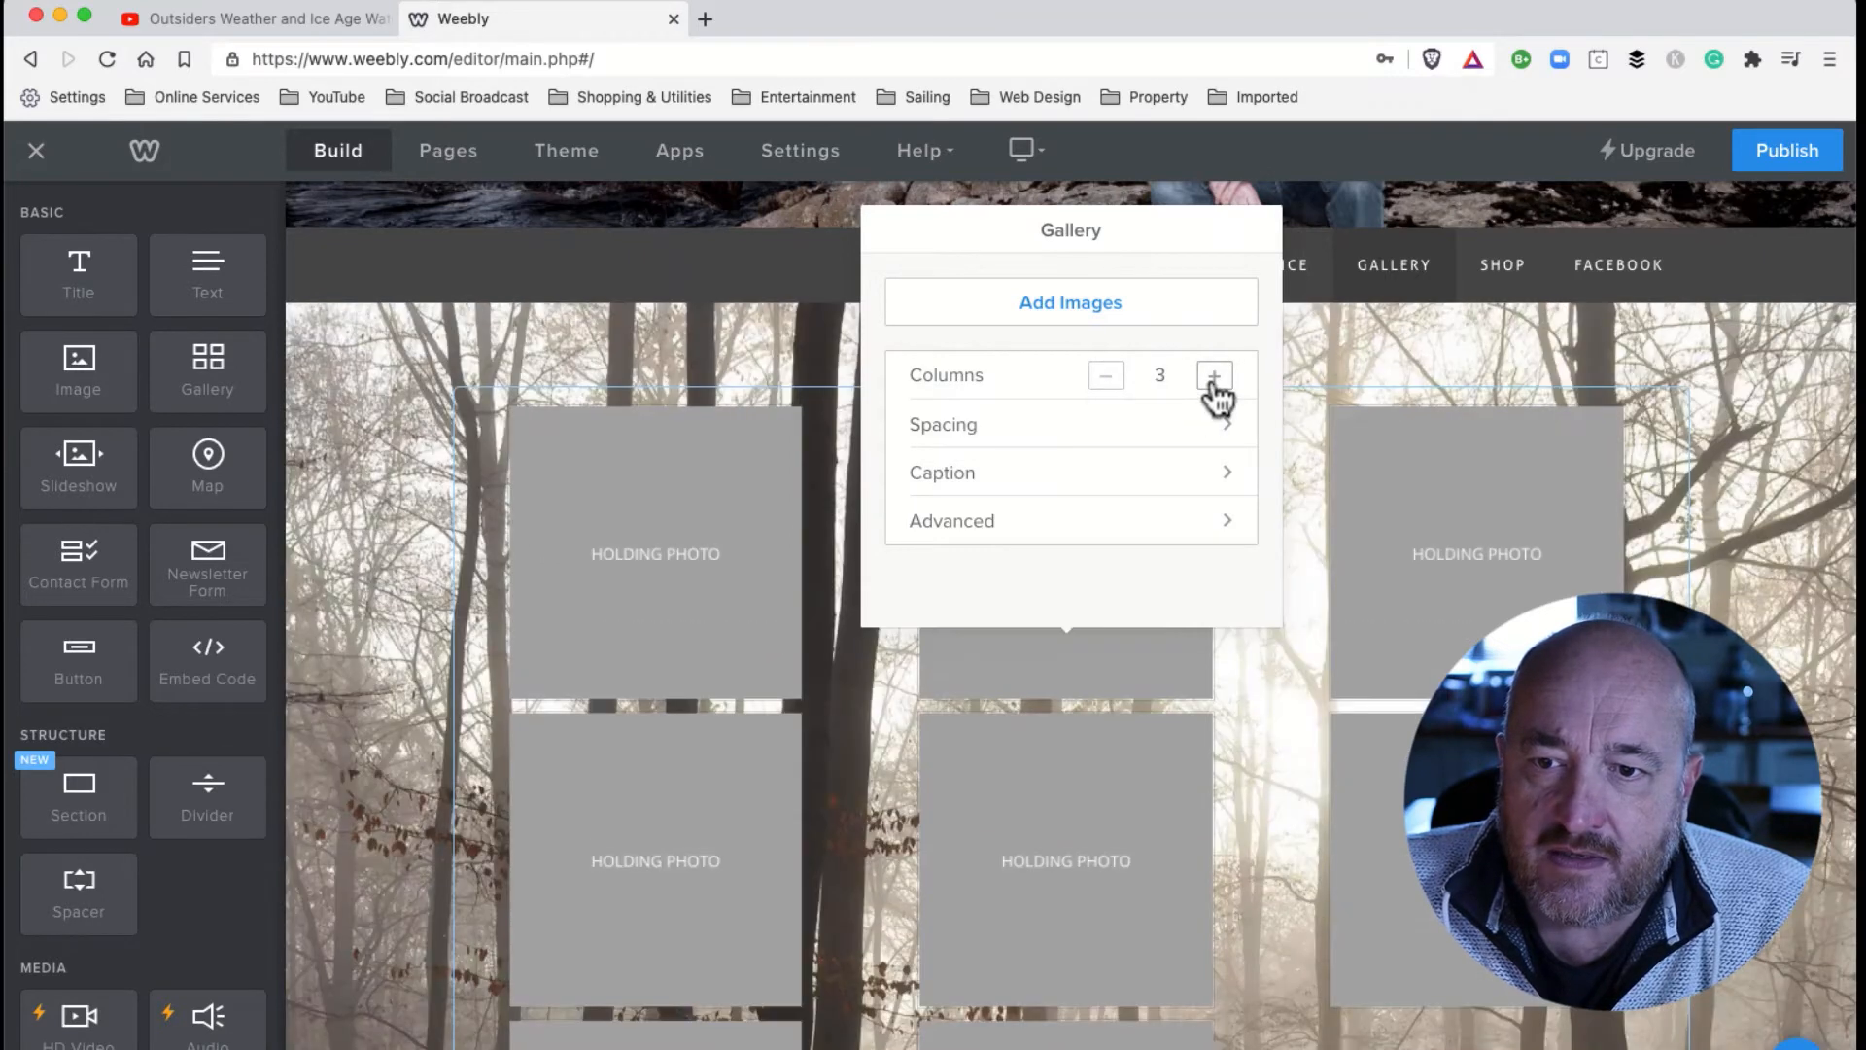
left_click(1213, 375)
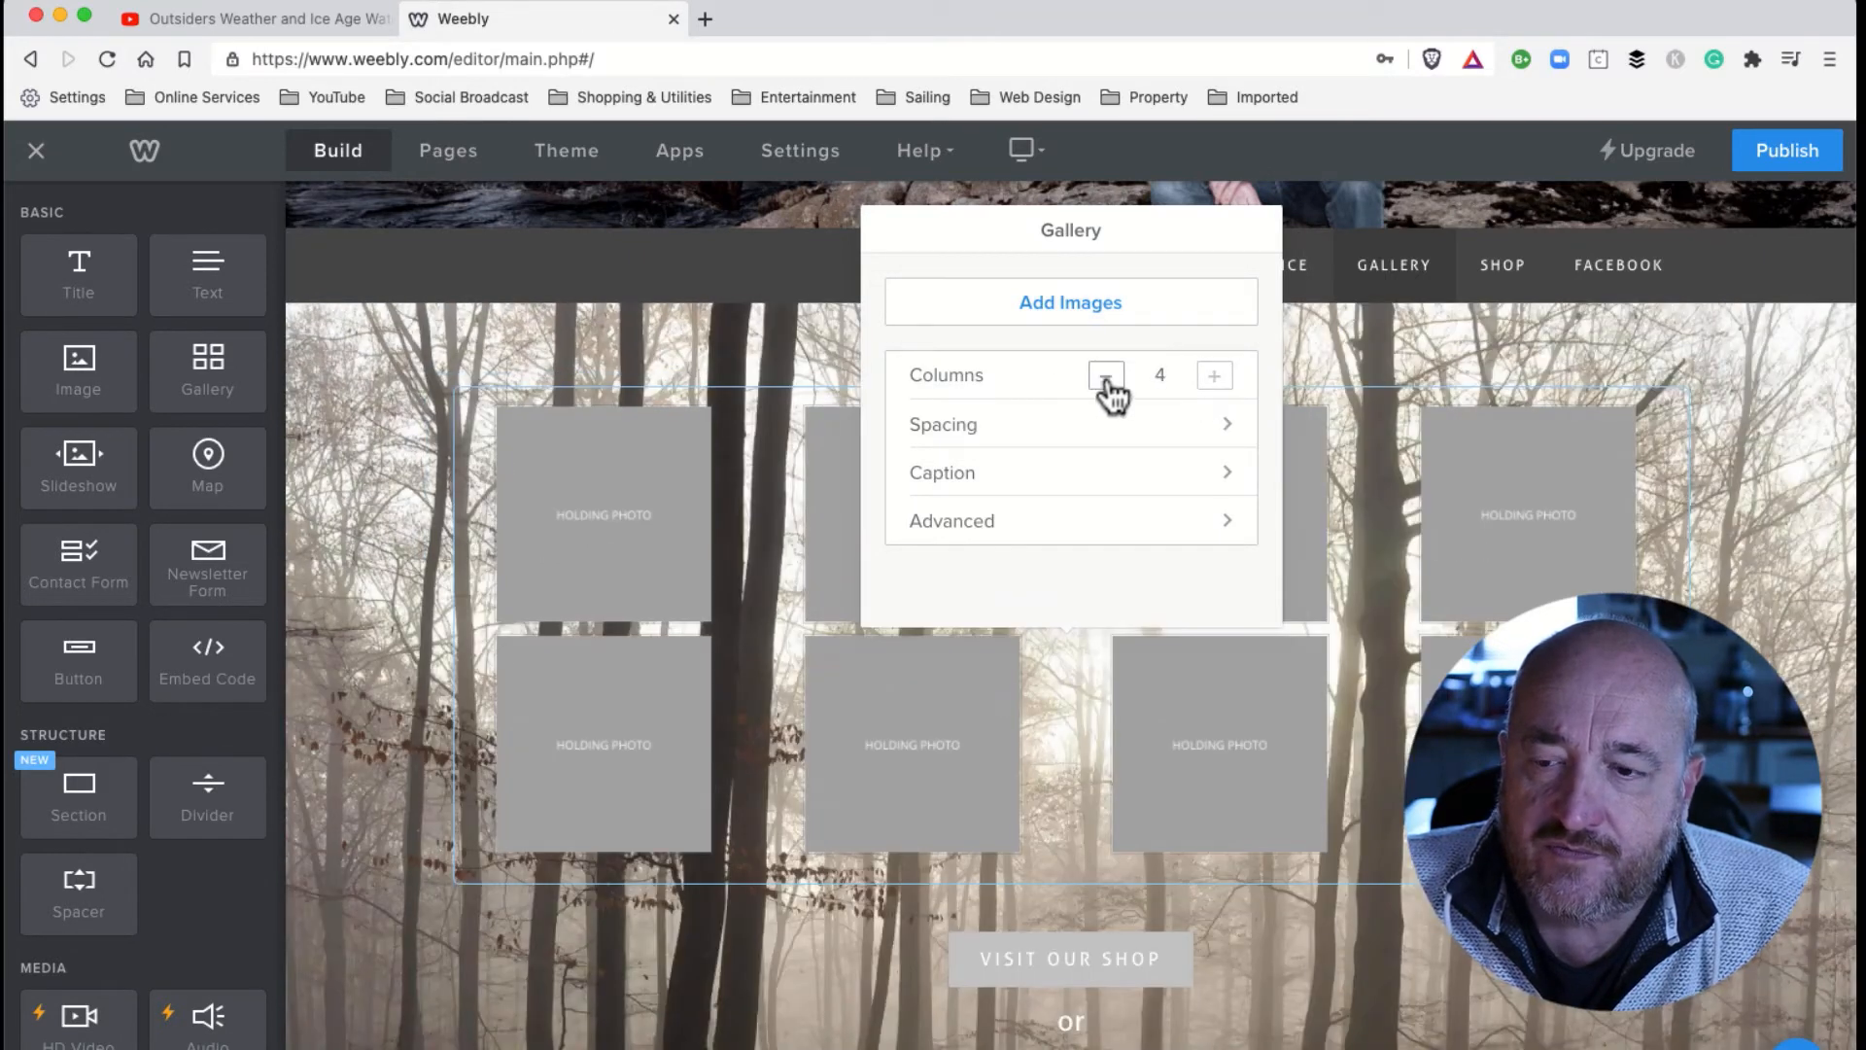
left_click(1107, 375)
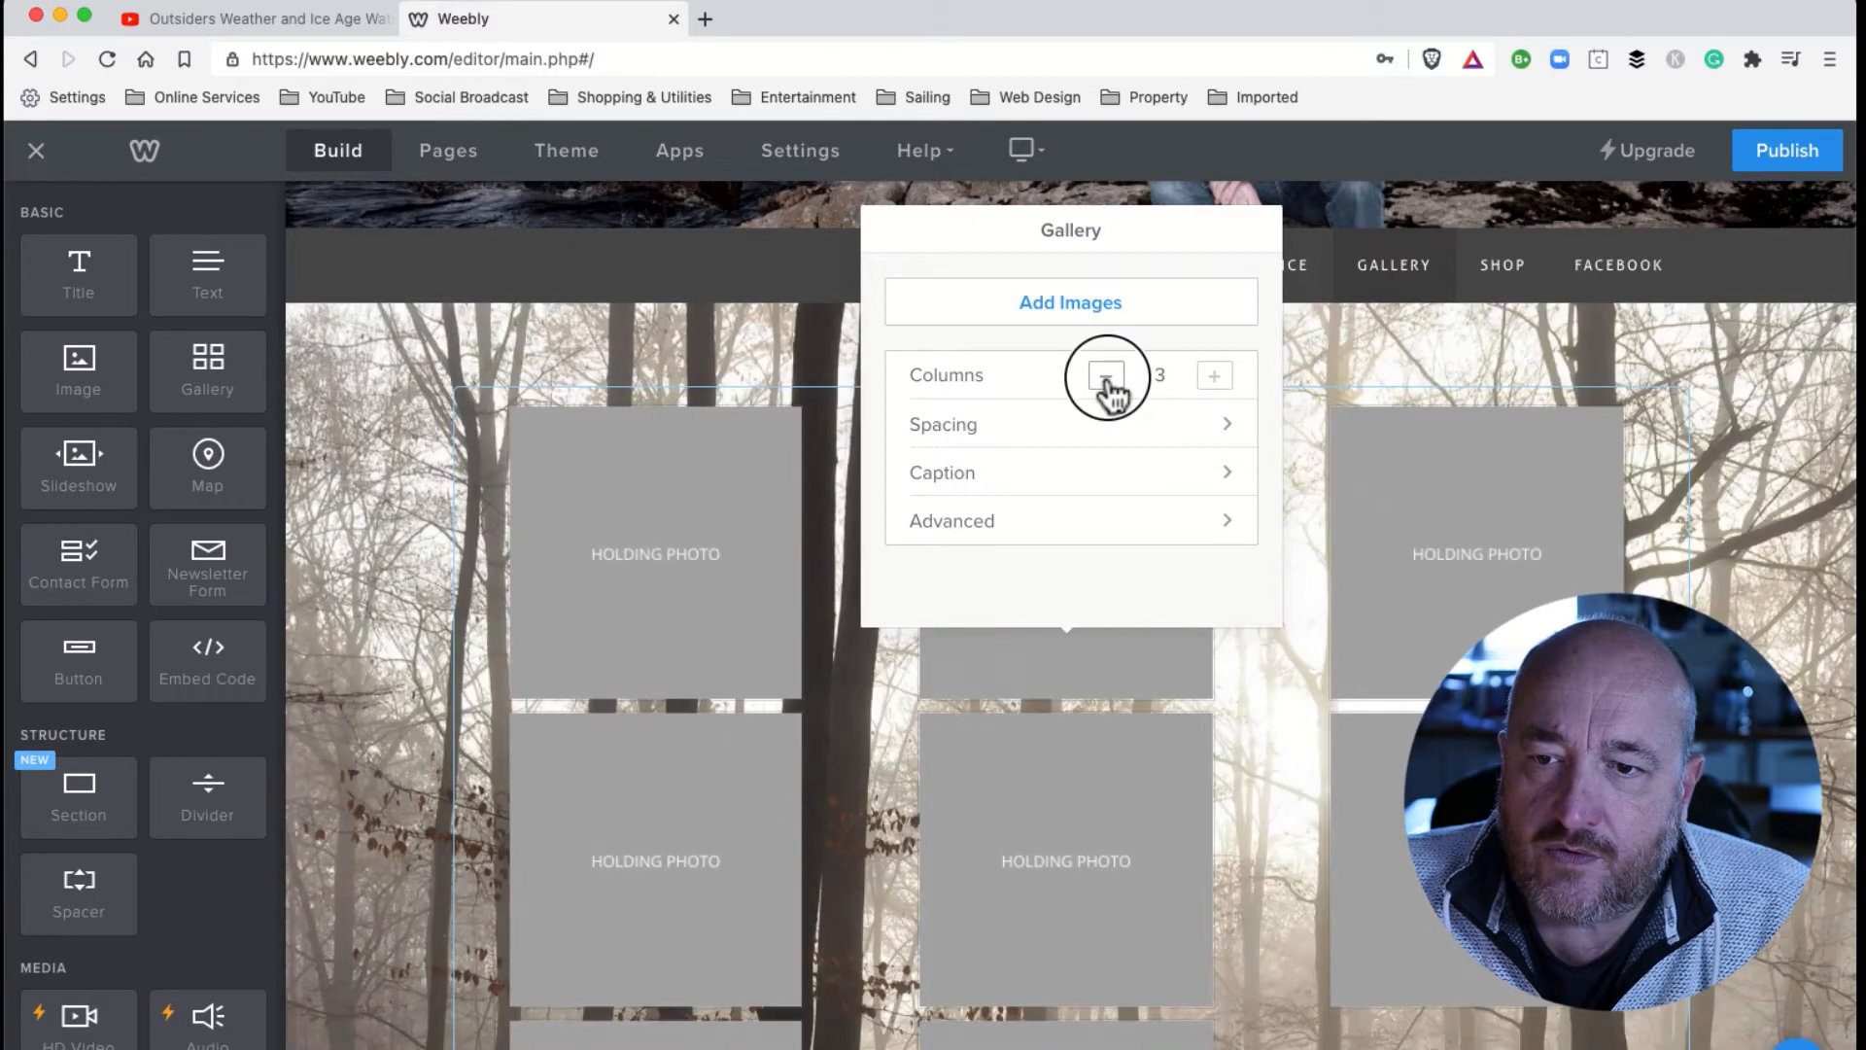
left_click(1213, 375)
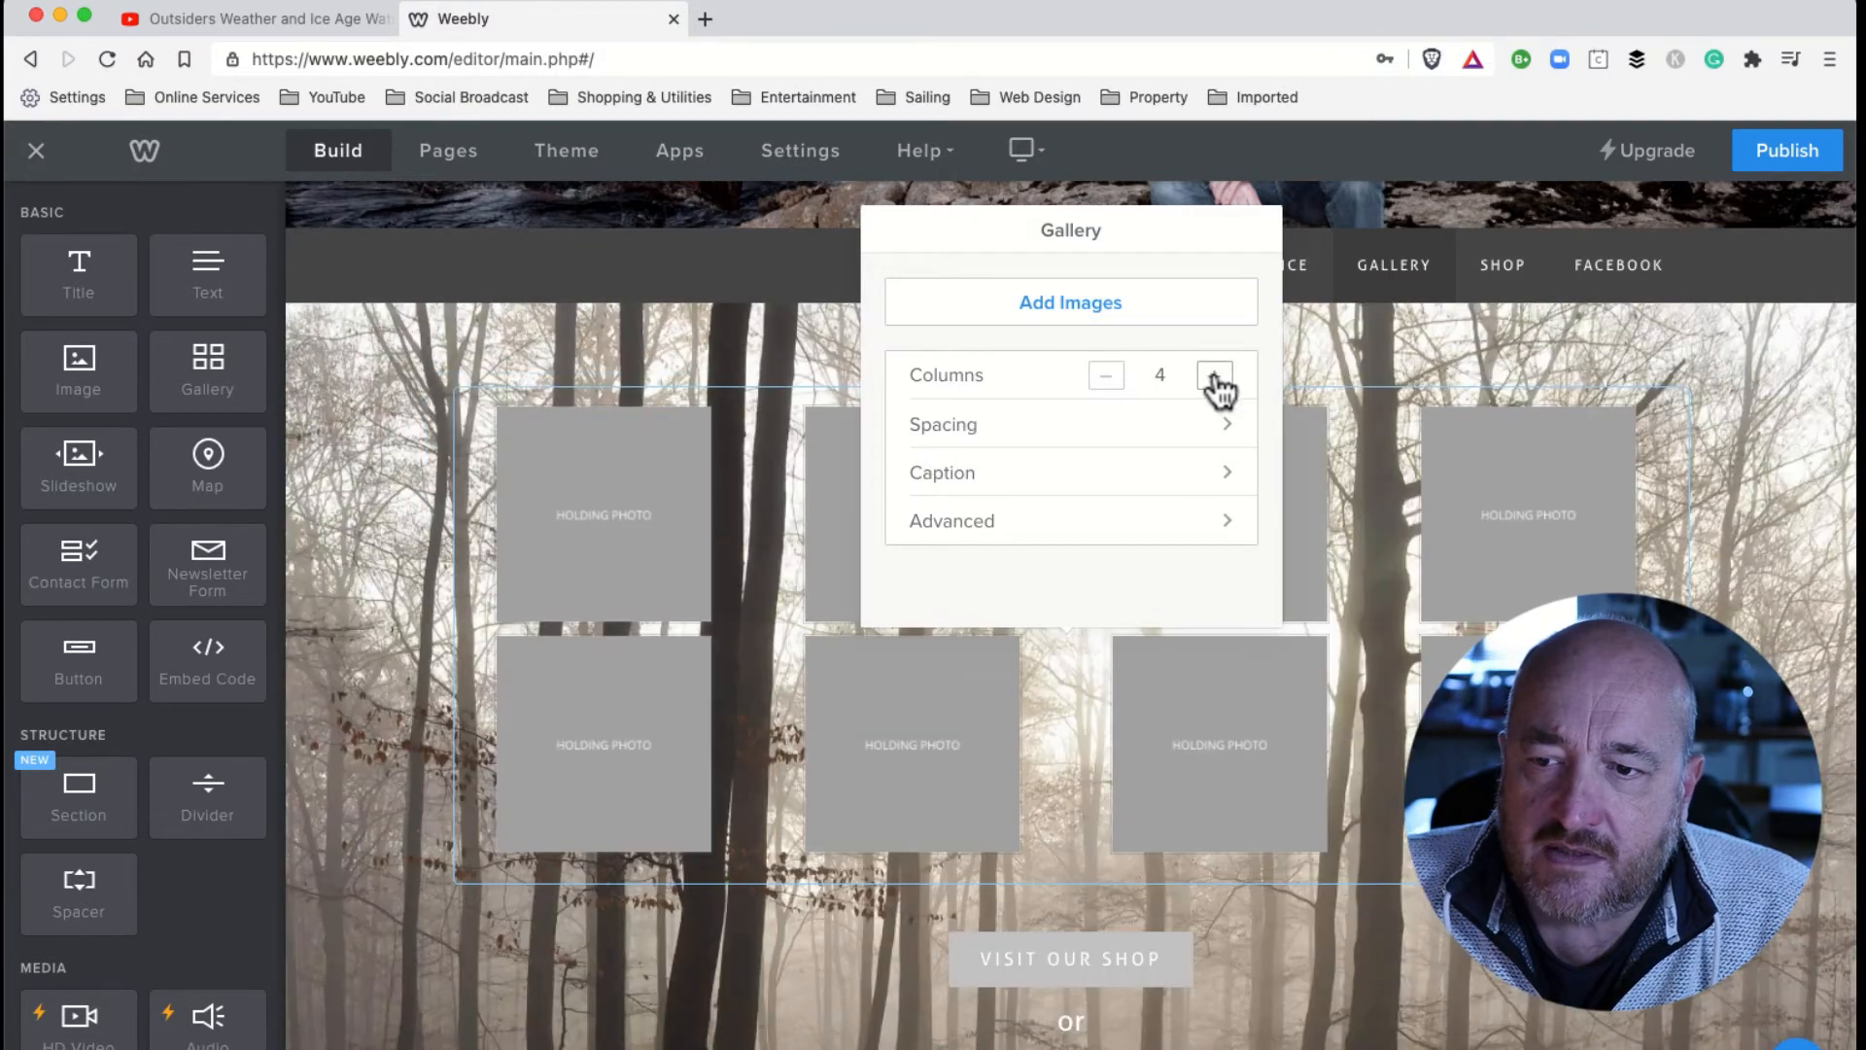
mouse_move(1104, 375)
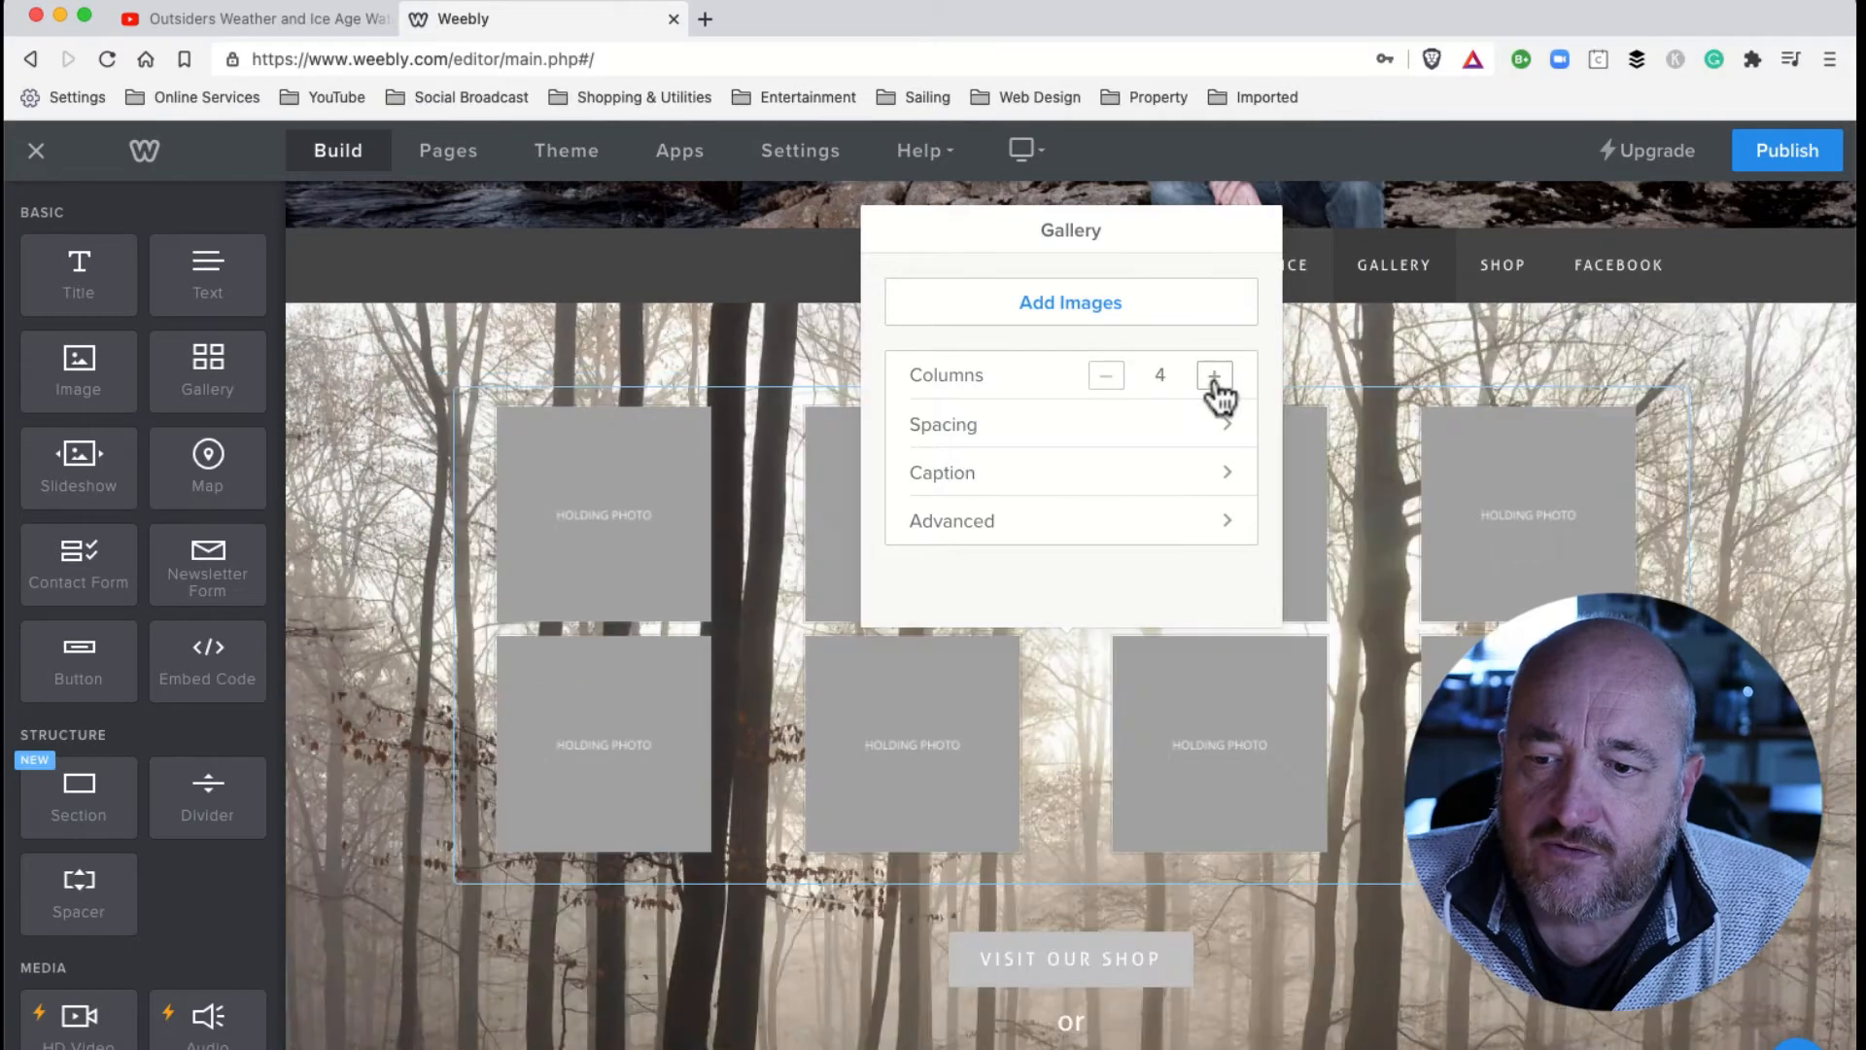
mouse_move(1089, 453)
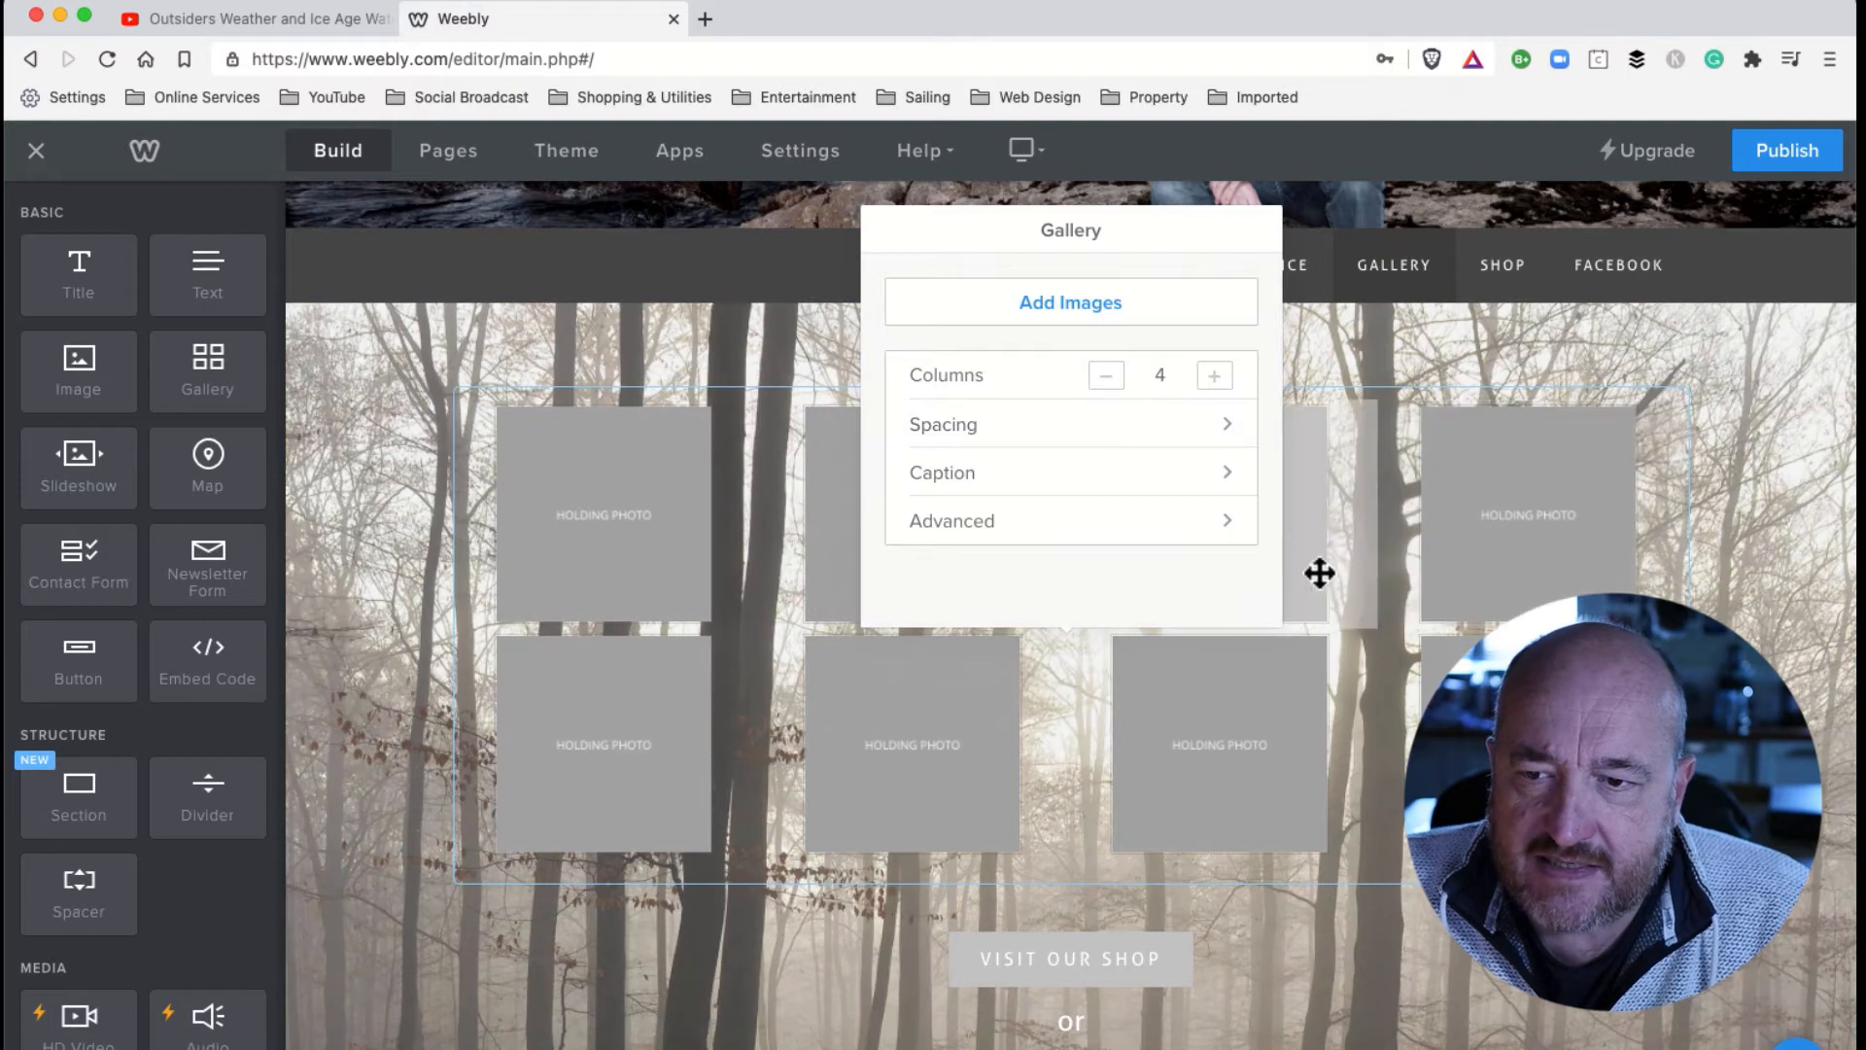
mouse_move(1067, 527)
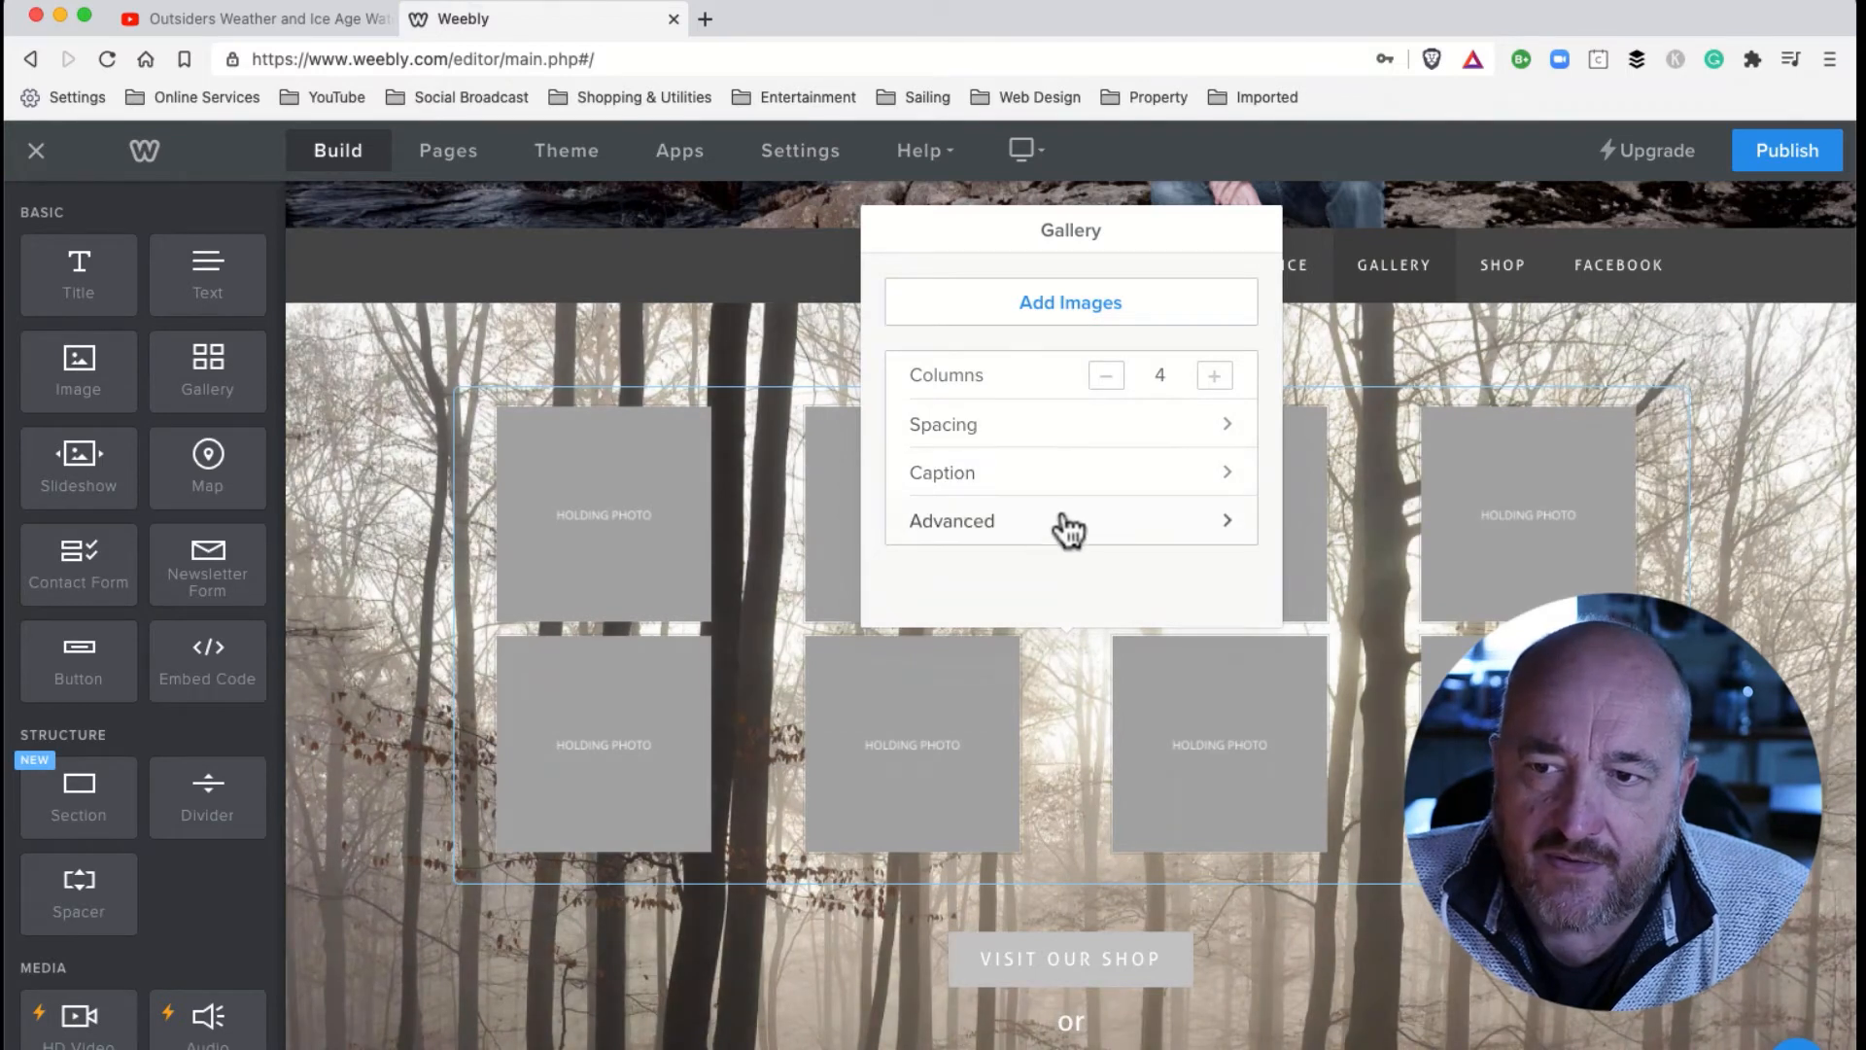
mouse_move(750, 577)
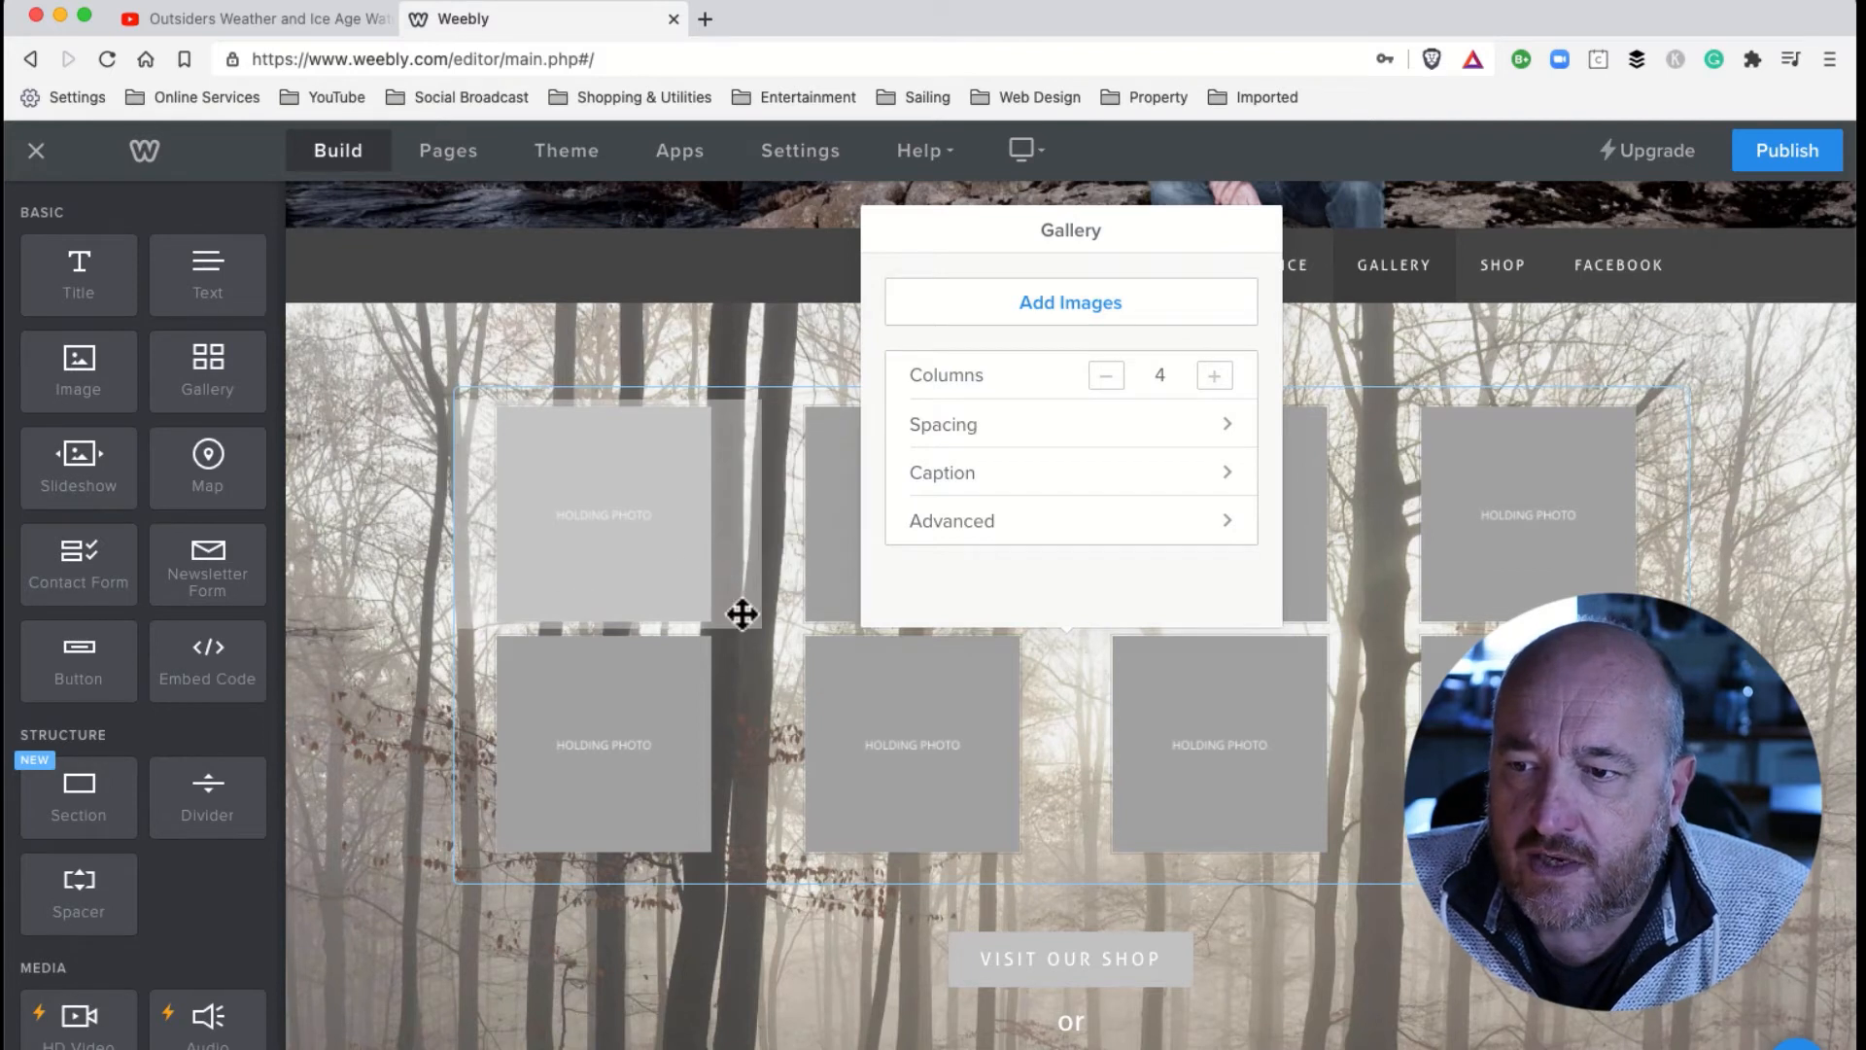
mouse_move(375, 434)
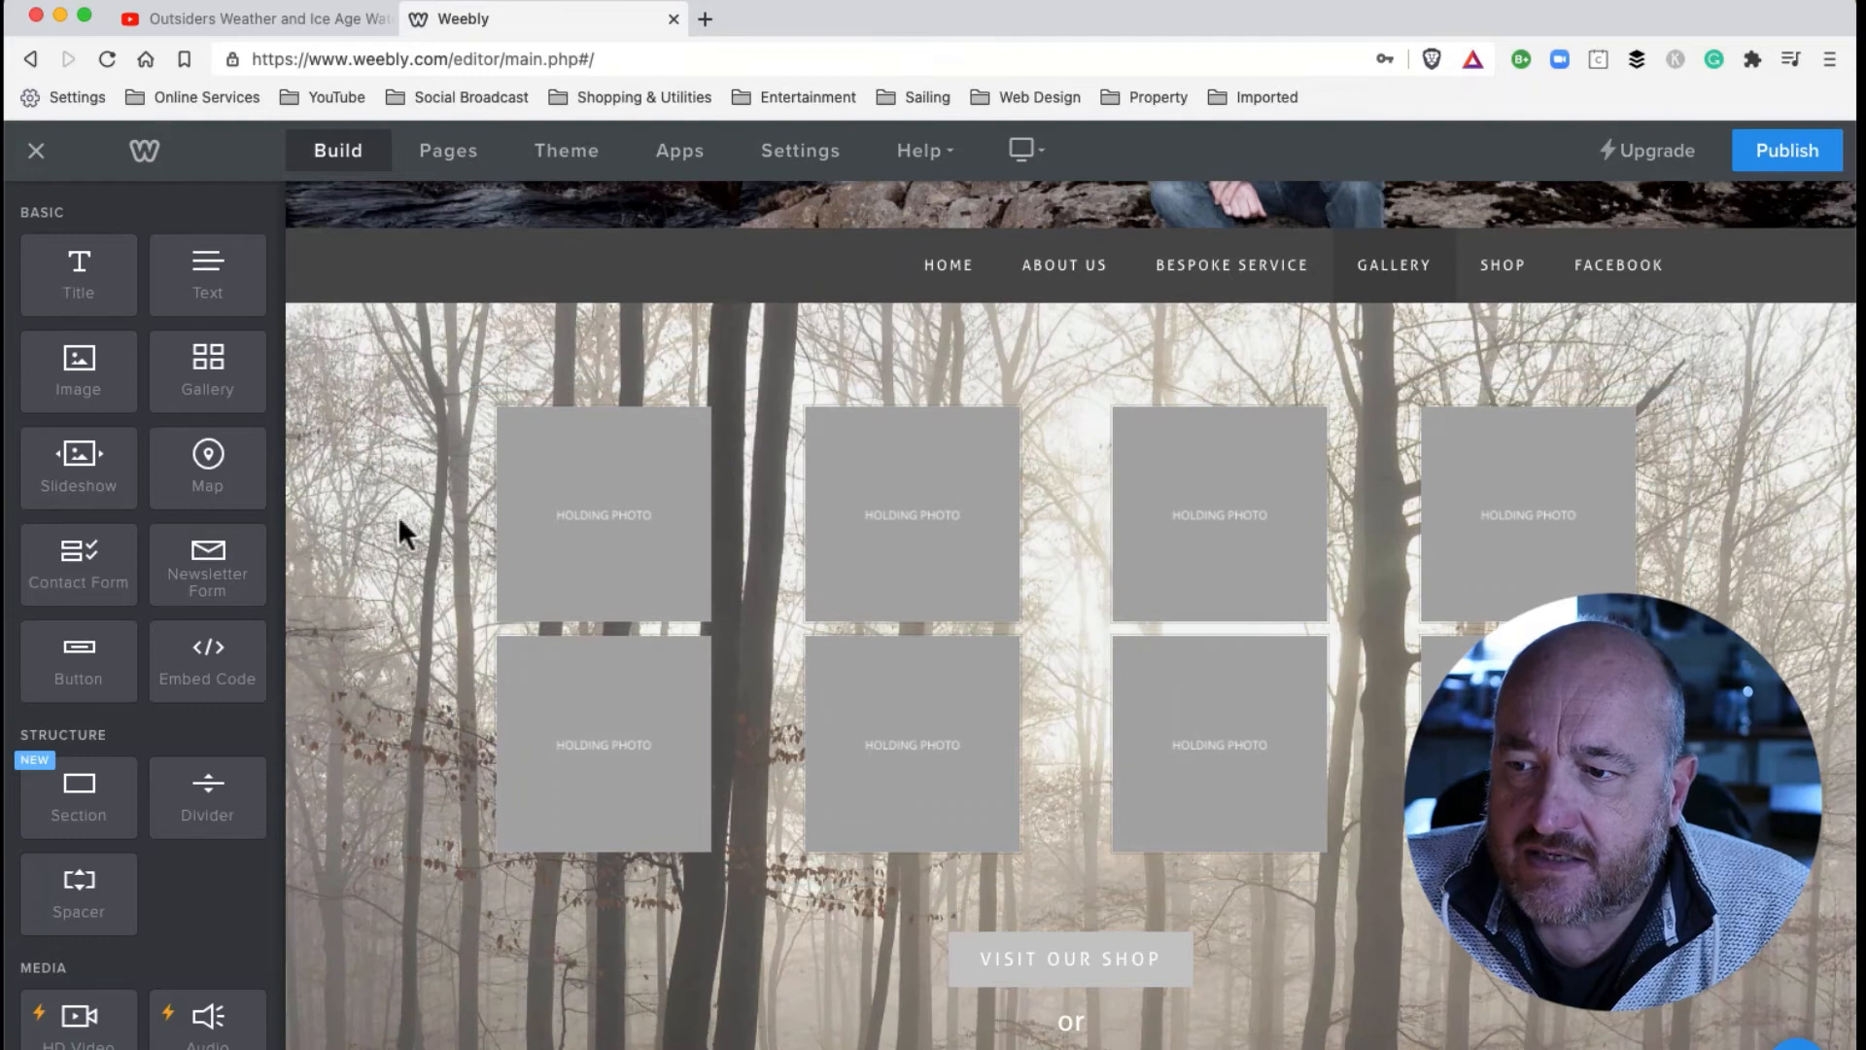
Select the first holding photo so its Link/Caption/Alt Text/Delete toolbar shows.
left_click(601, 513)
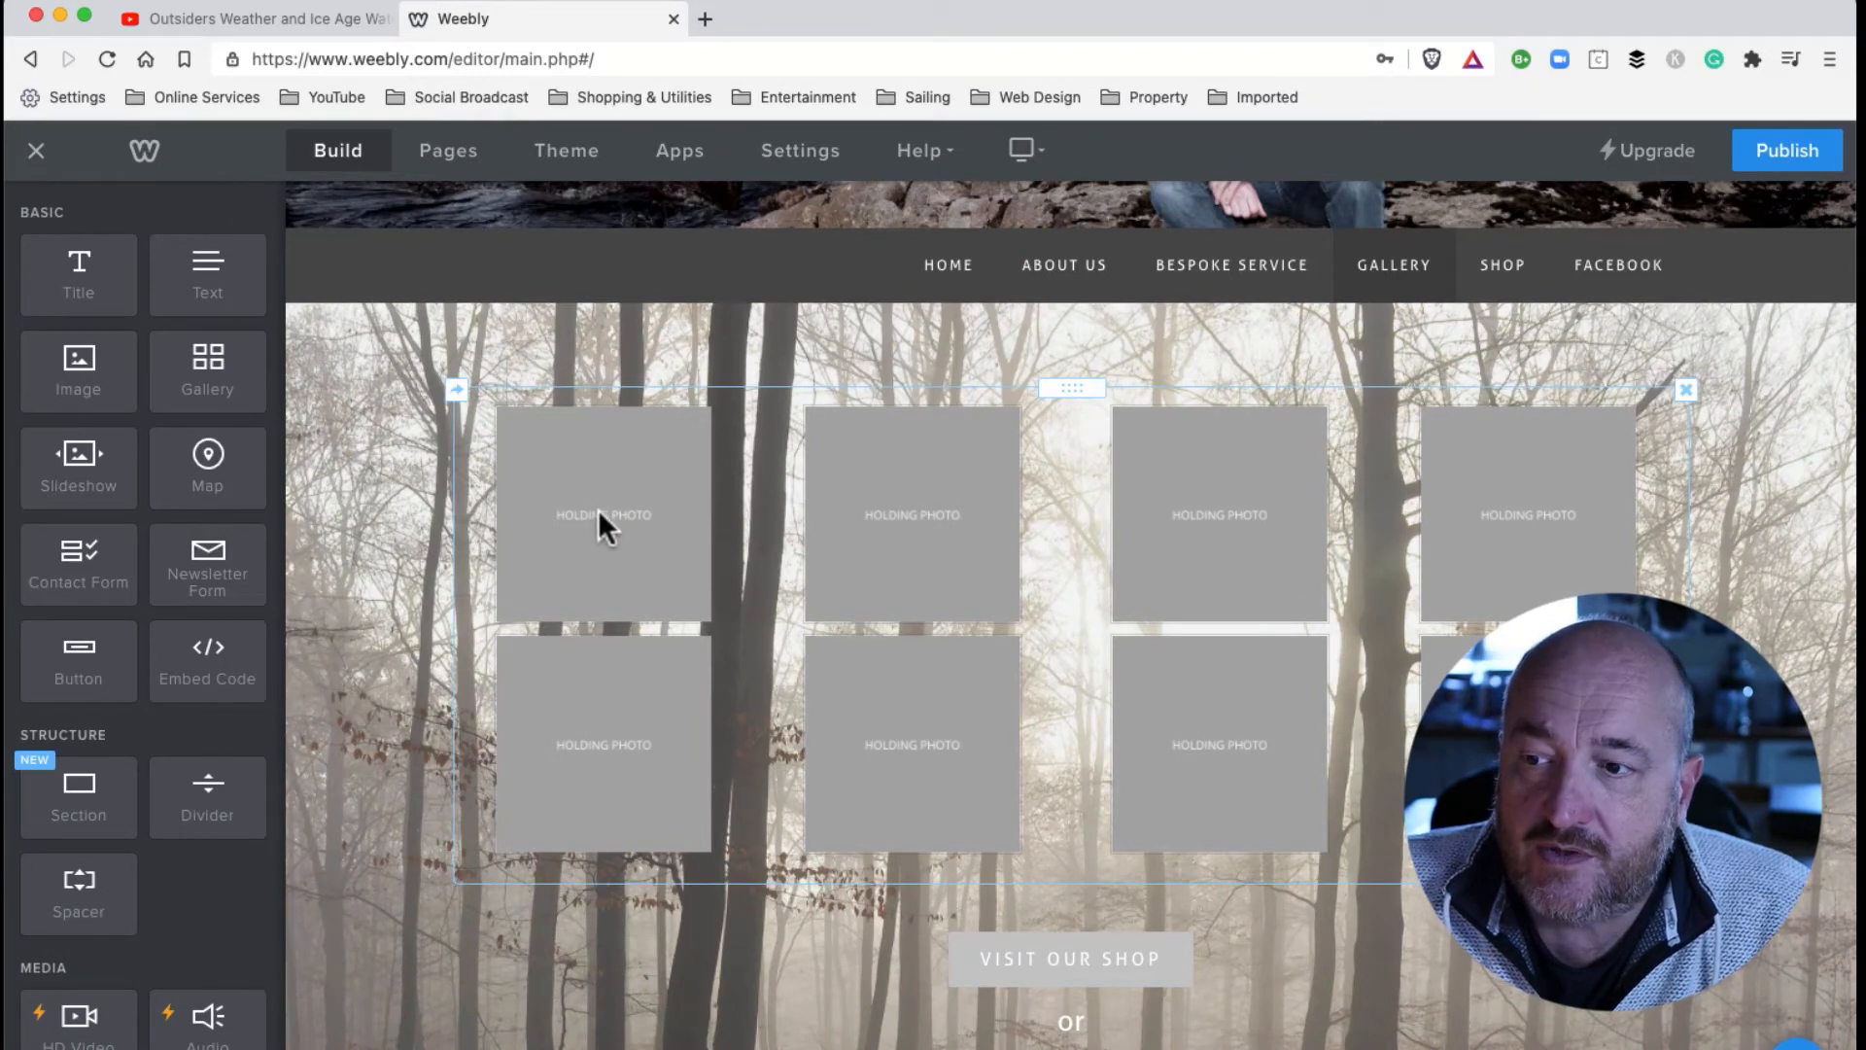
left_click(601, 513)
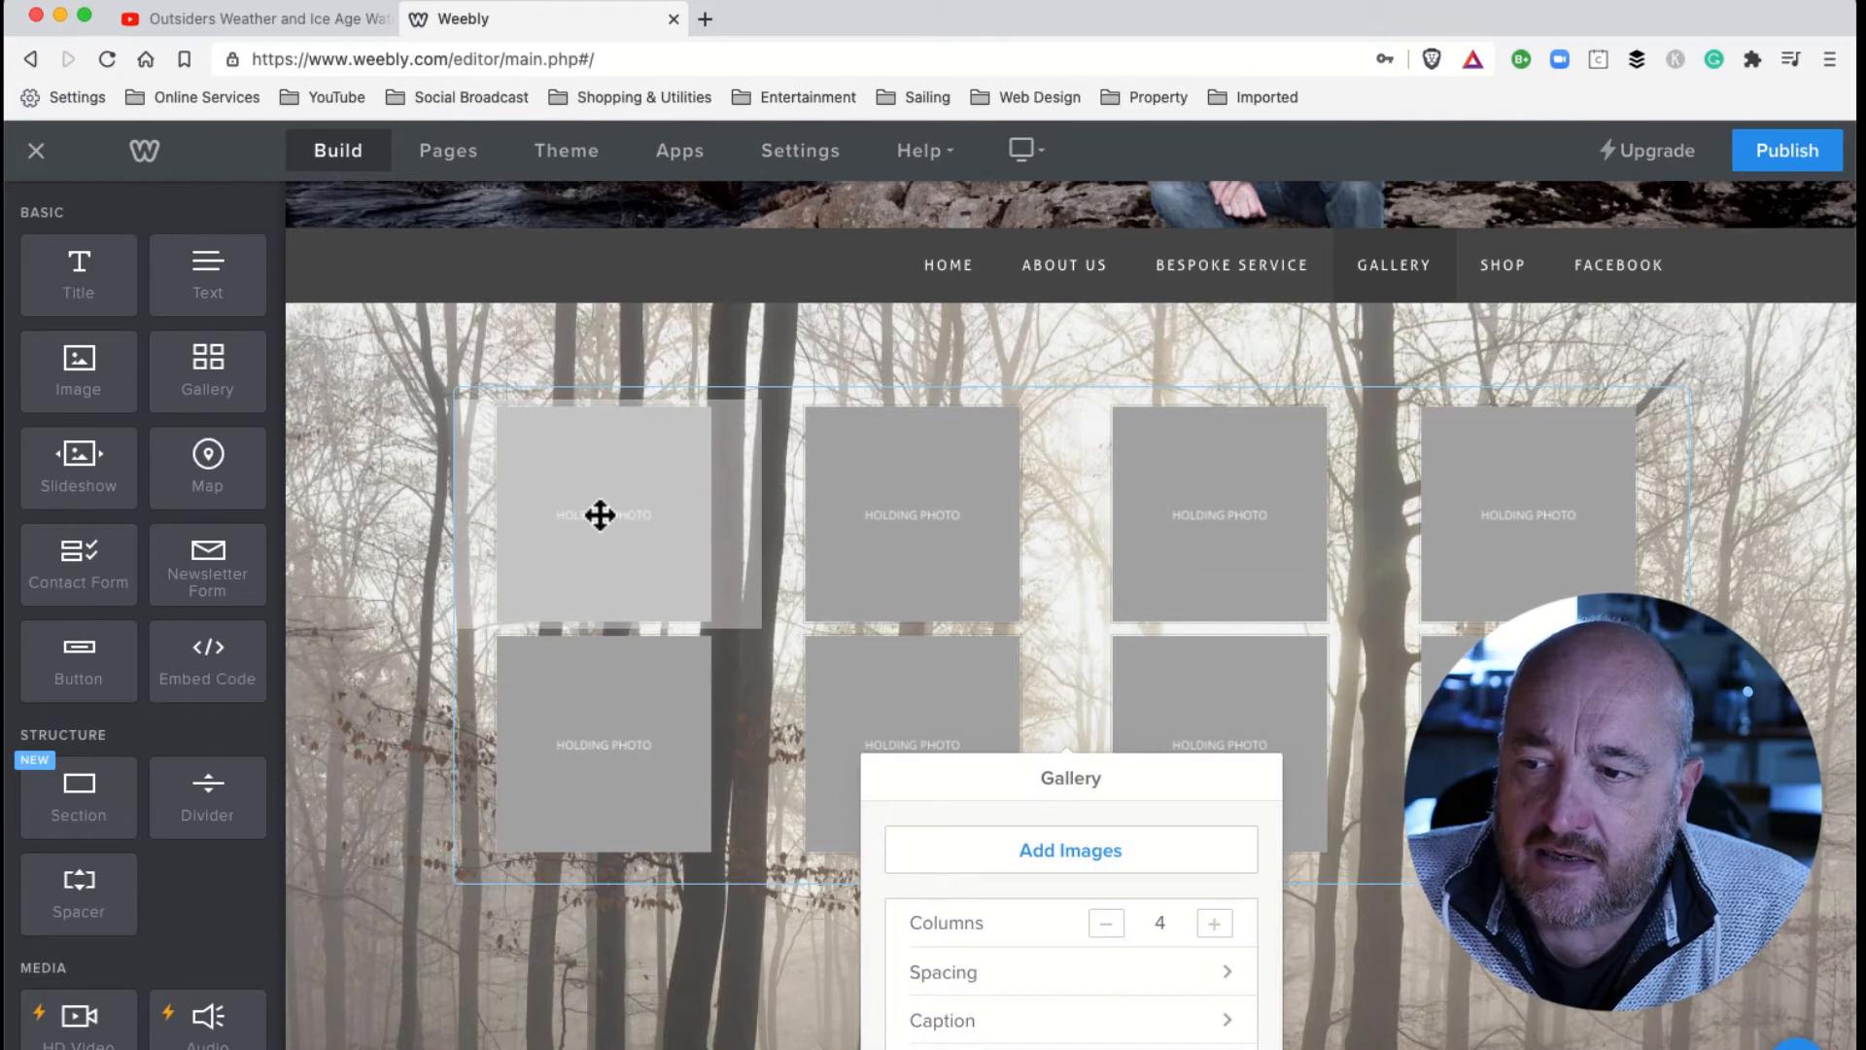
left_click(602, 514)
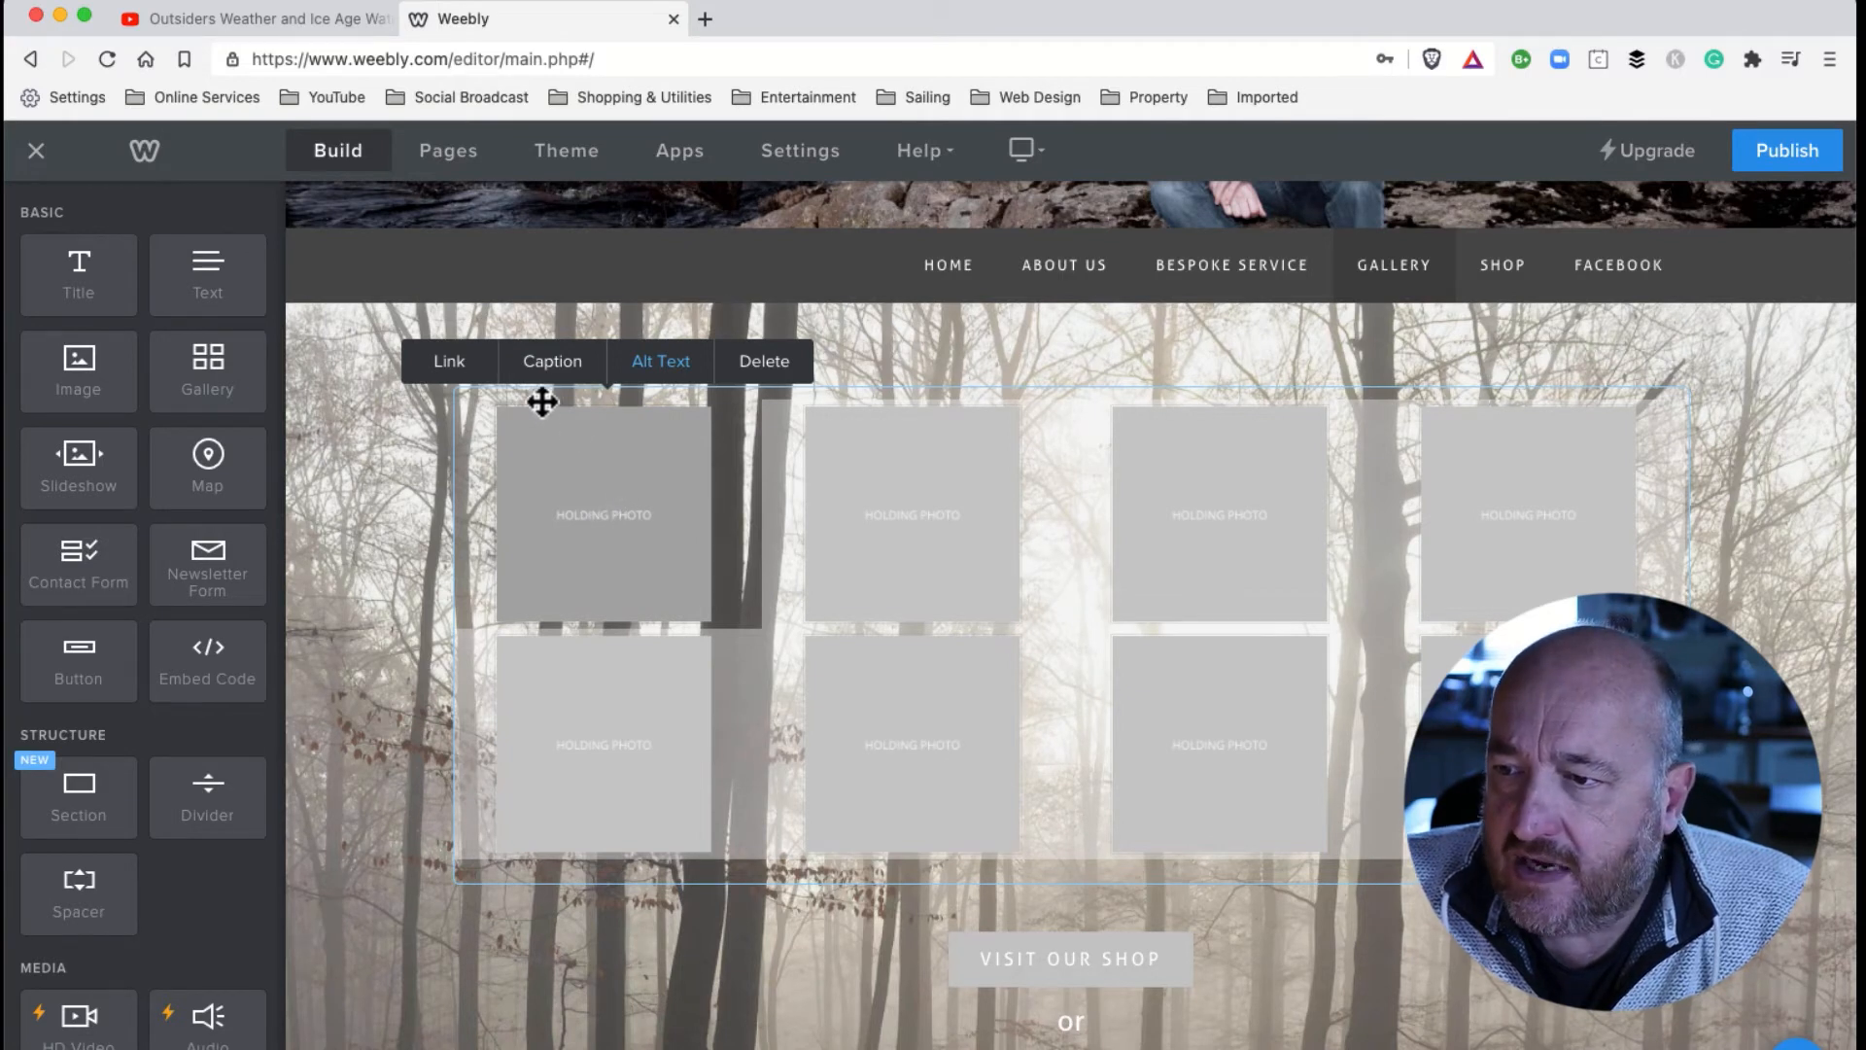
mouse_move(597, 514)
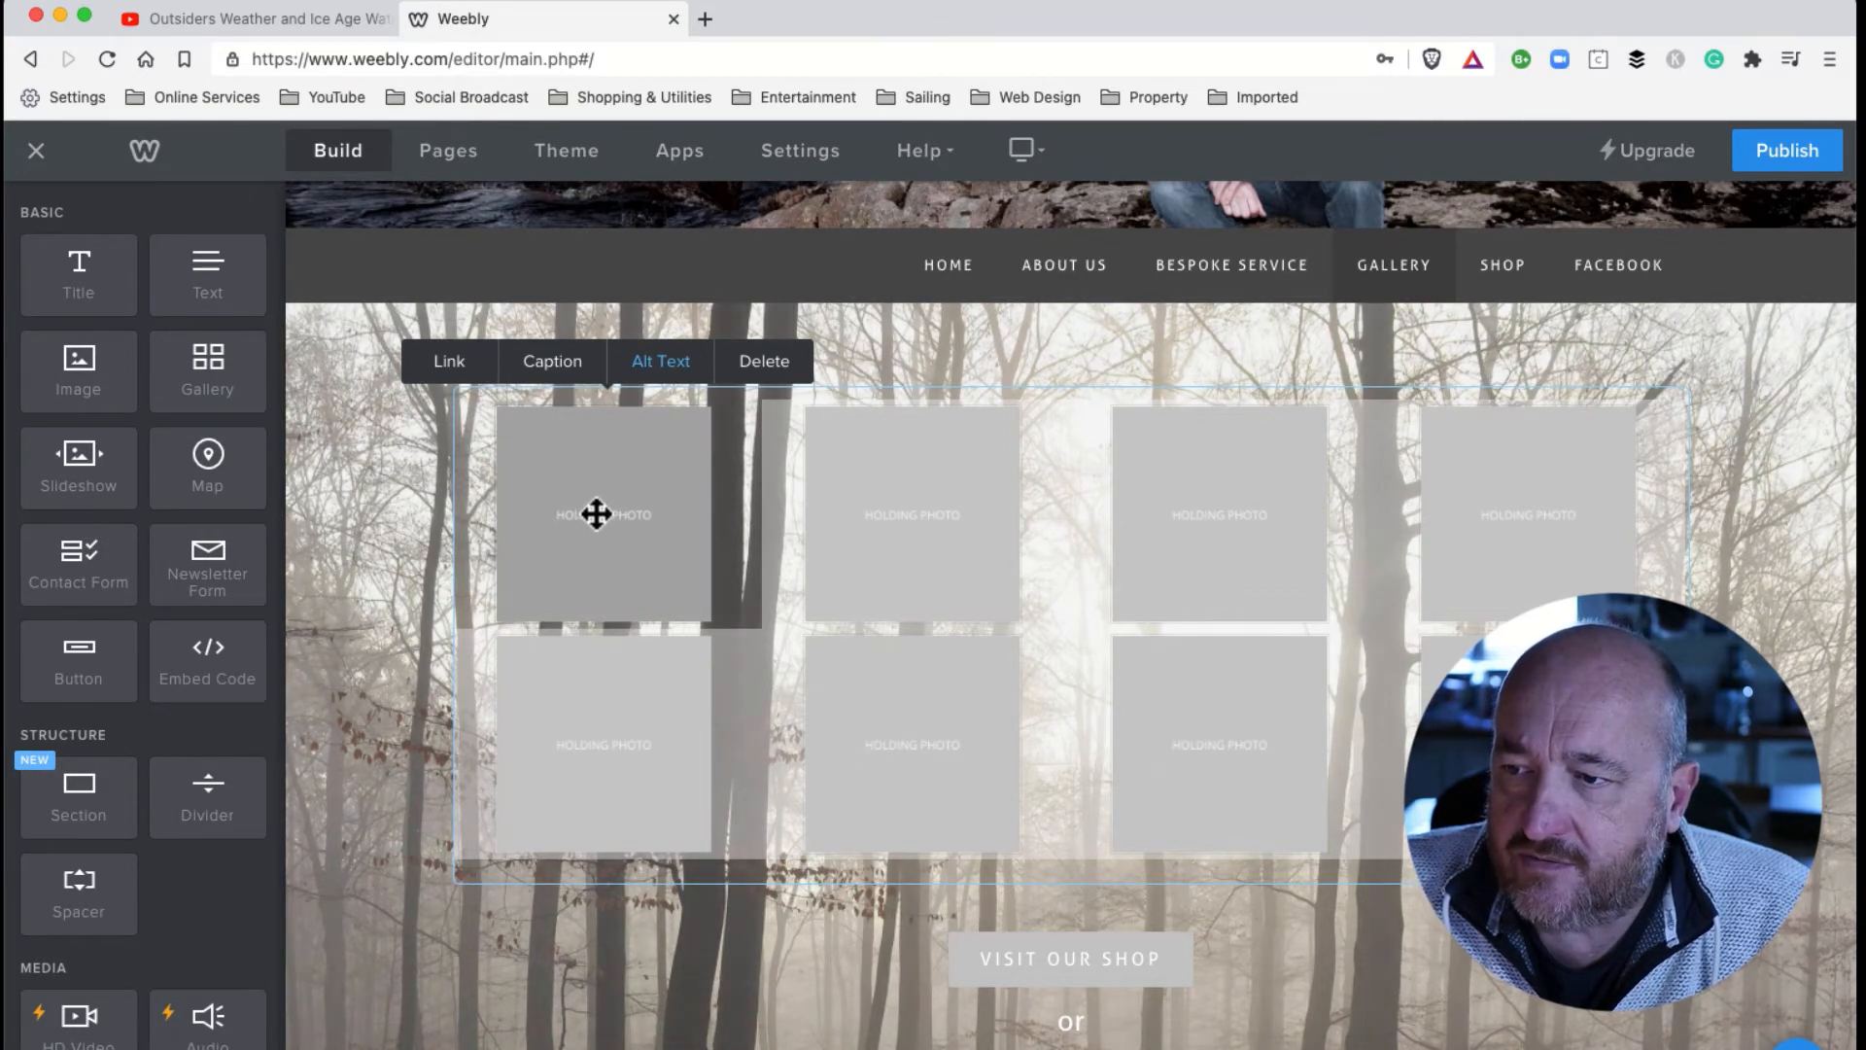
left_click(449, 361)
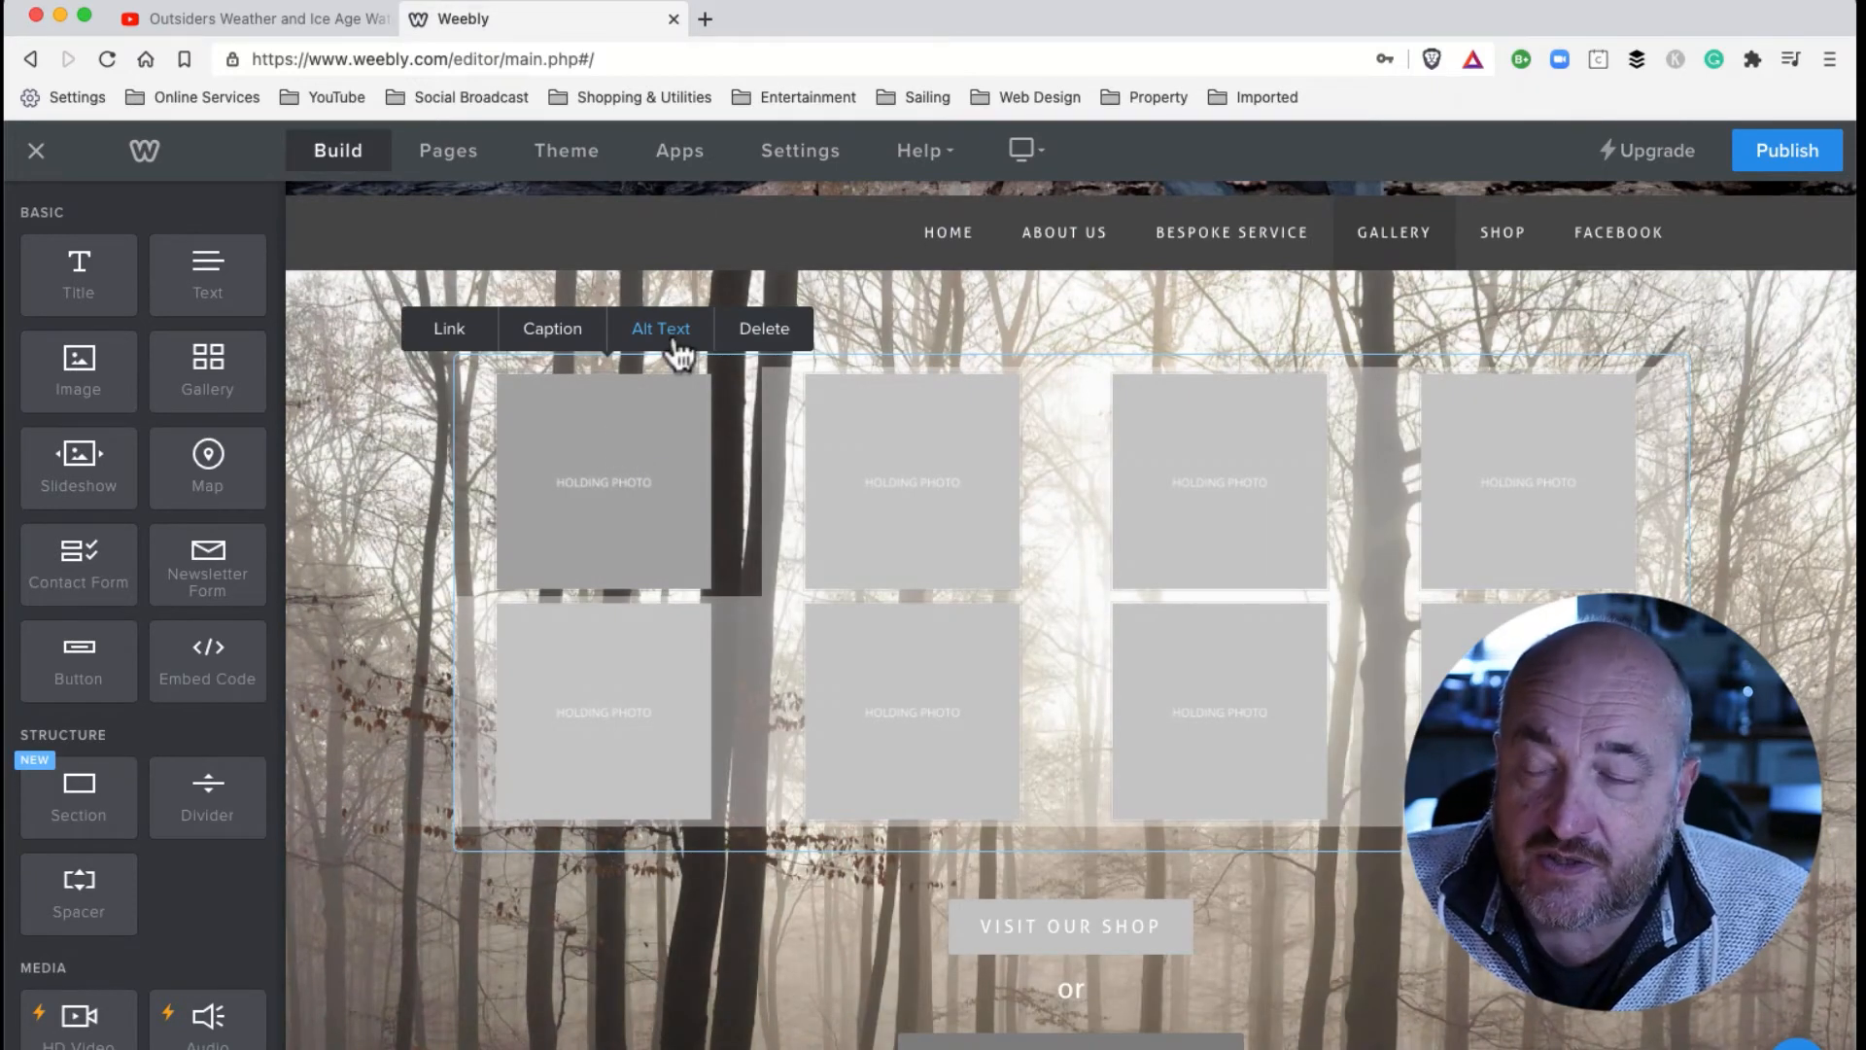
Give the first photo the alt text Walking Stick.
left_click(661, 328)
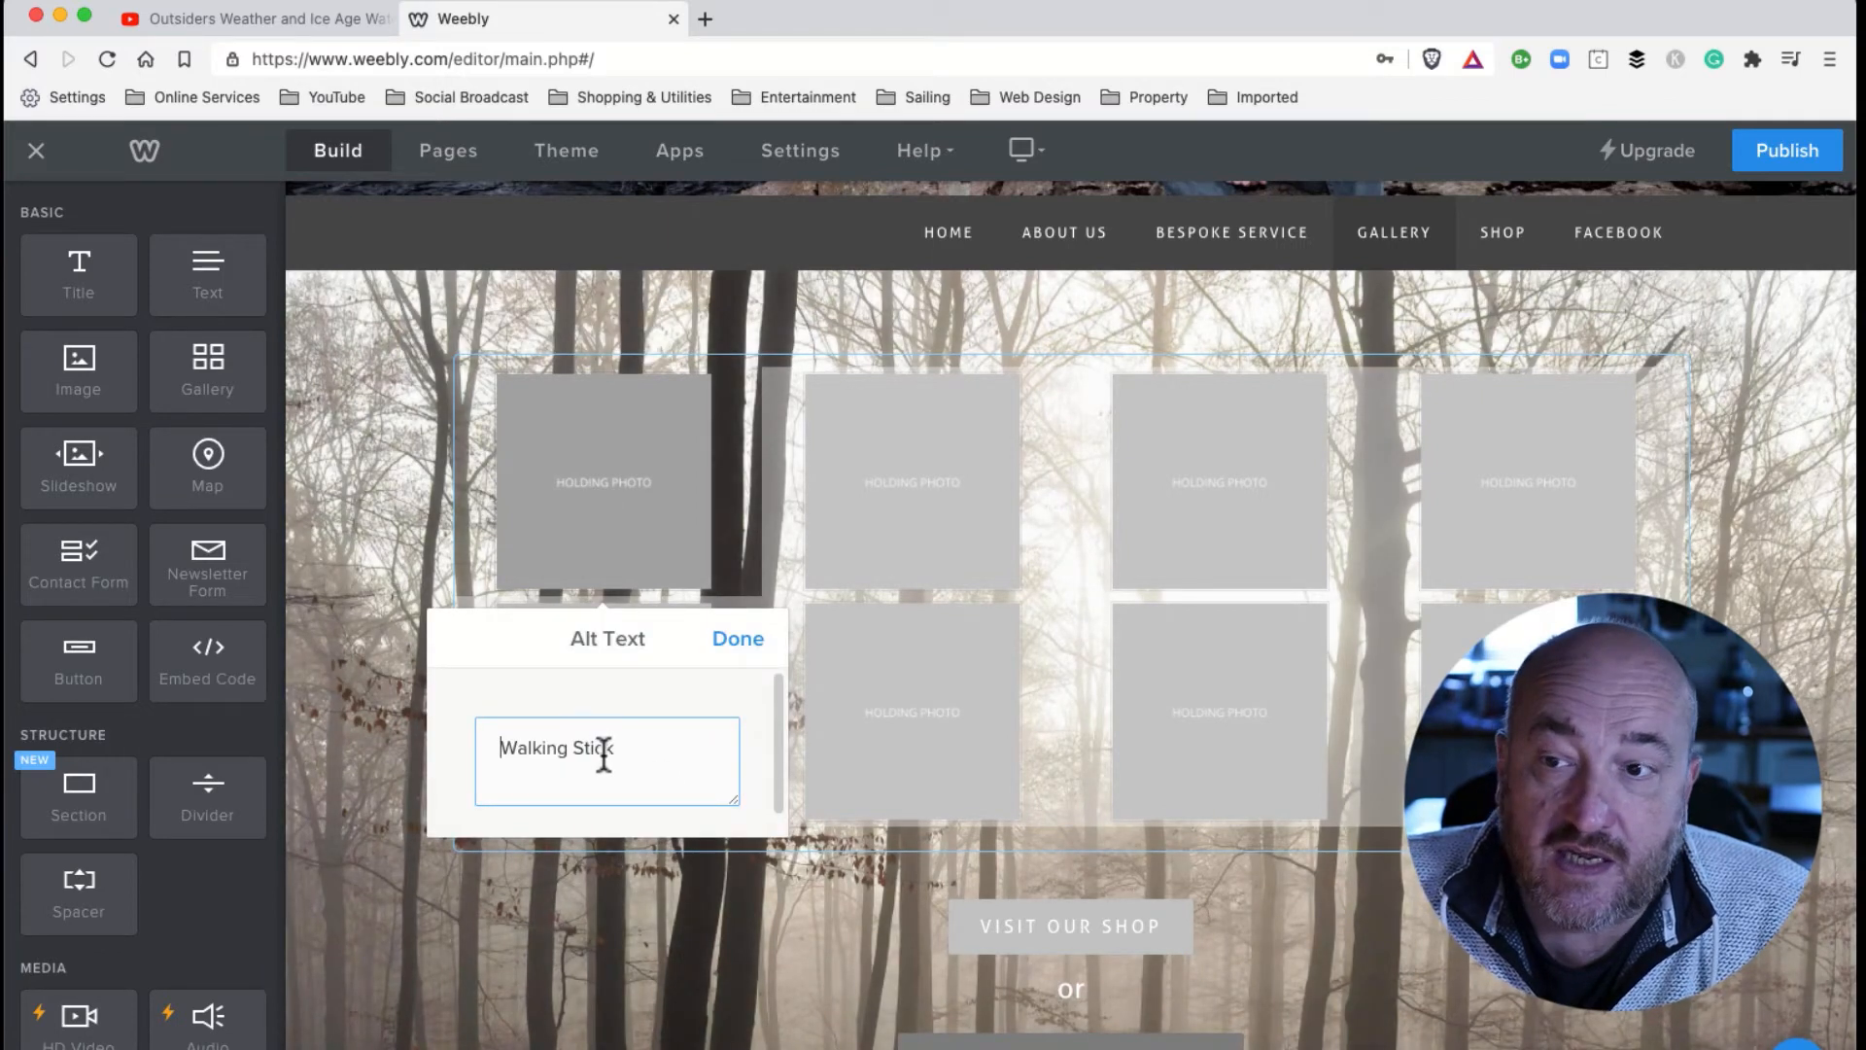
left_click(737, 640)
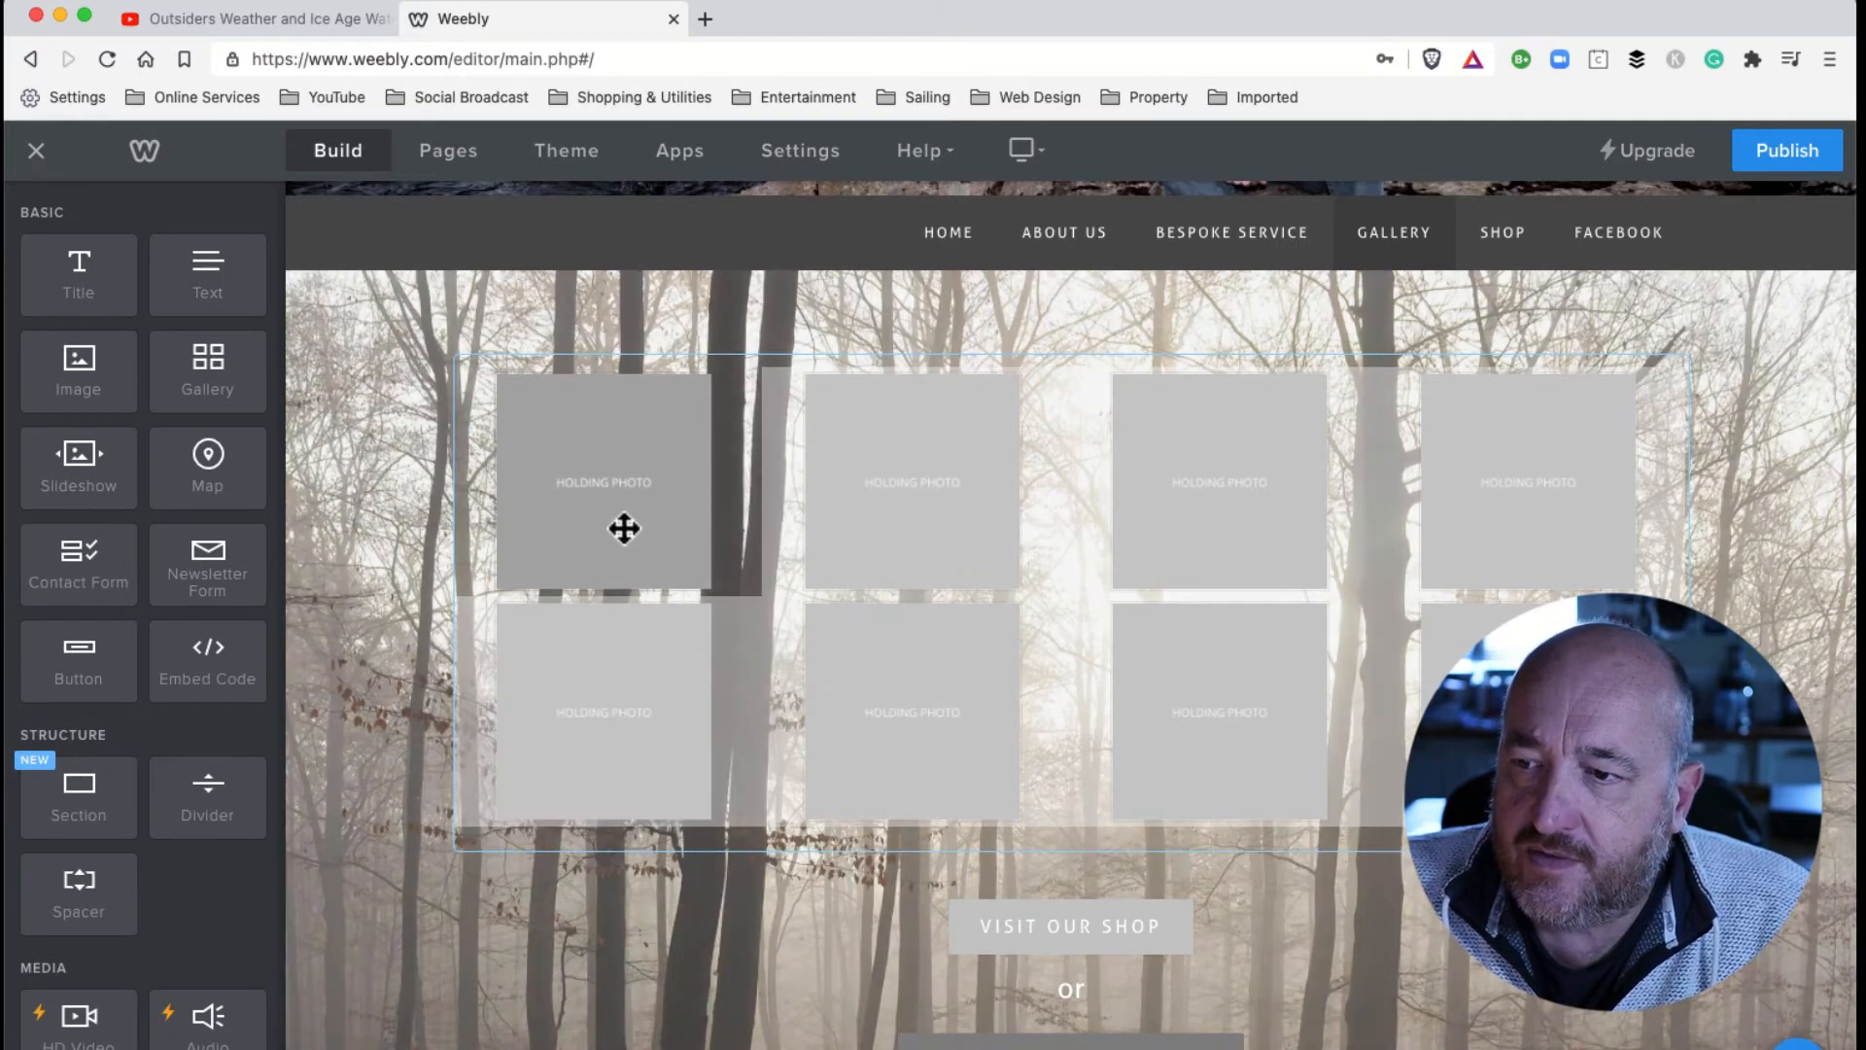
Add a trial caption 'c' to the first photo, then reopen its caption for editing.
left_click(603, 482)
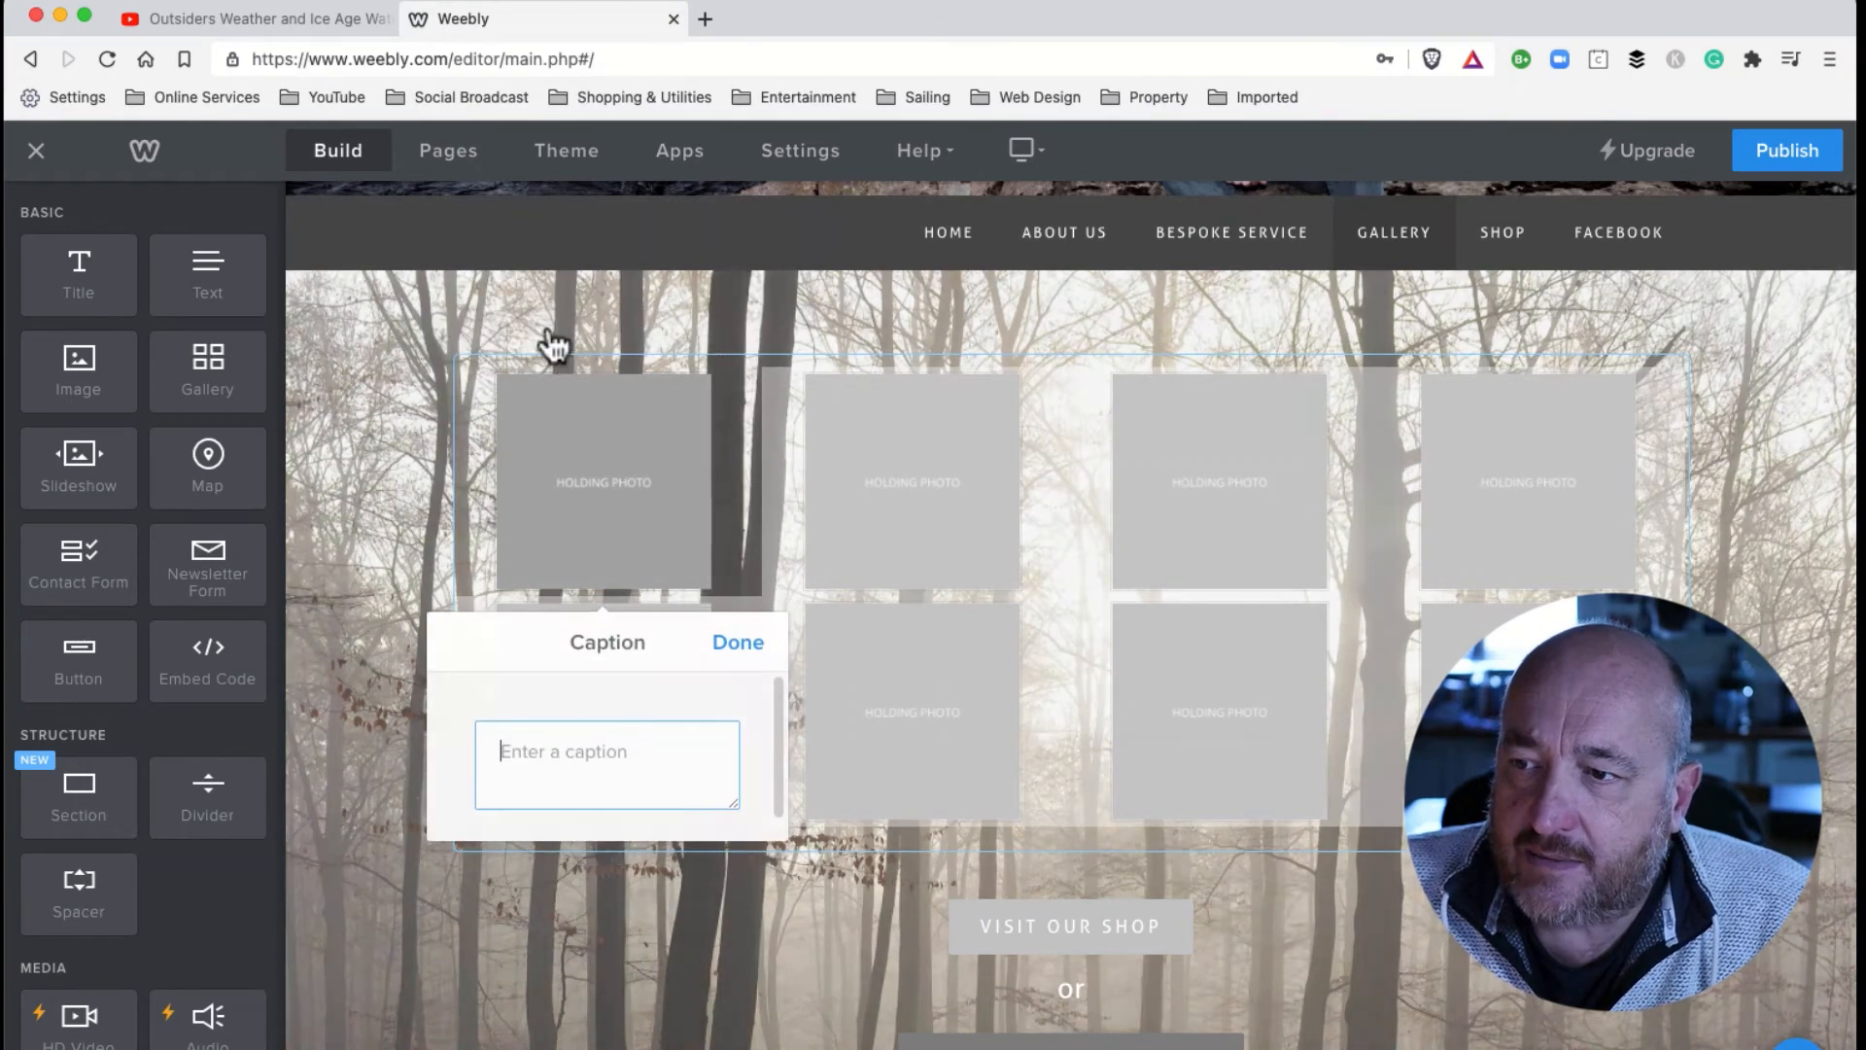
type("c")
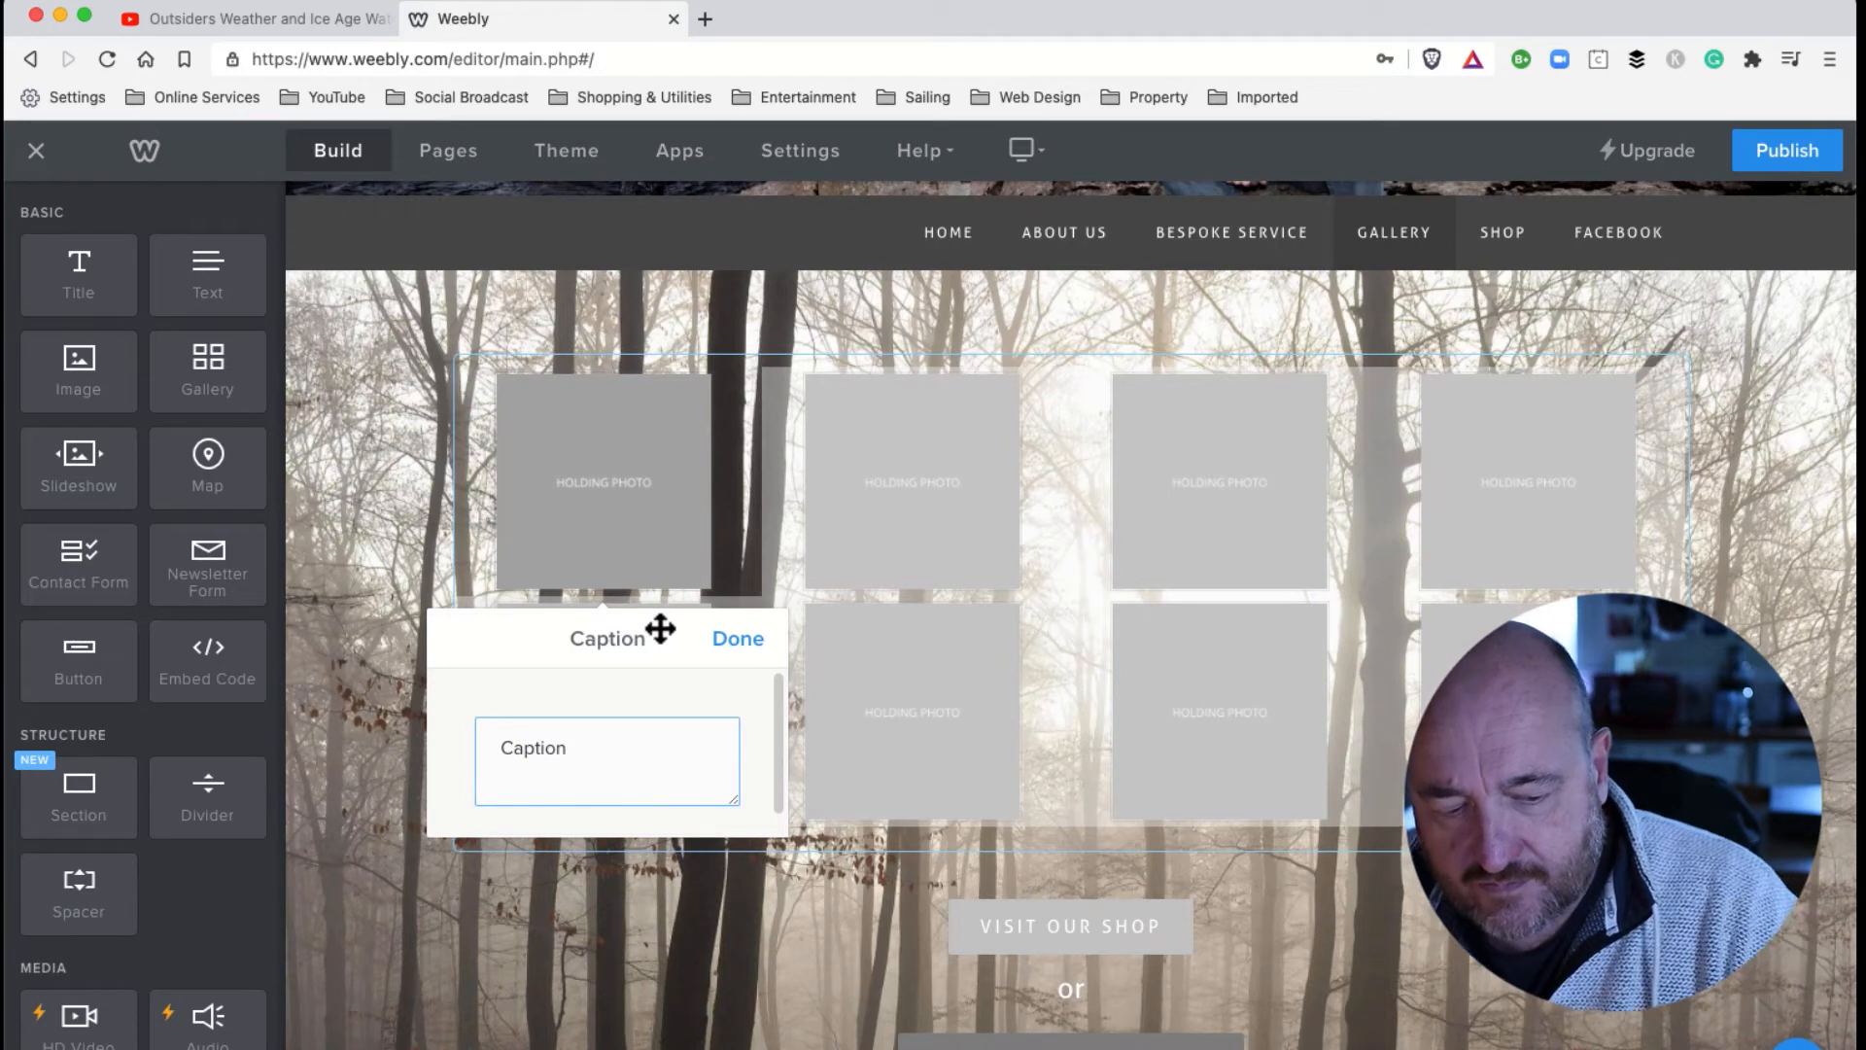
left_click(737, 640)
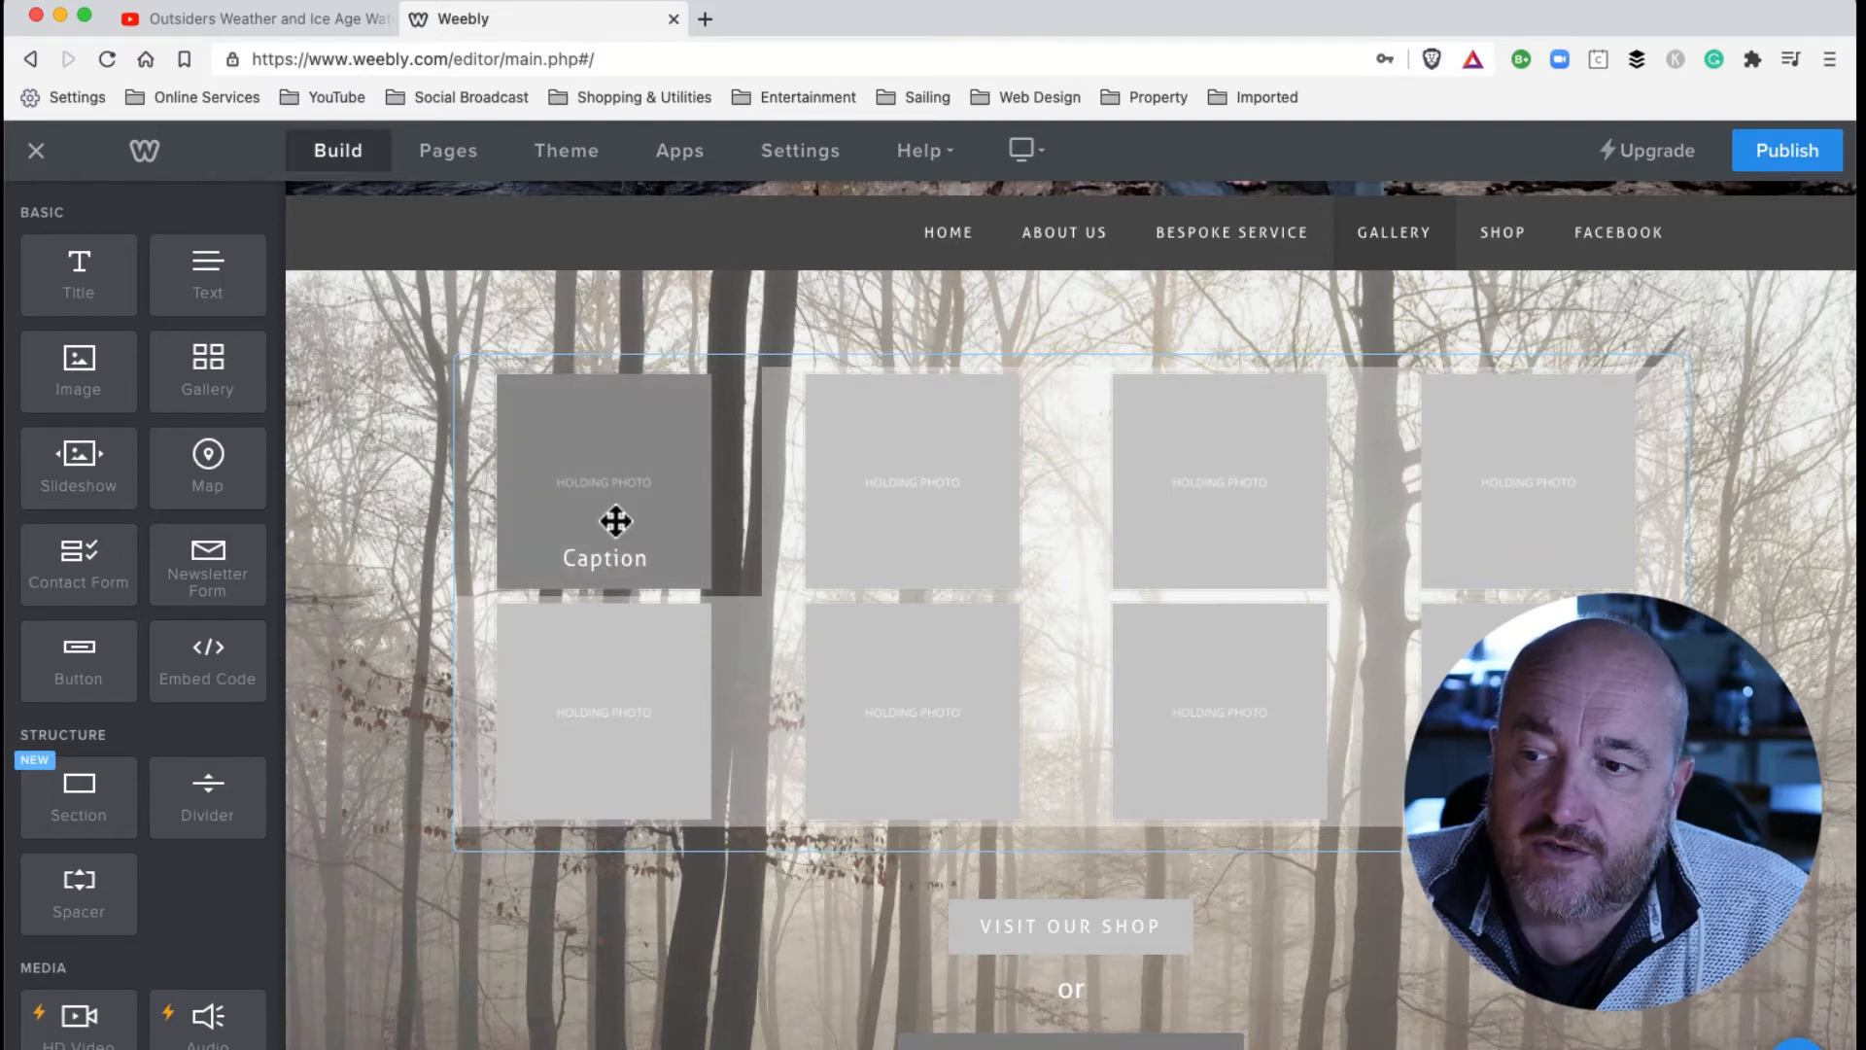
left_click(603, 482)
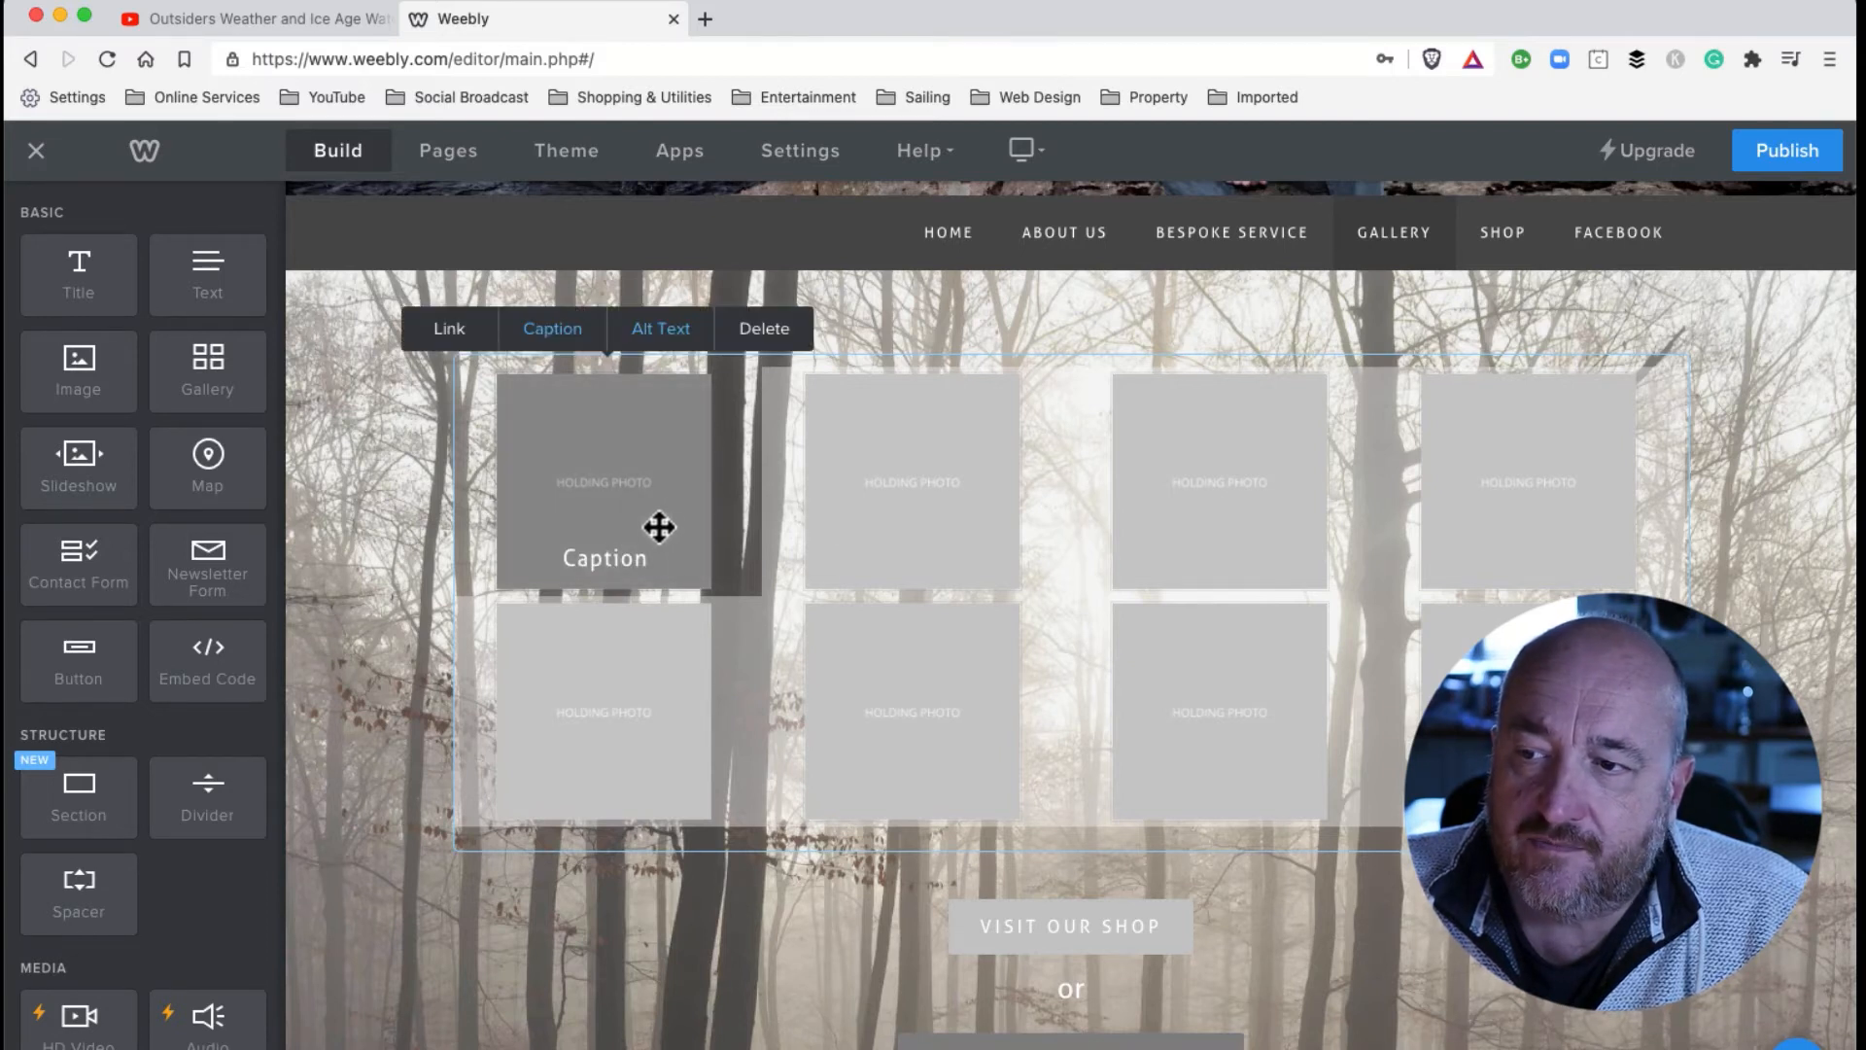
left_click(550, 328)
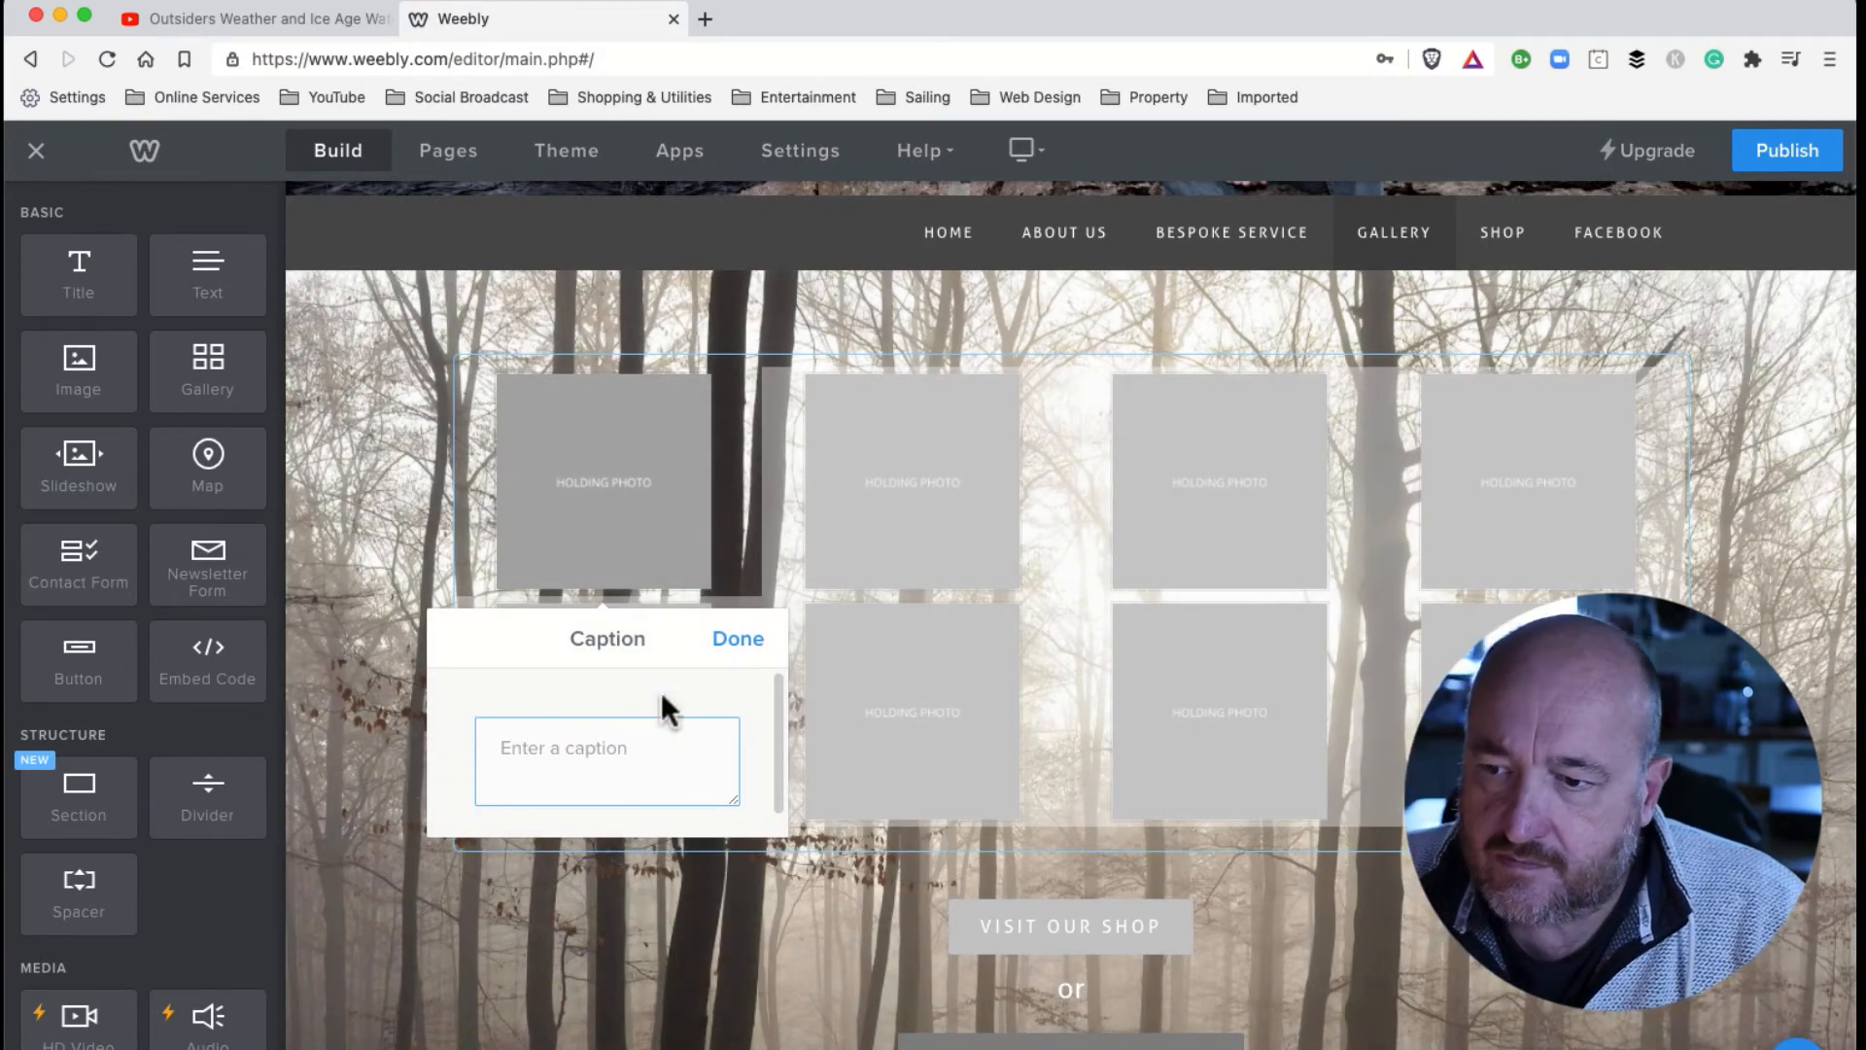
Clear the first photo's caption and reselect the gallery.
left_click(737, 638)
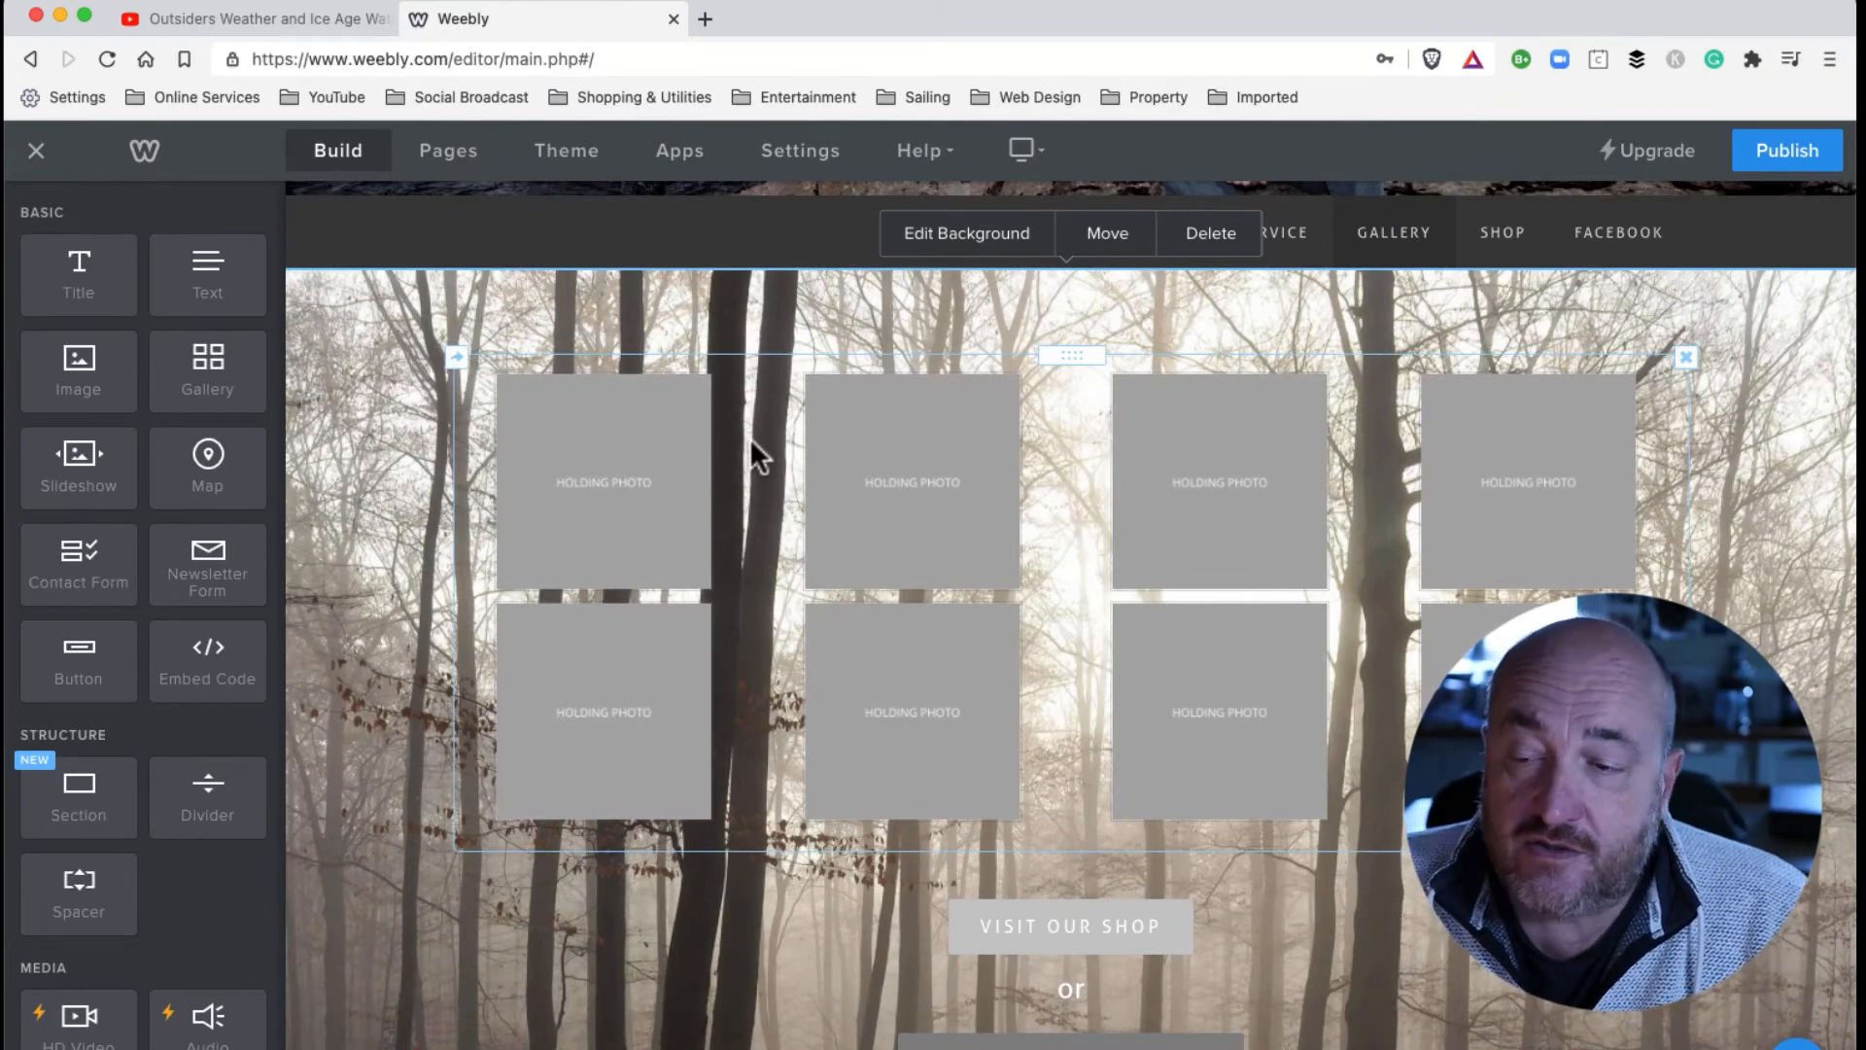
mouse_move(630, 470)
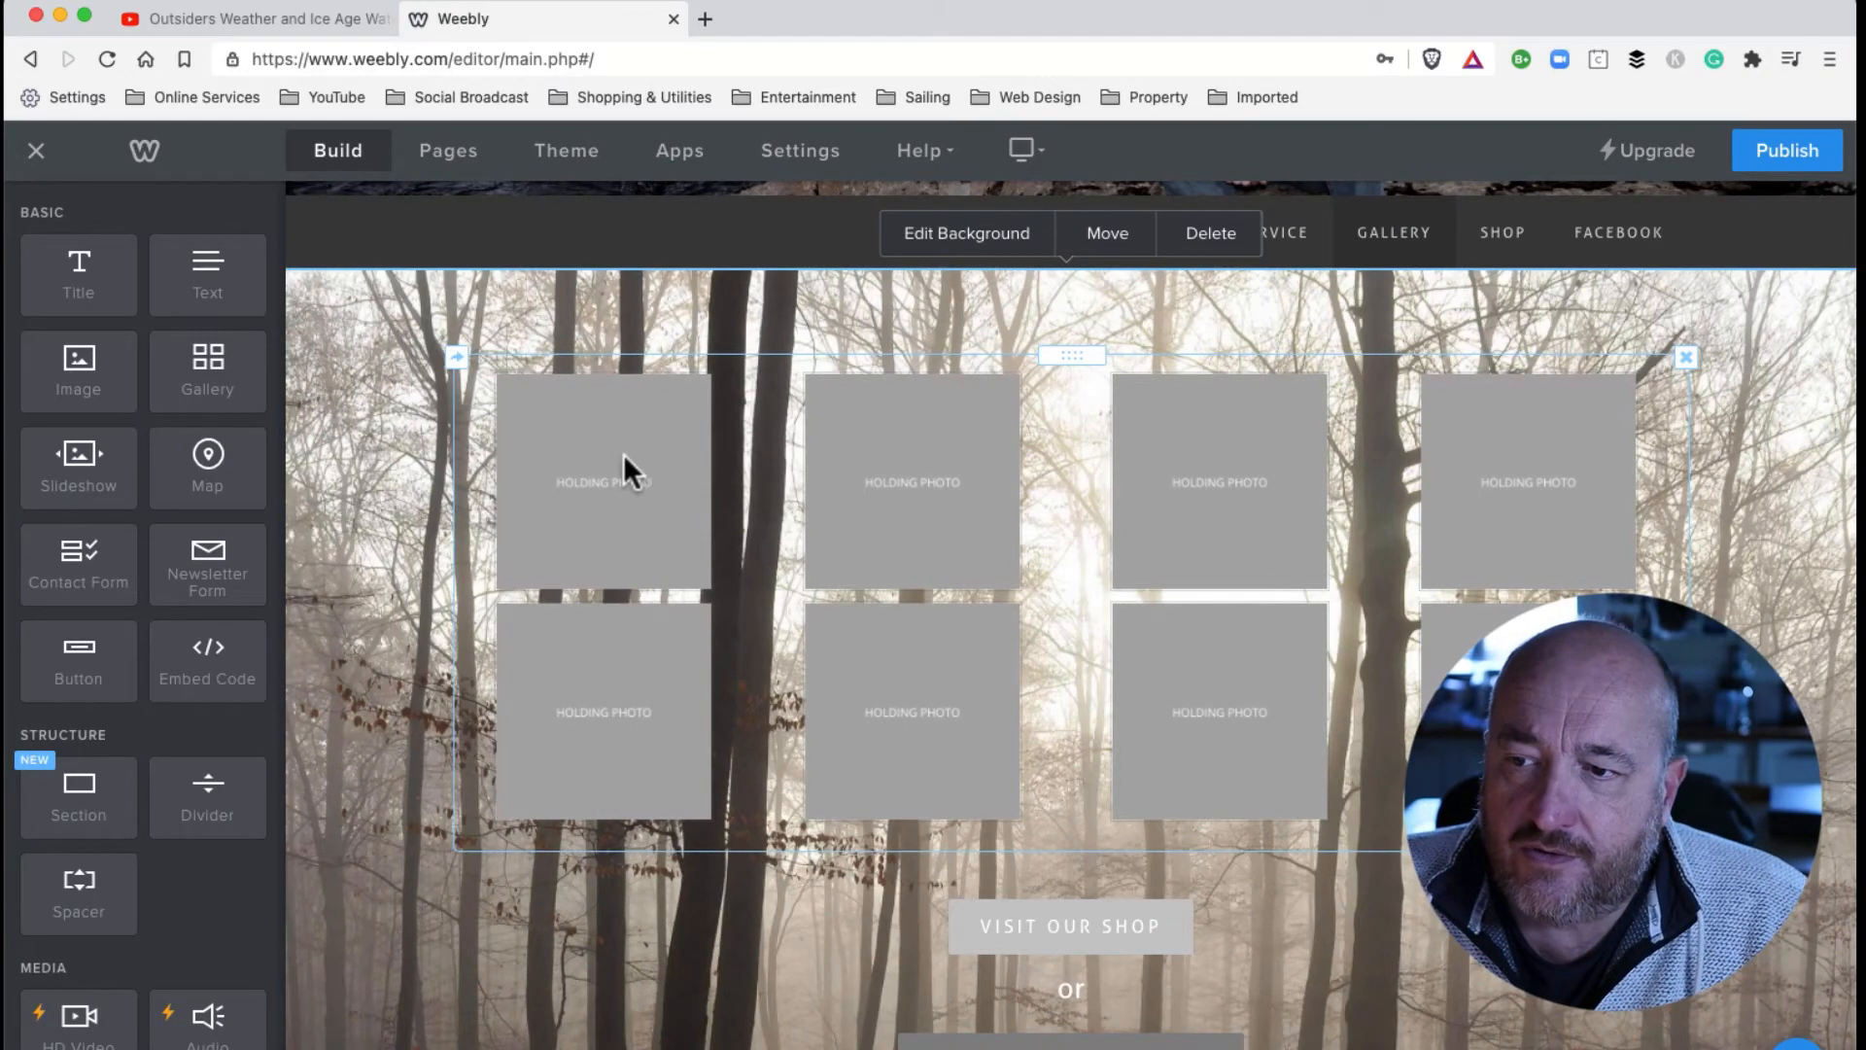
left_click(910, 712)
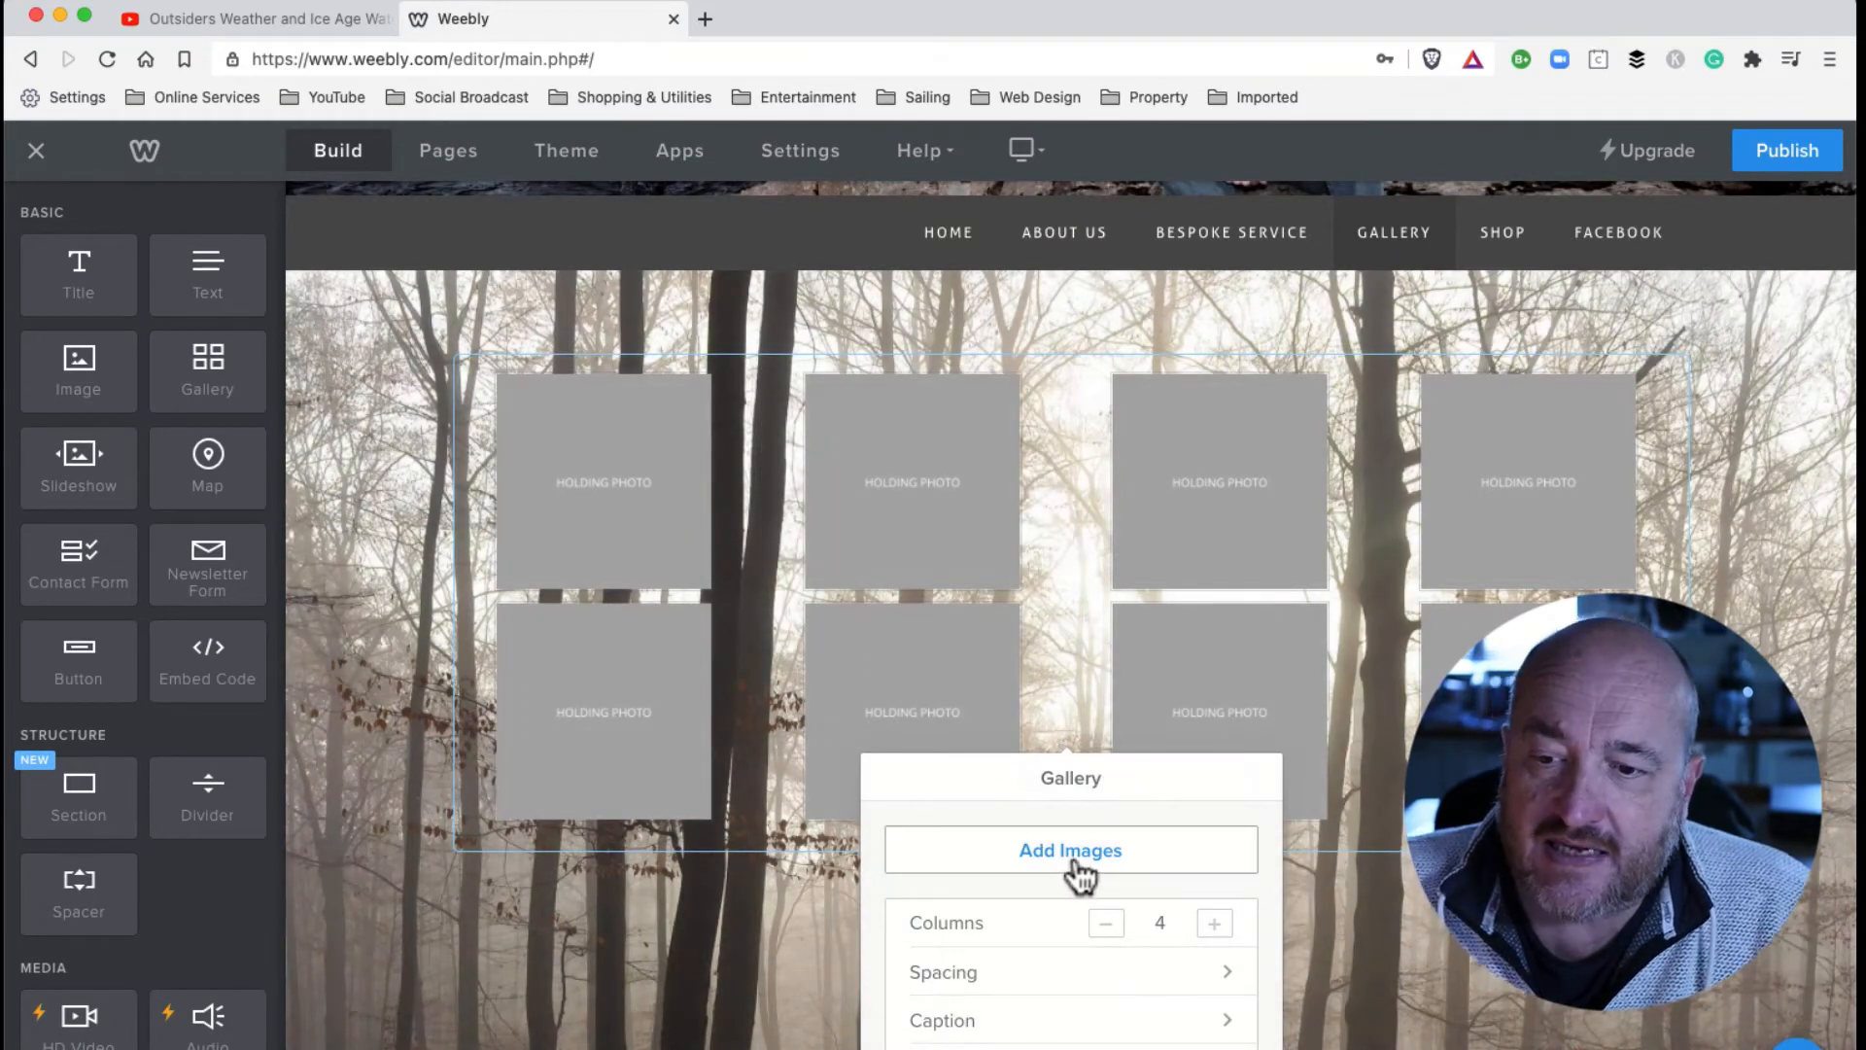
Upload the Facebook Messenger image from the computer into the gallery.
left_click(1069, 849)
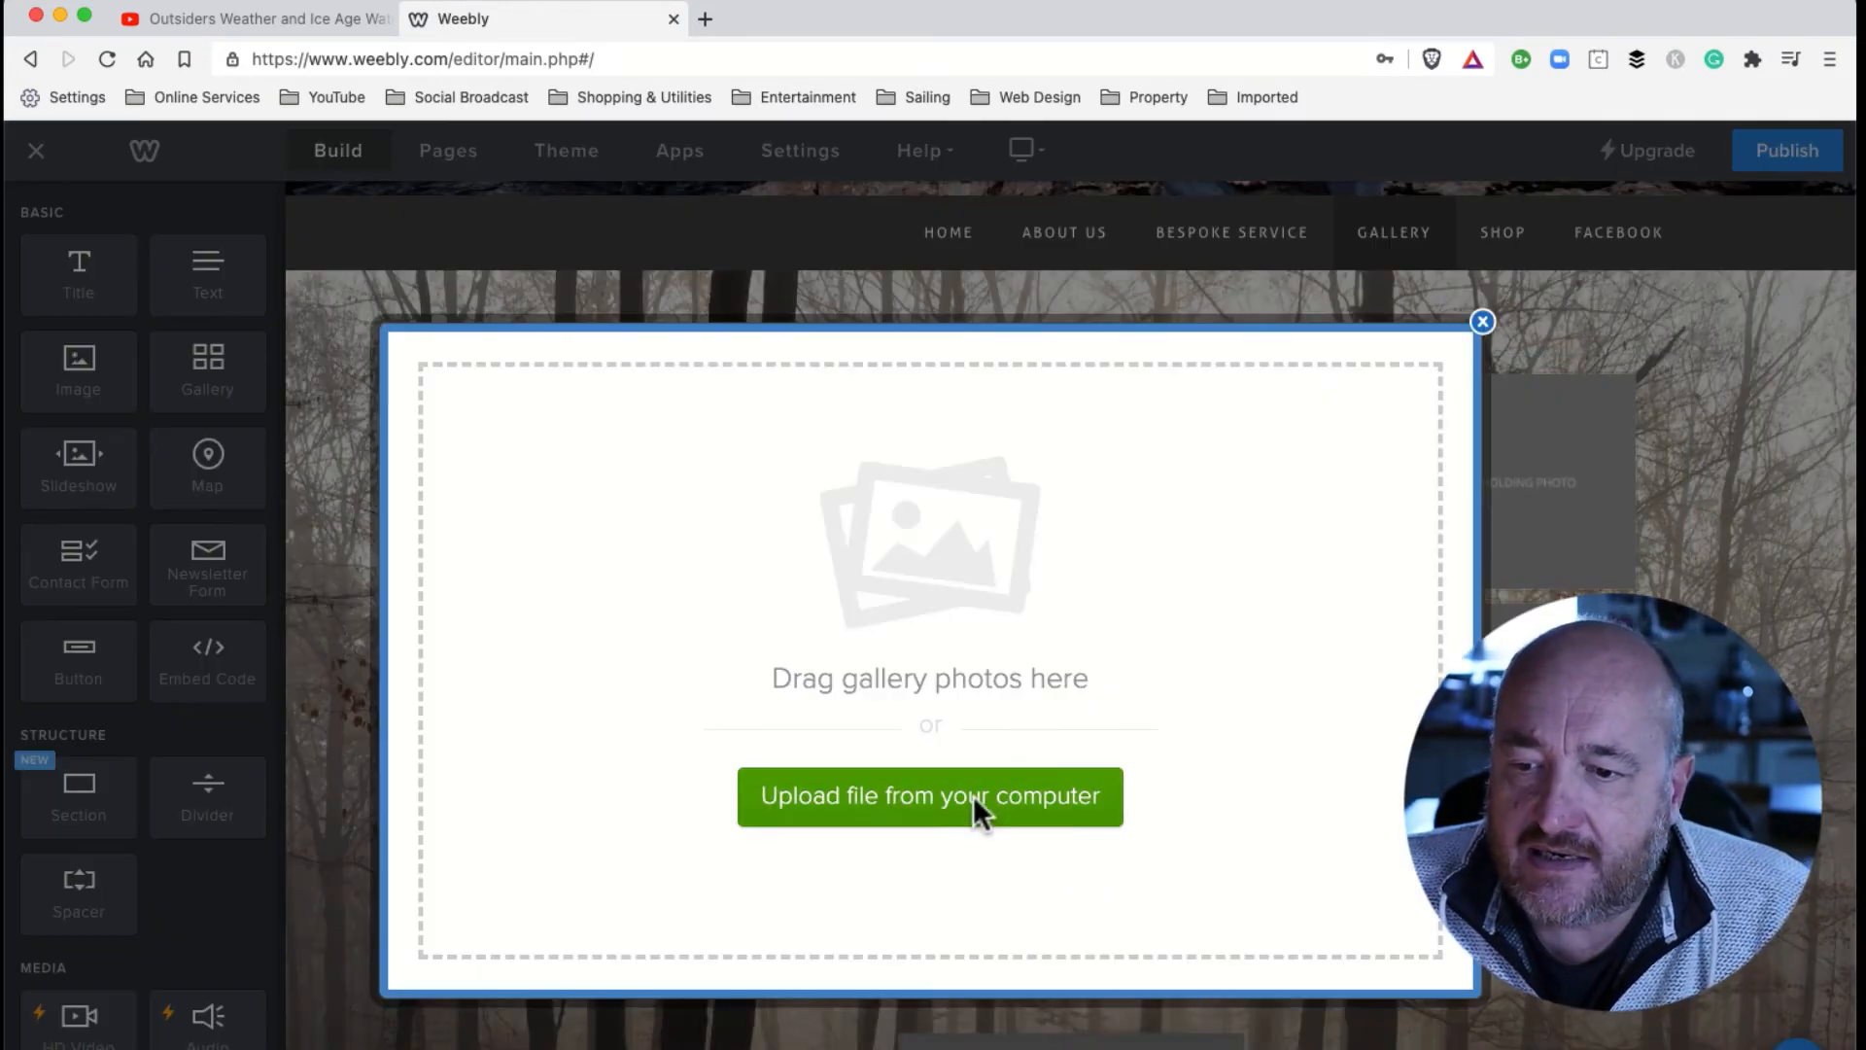
left_click(929, 795)
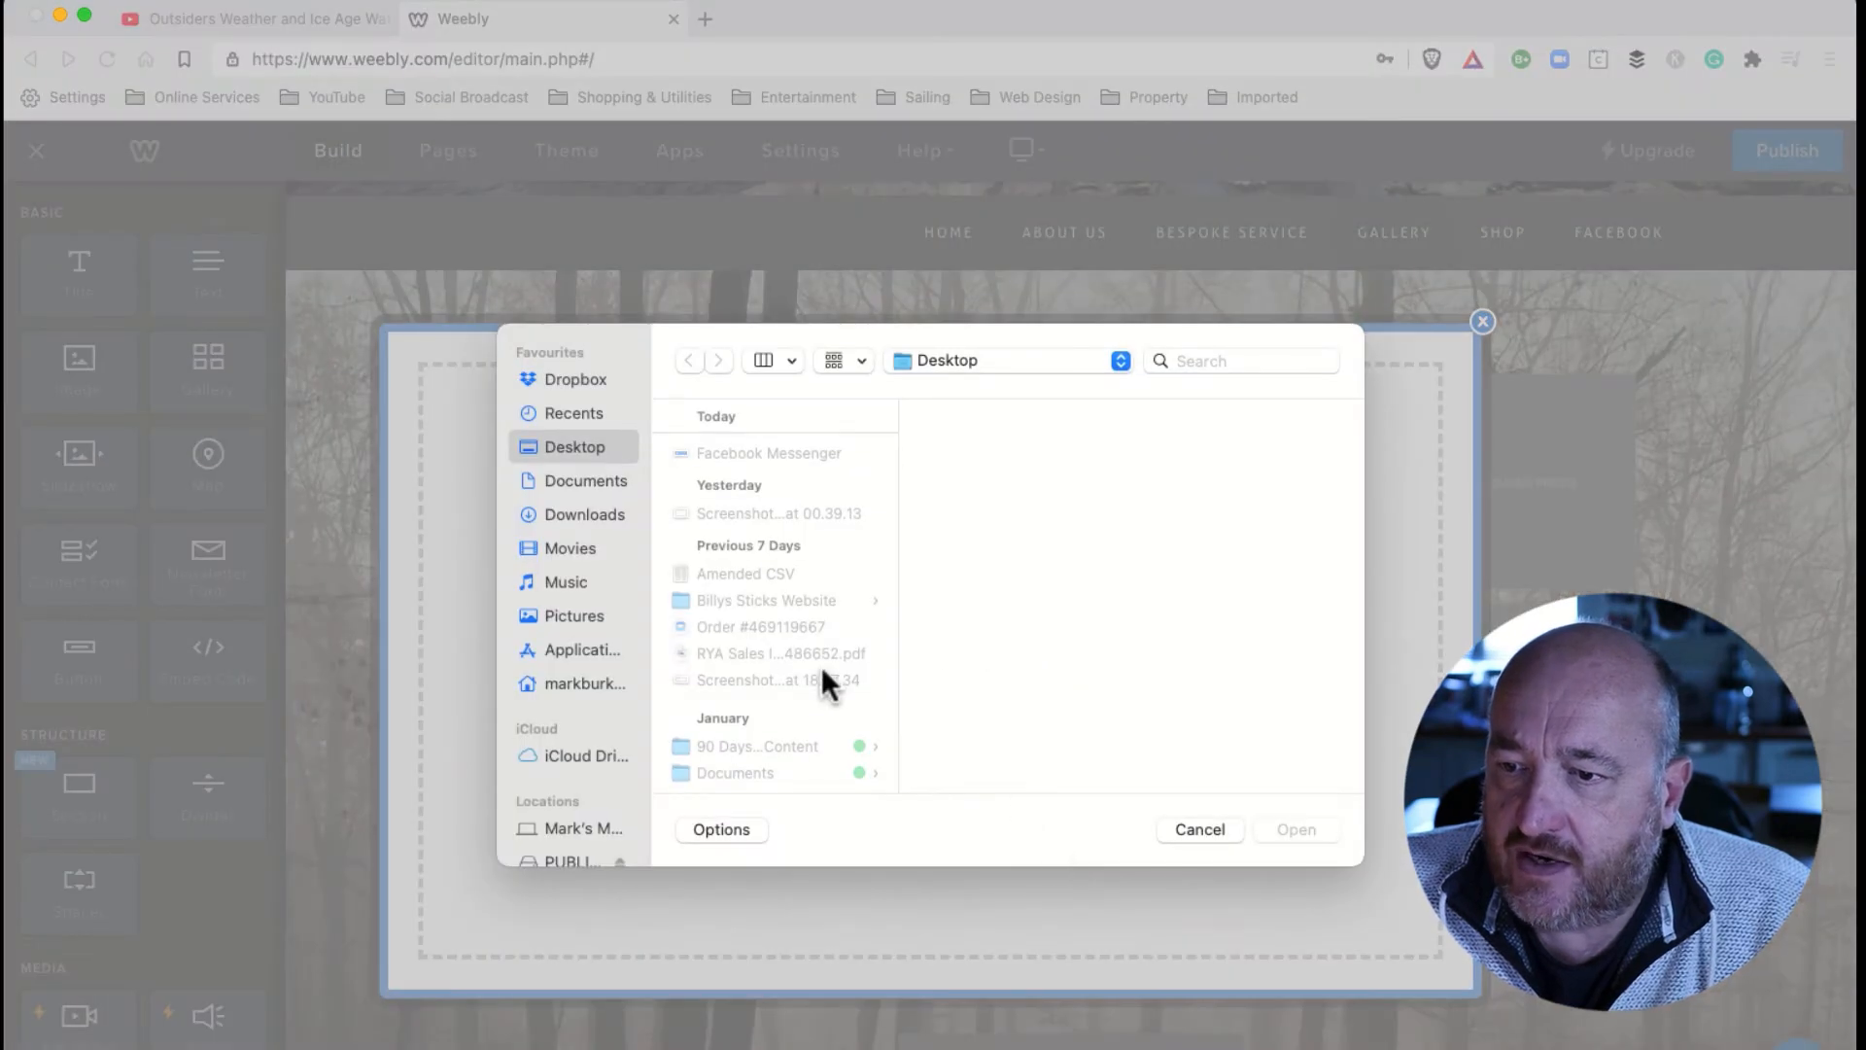
left_click(767, 453)
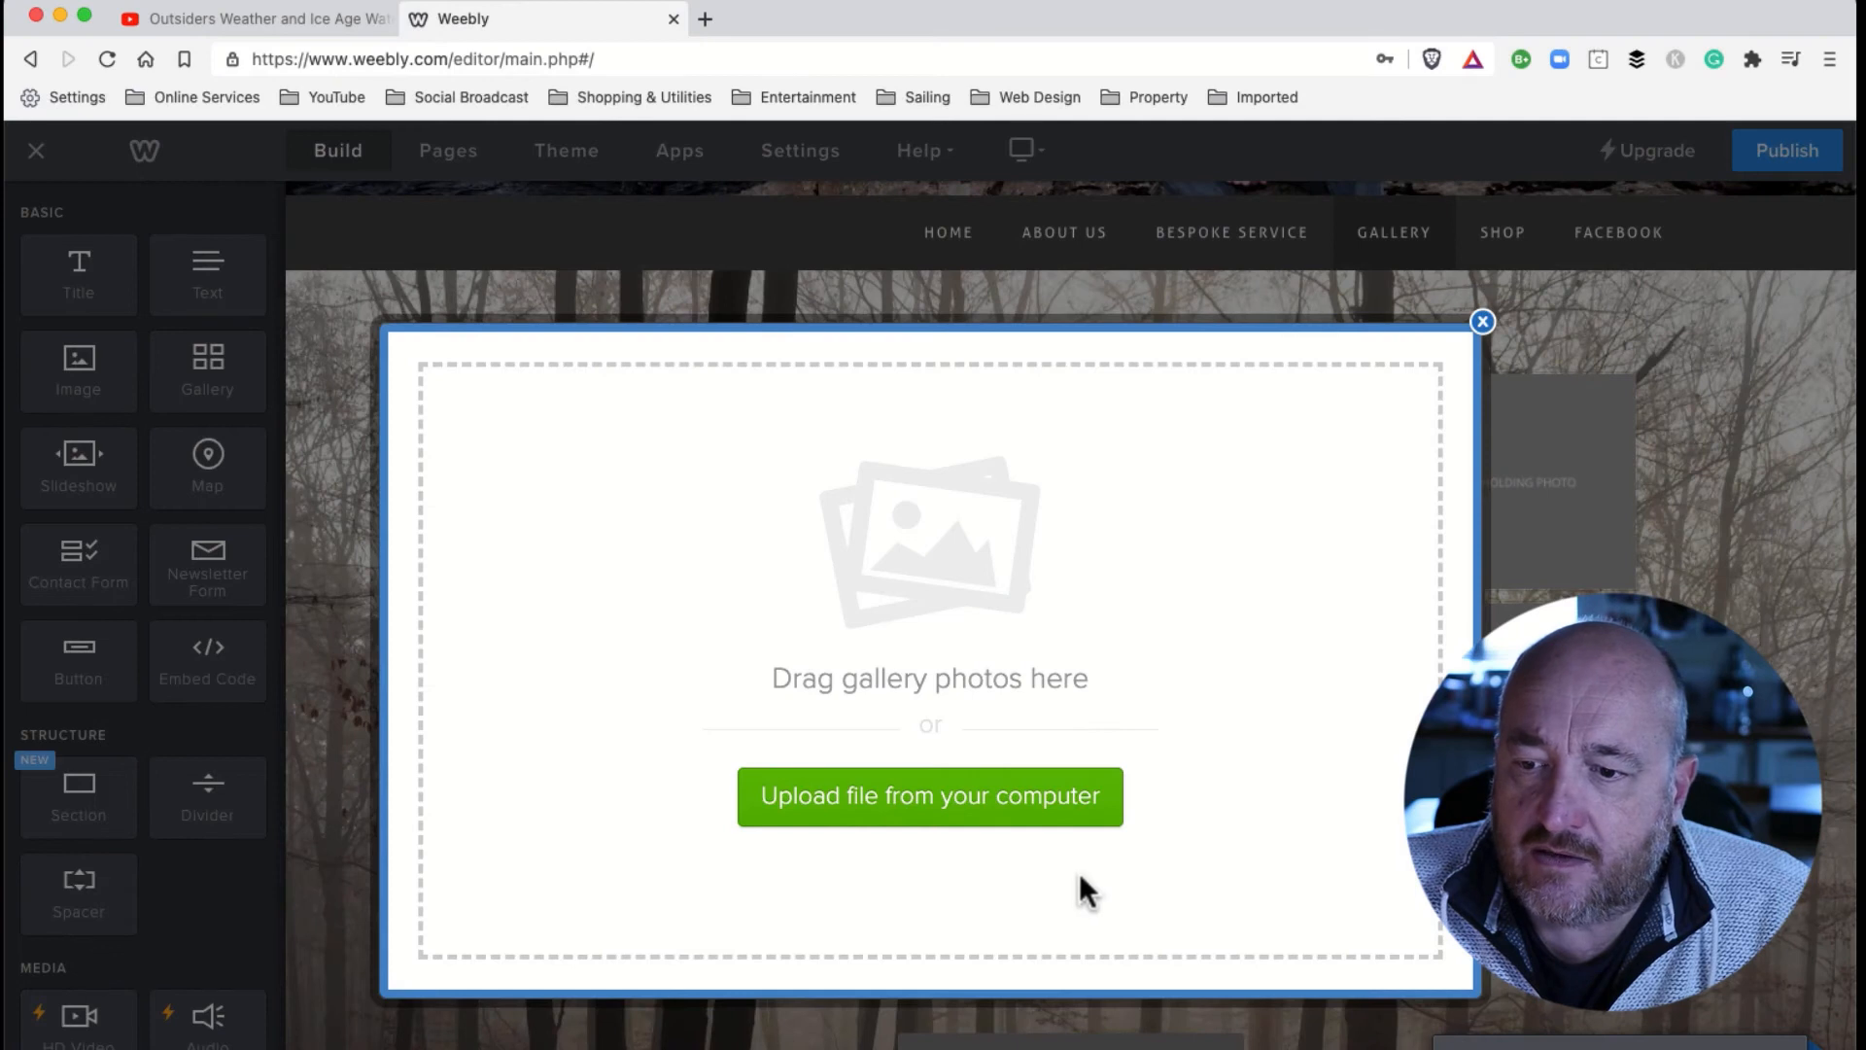
left_click(1483, 321)
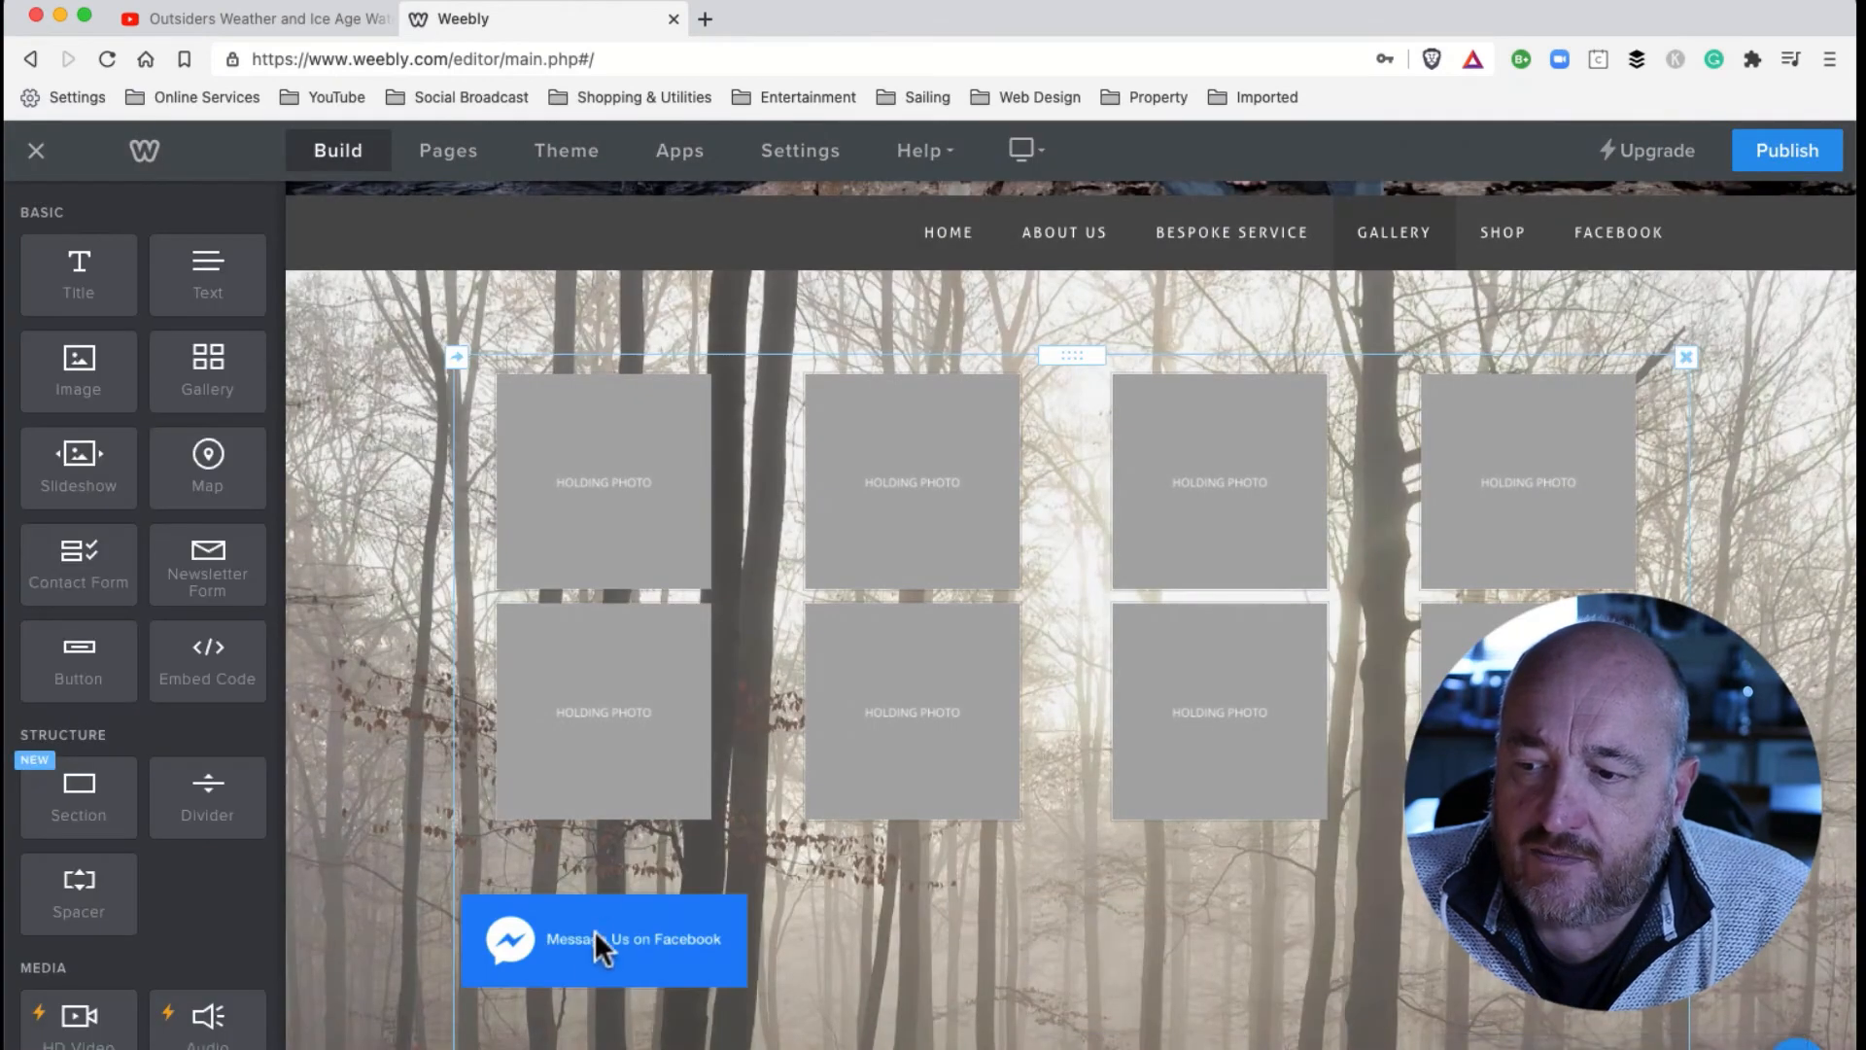
mouse_move(632, 975)
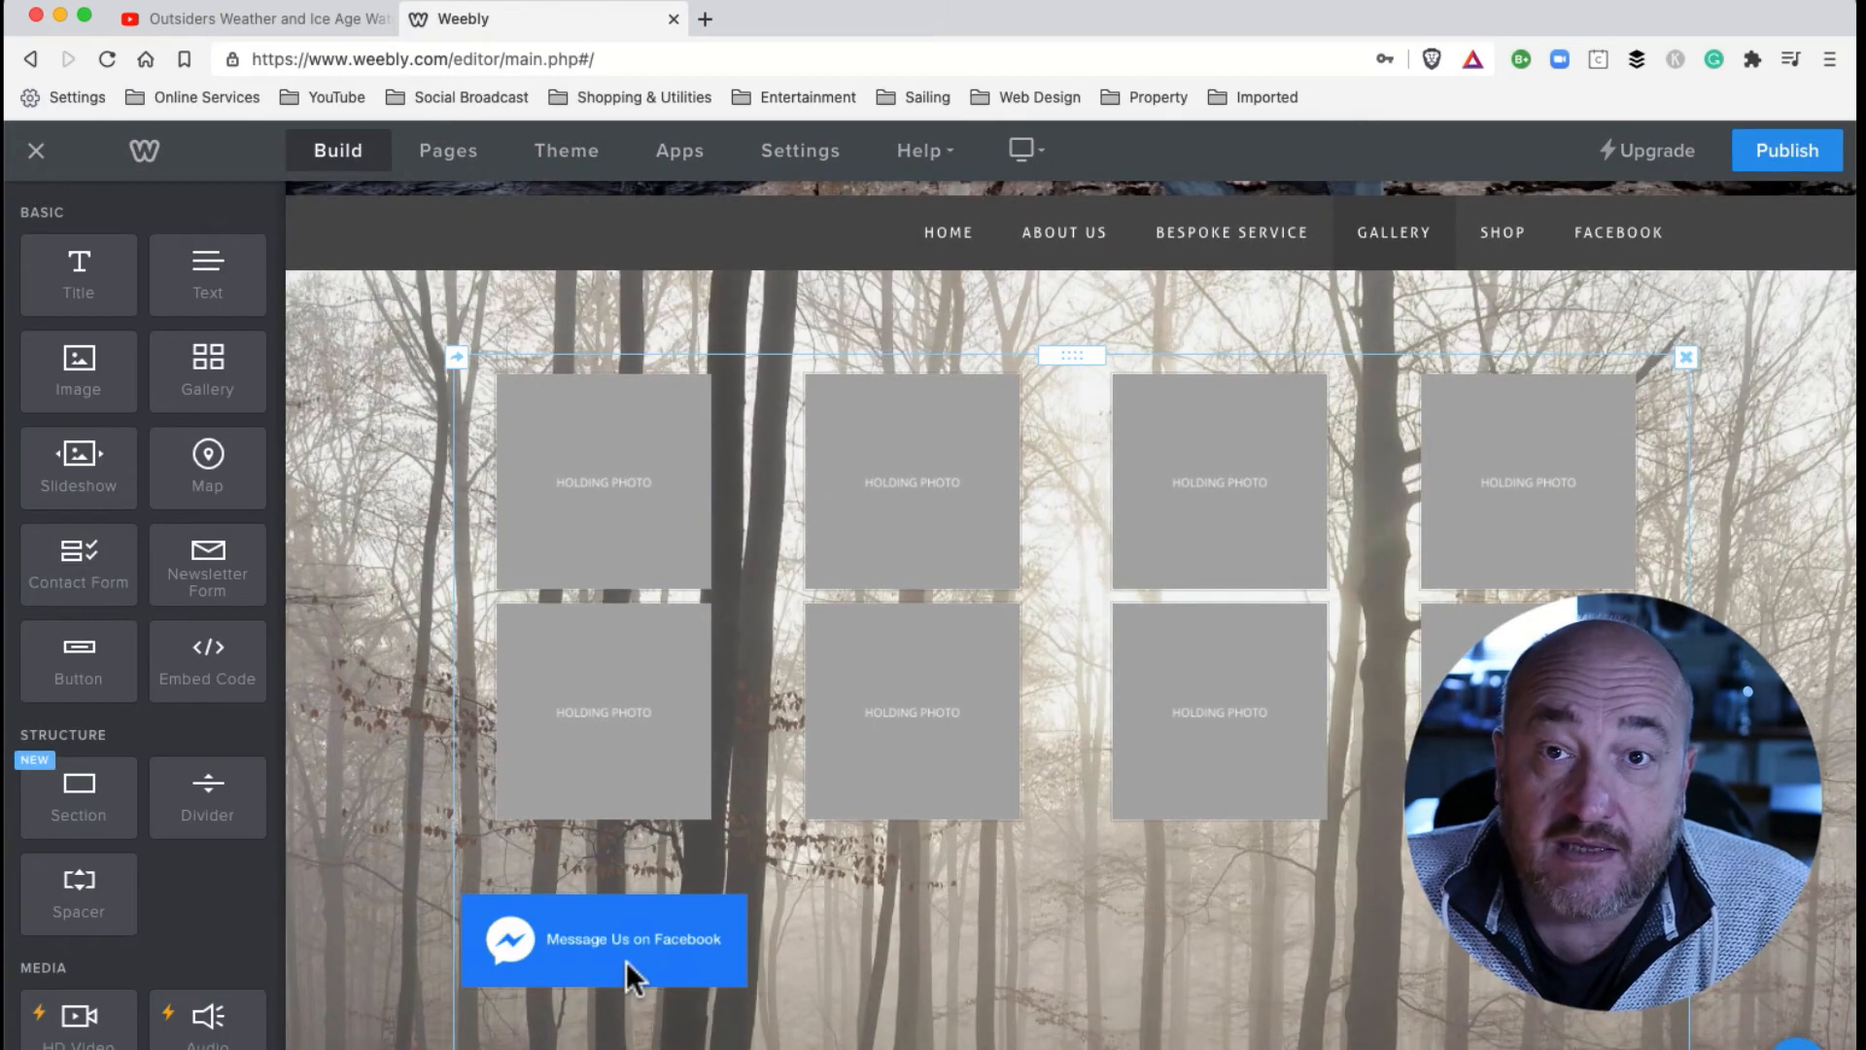
Select the Messenger image in the gallery to show its photo options.
left_click(1069, 354)
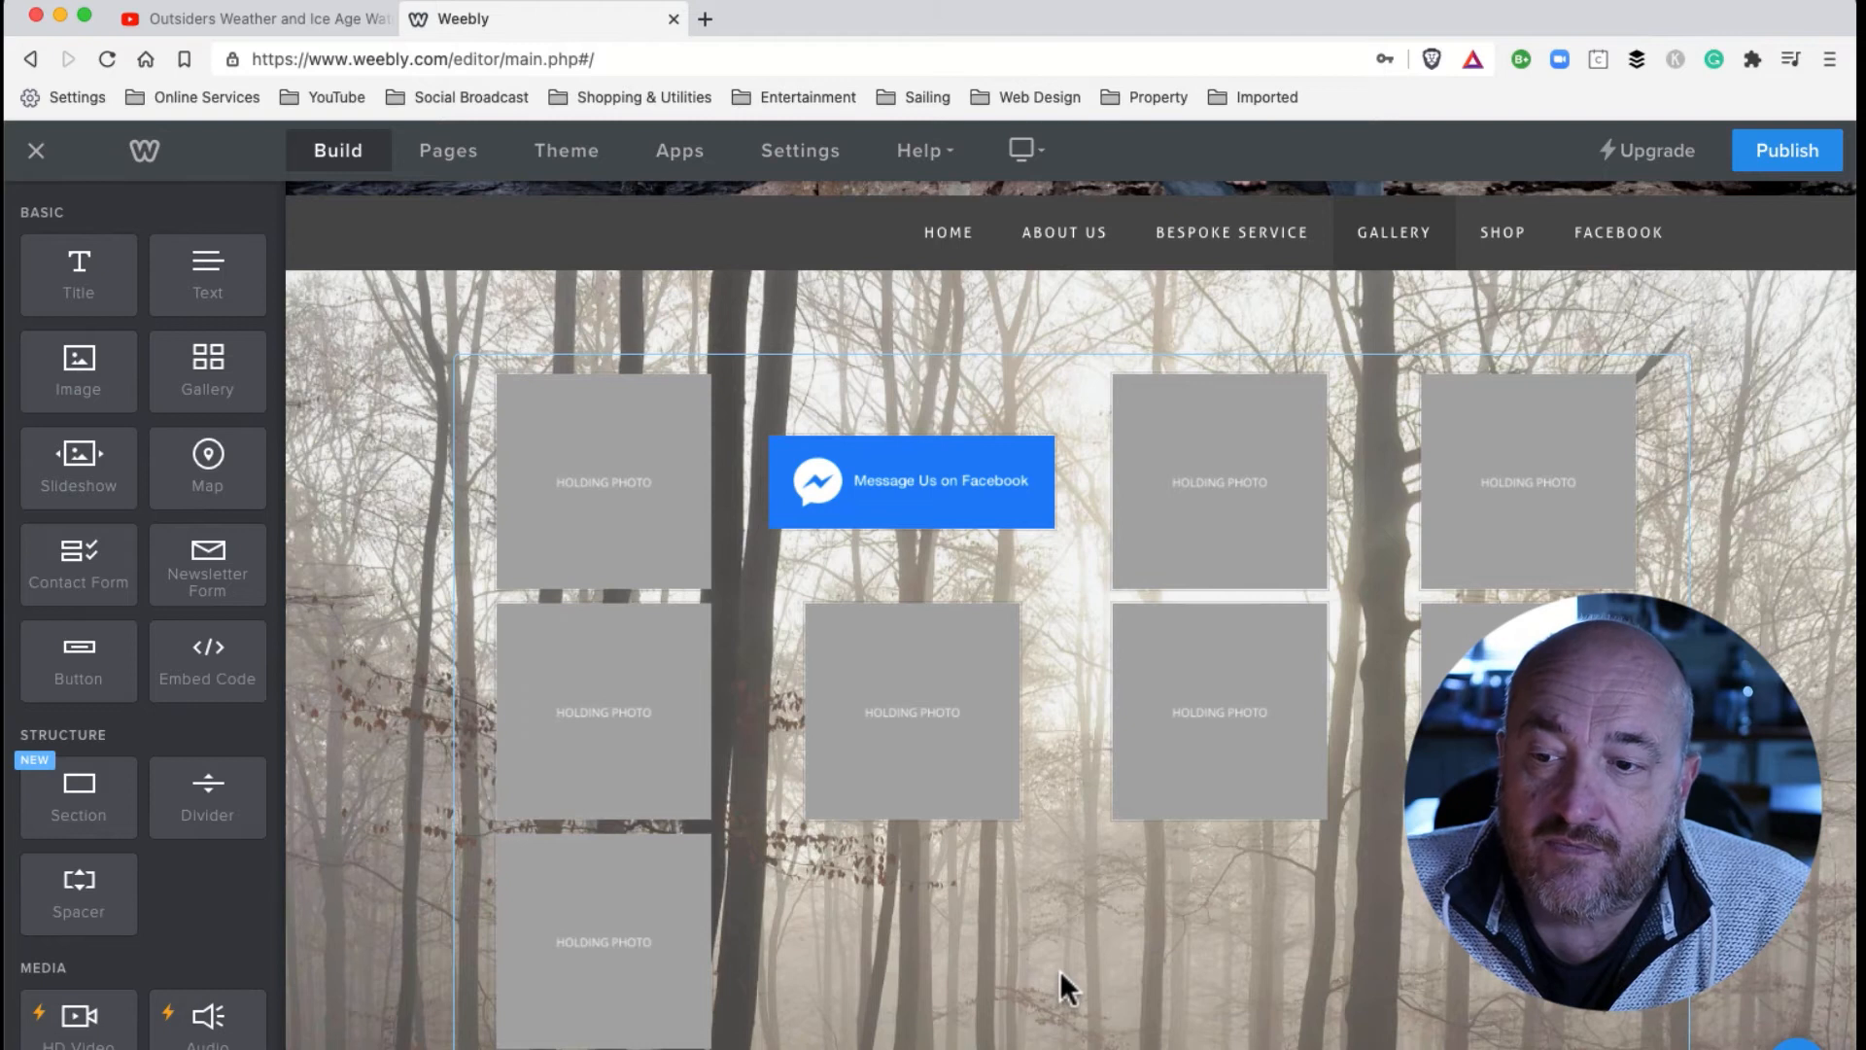
left_click(910, 482)
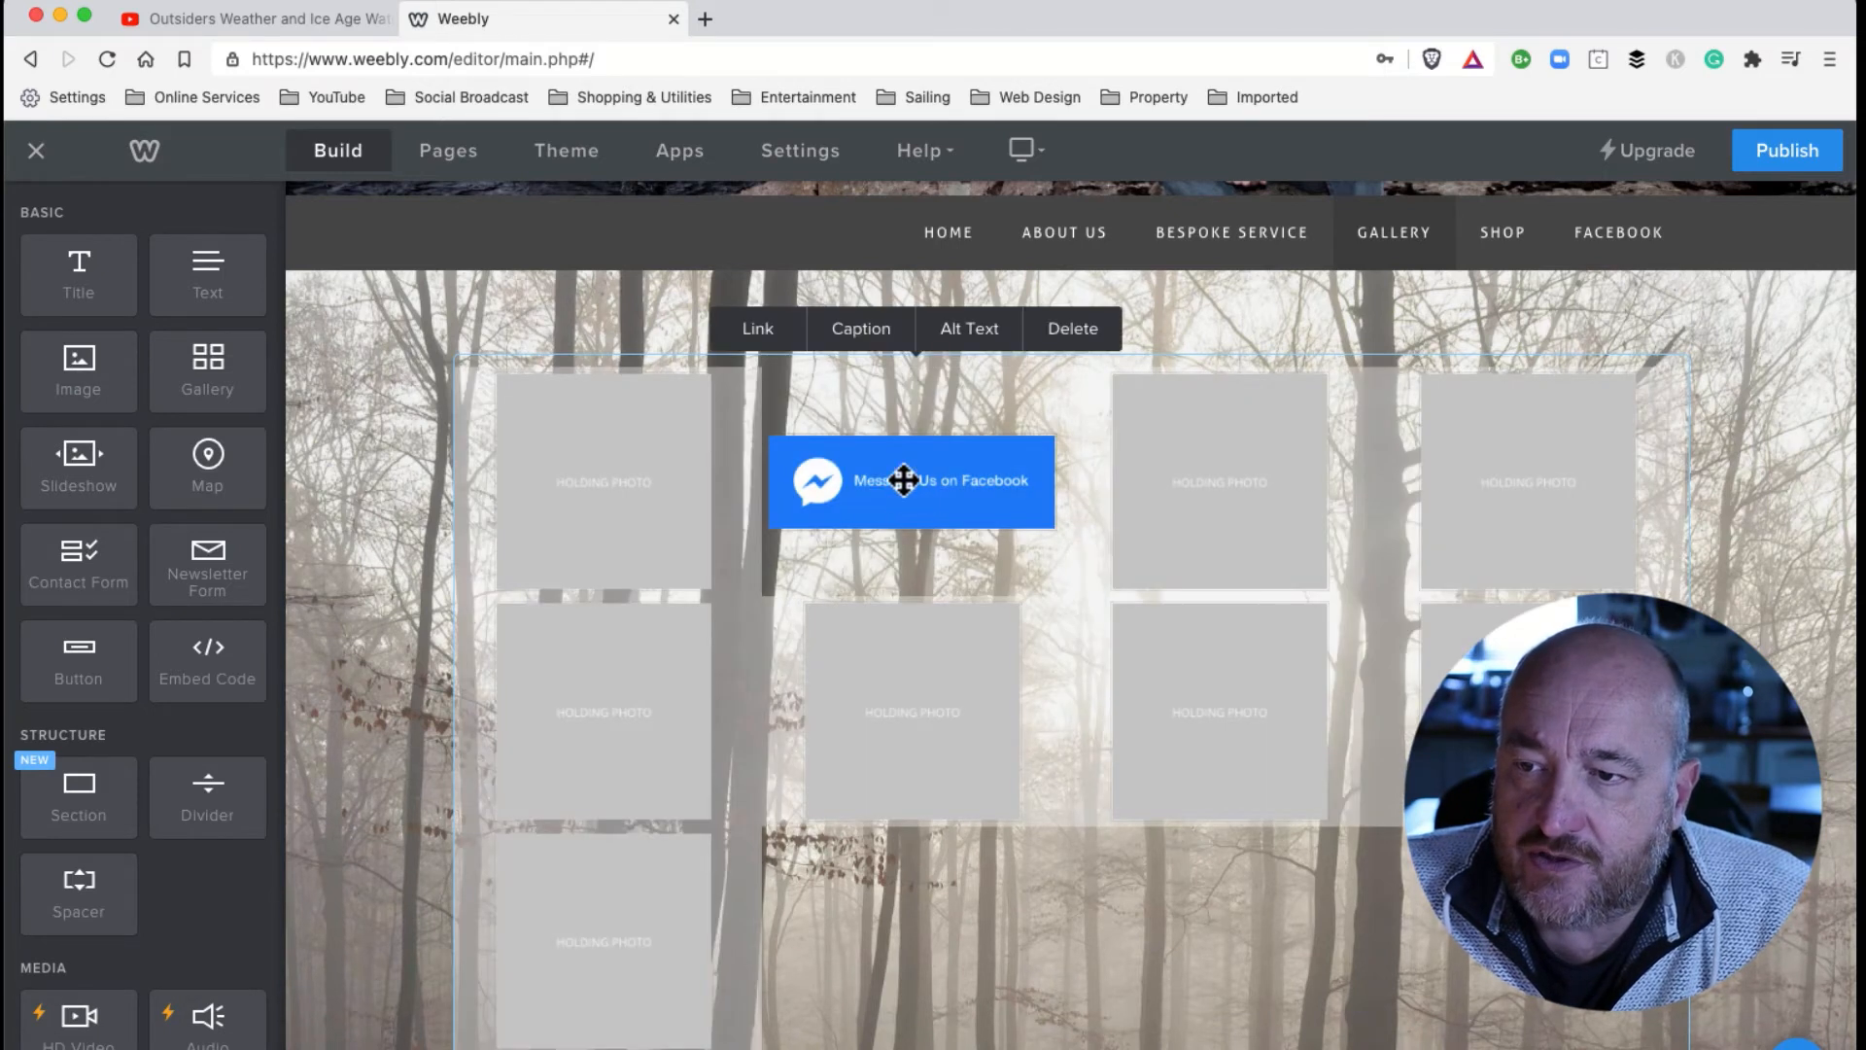
left_click(756, 328)
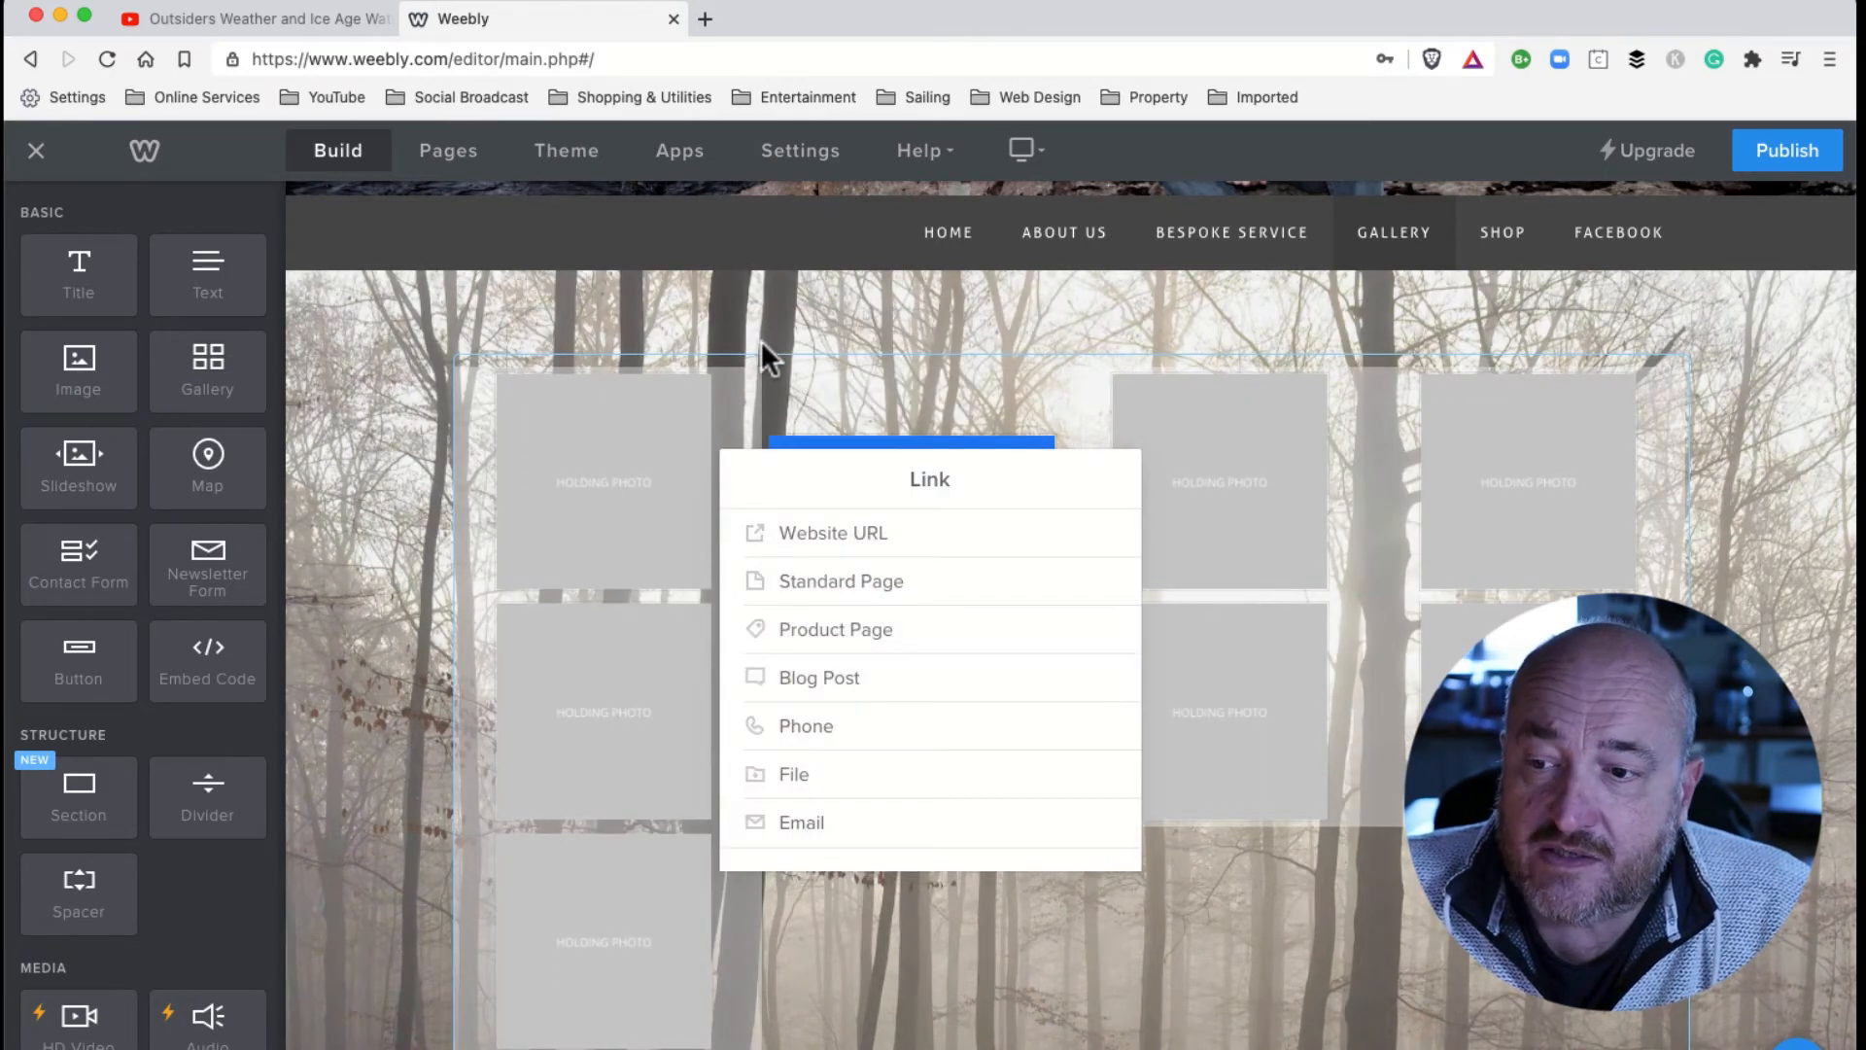
left_click(836, 628)
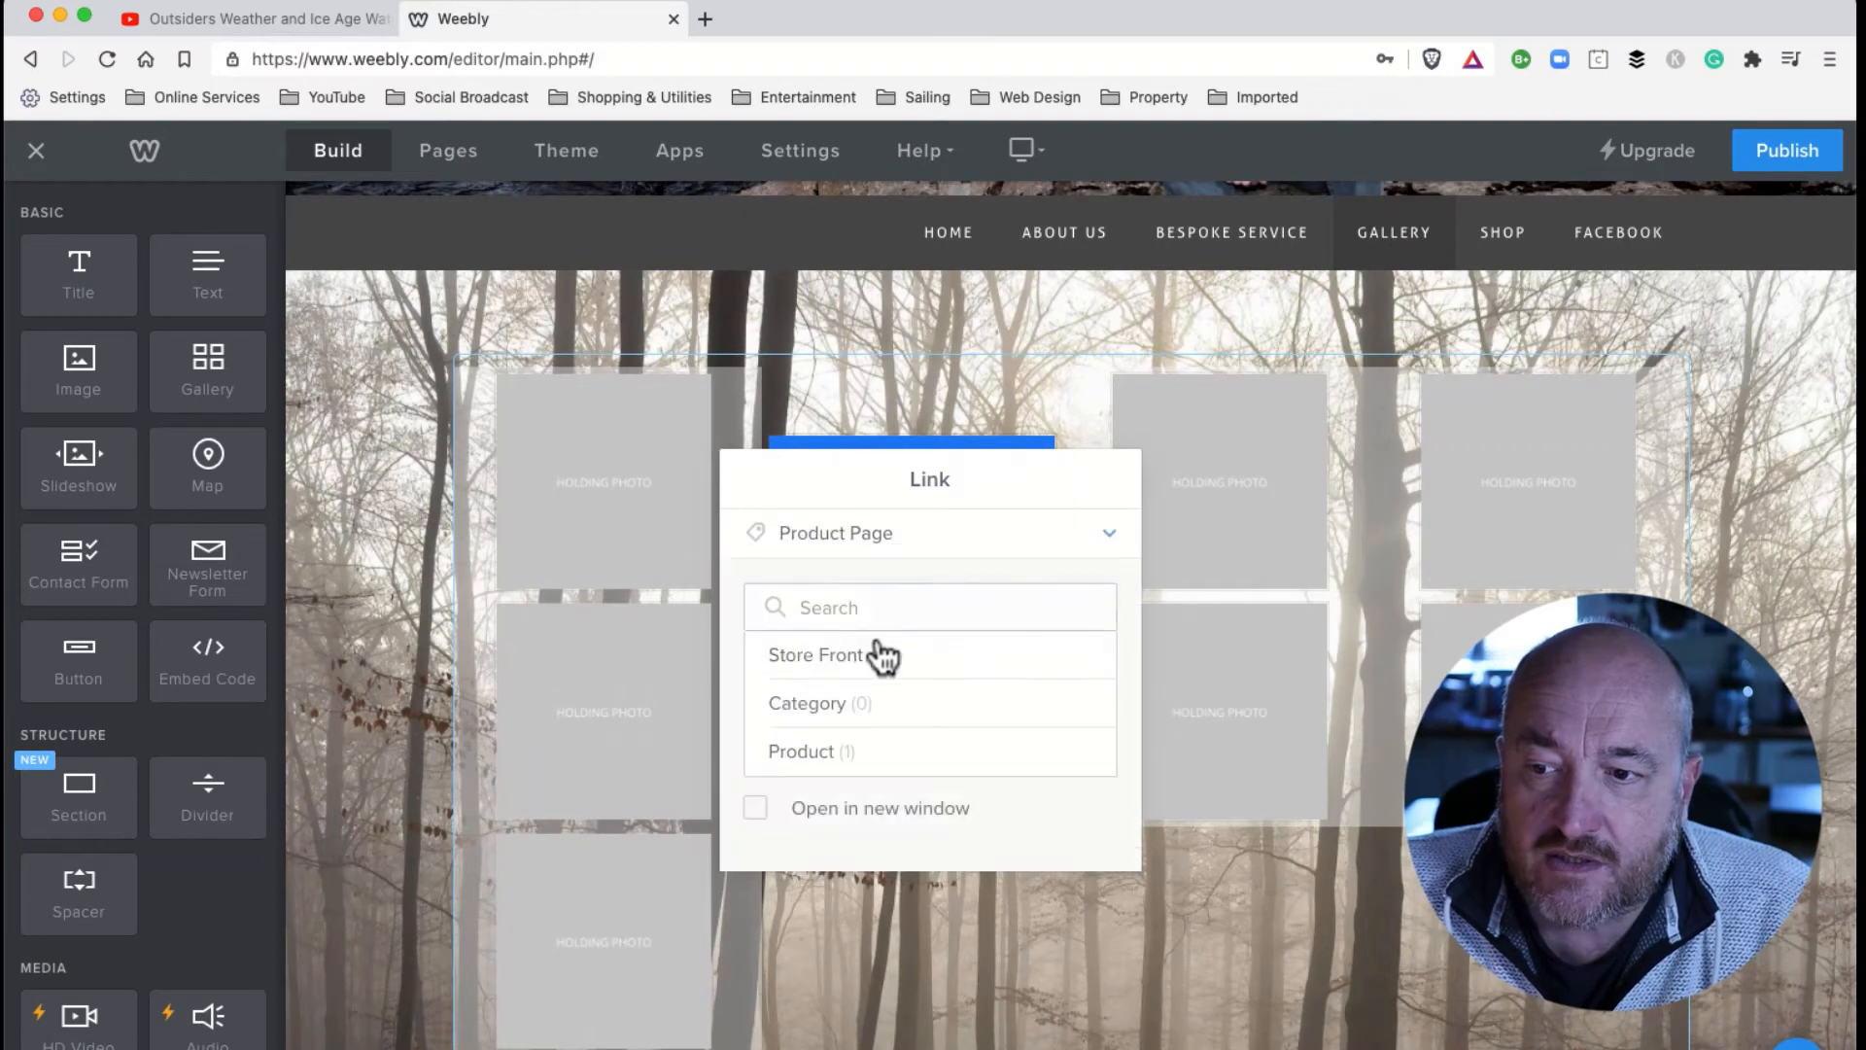
left_click(811, 751)
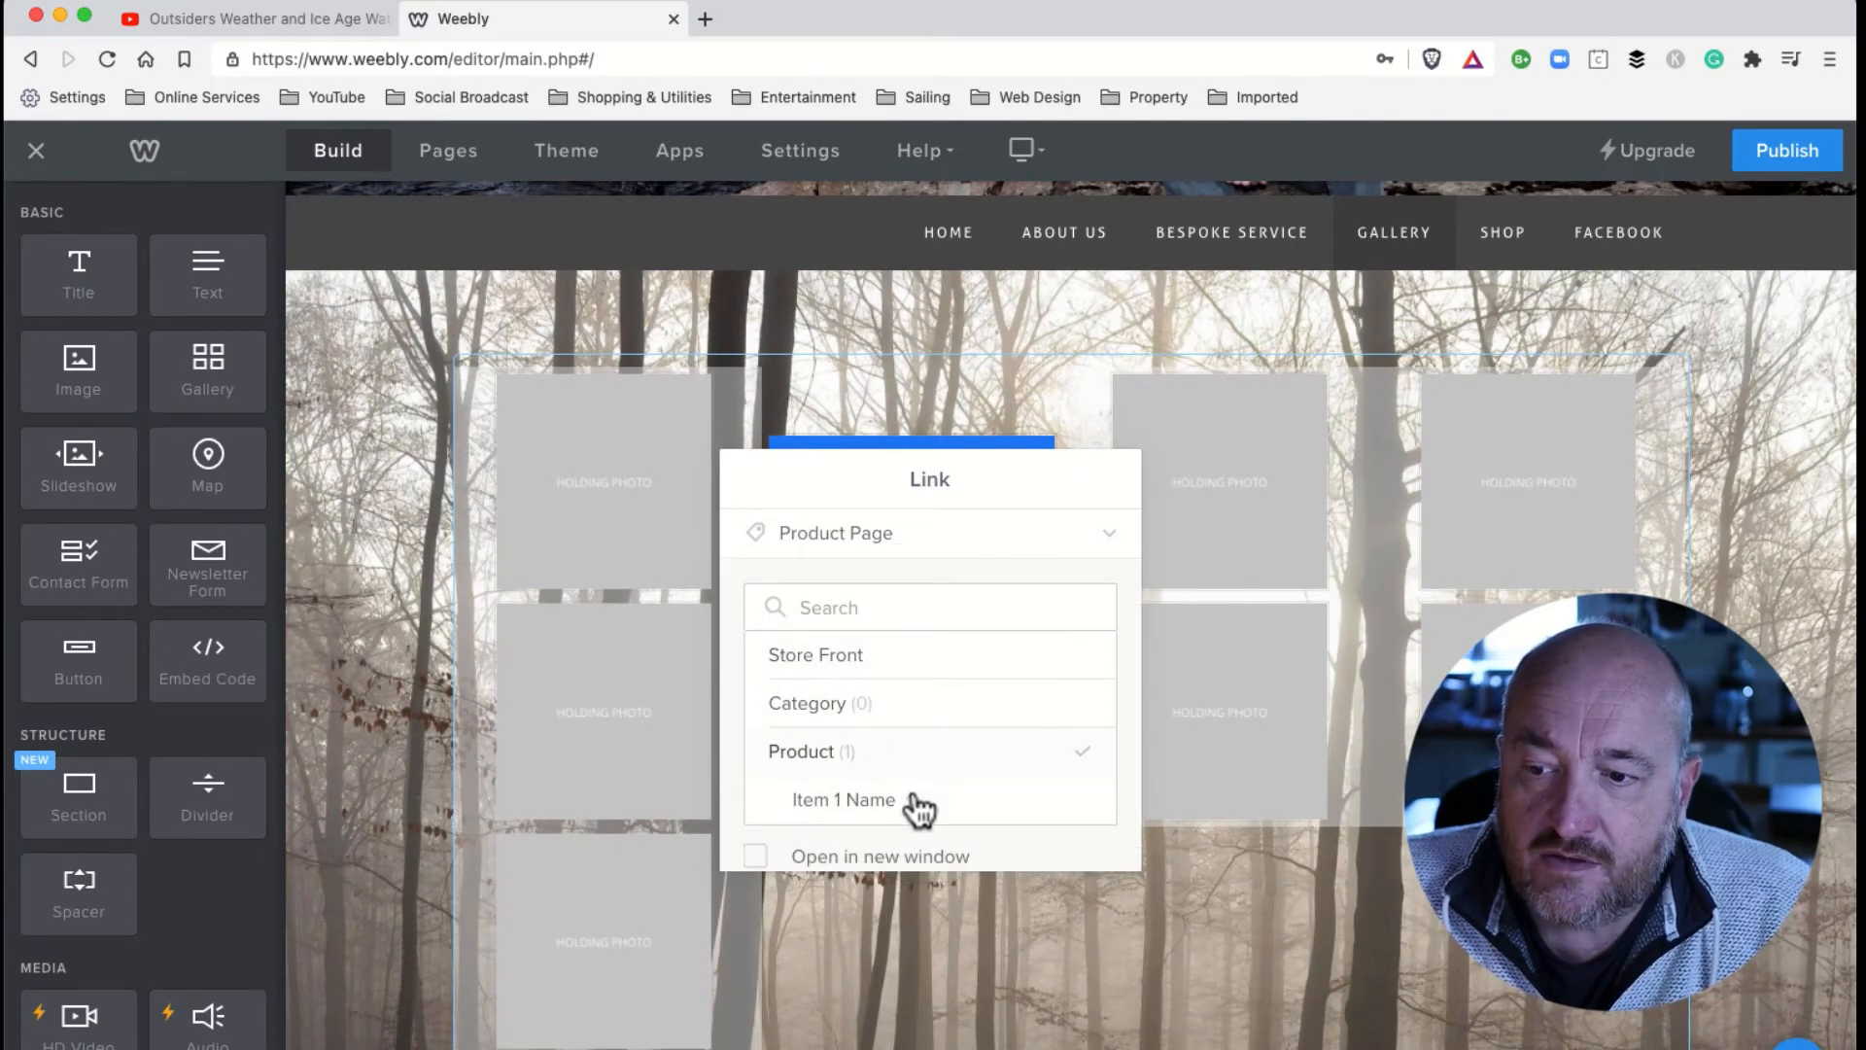
left_click(842, 799)
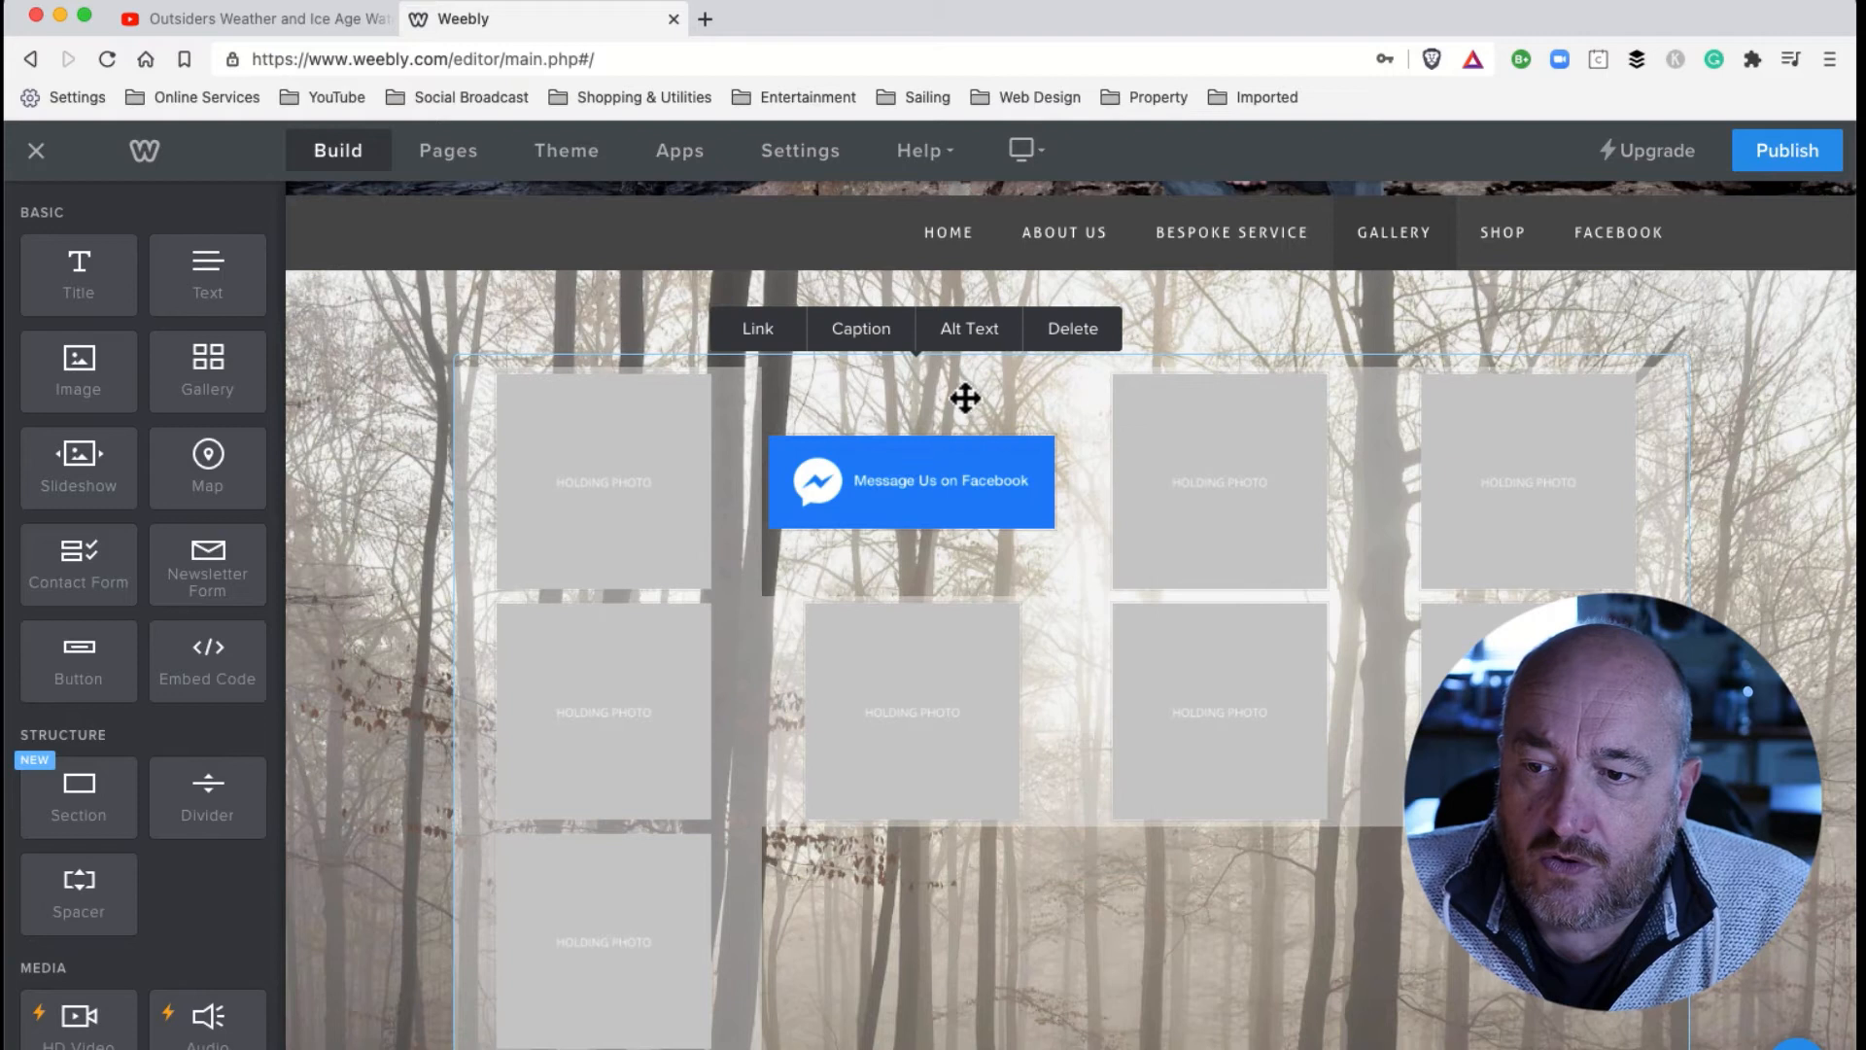
left_click(756, 328)
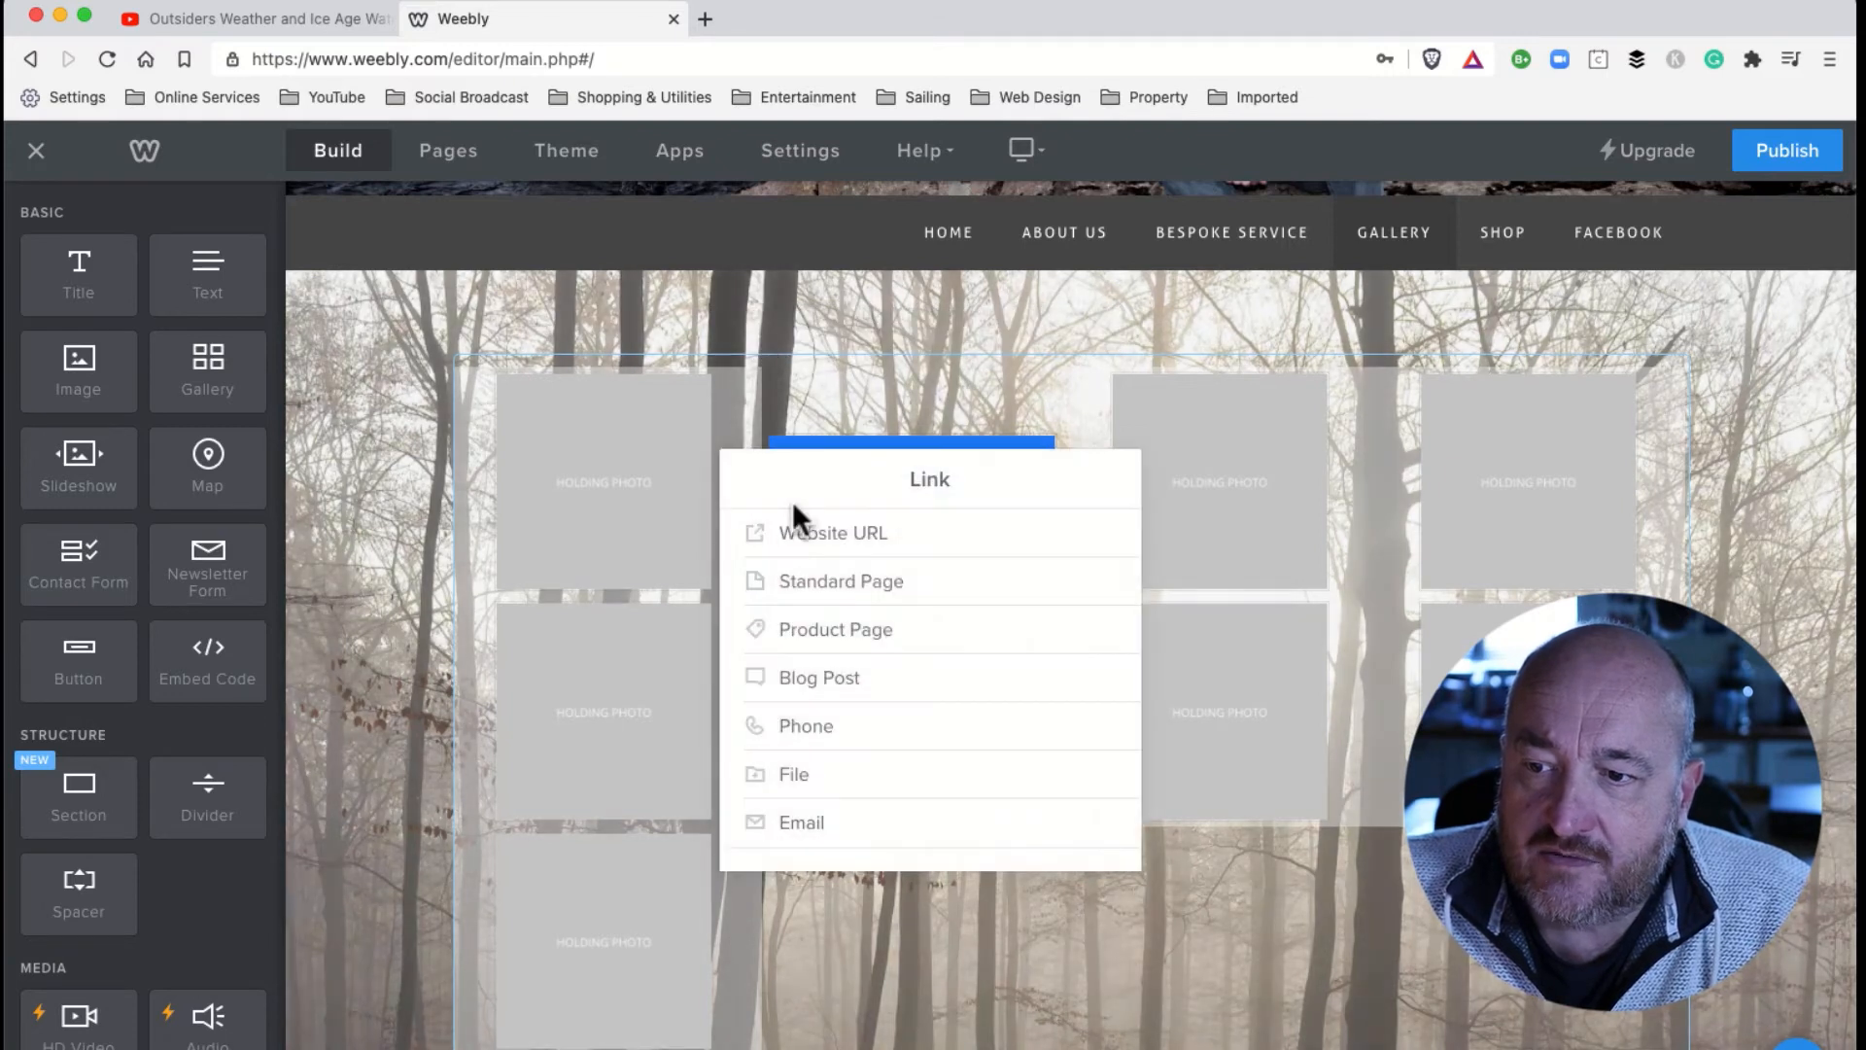
left_click(840, 581)
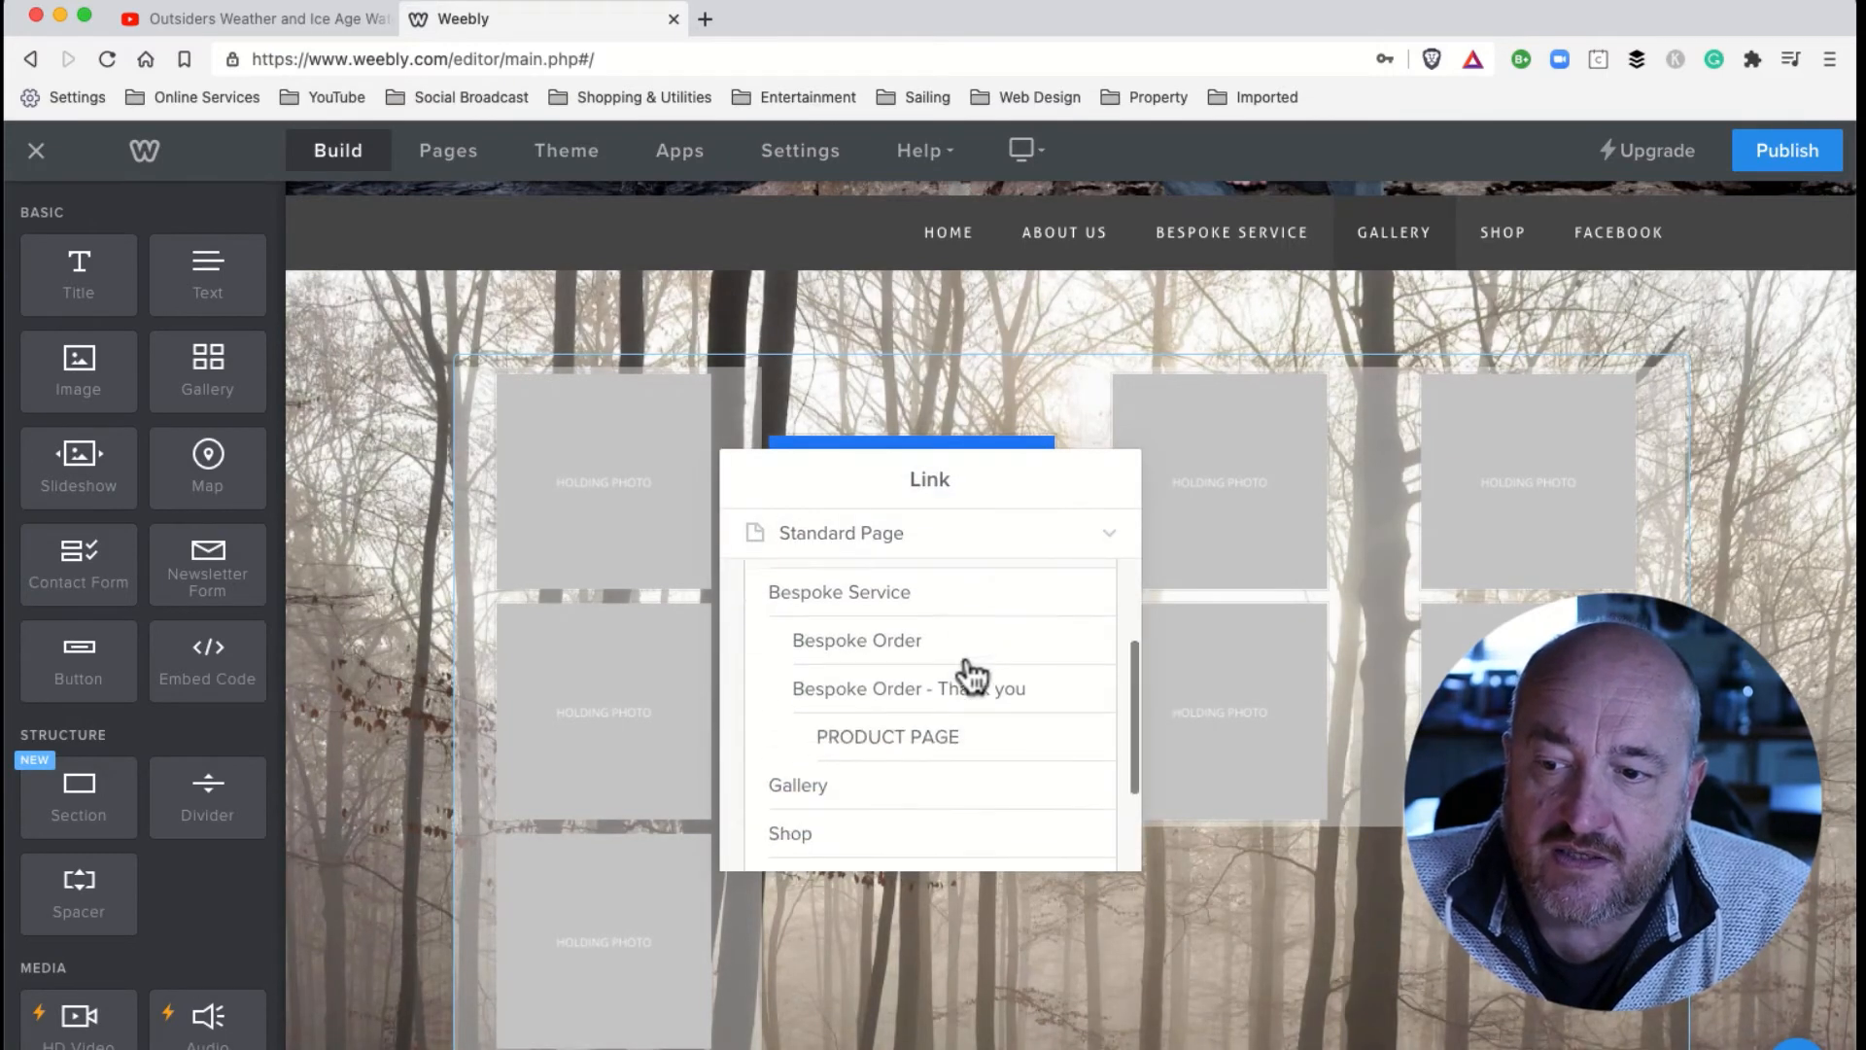
scroll("up", 3)
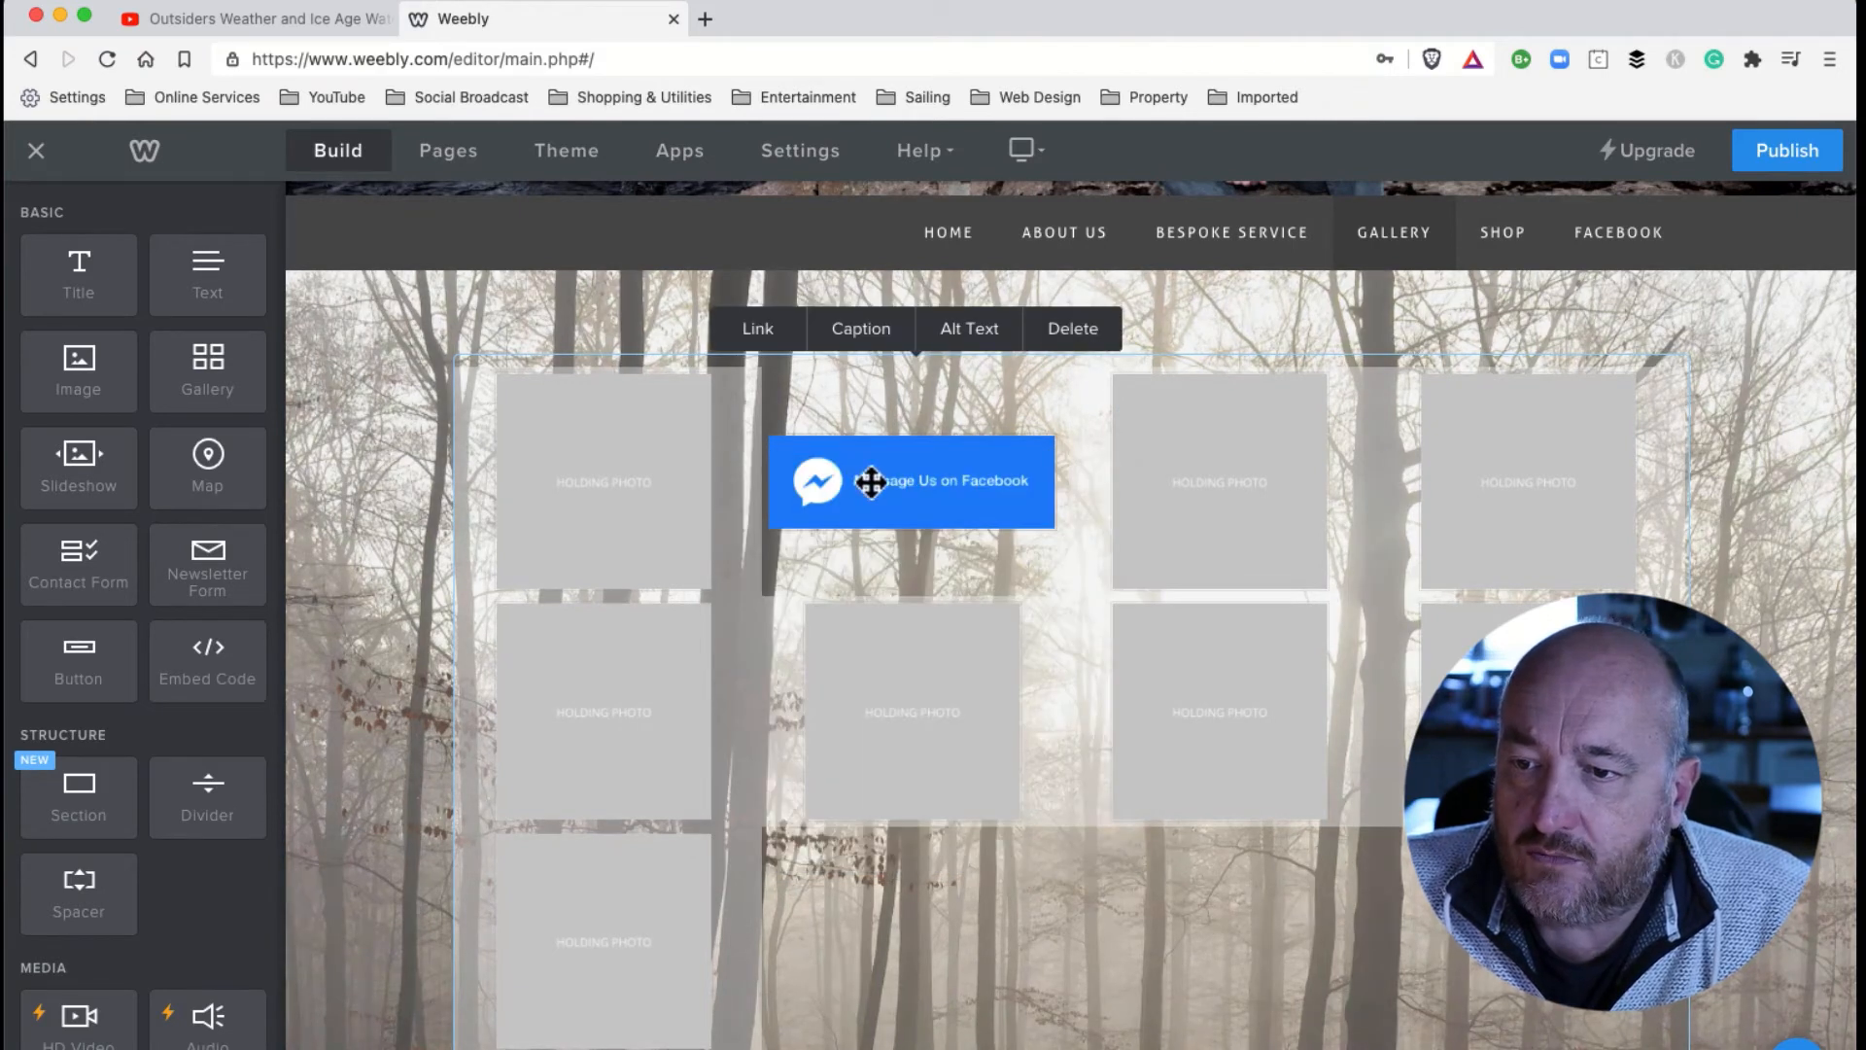
mouse_move(757, 329)
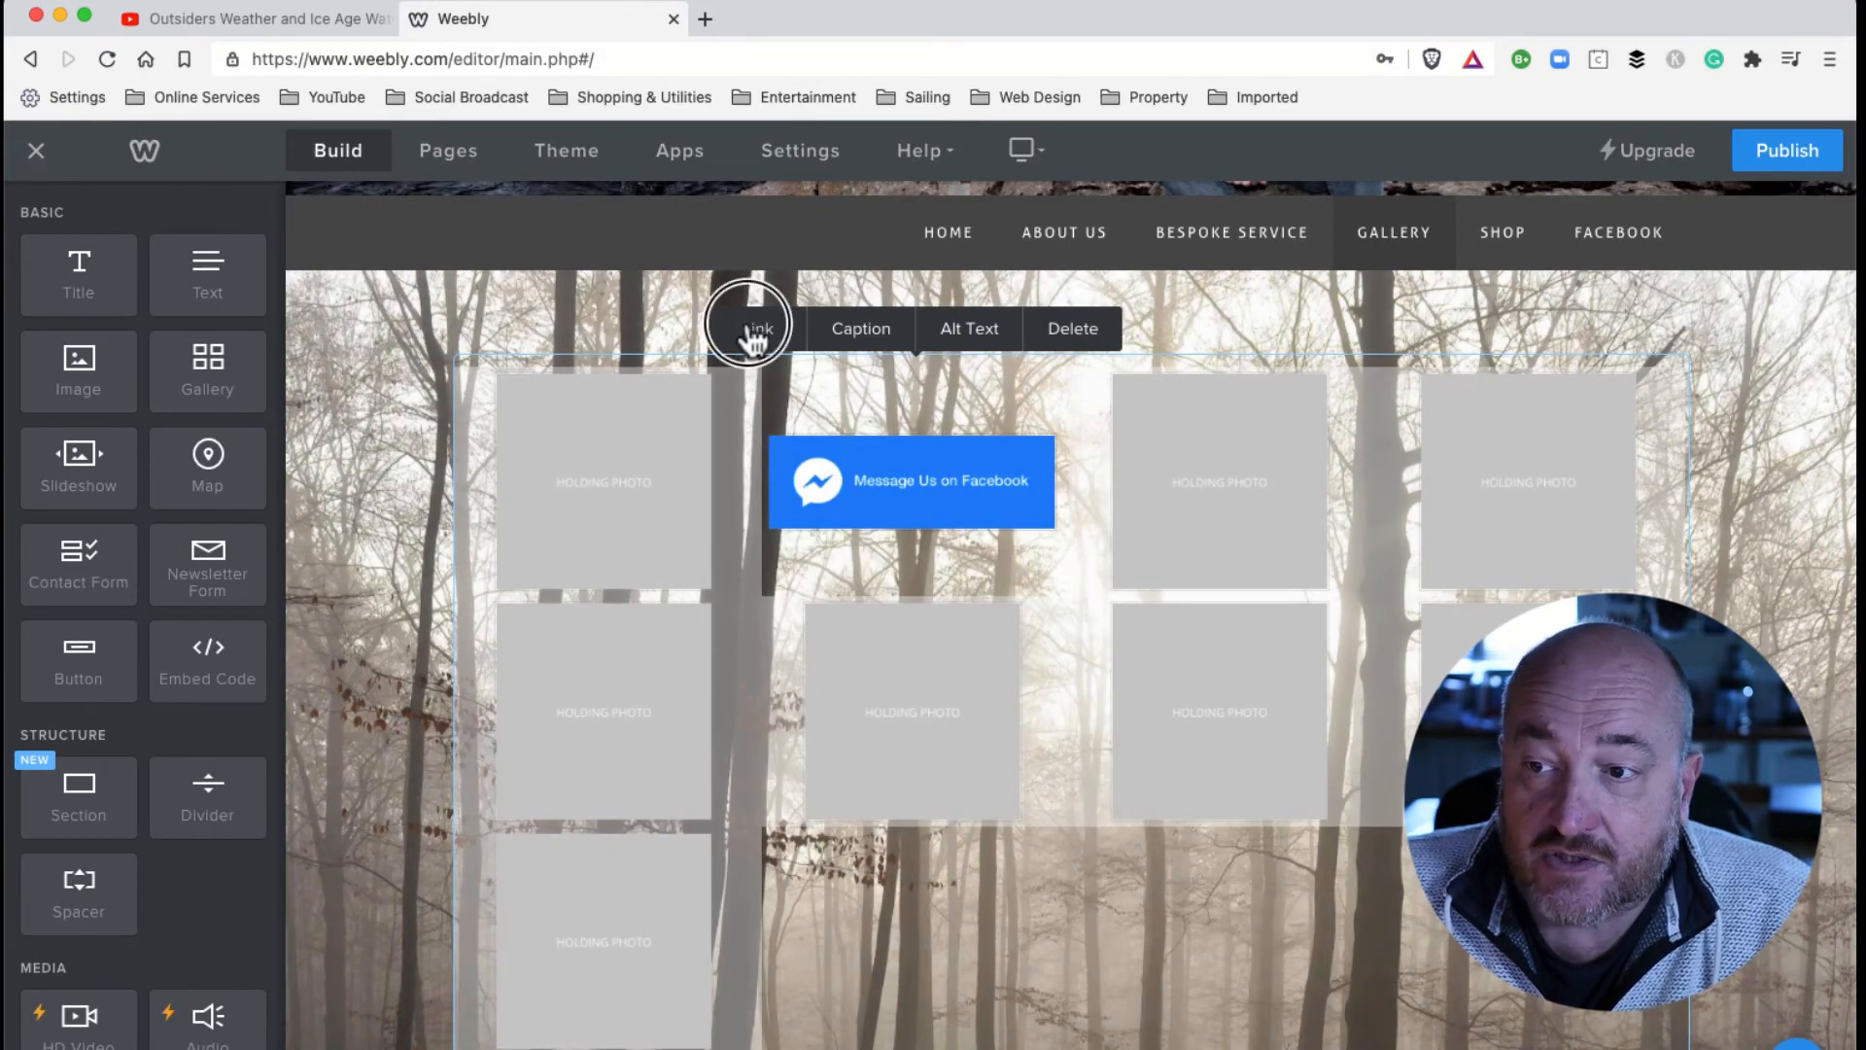
left_click(754, 329)
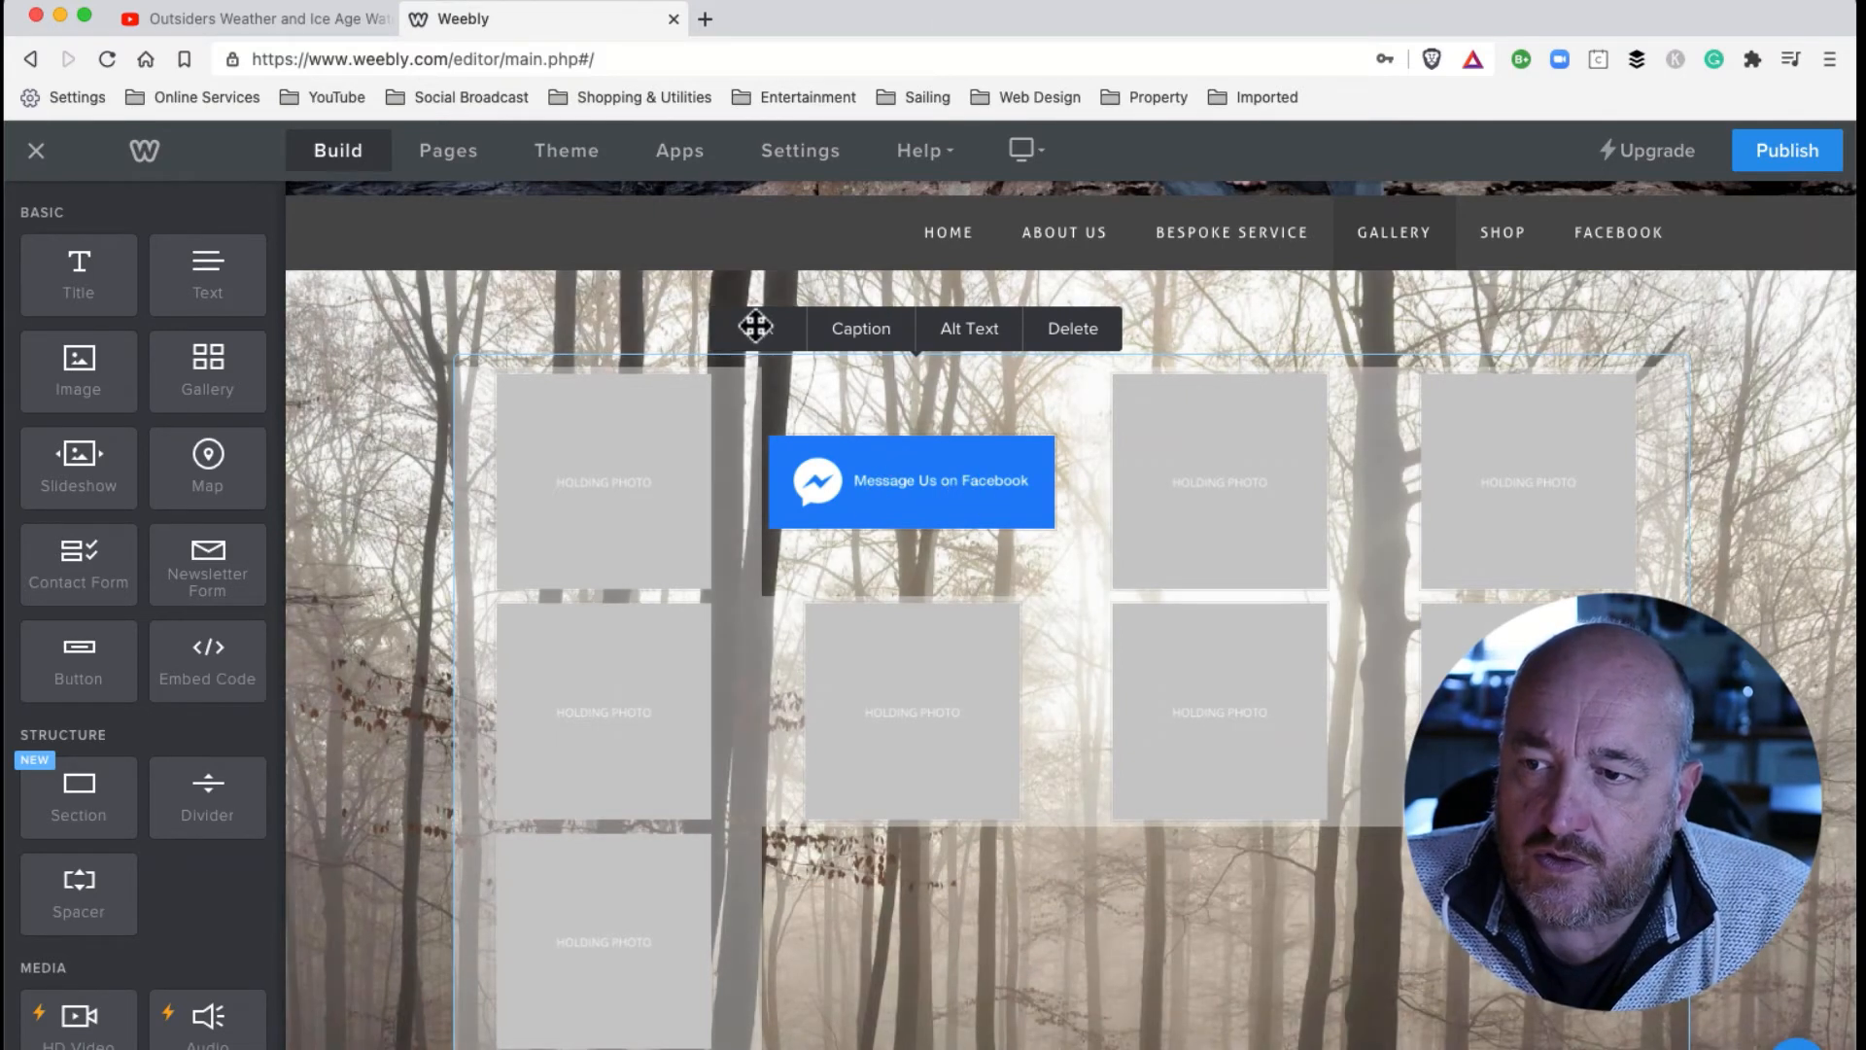
left_click(910, 481)
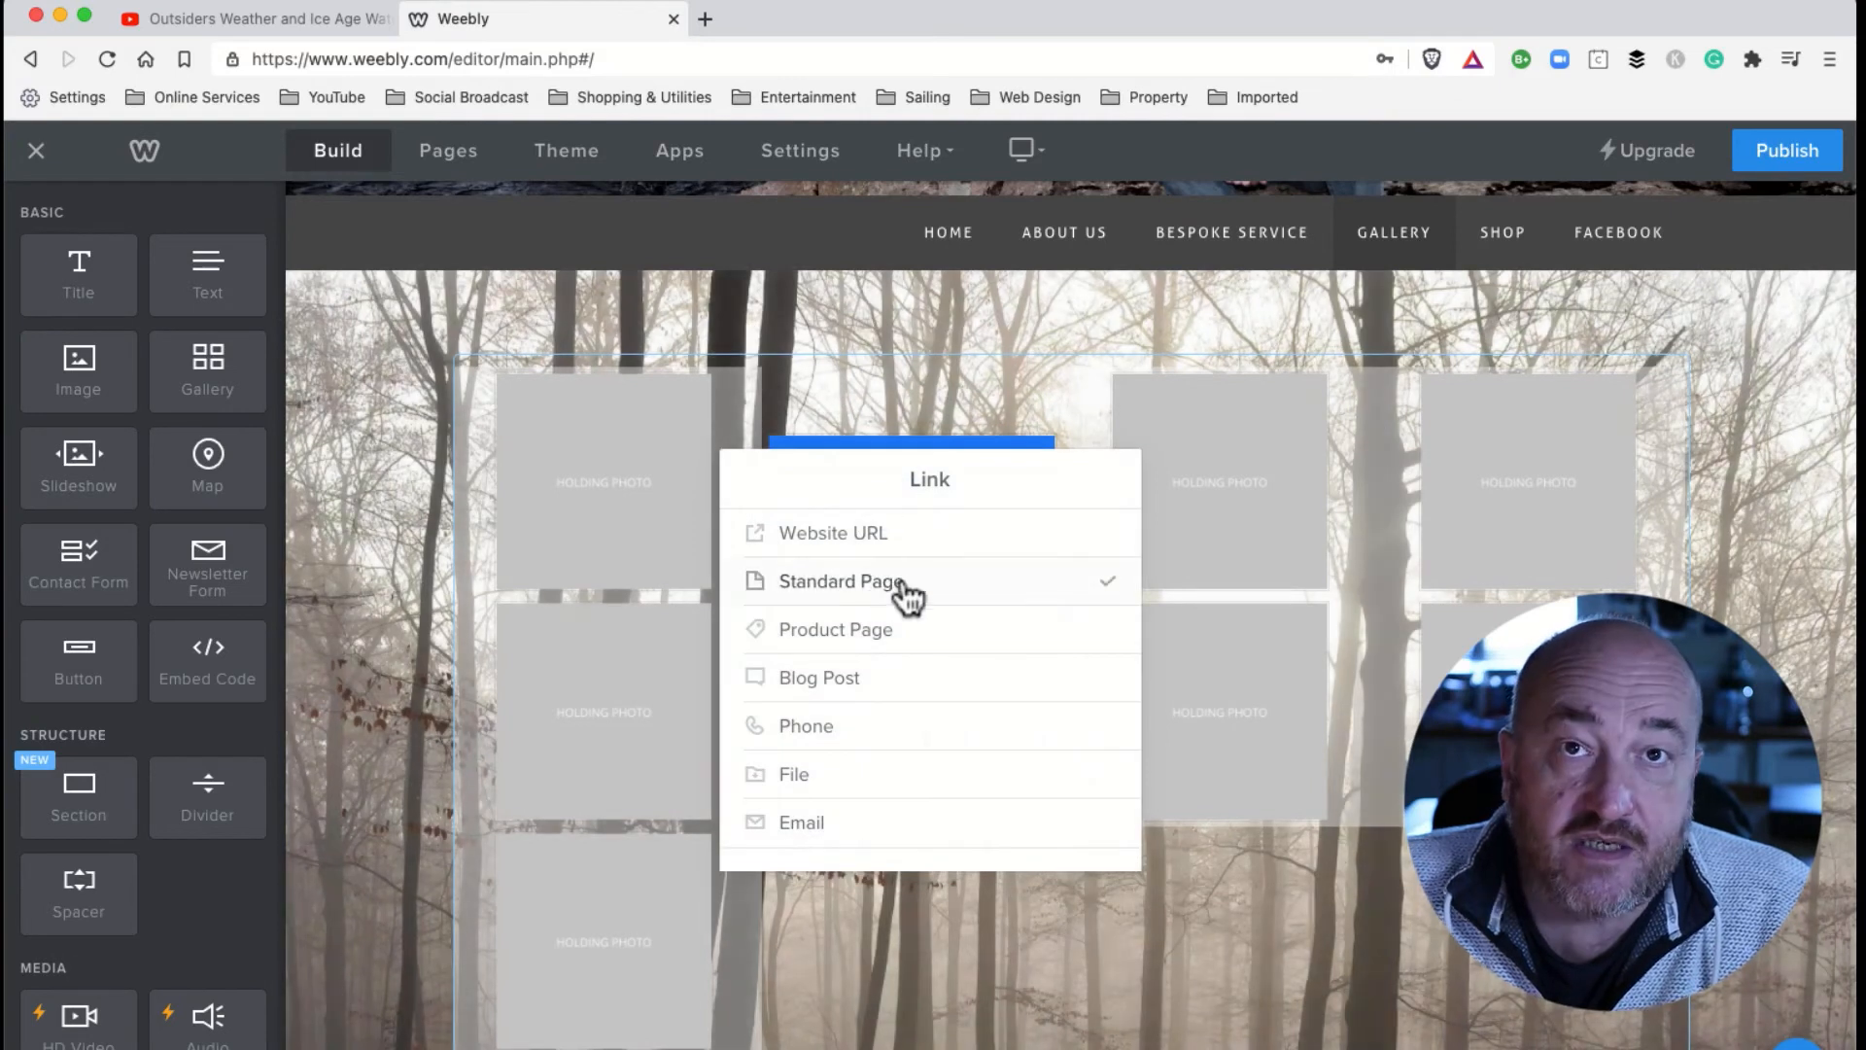
left_click(836, 628)
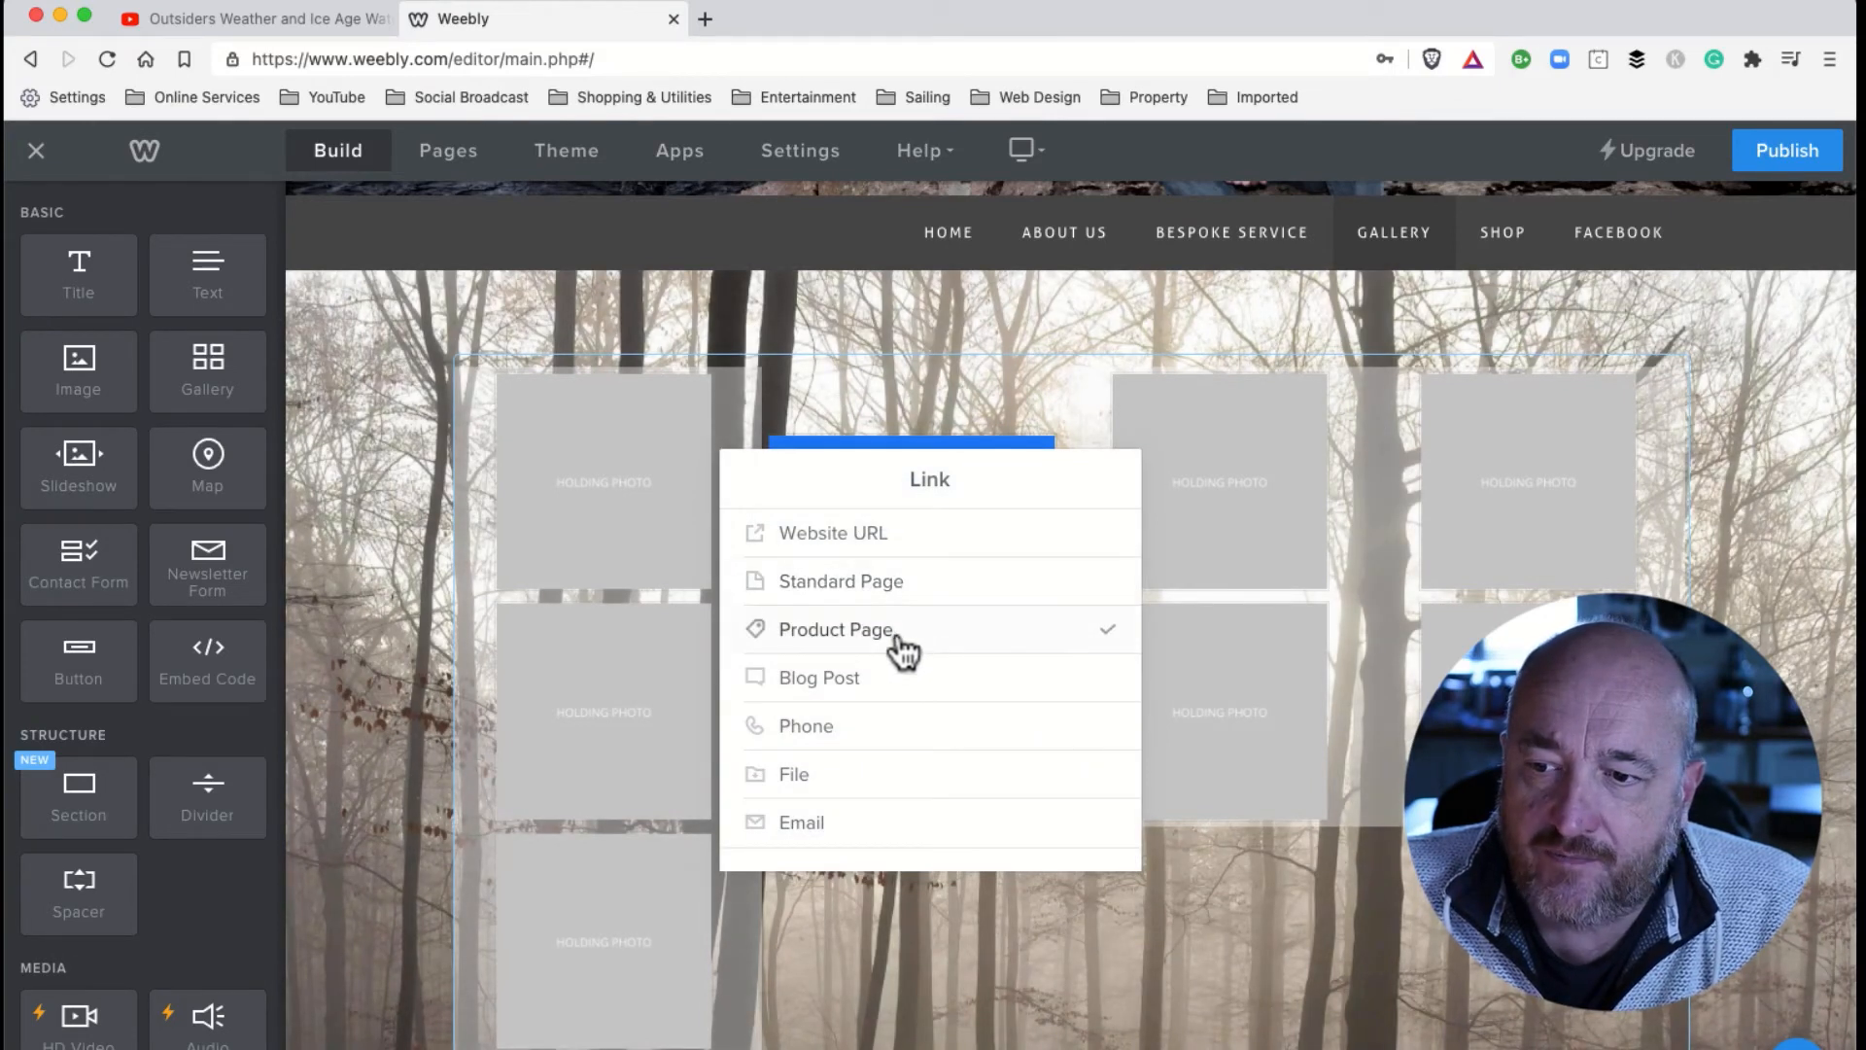
left_click(834, 628)
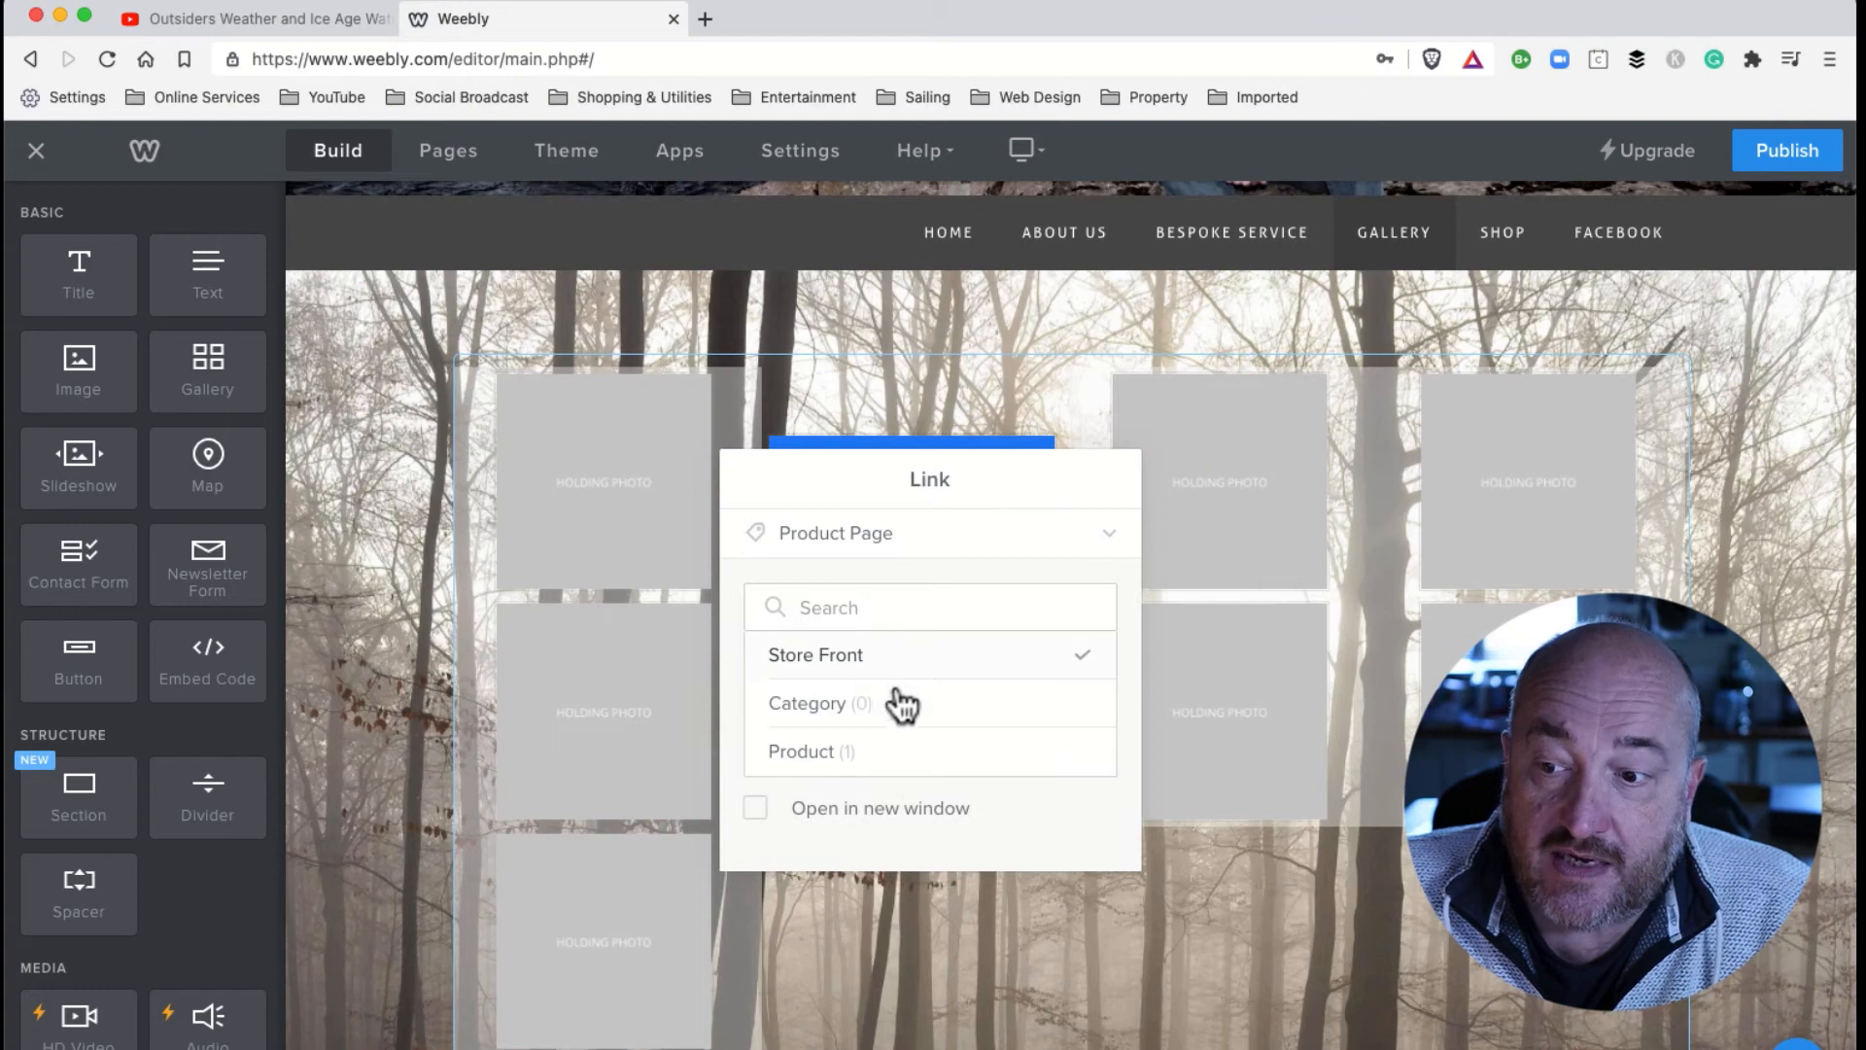
left_click(810, 751)
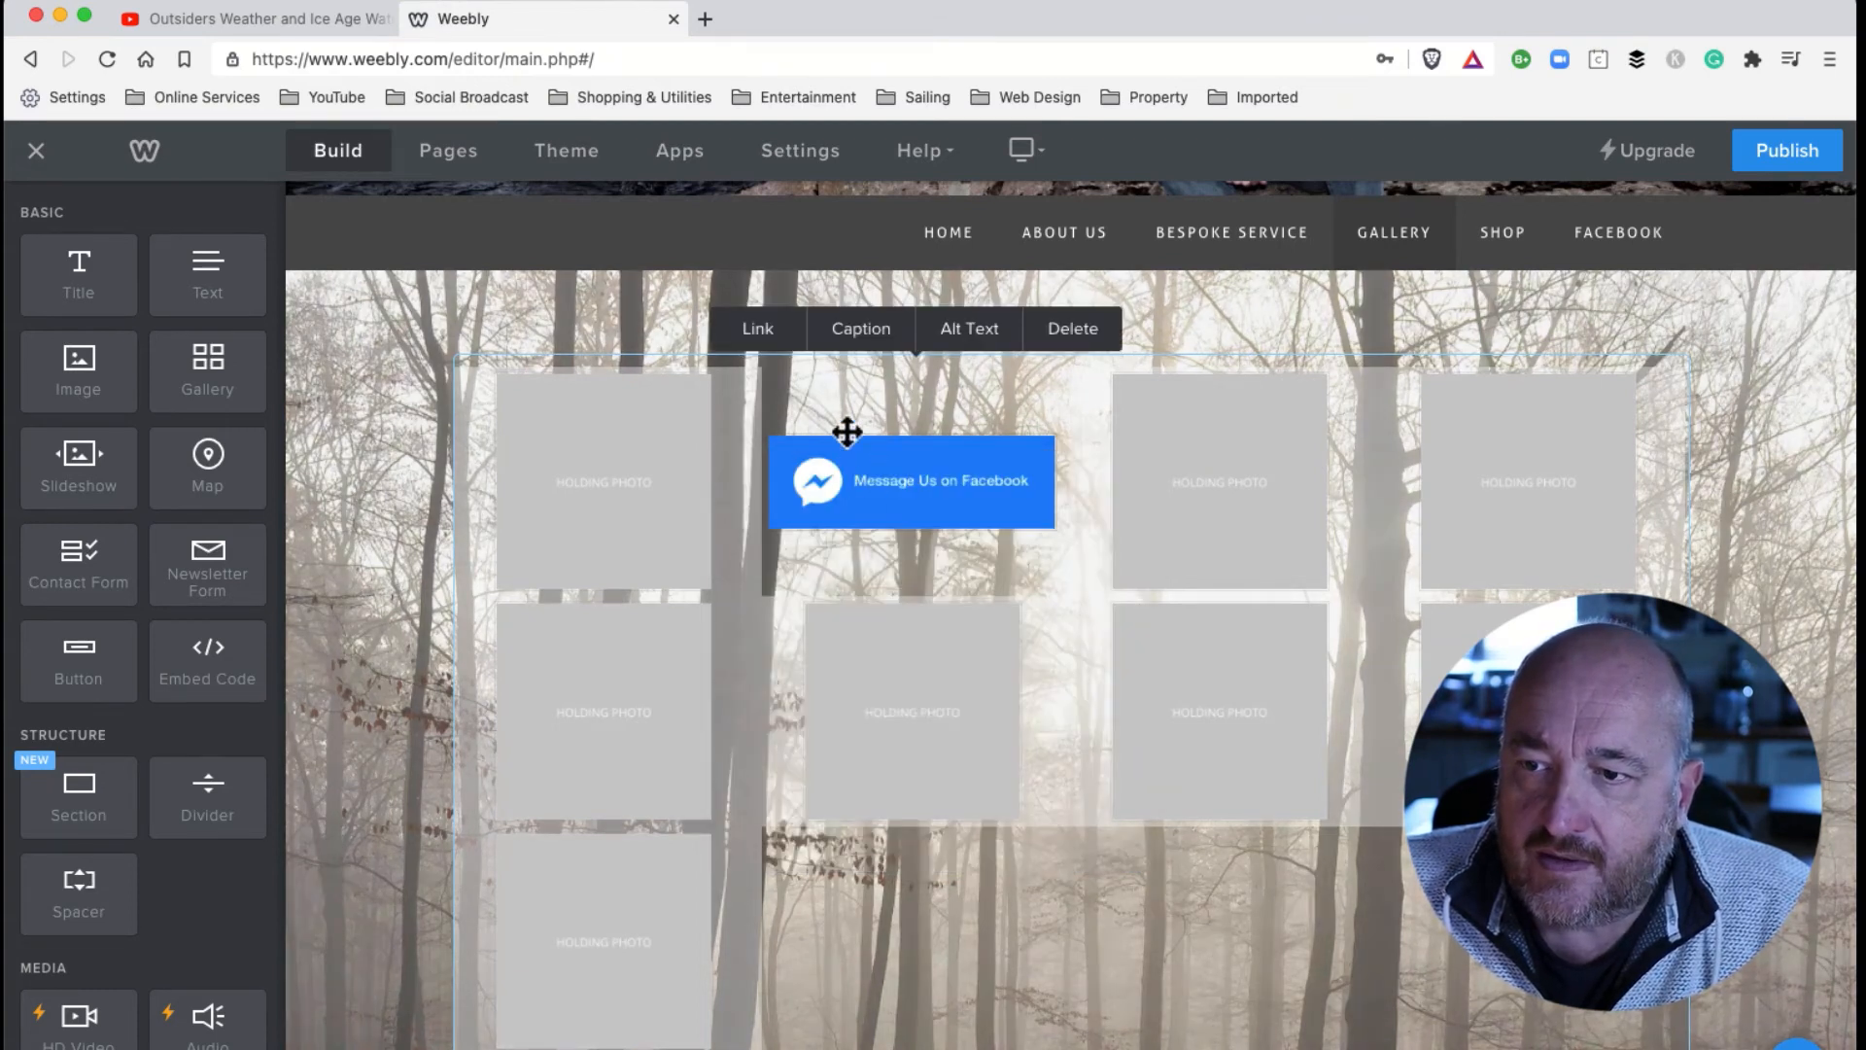
left_click(756, 328)
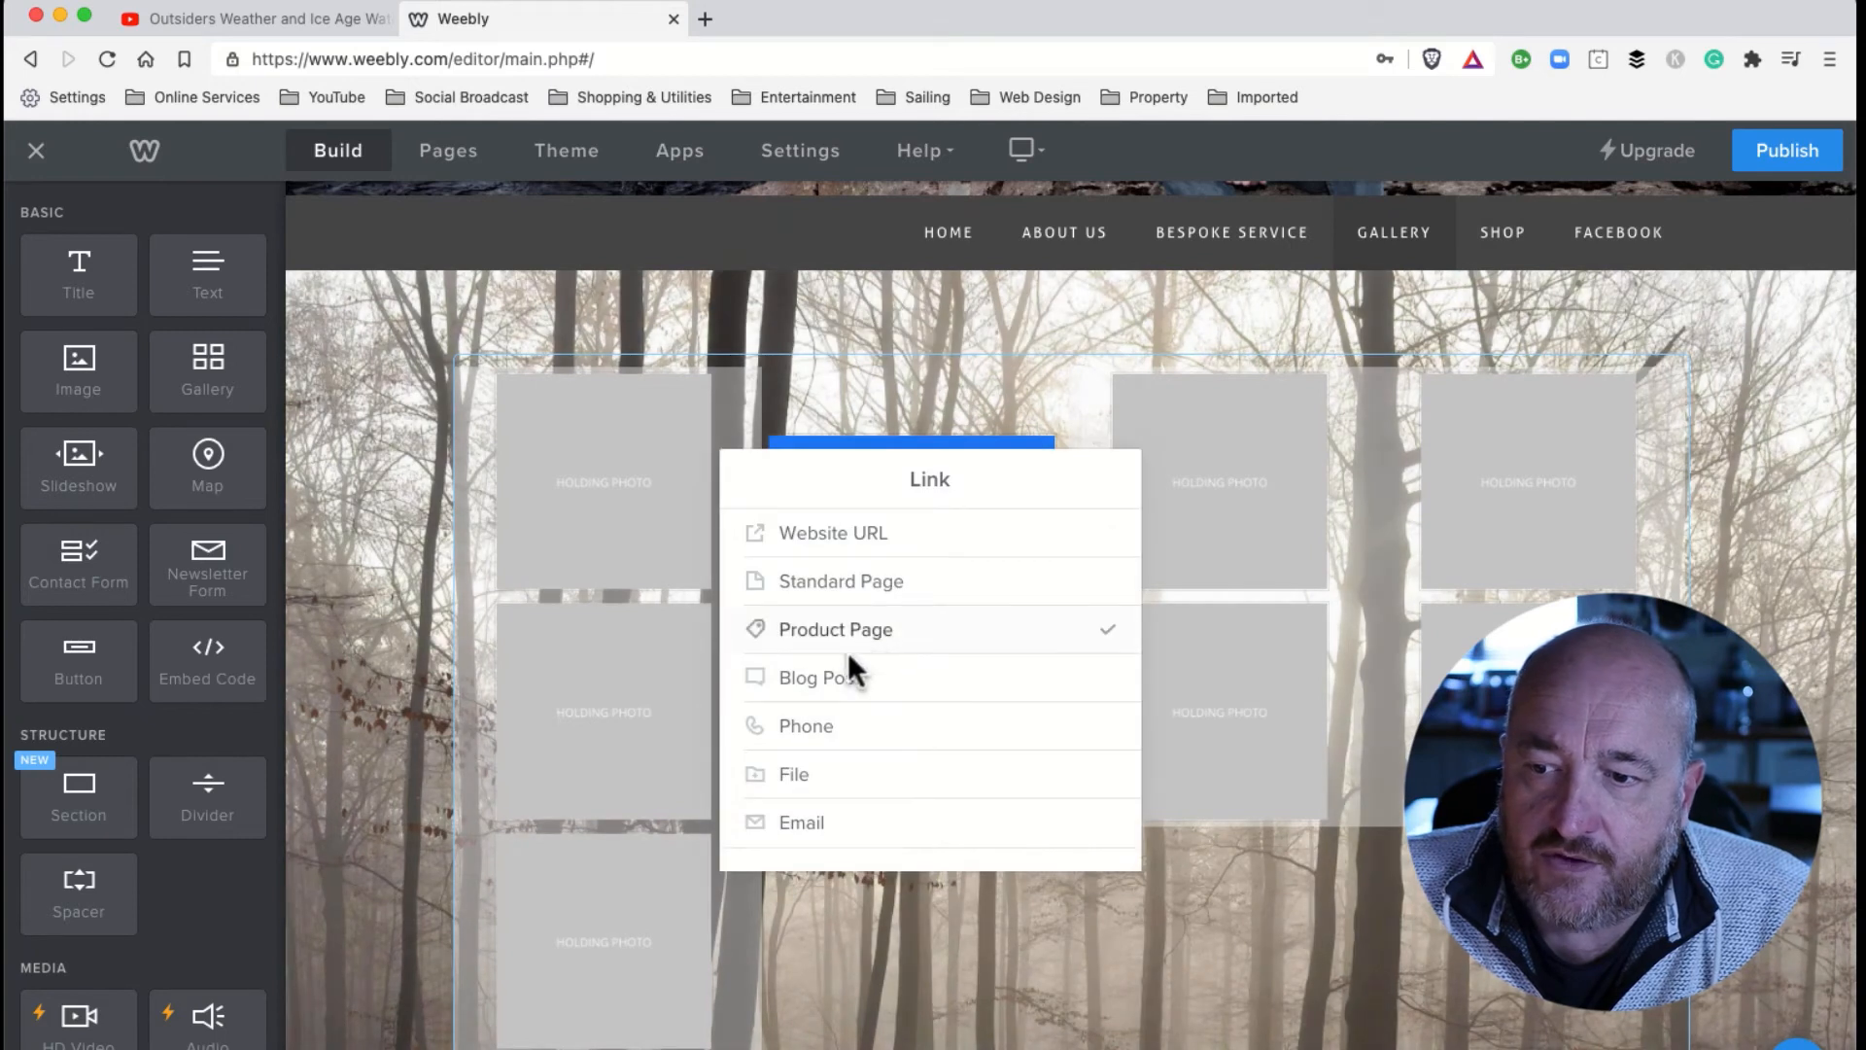
left_click(805, 725)
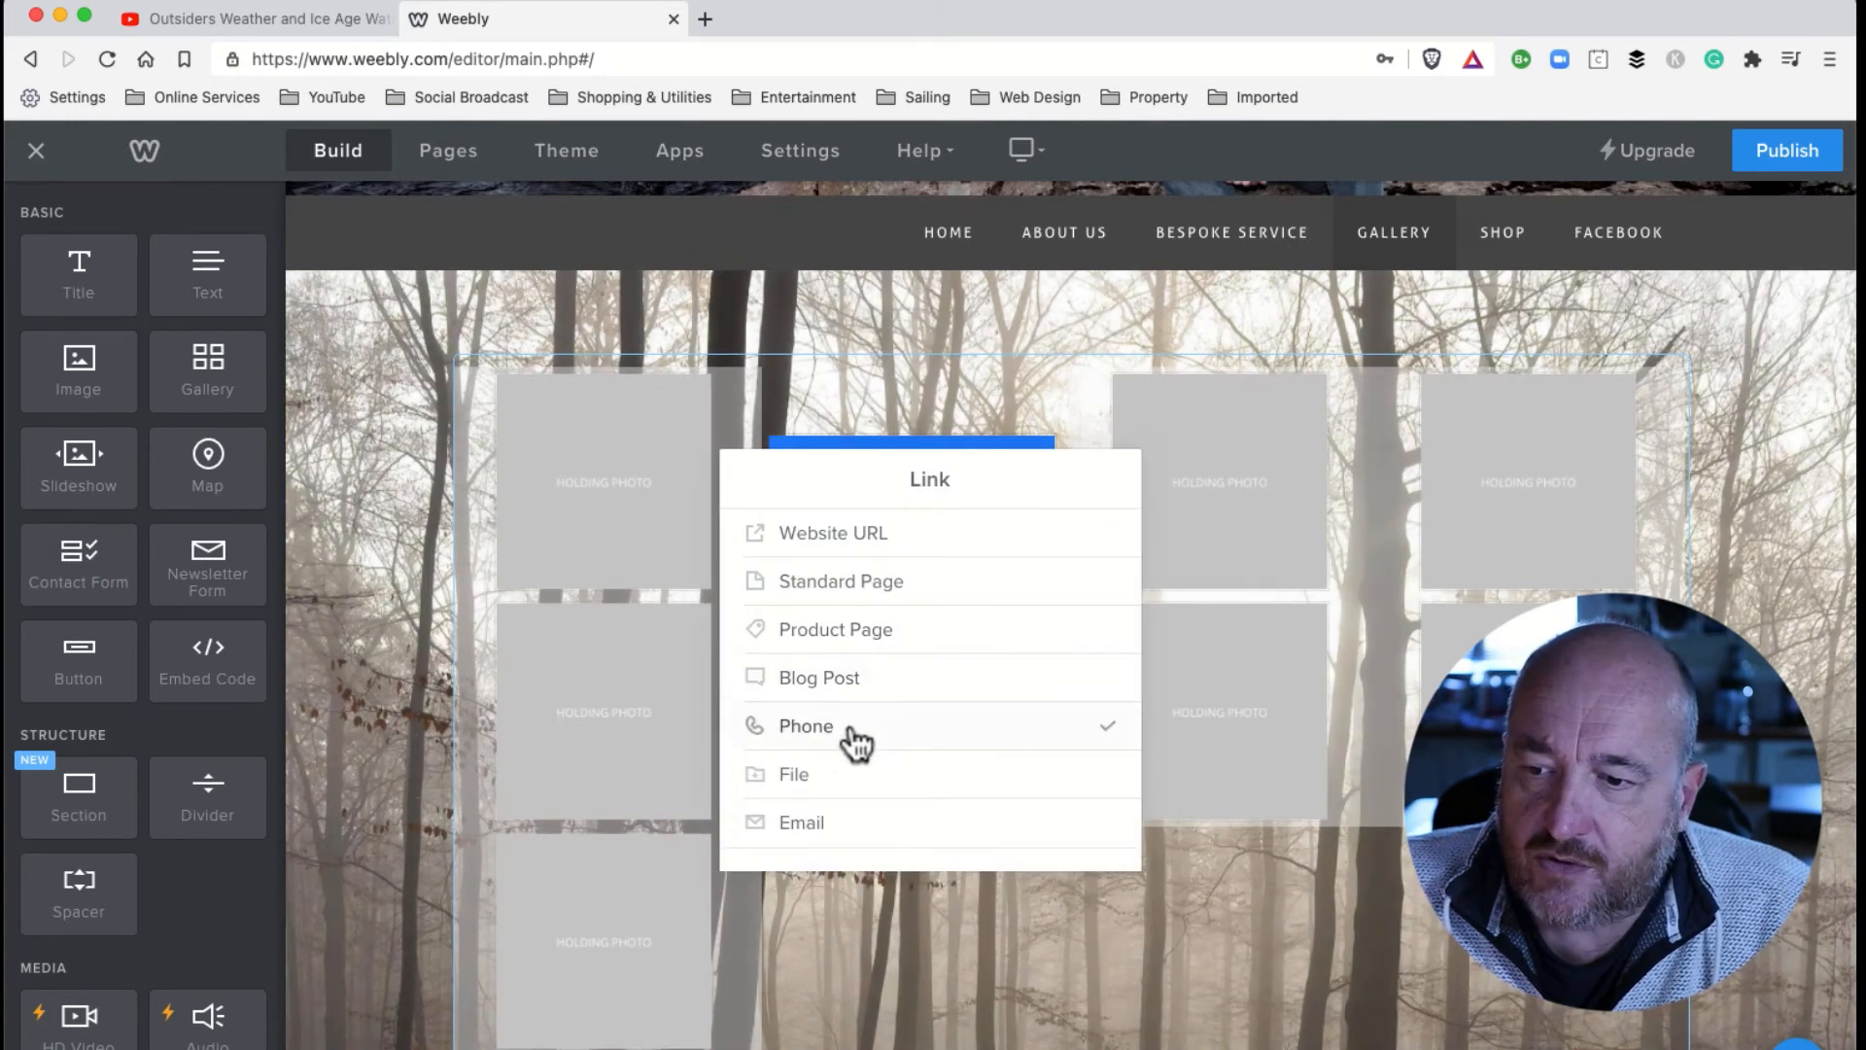
left_click(793, 774)
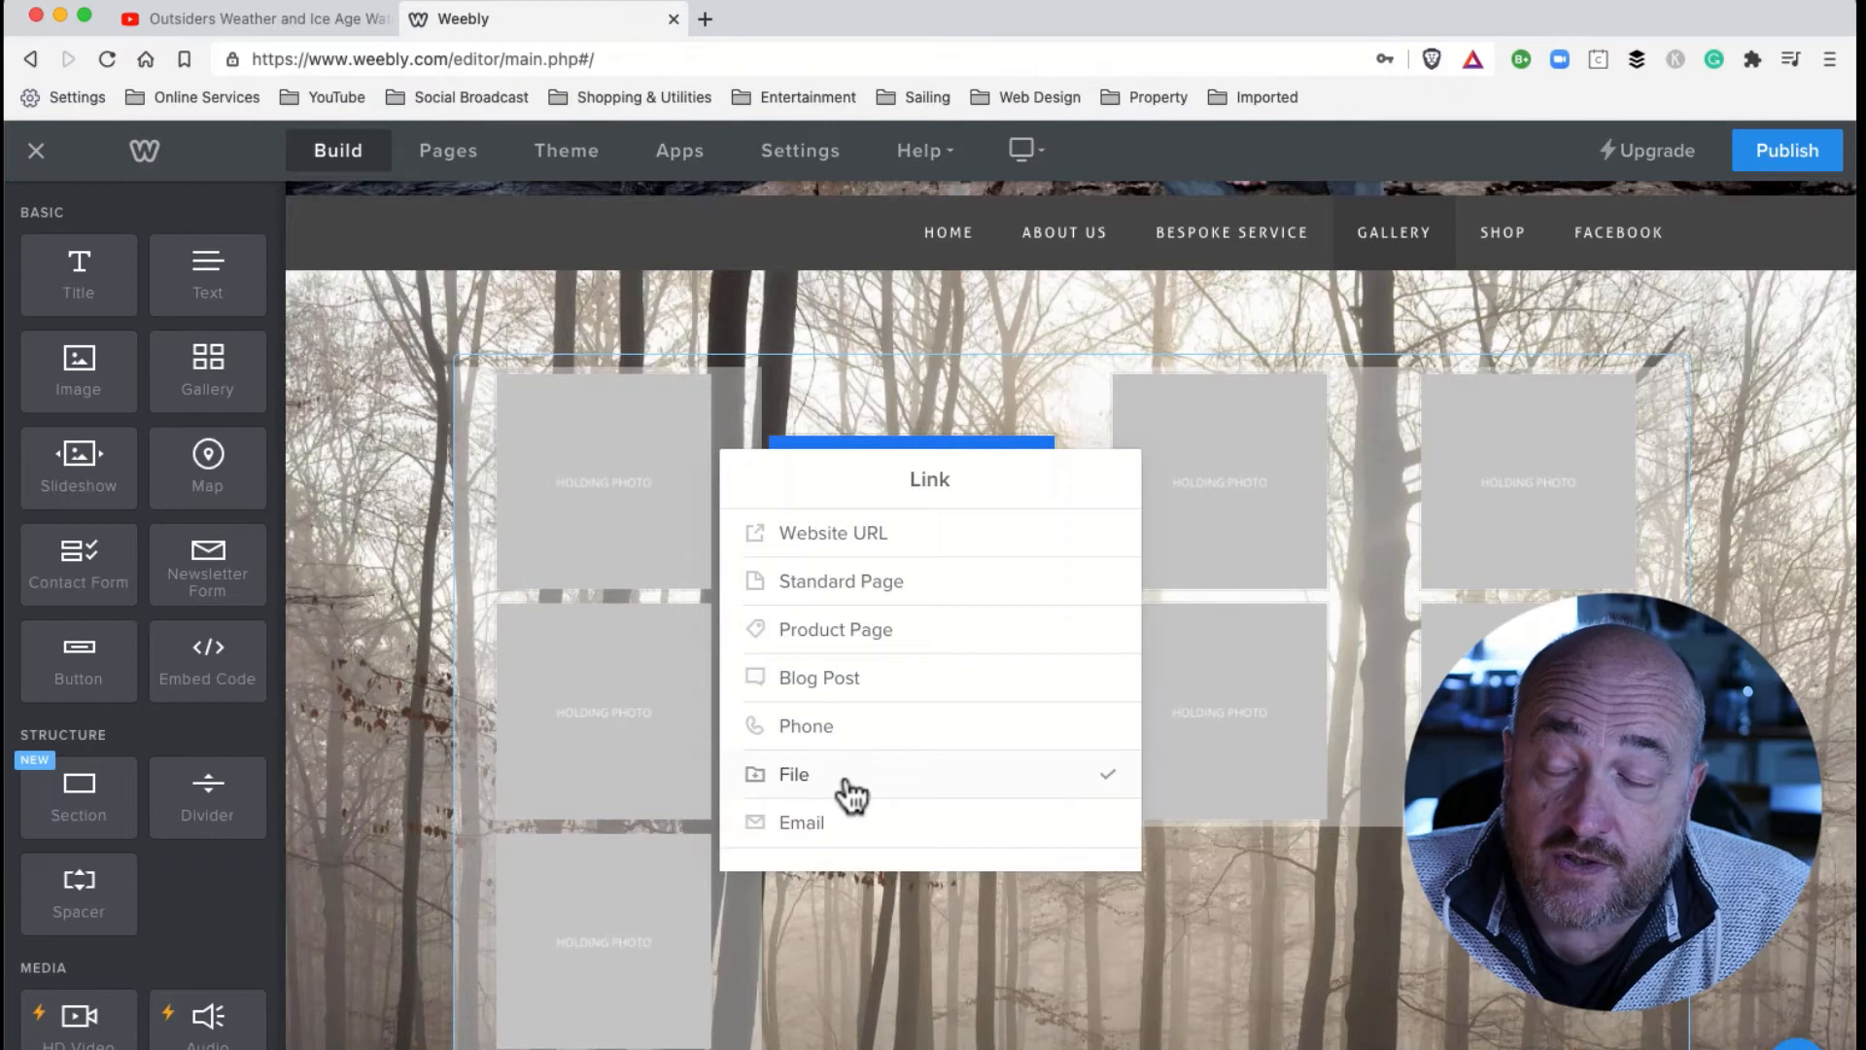
left_click(799, 822)
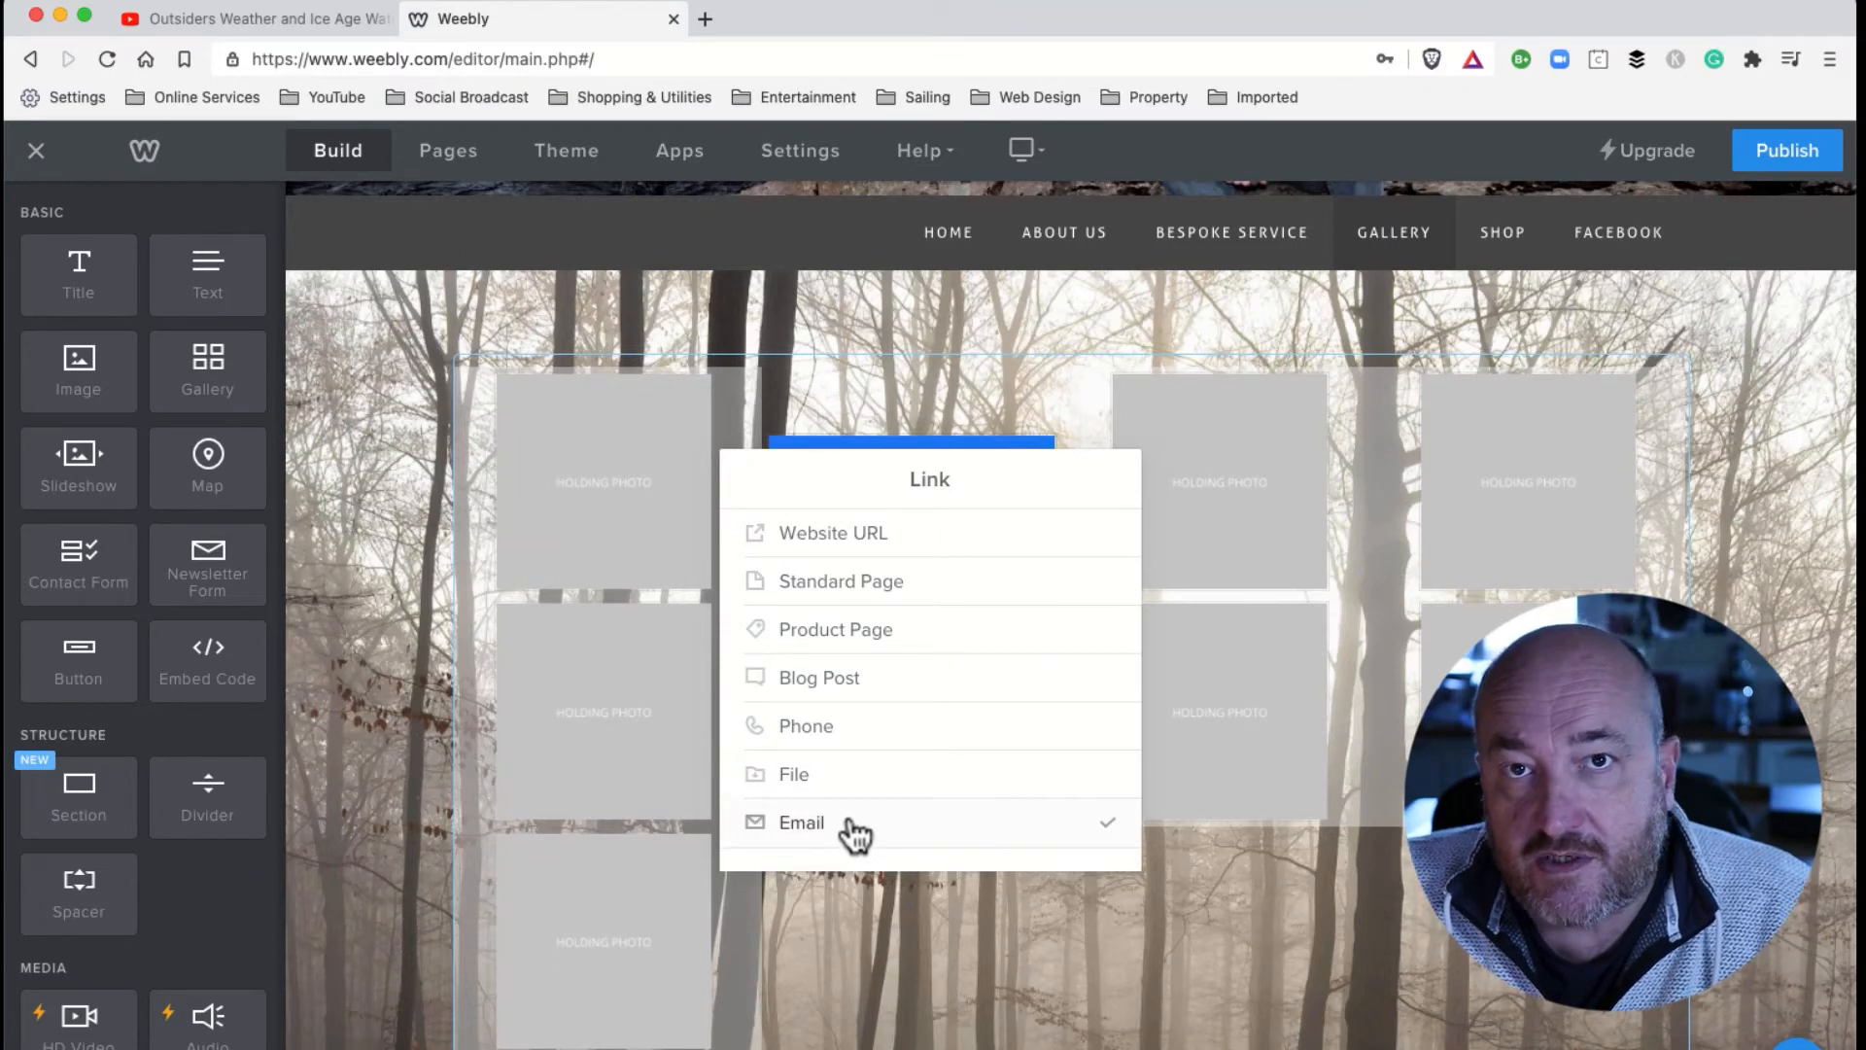
left_click(799, 822)
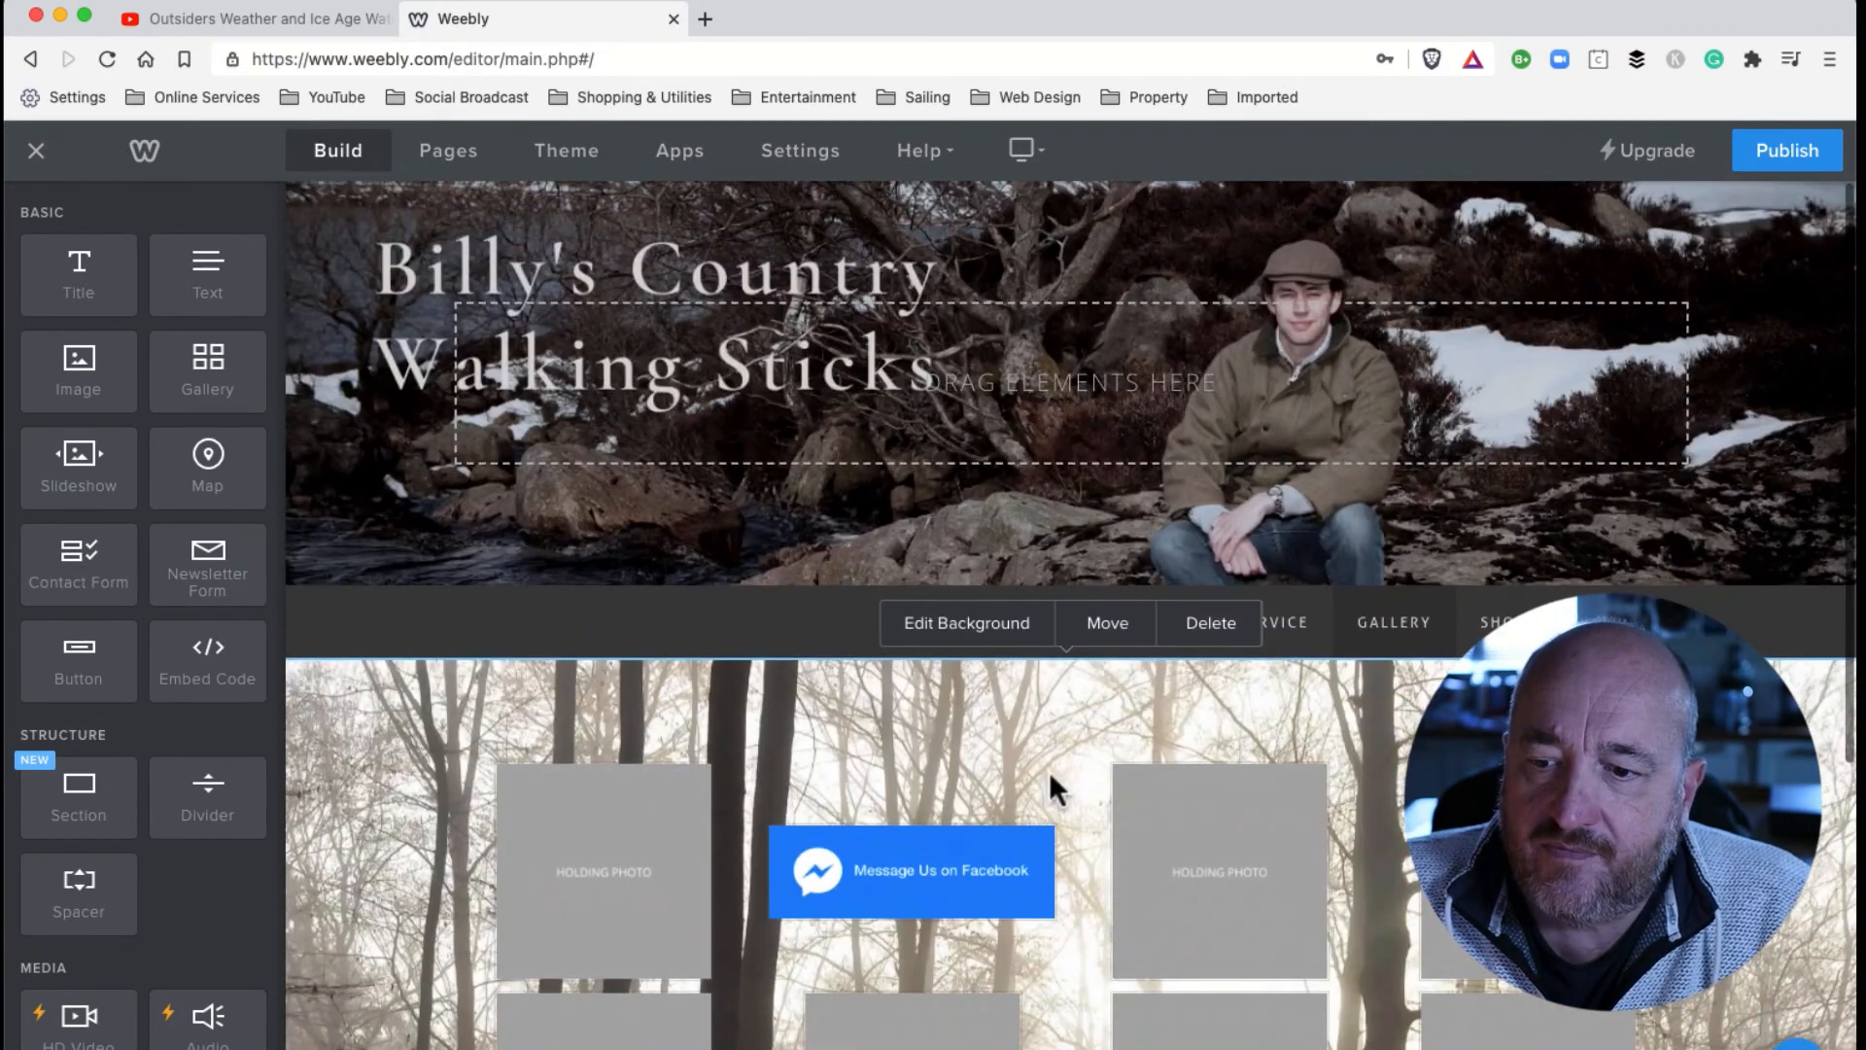
scroll("down", 3)
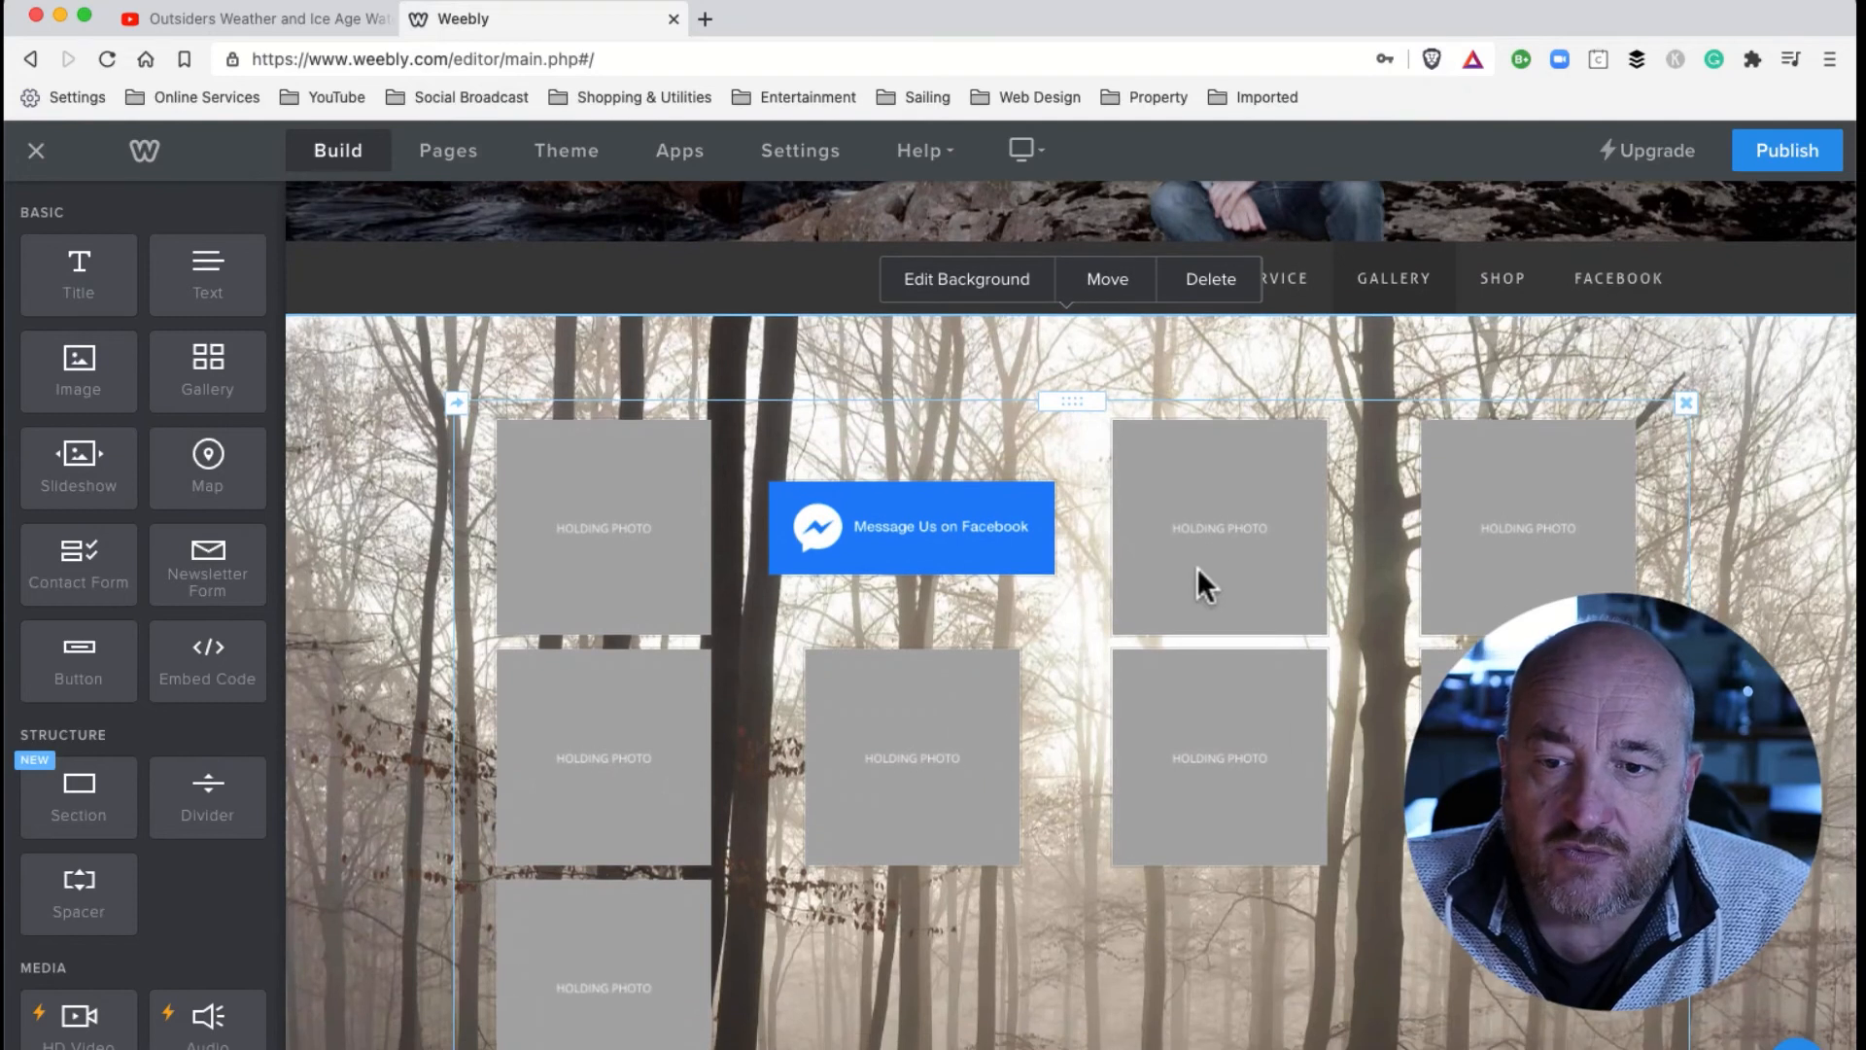
left_click(1219, 527)
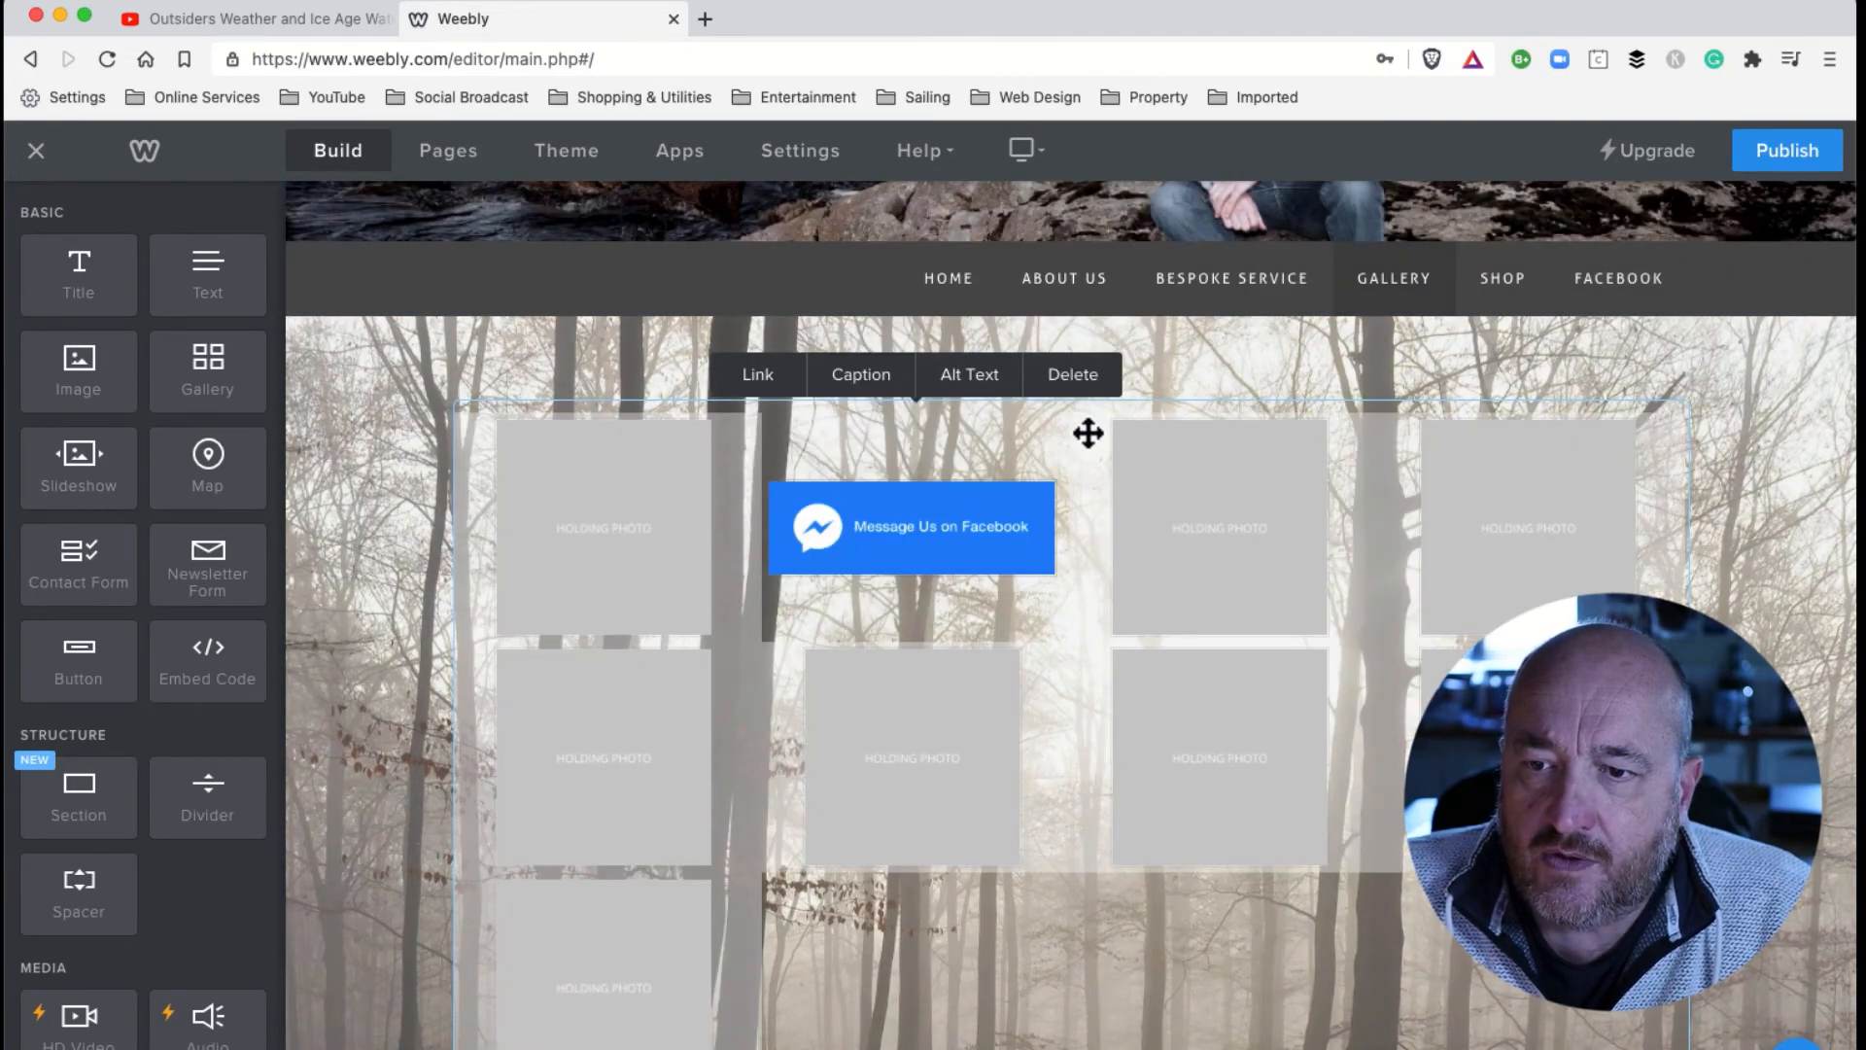
scroll("up", 3)
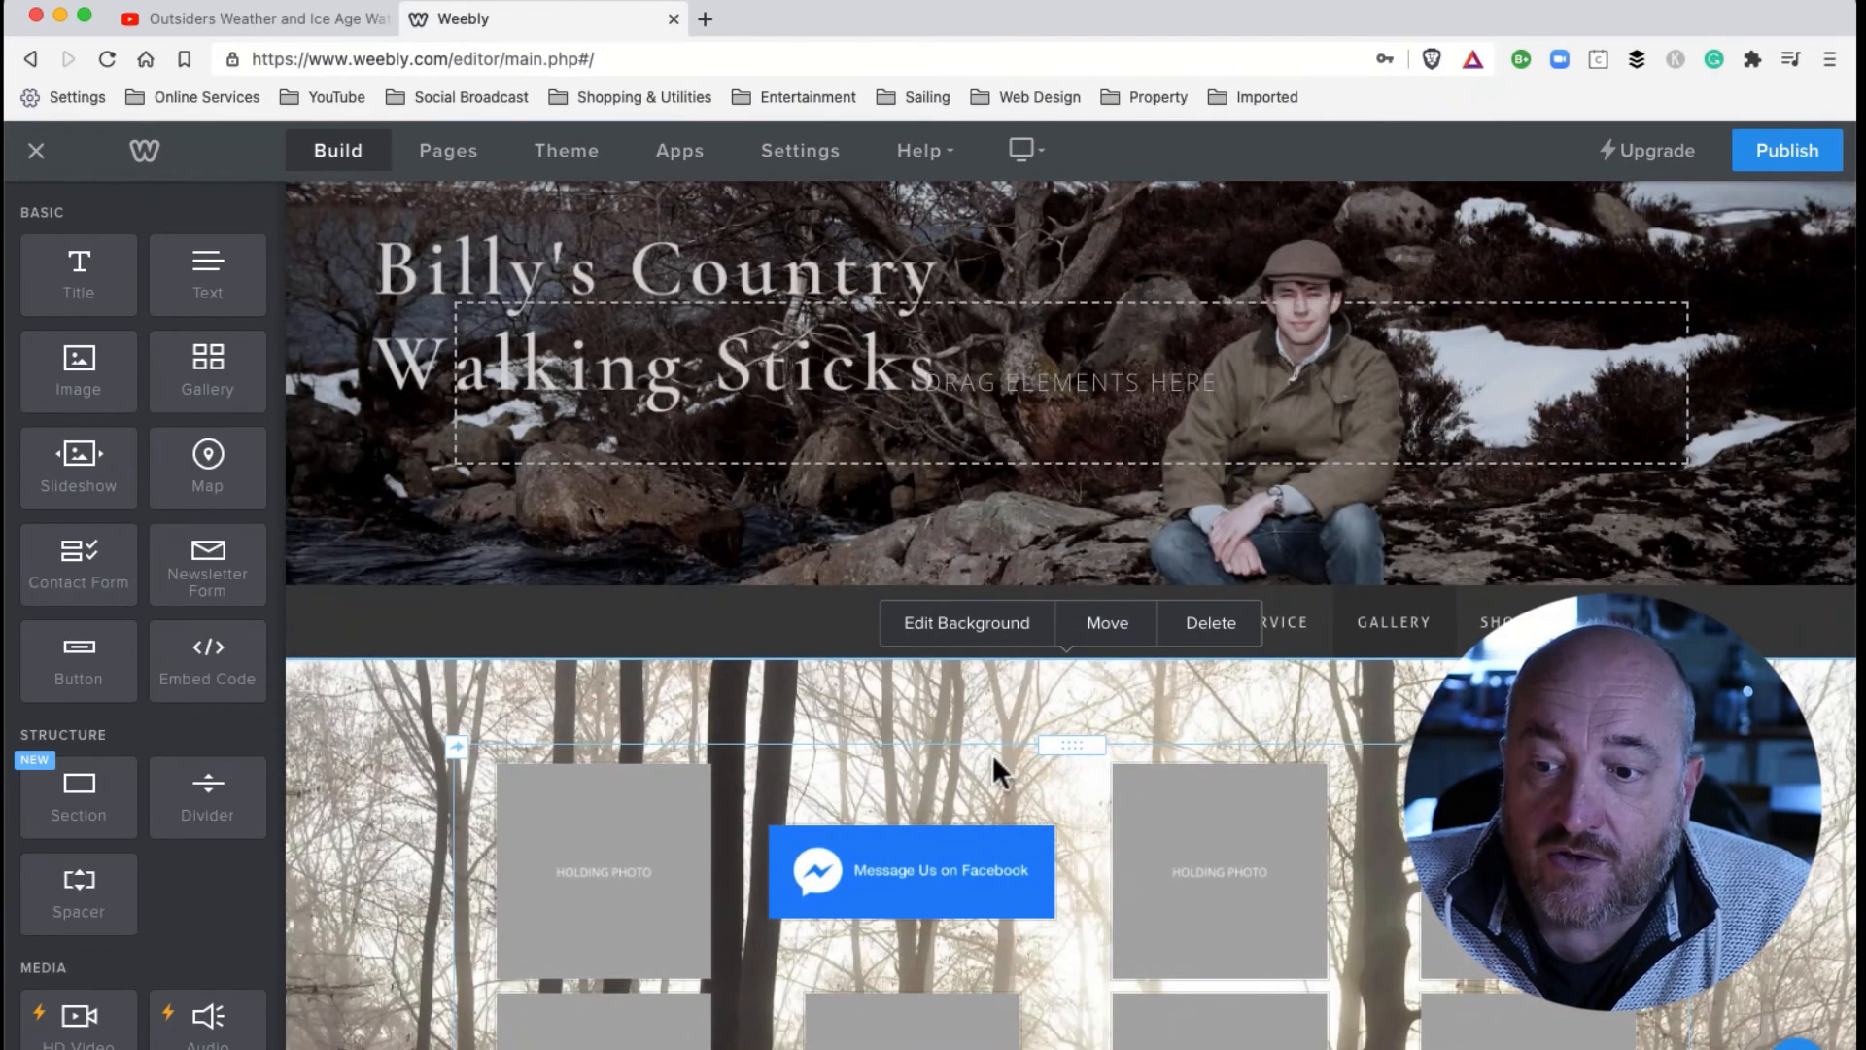
In the gallery's advanced settings, view the border thickness choices, then the image ratio options.
left_click(1069, 744)
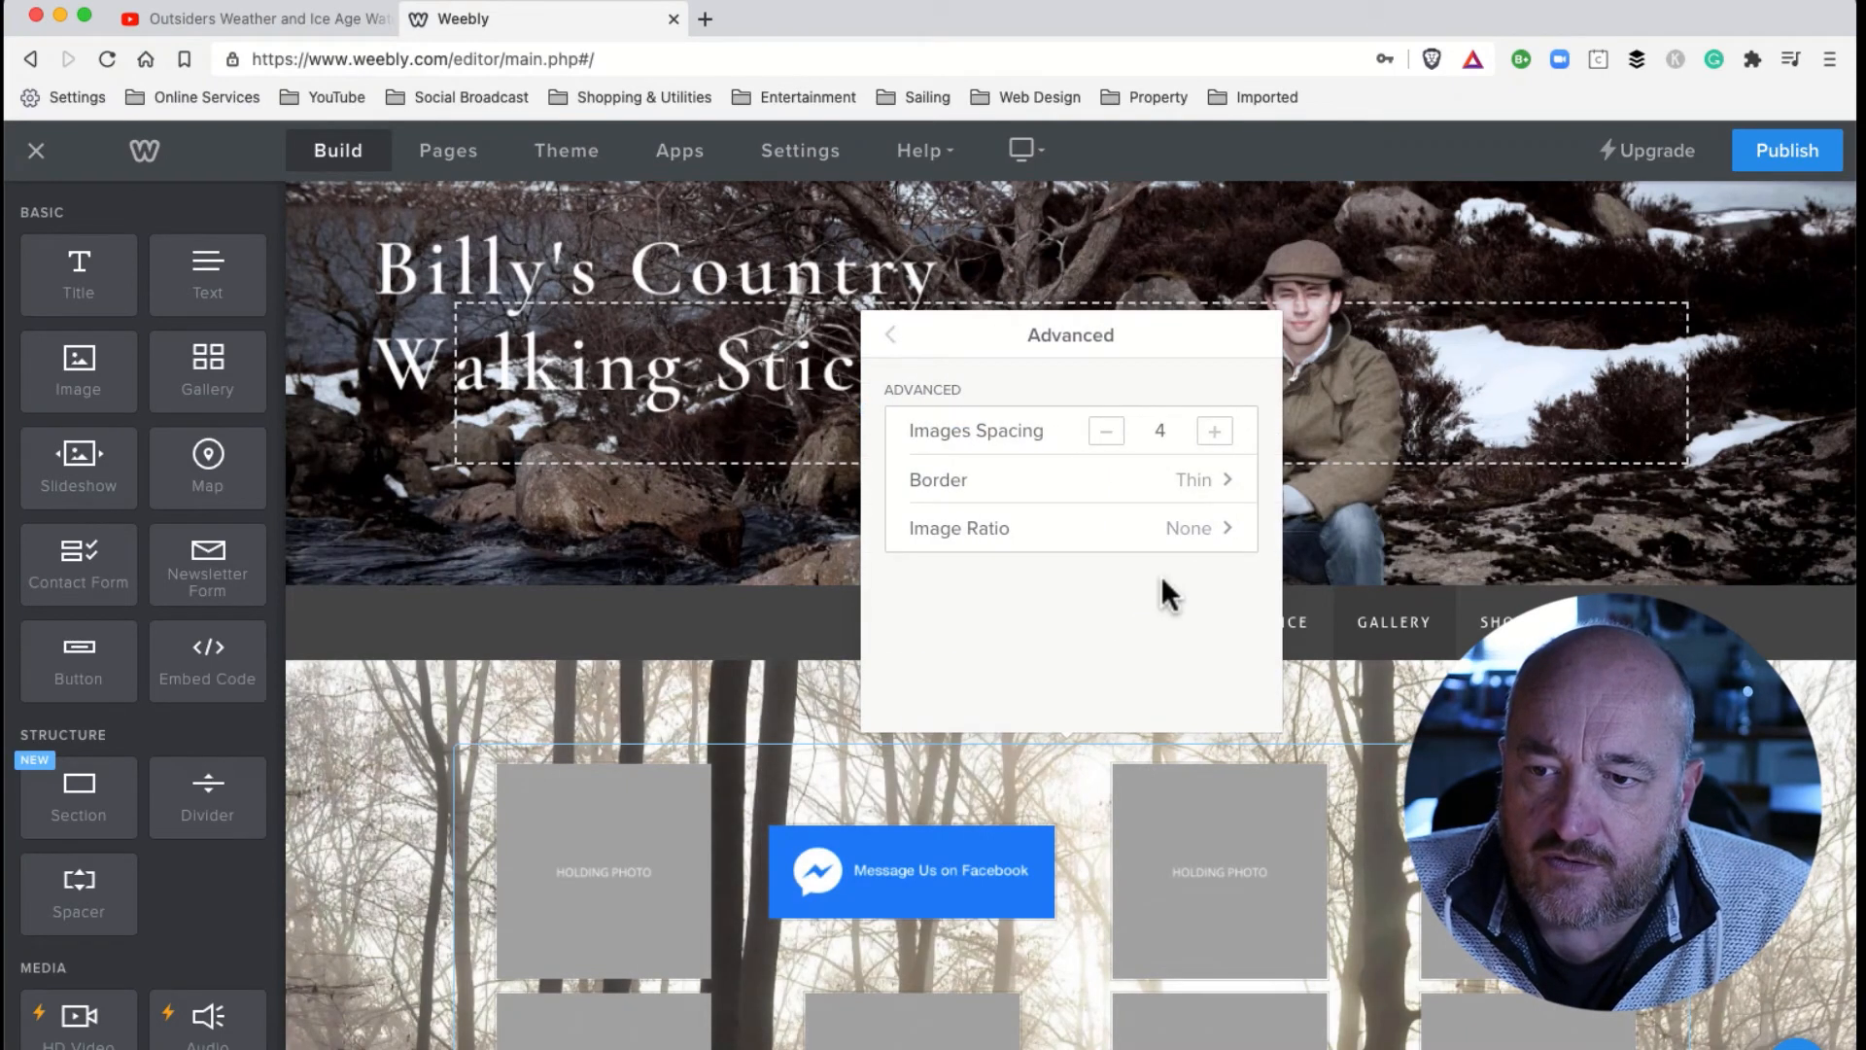
mouse_move(725, 713)
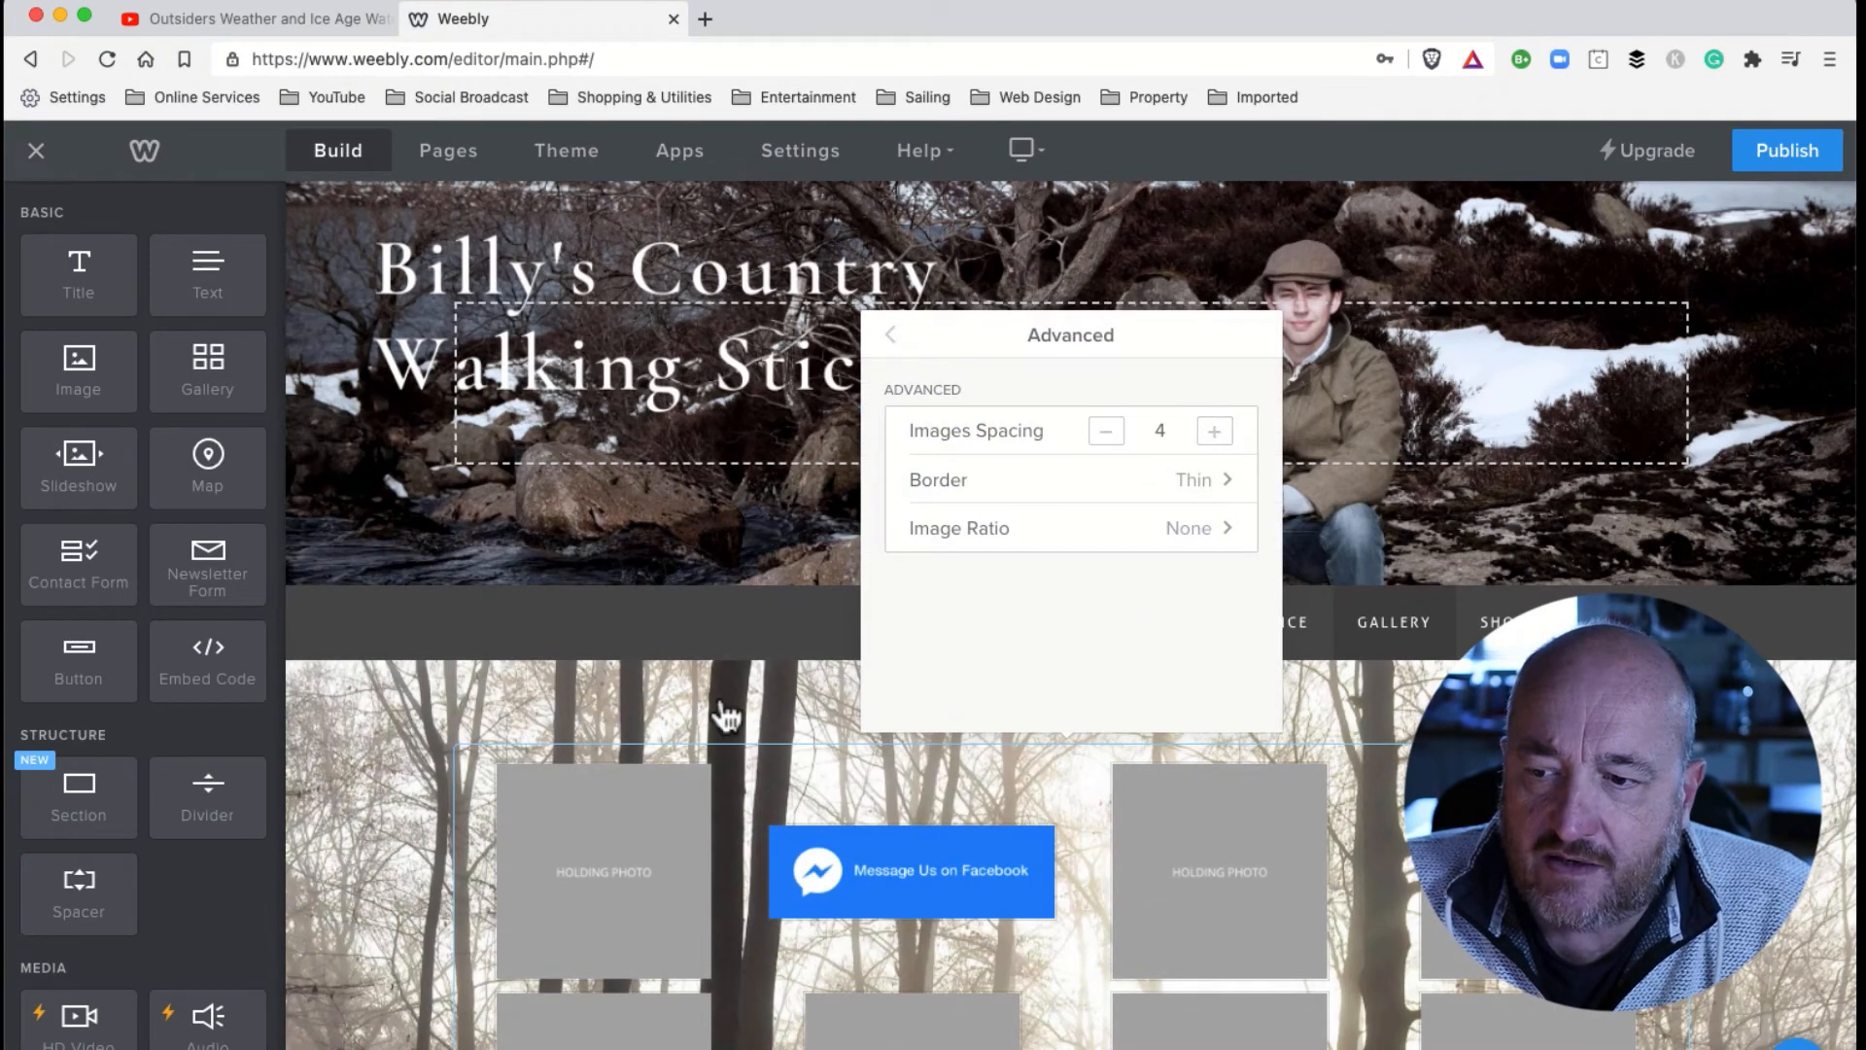
mouse_move(1222, 506)
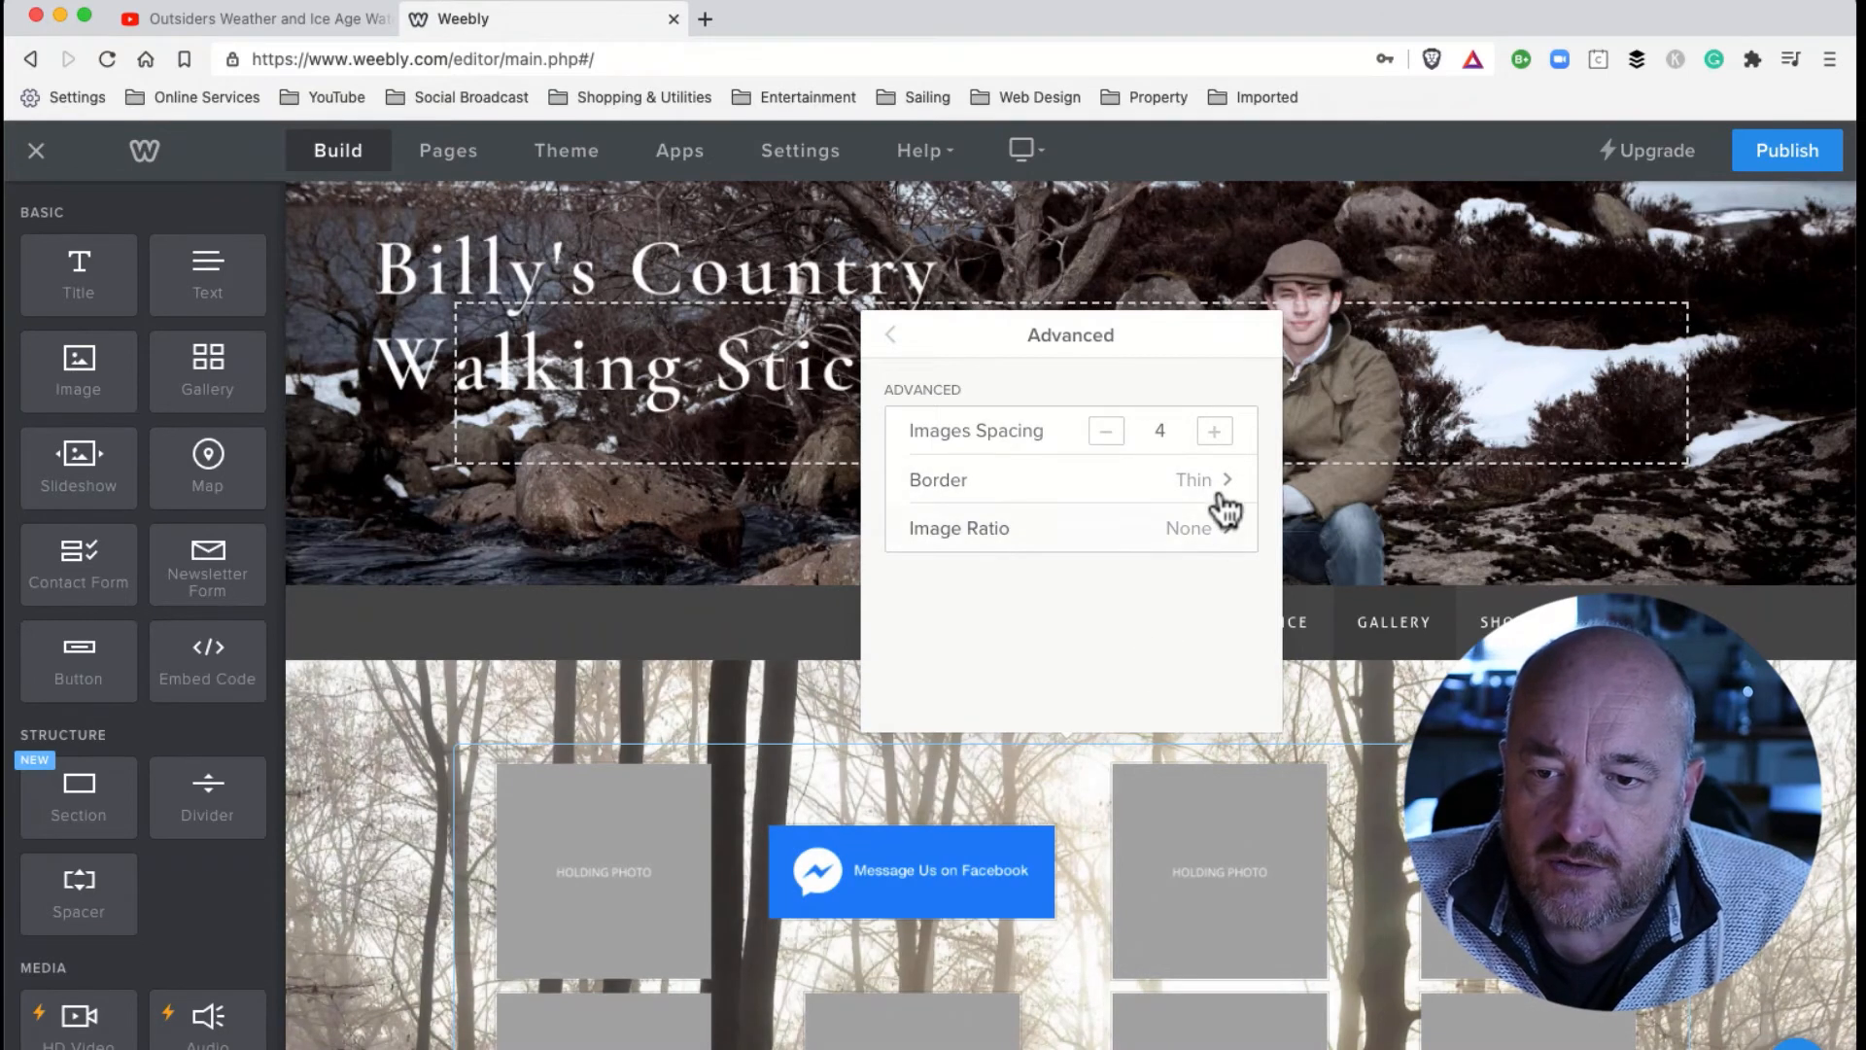
left_click(1201, 479)
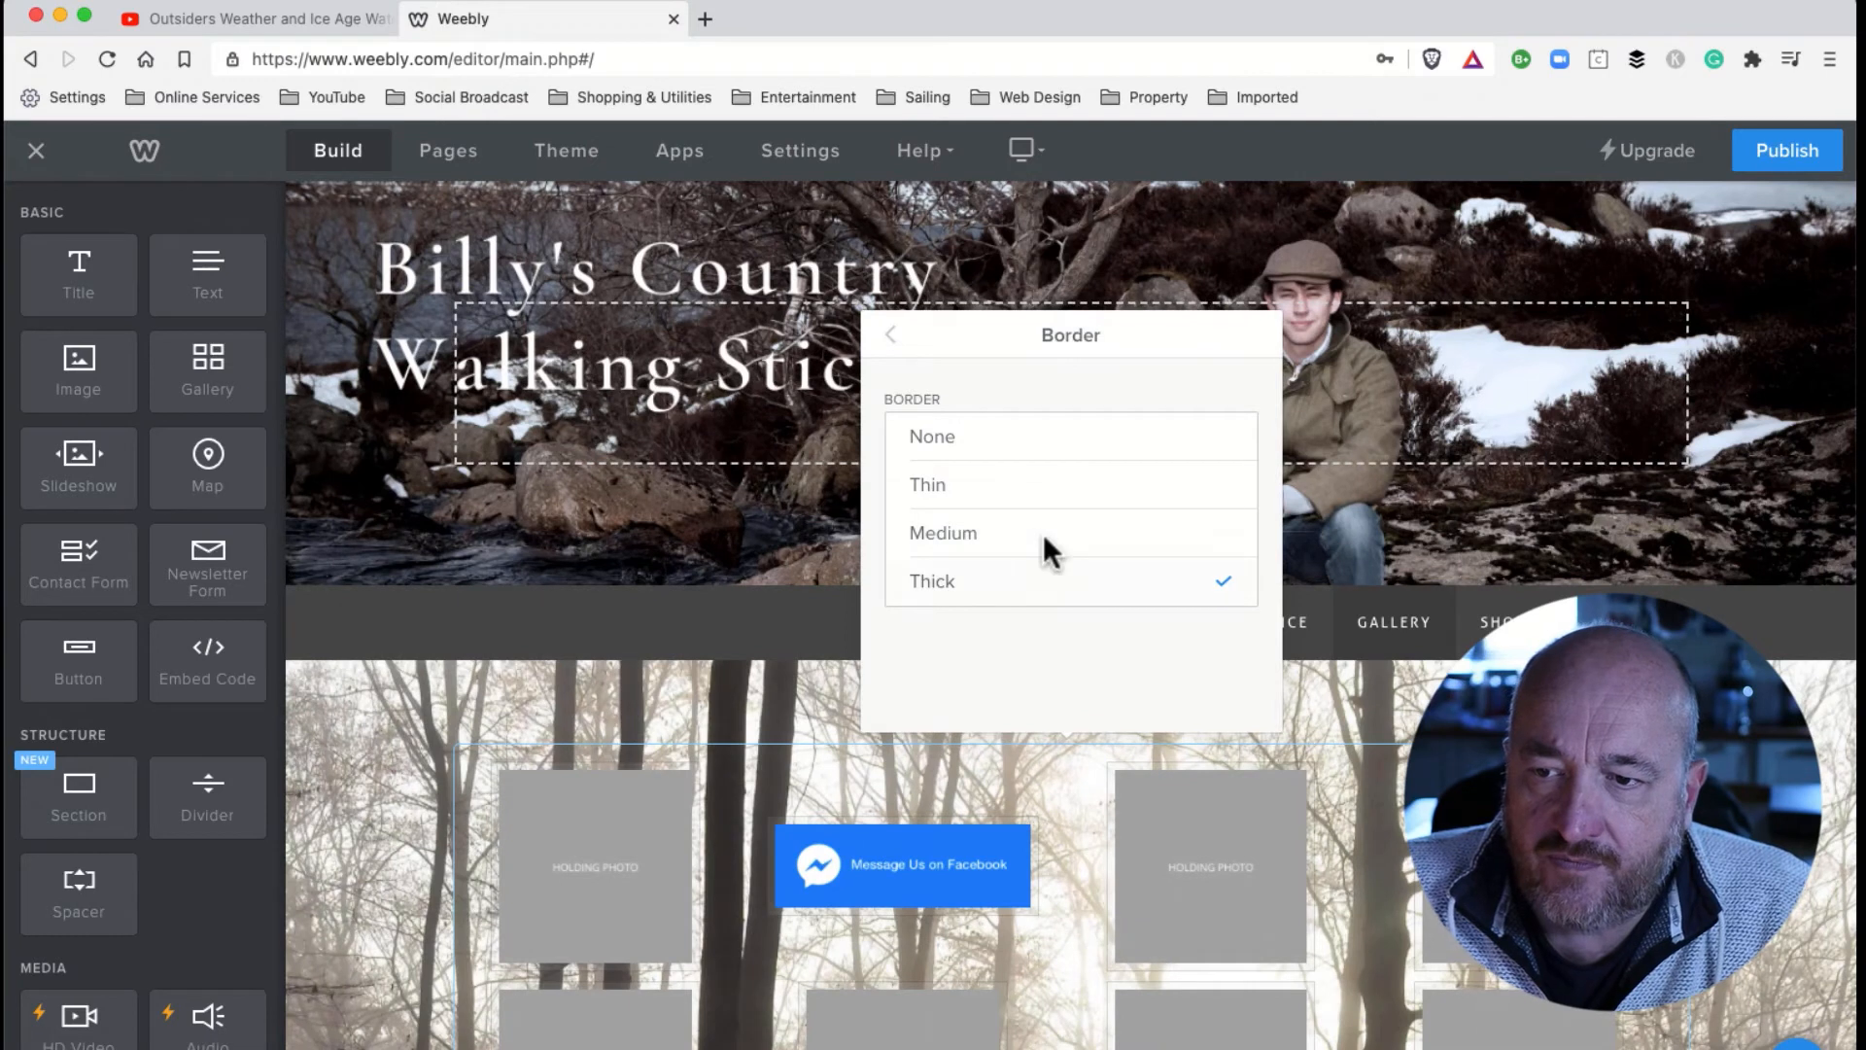
left_click(888, 335)
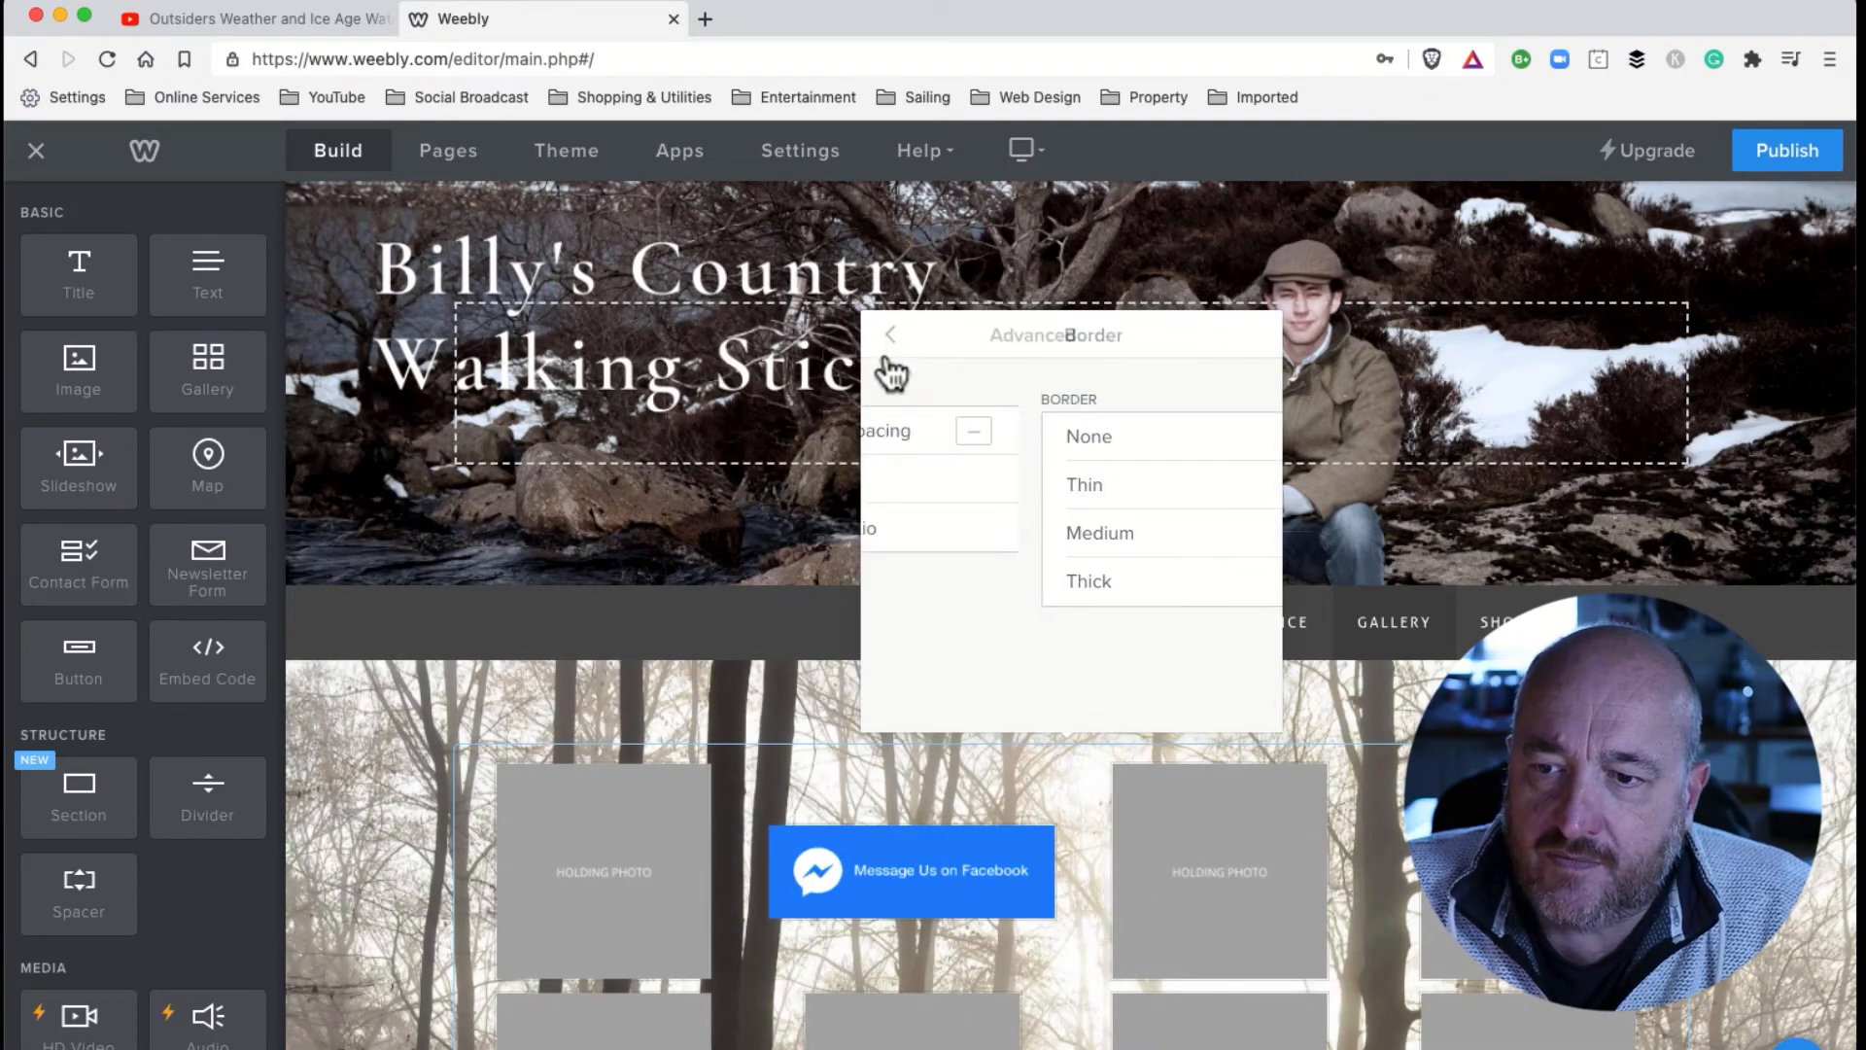
left_click(1083, 484)
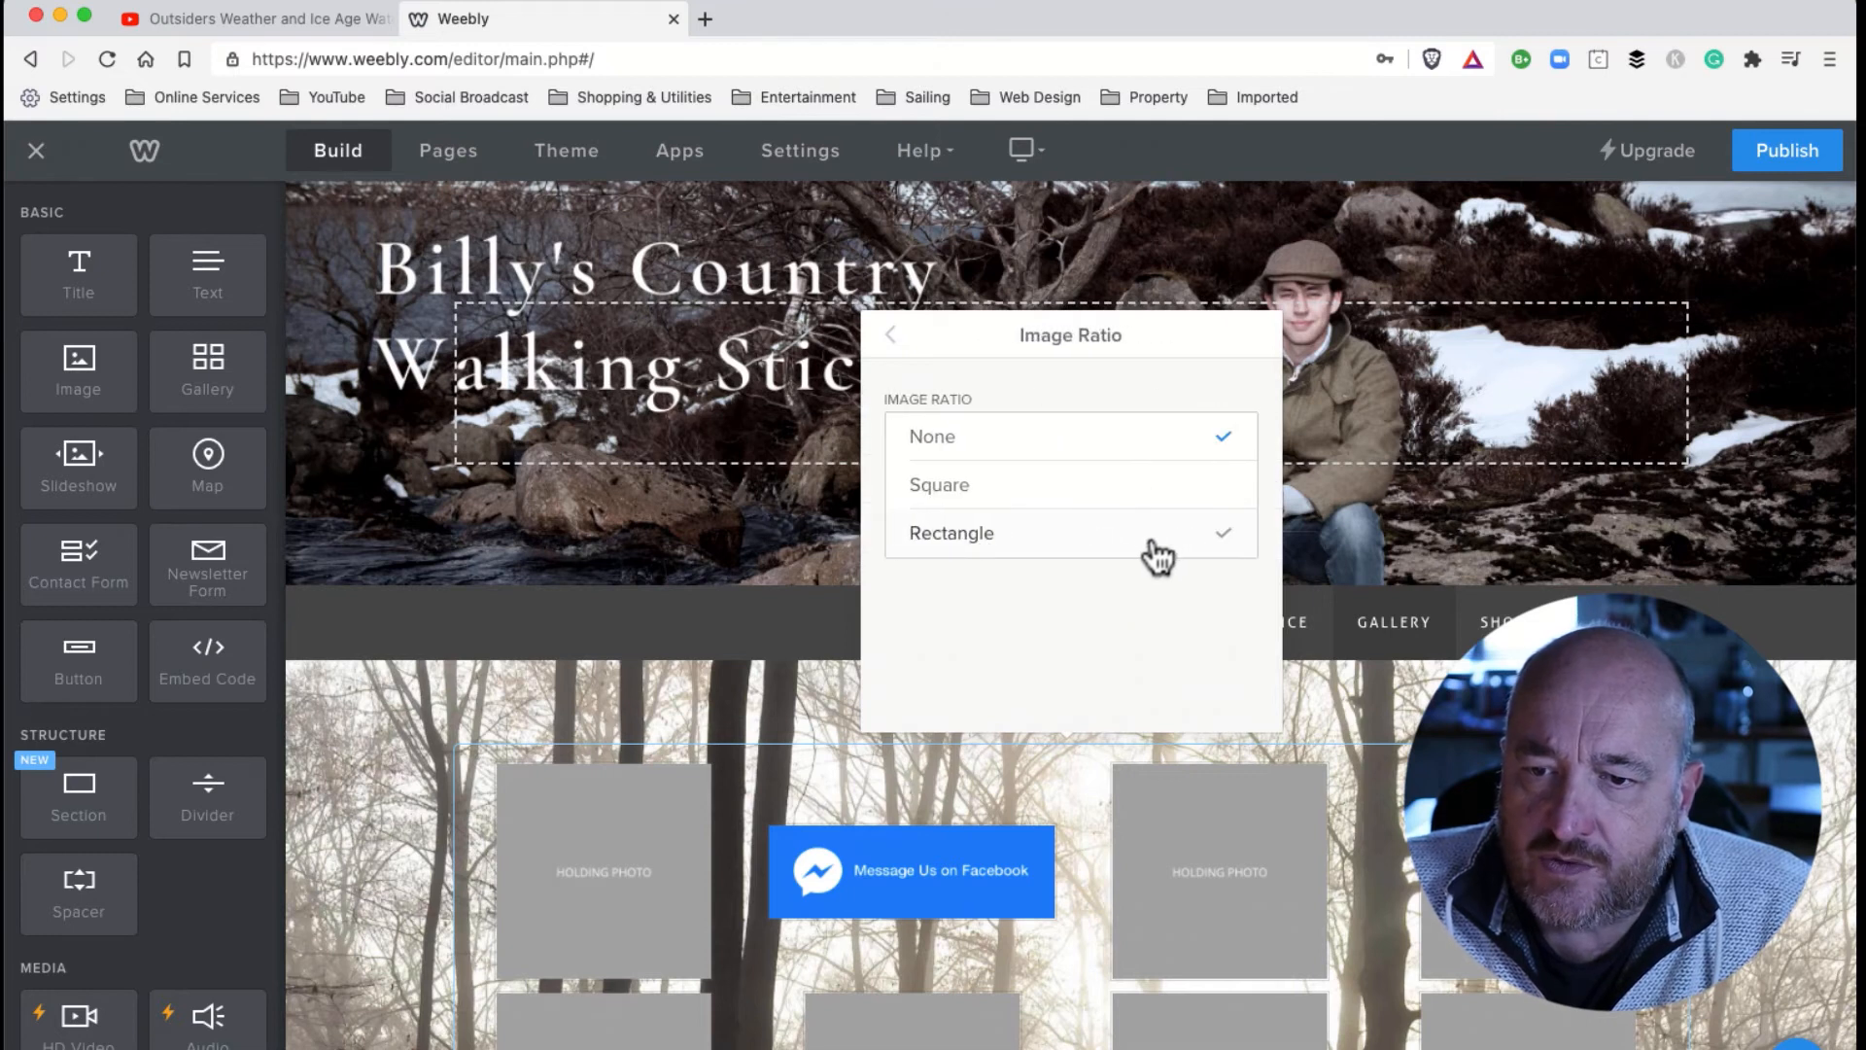
Try the Rectangle image ratio on the gallery, then set the ratio back to None.
left_click(950, 533)
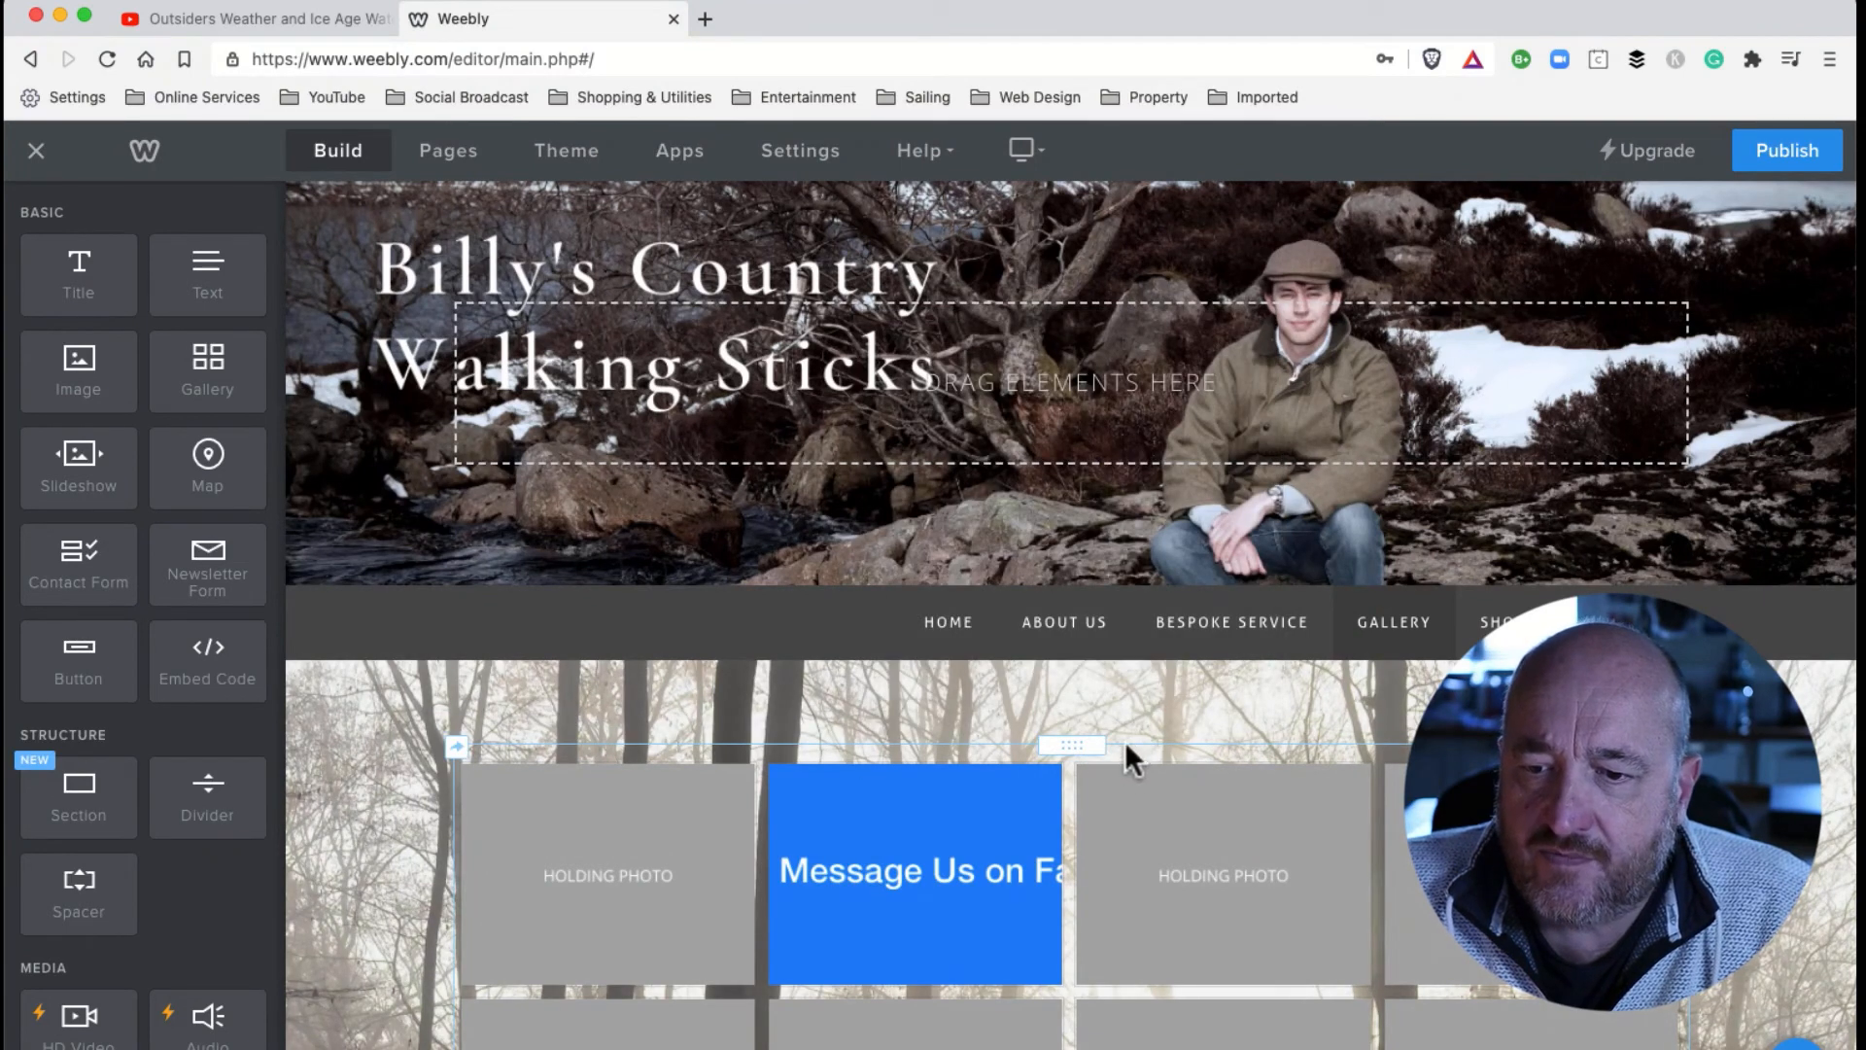
mouse_move(1071, 815)
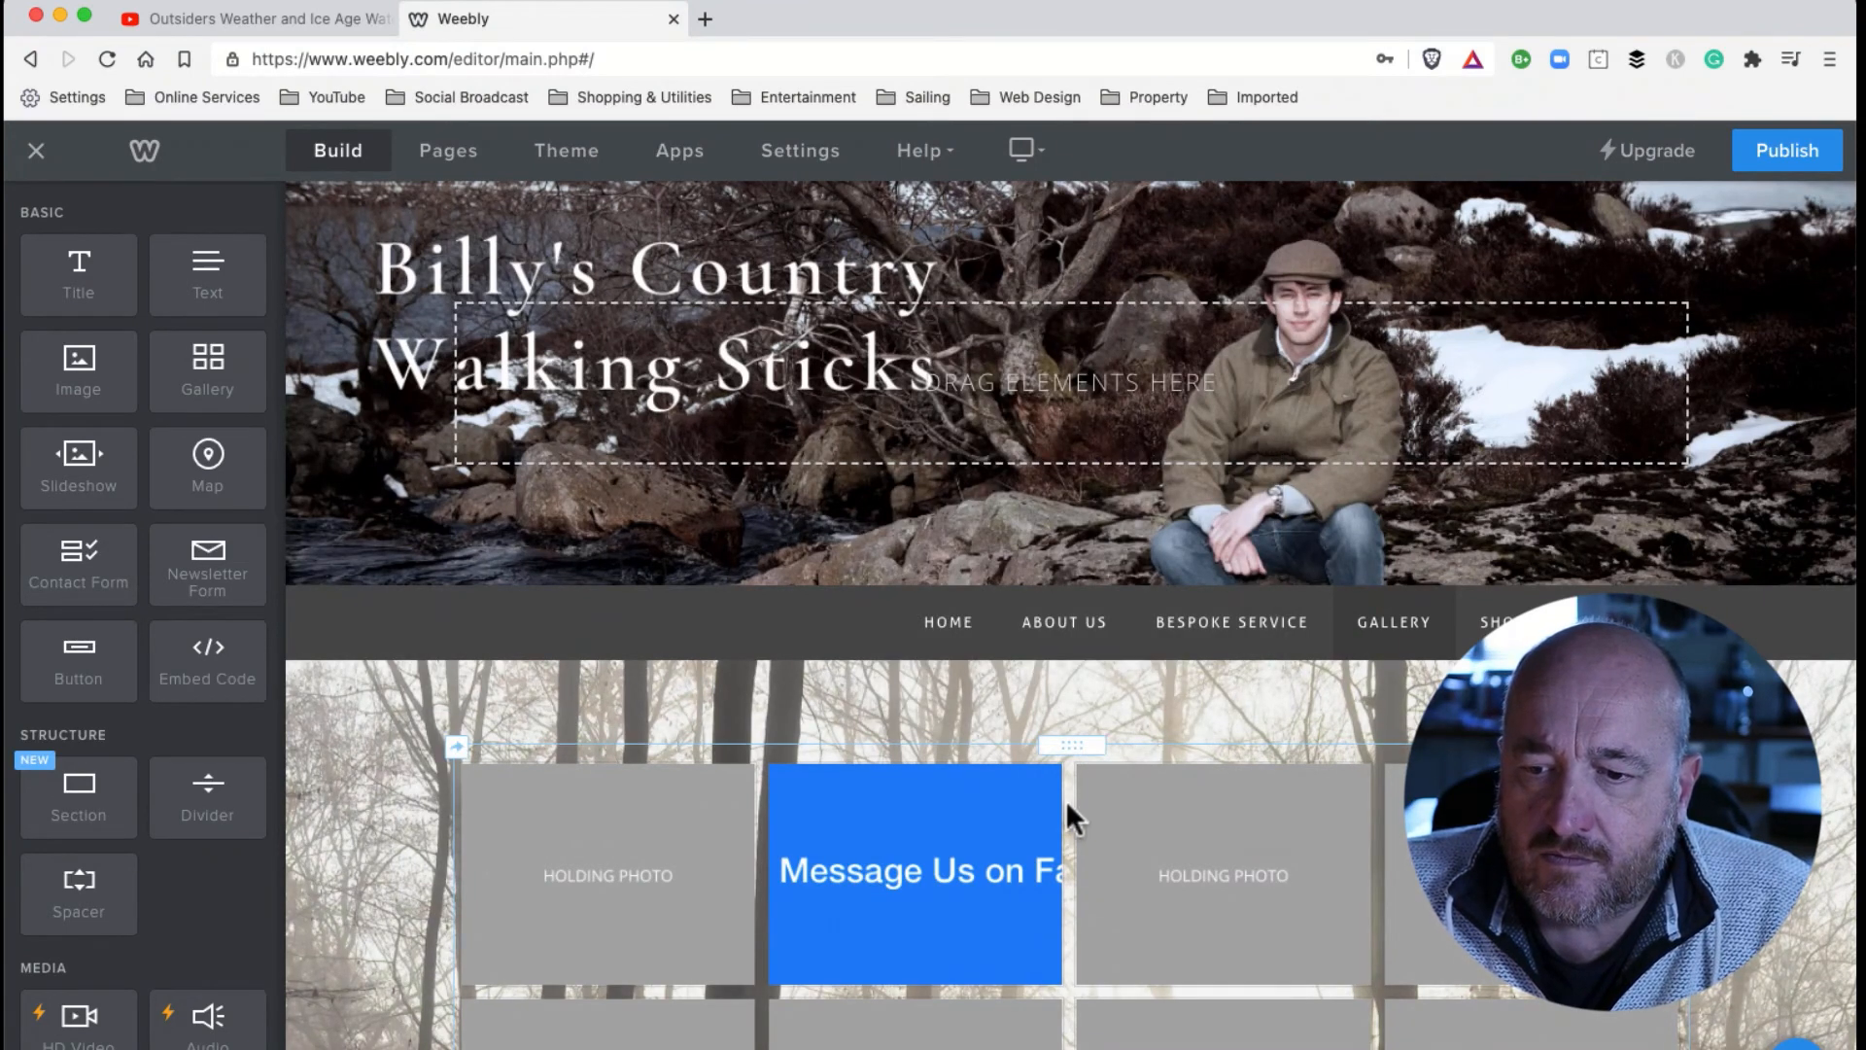
left_click(1070, 742)
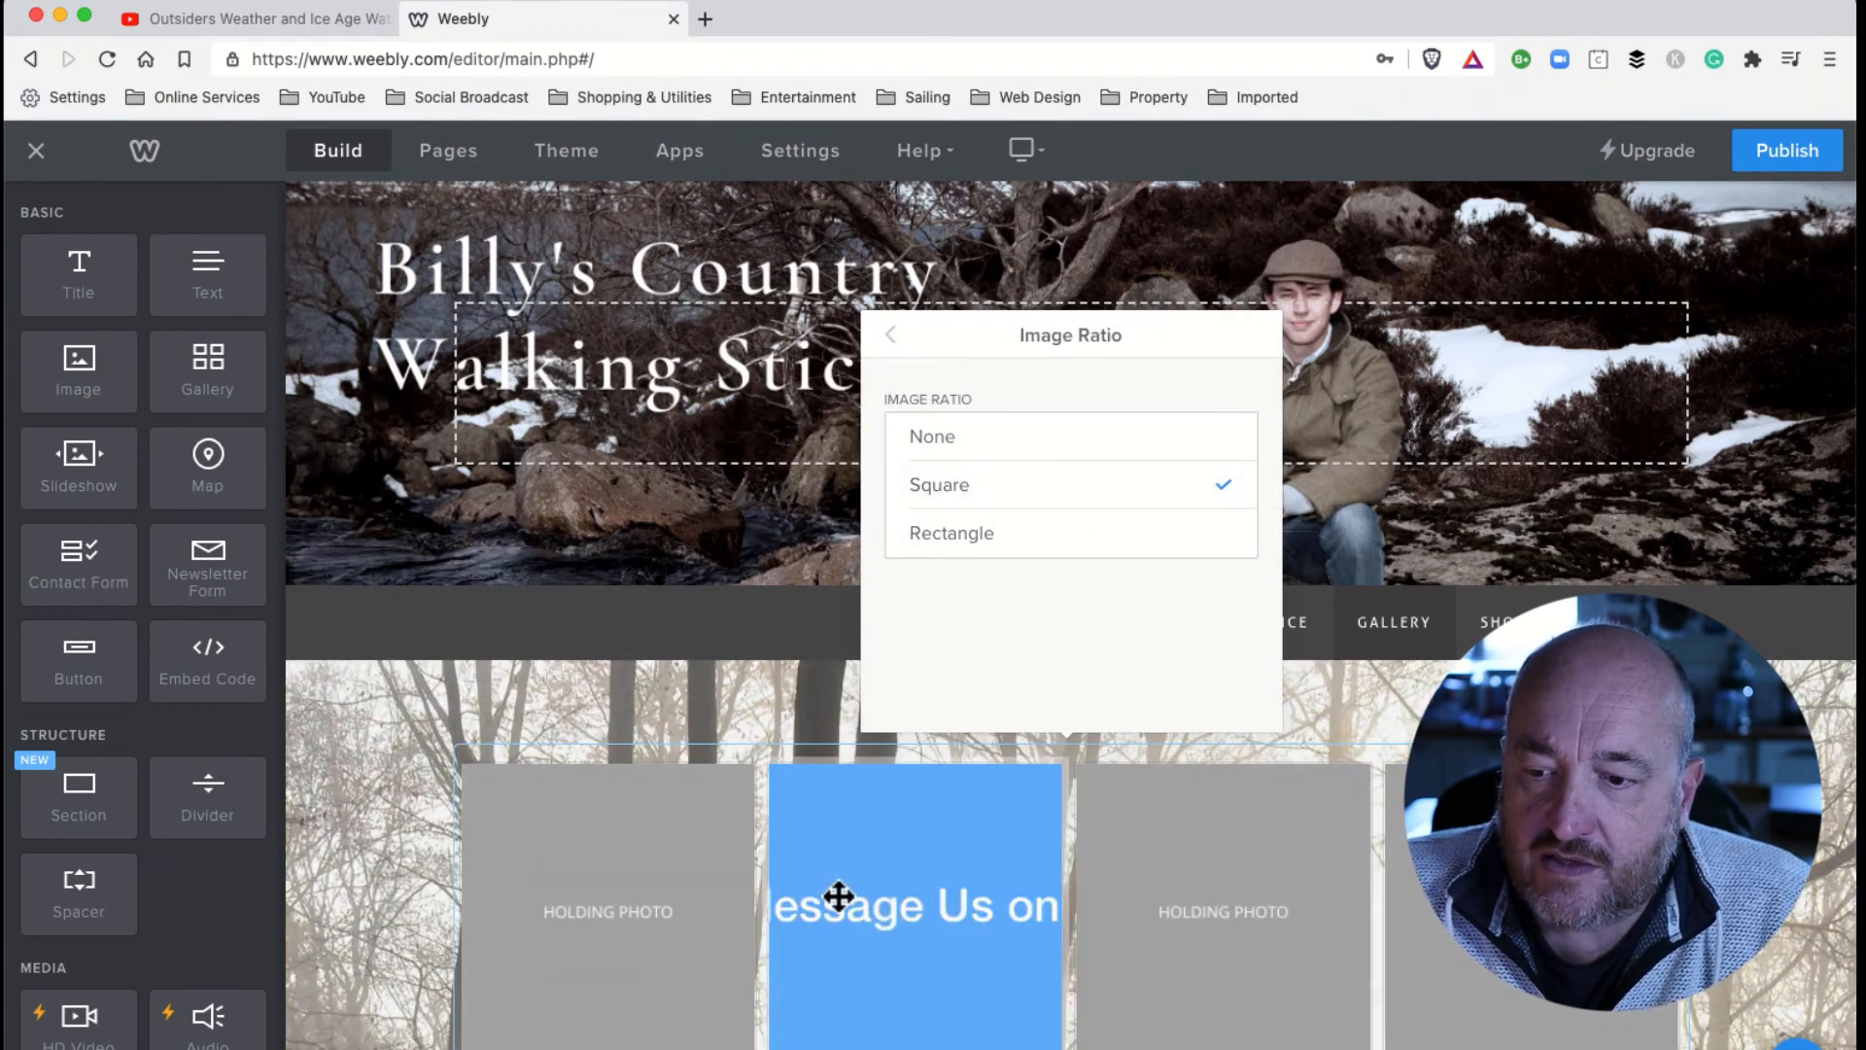
left_click(933, 438)
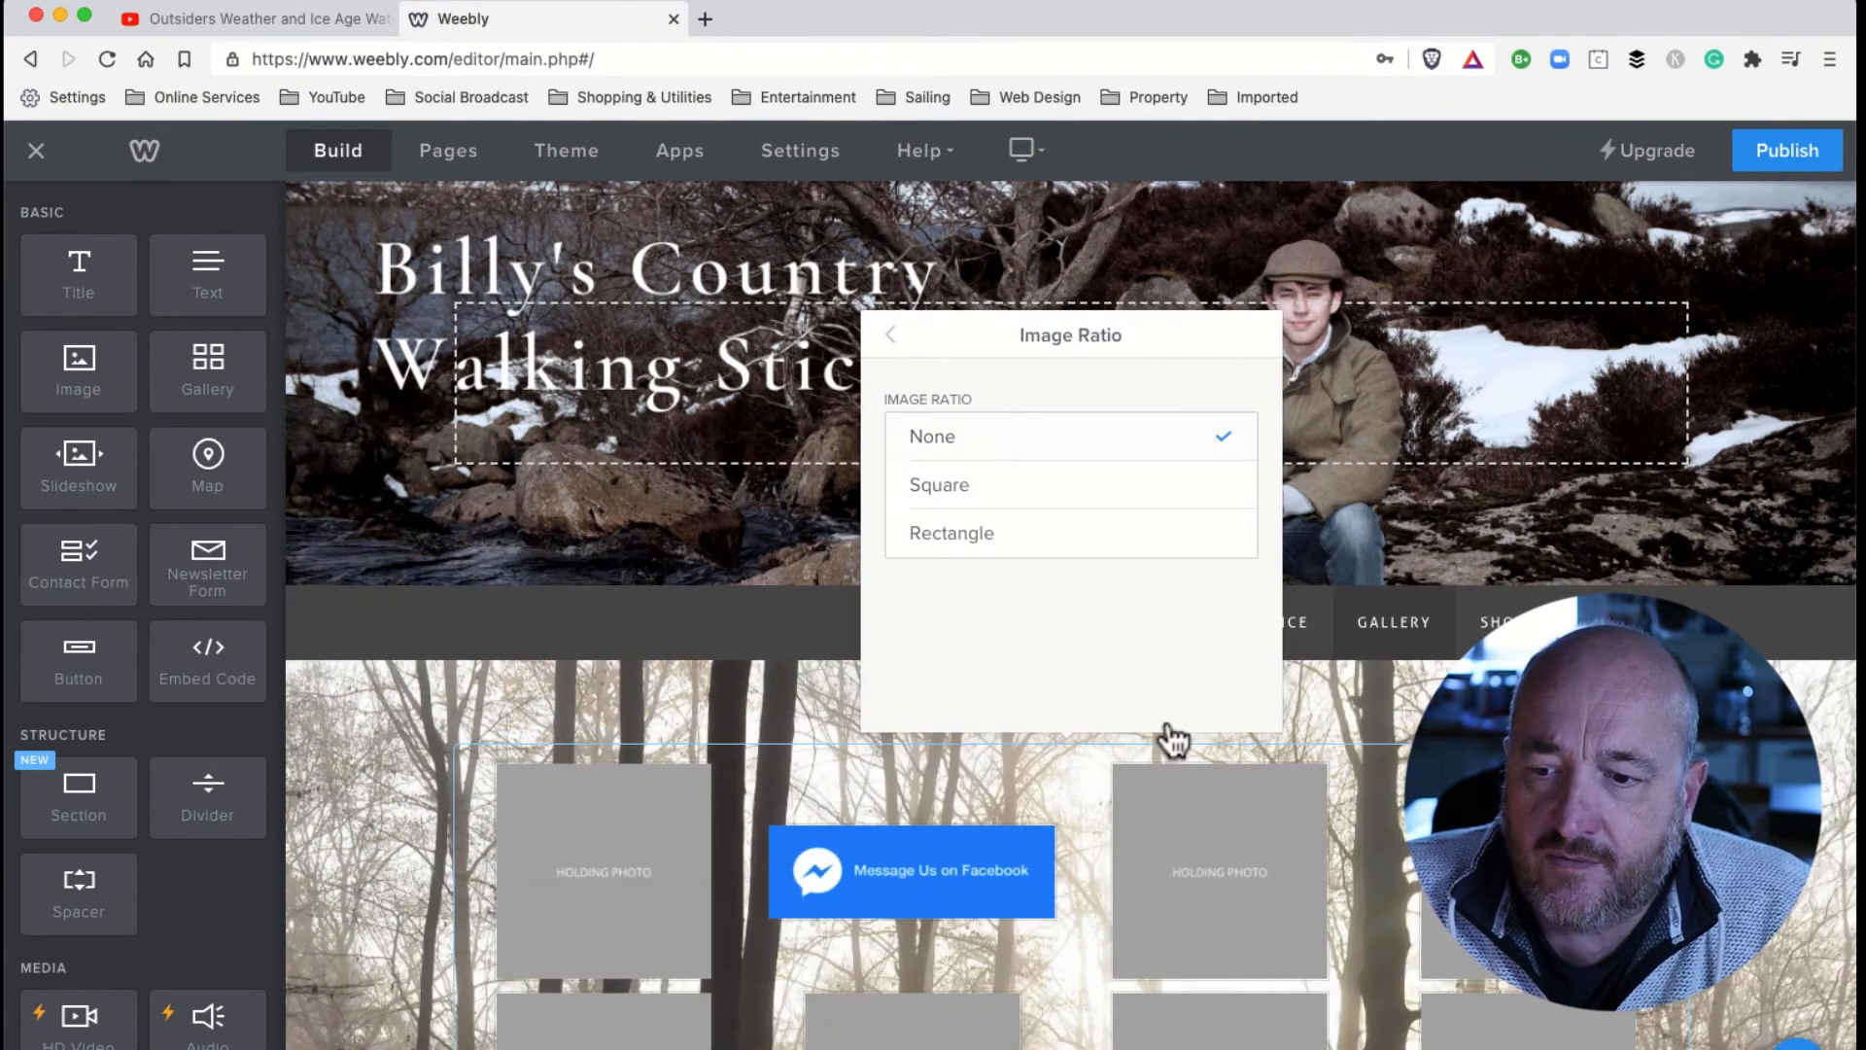
mouse_move(990, 840)
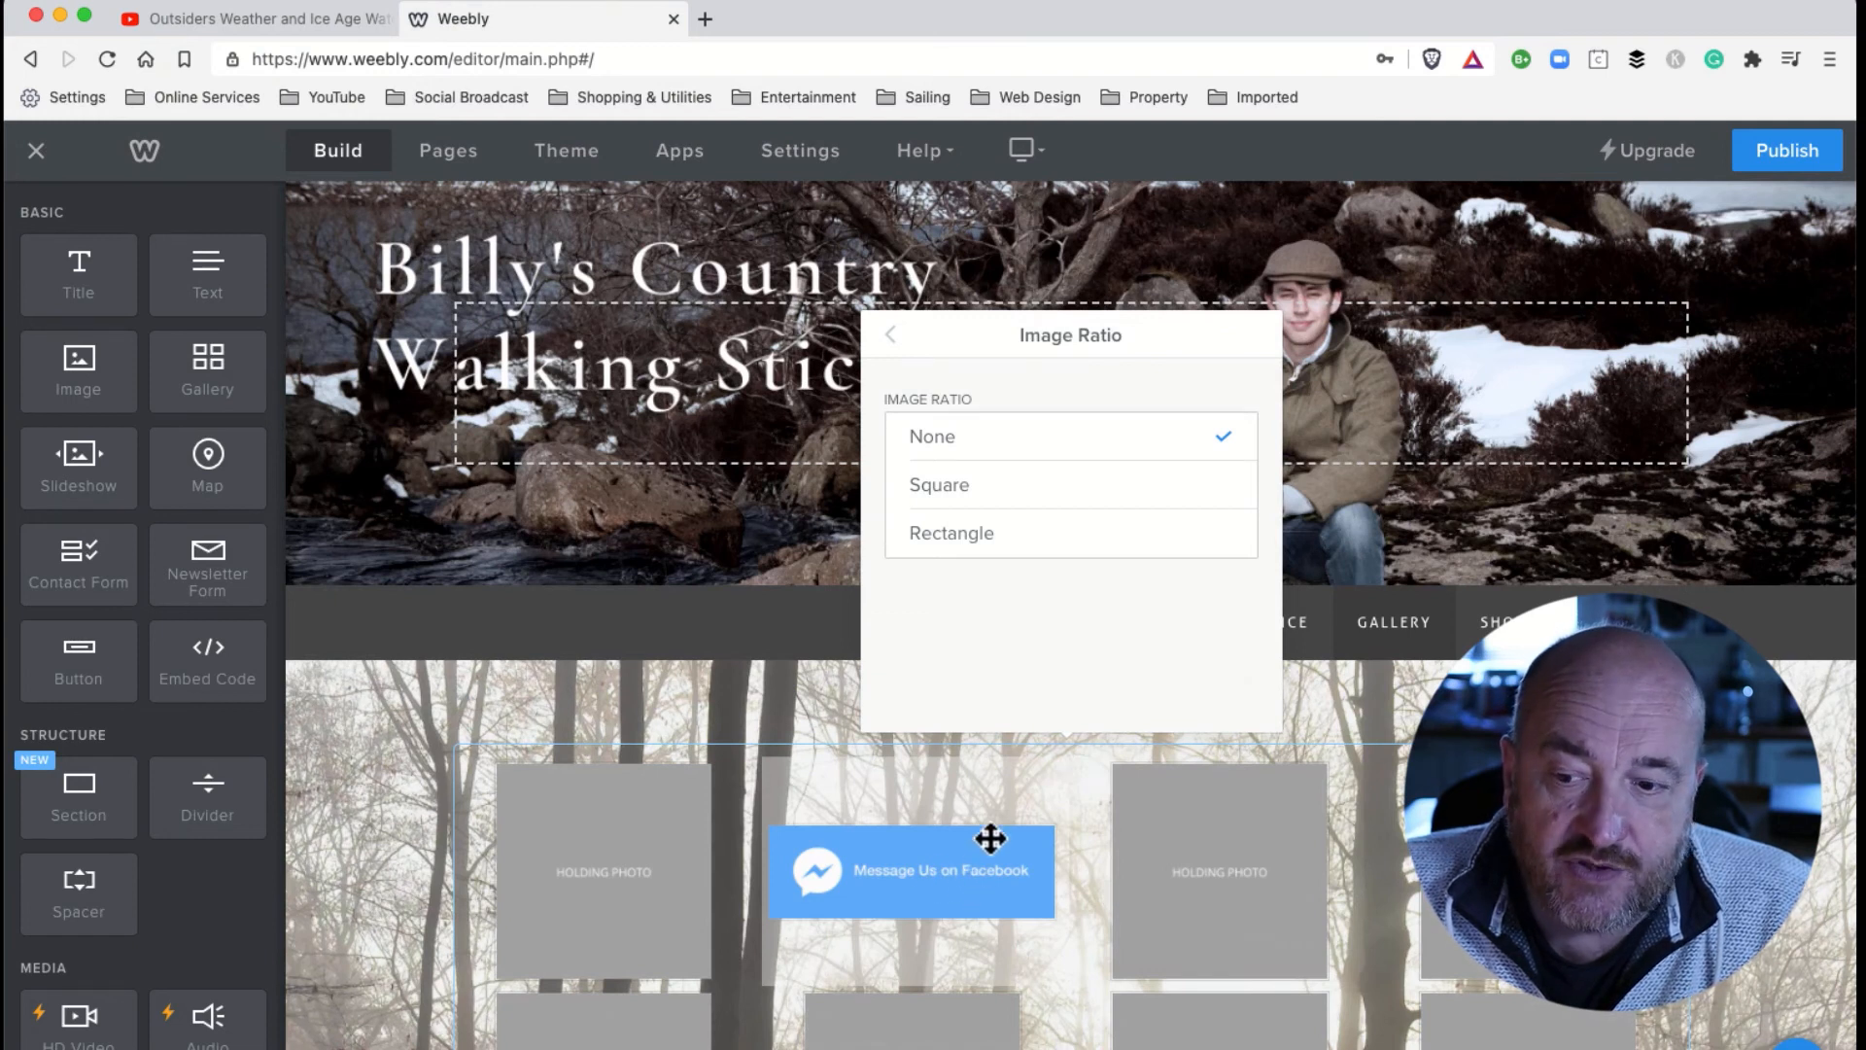
mouse_move(902, 867)
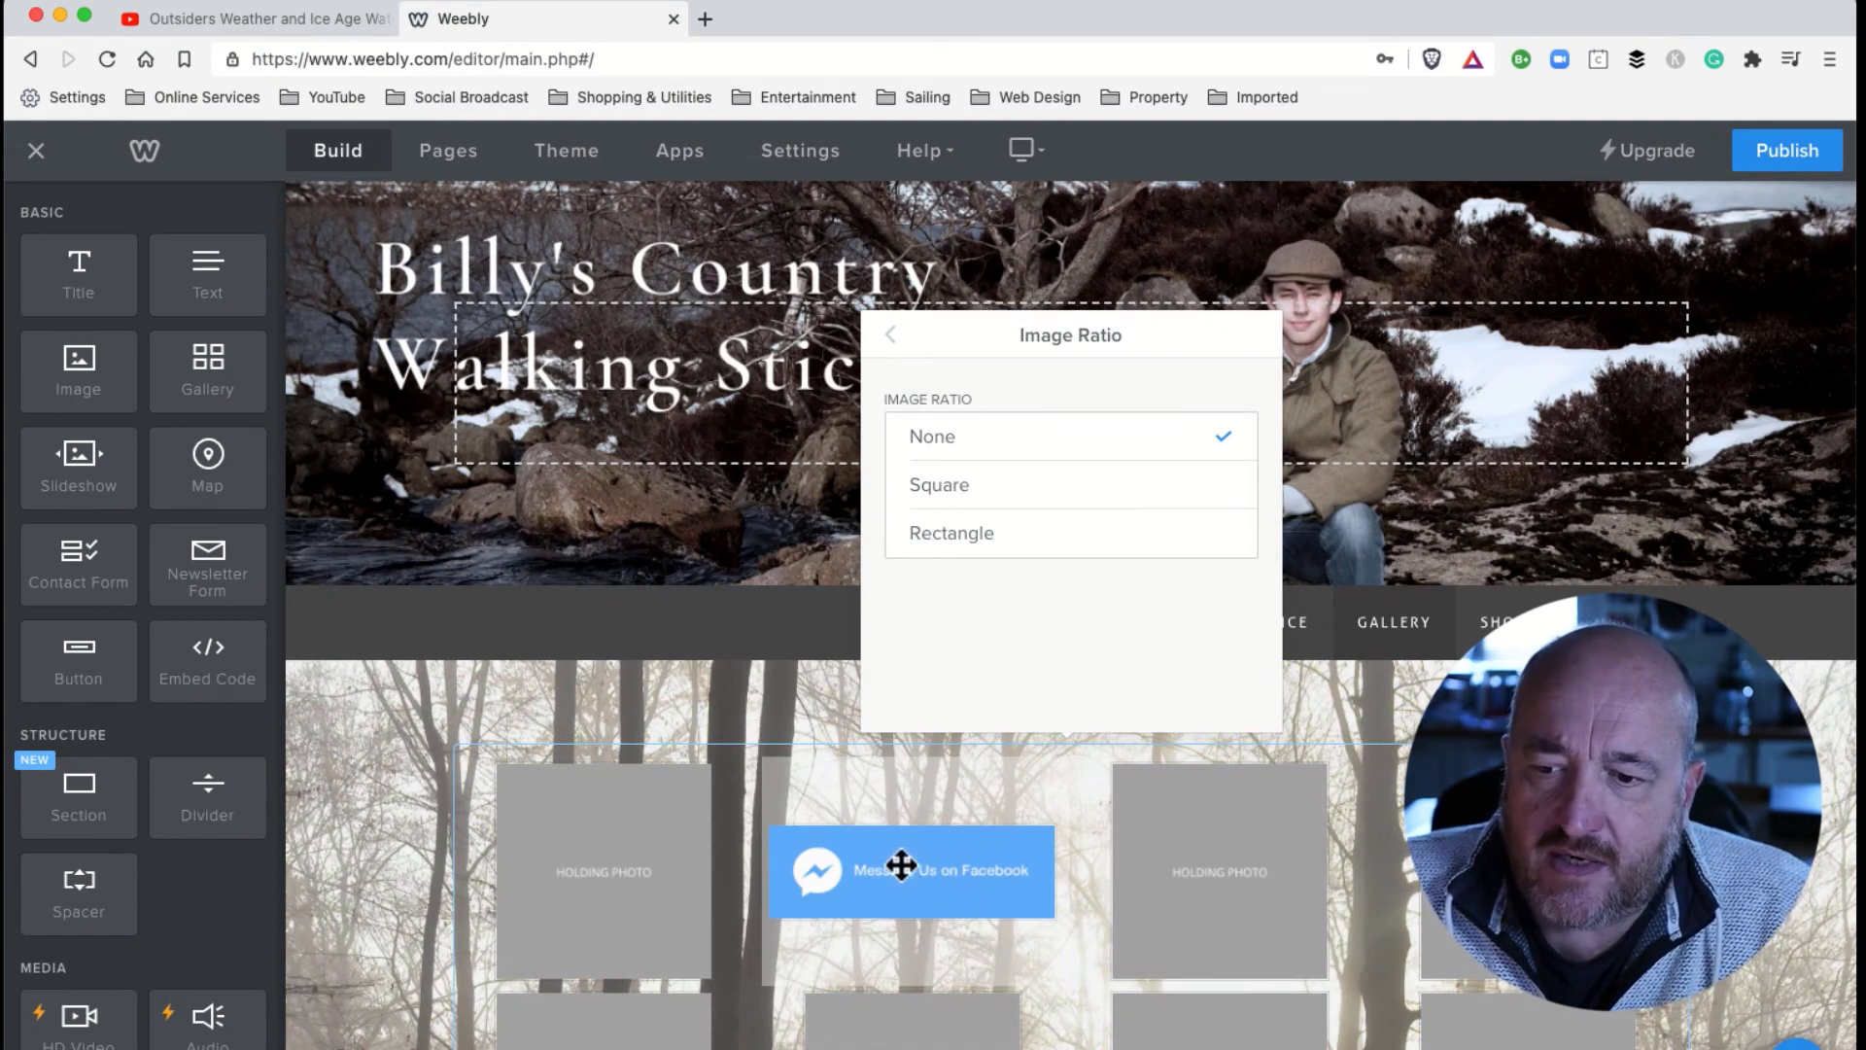
mouse_move(694, 855)
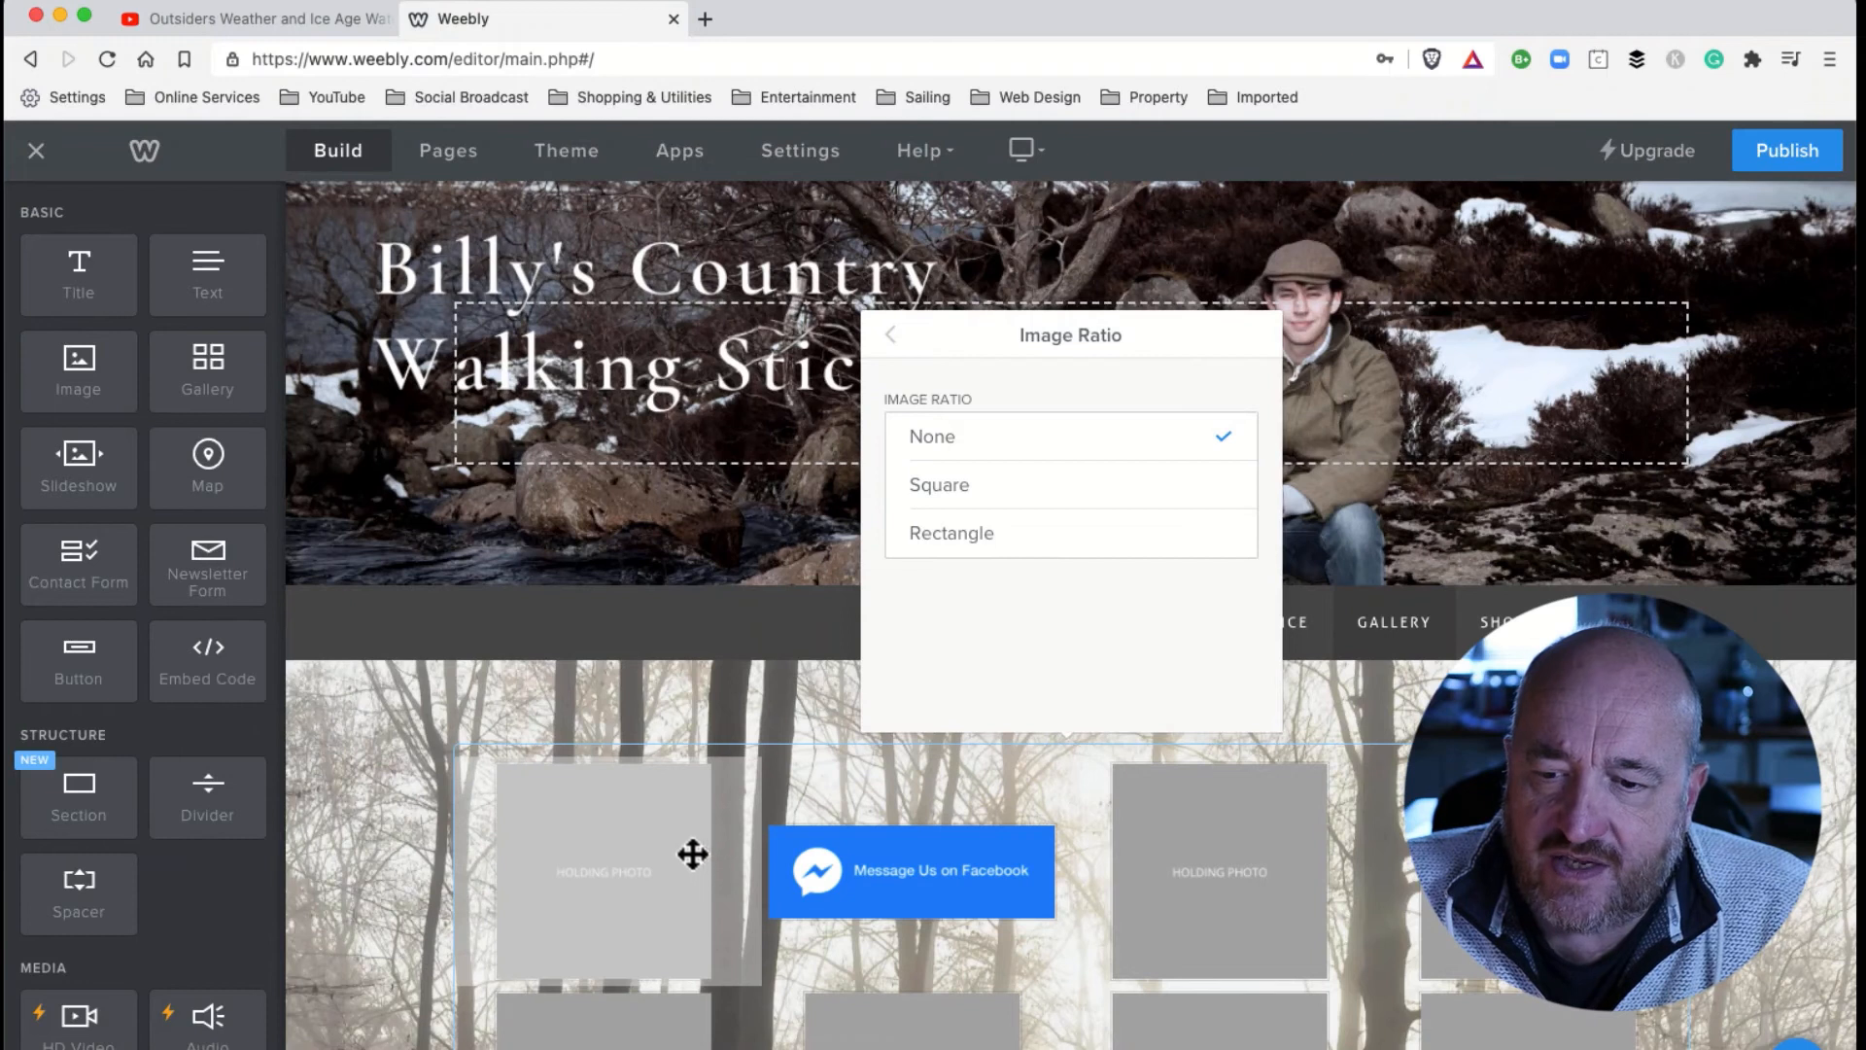
mouse_move(1188, 888)
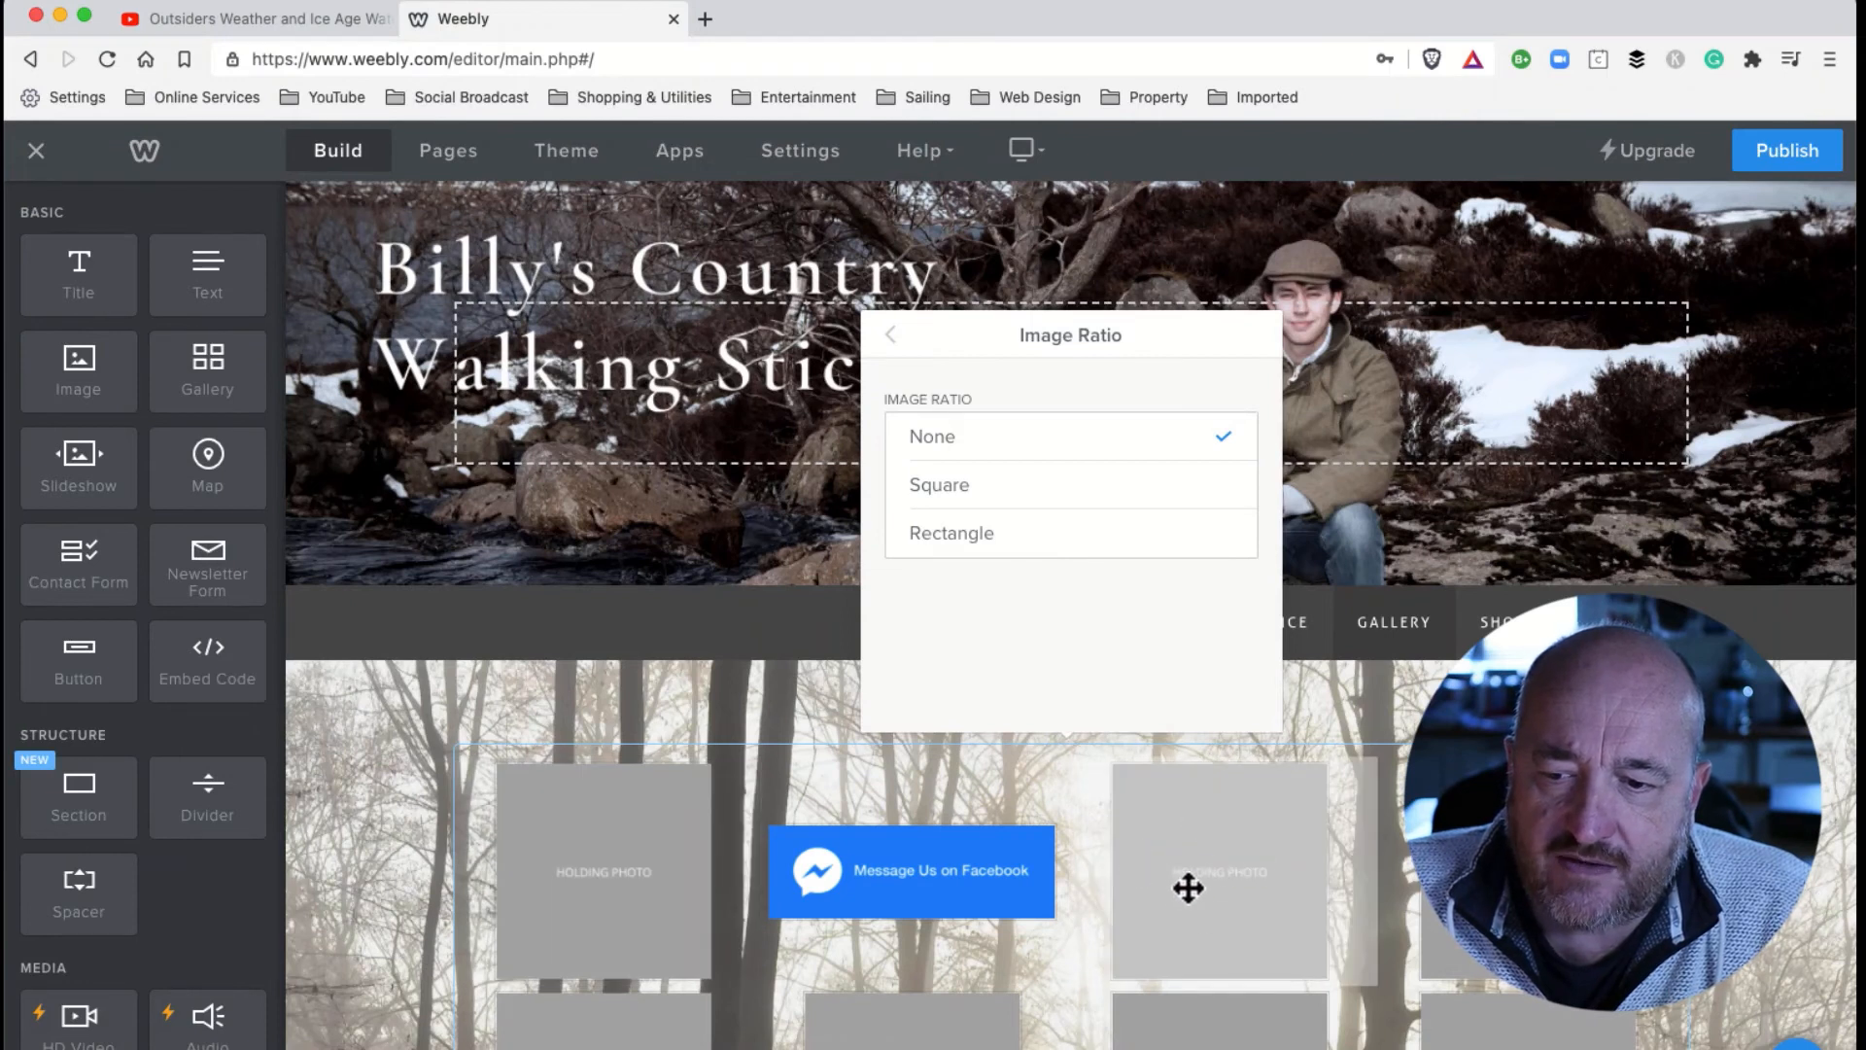
mouse_move(1232, 871)
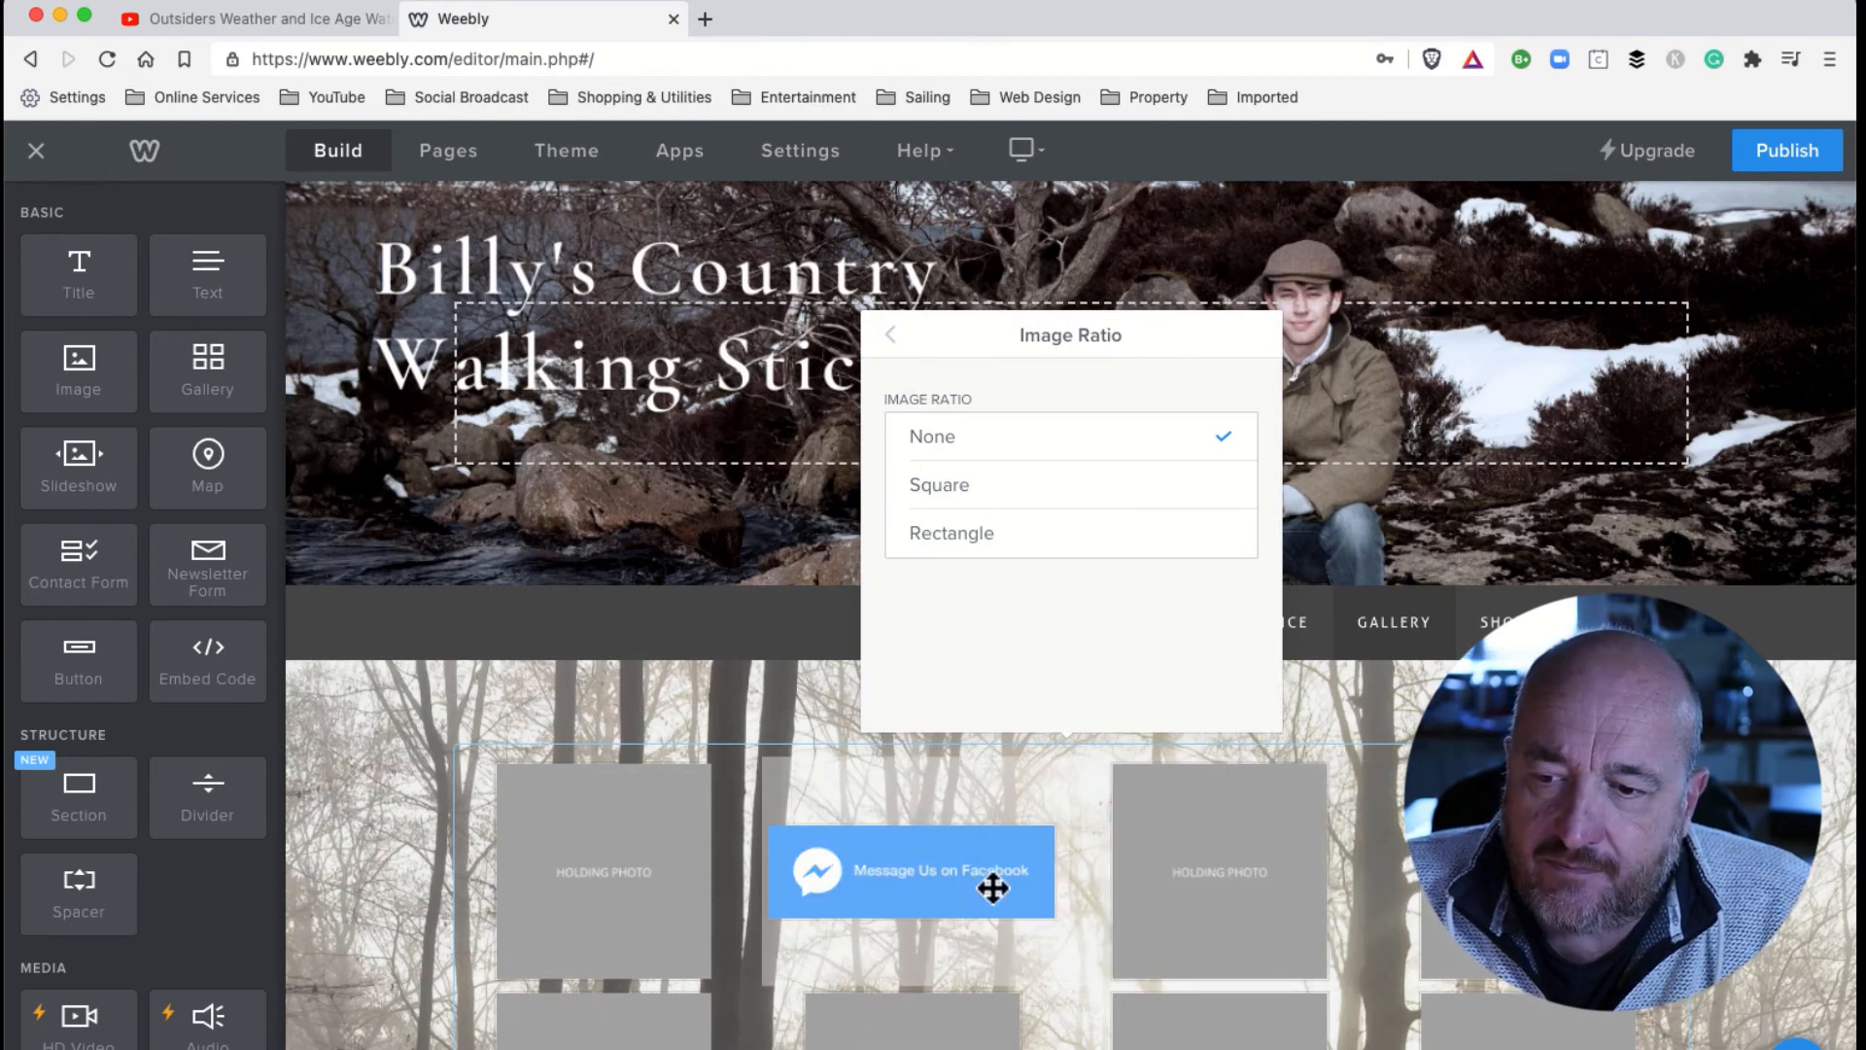
mouse_move(850, 914)
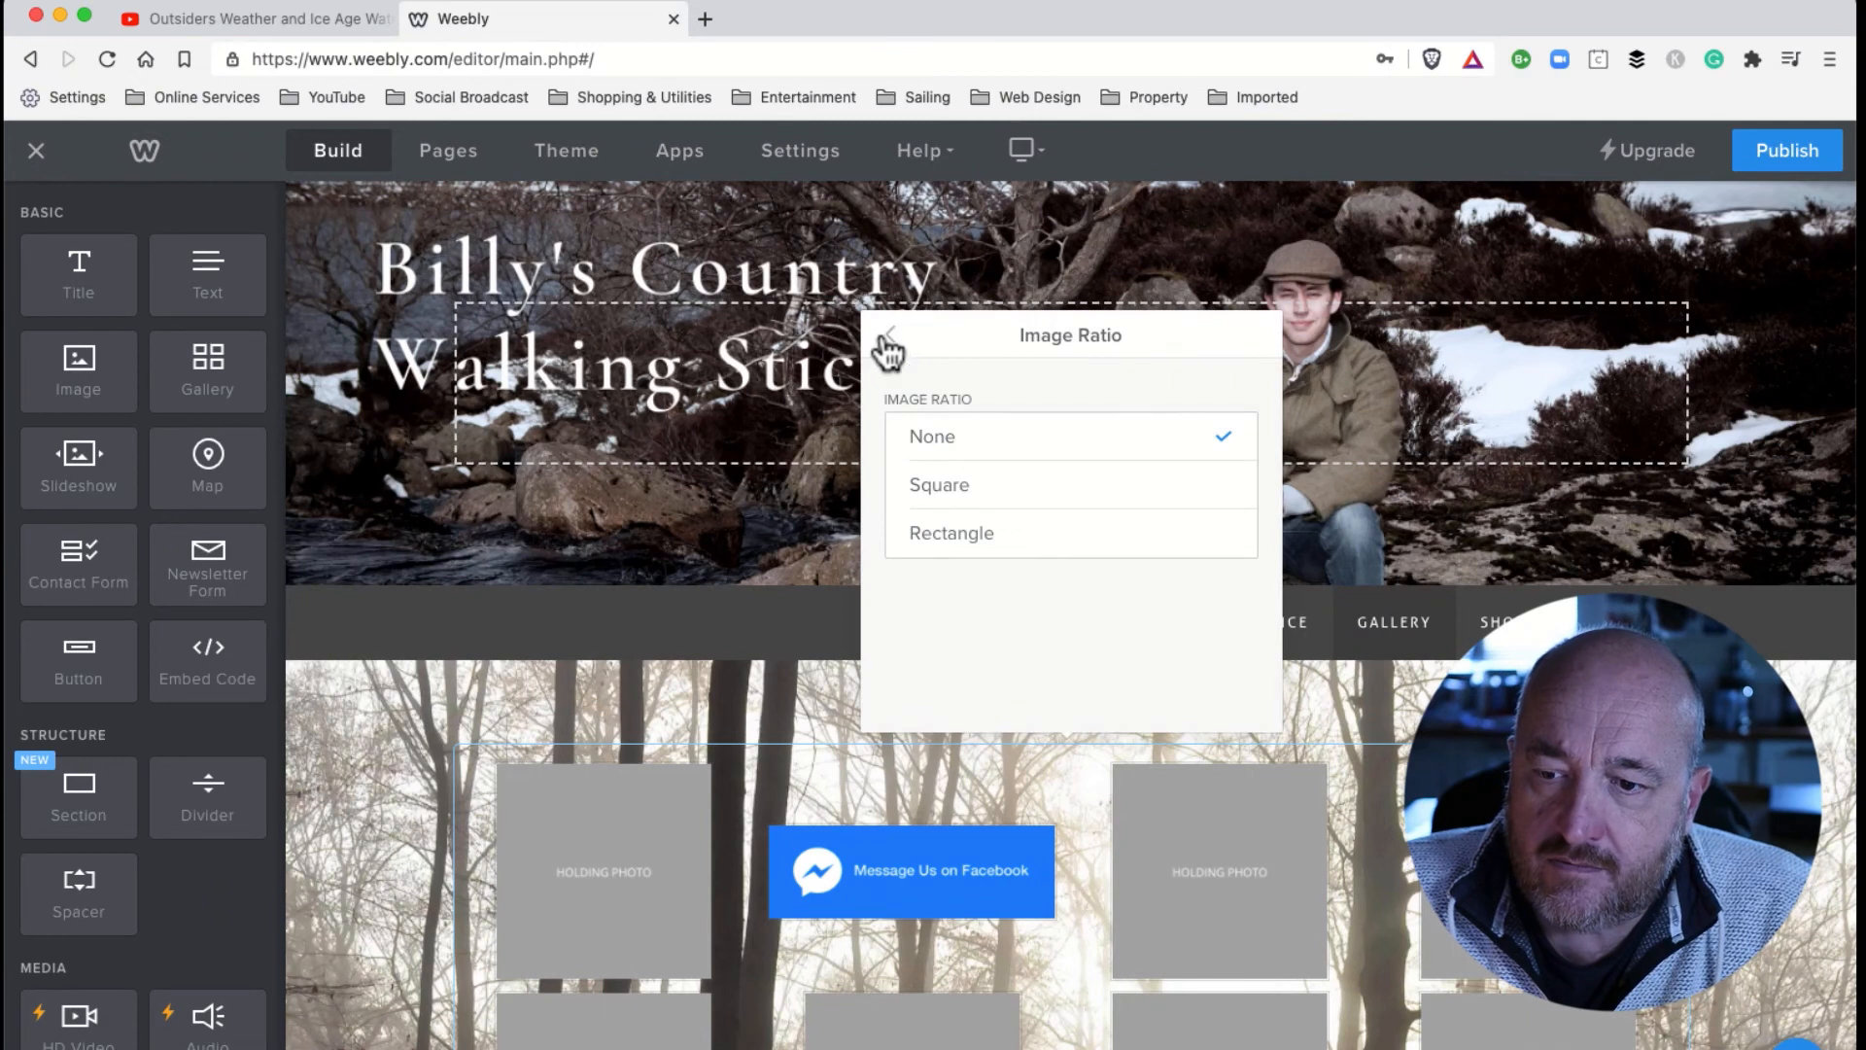
Close the Image Ratio options back to the gallery settings.
left_click(889, 344)
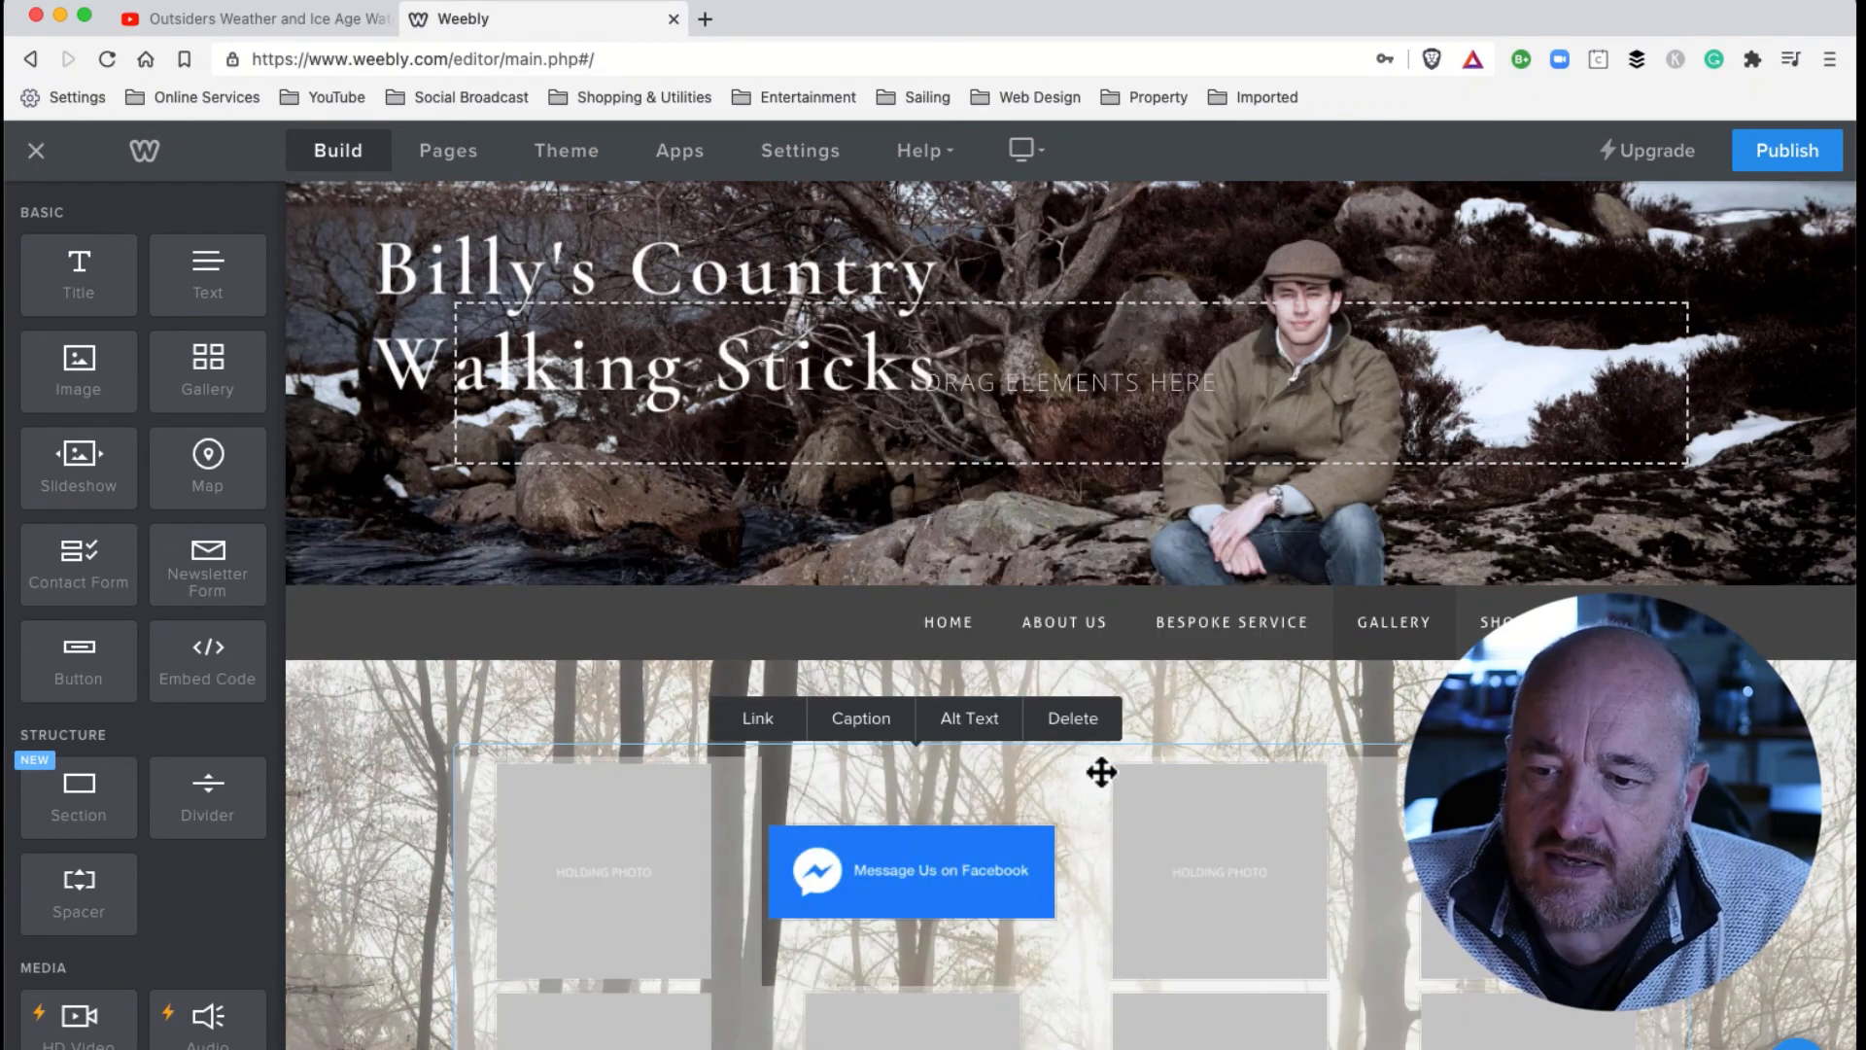
mouse_move(1069, 717)
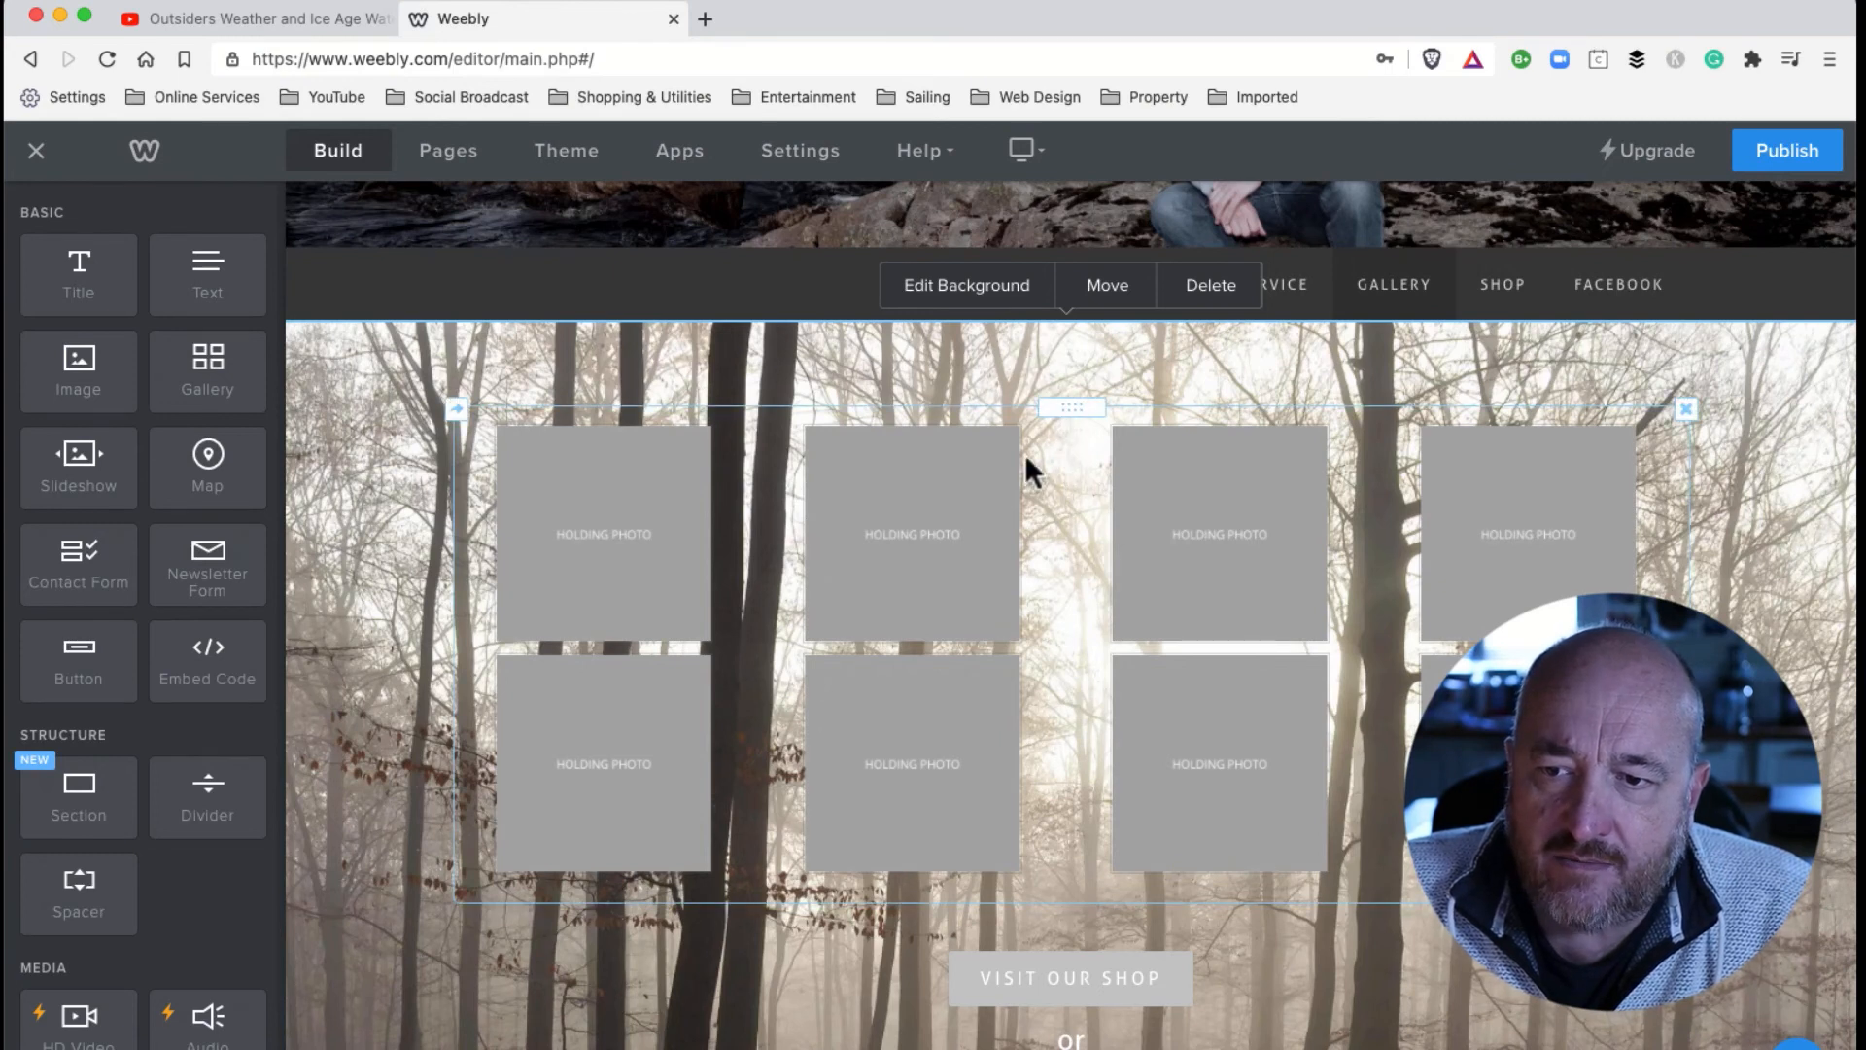
mouse_move(1075, 474)
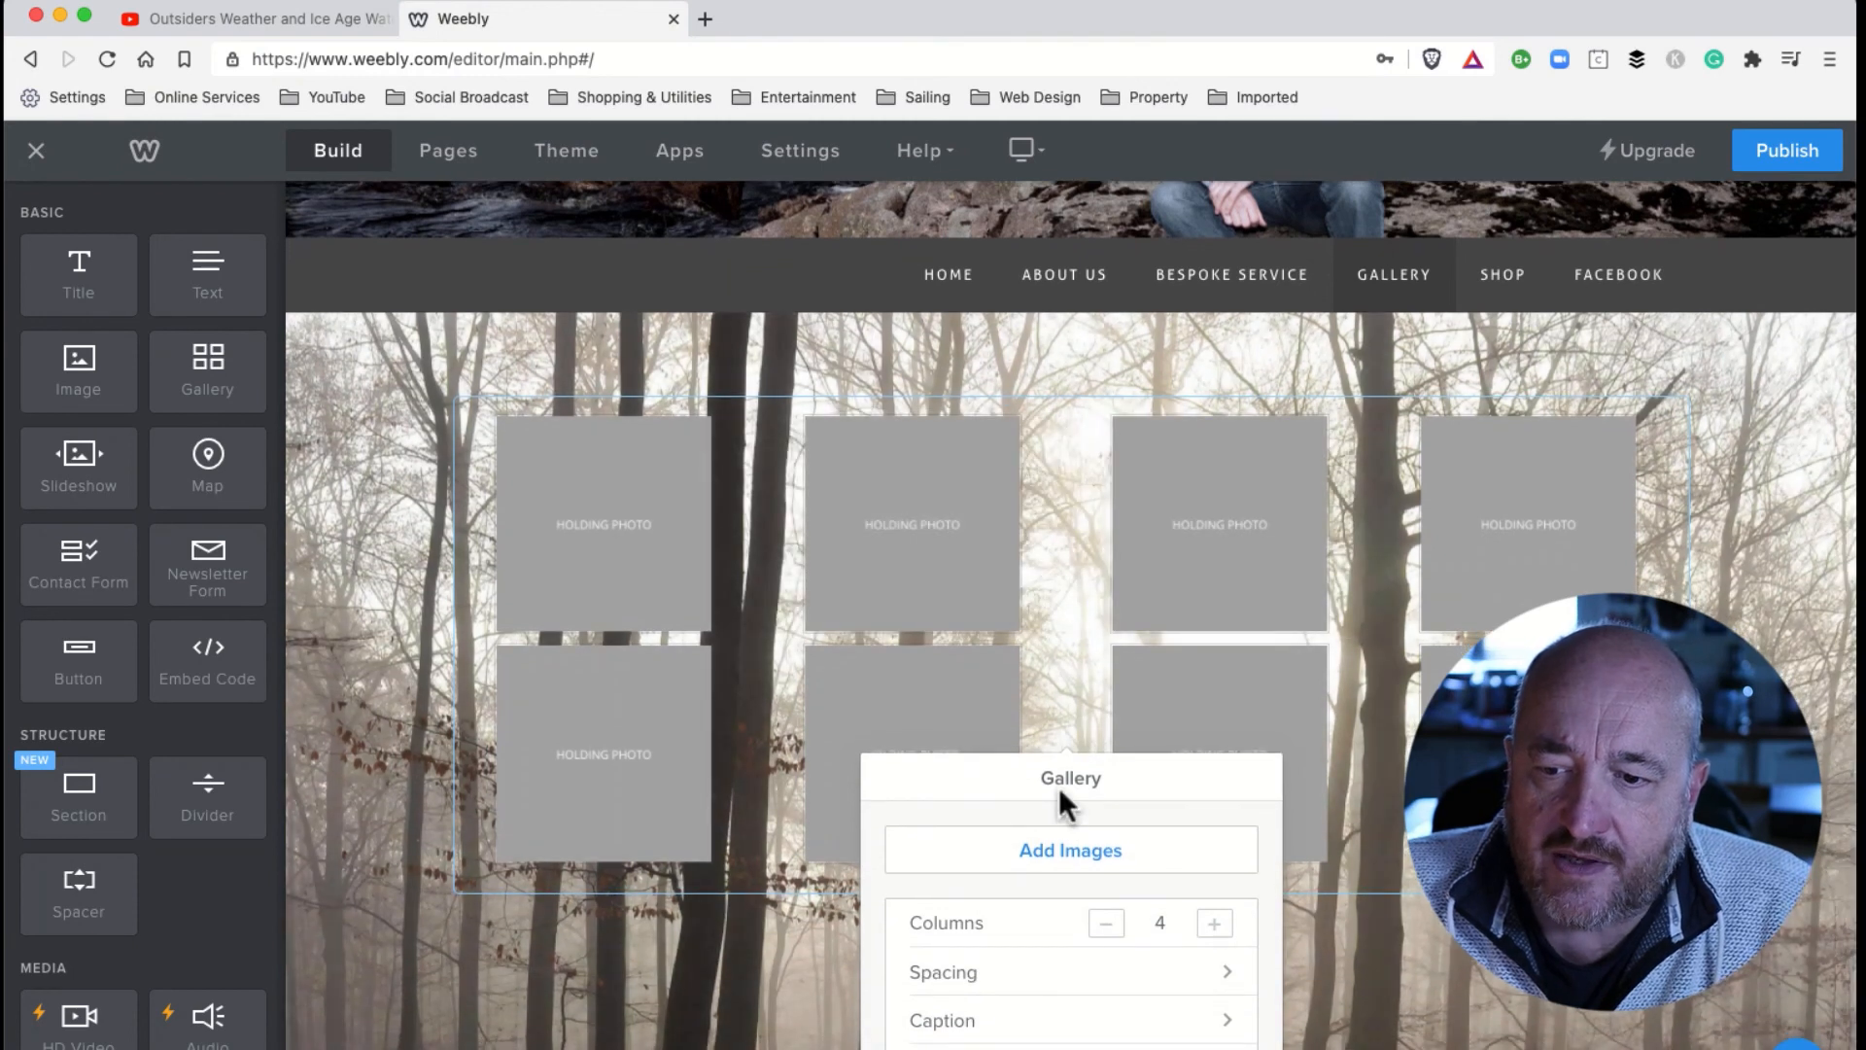
Upload the Facebook Messenger image from the Desktop into the gallery.
left_click(1069, 849)
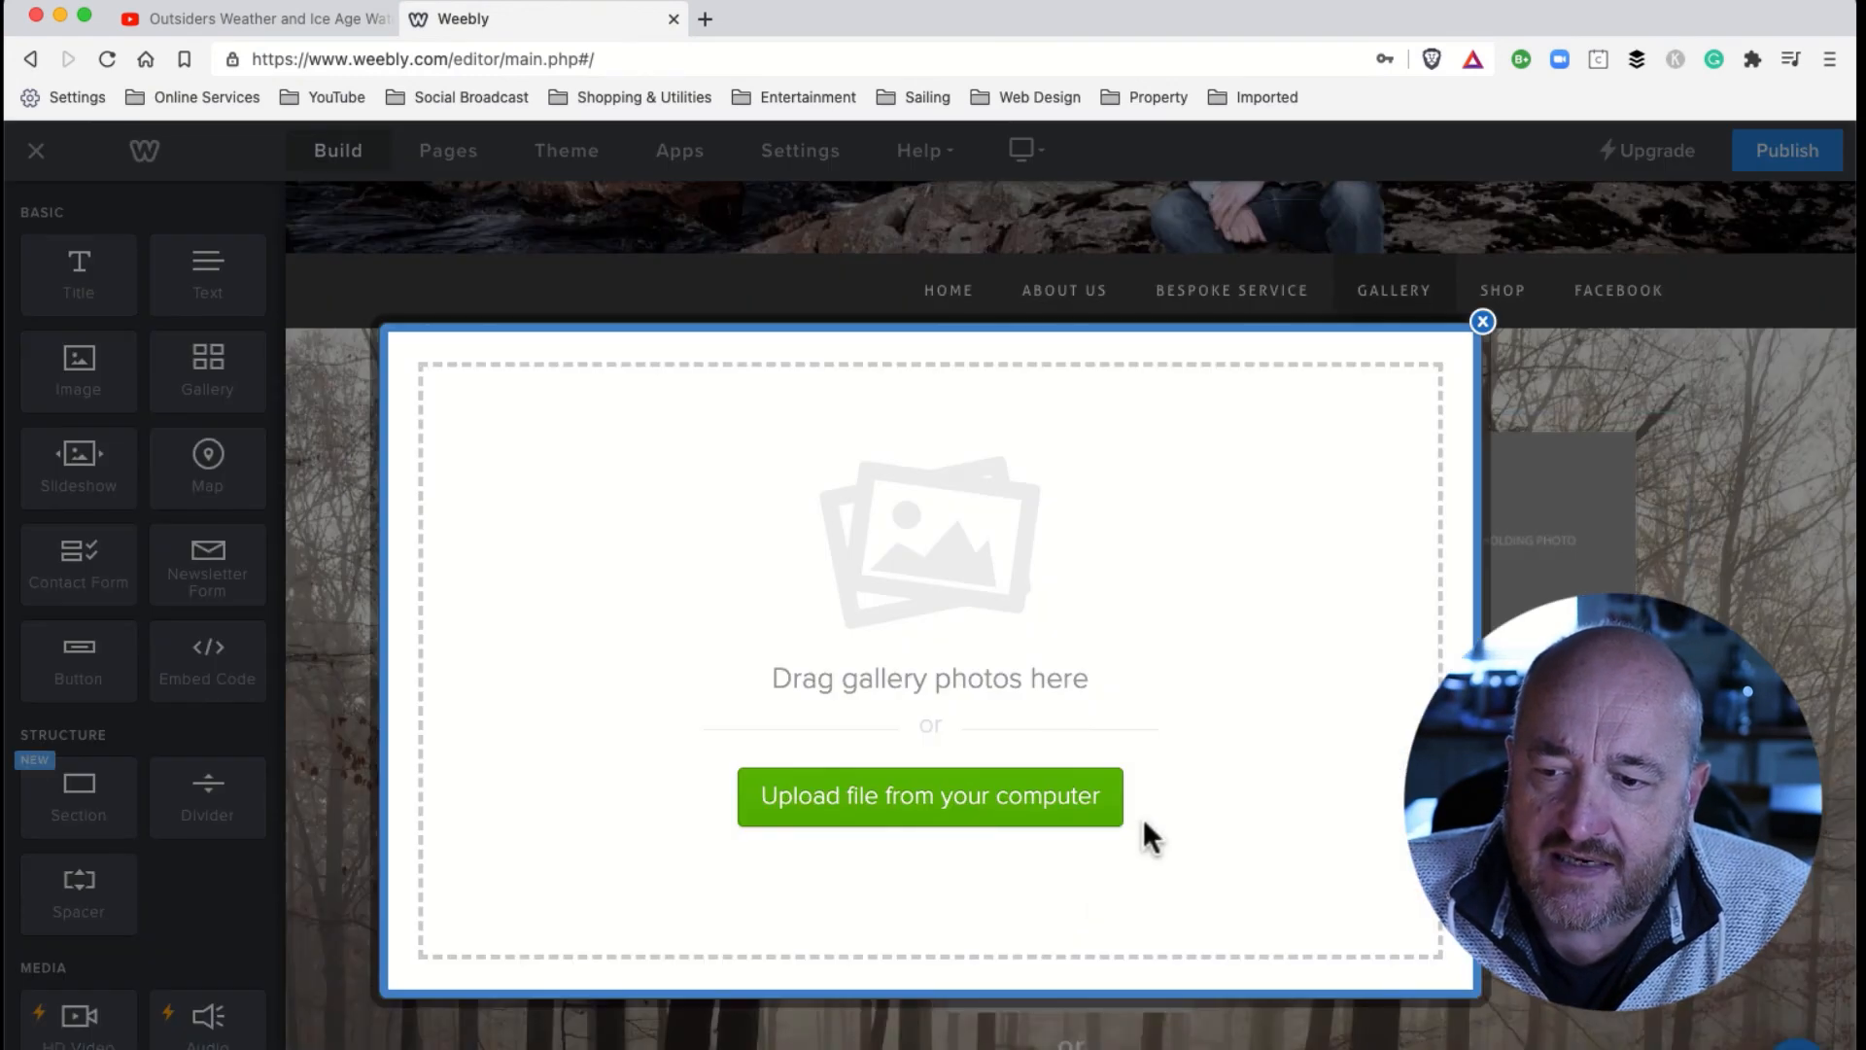
left_click(929, 795)
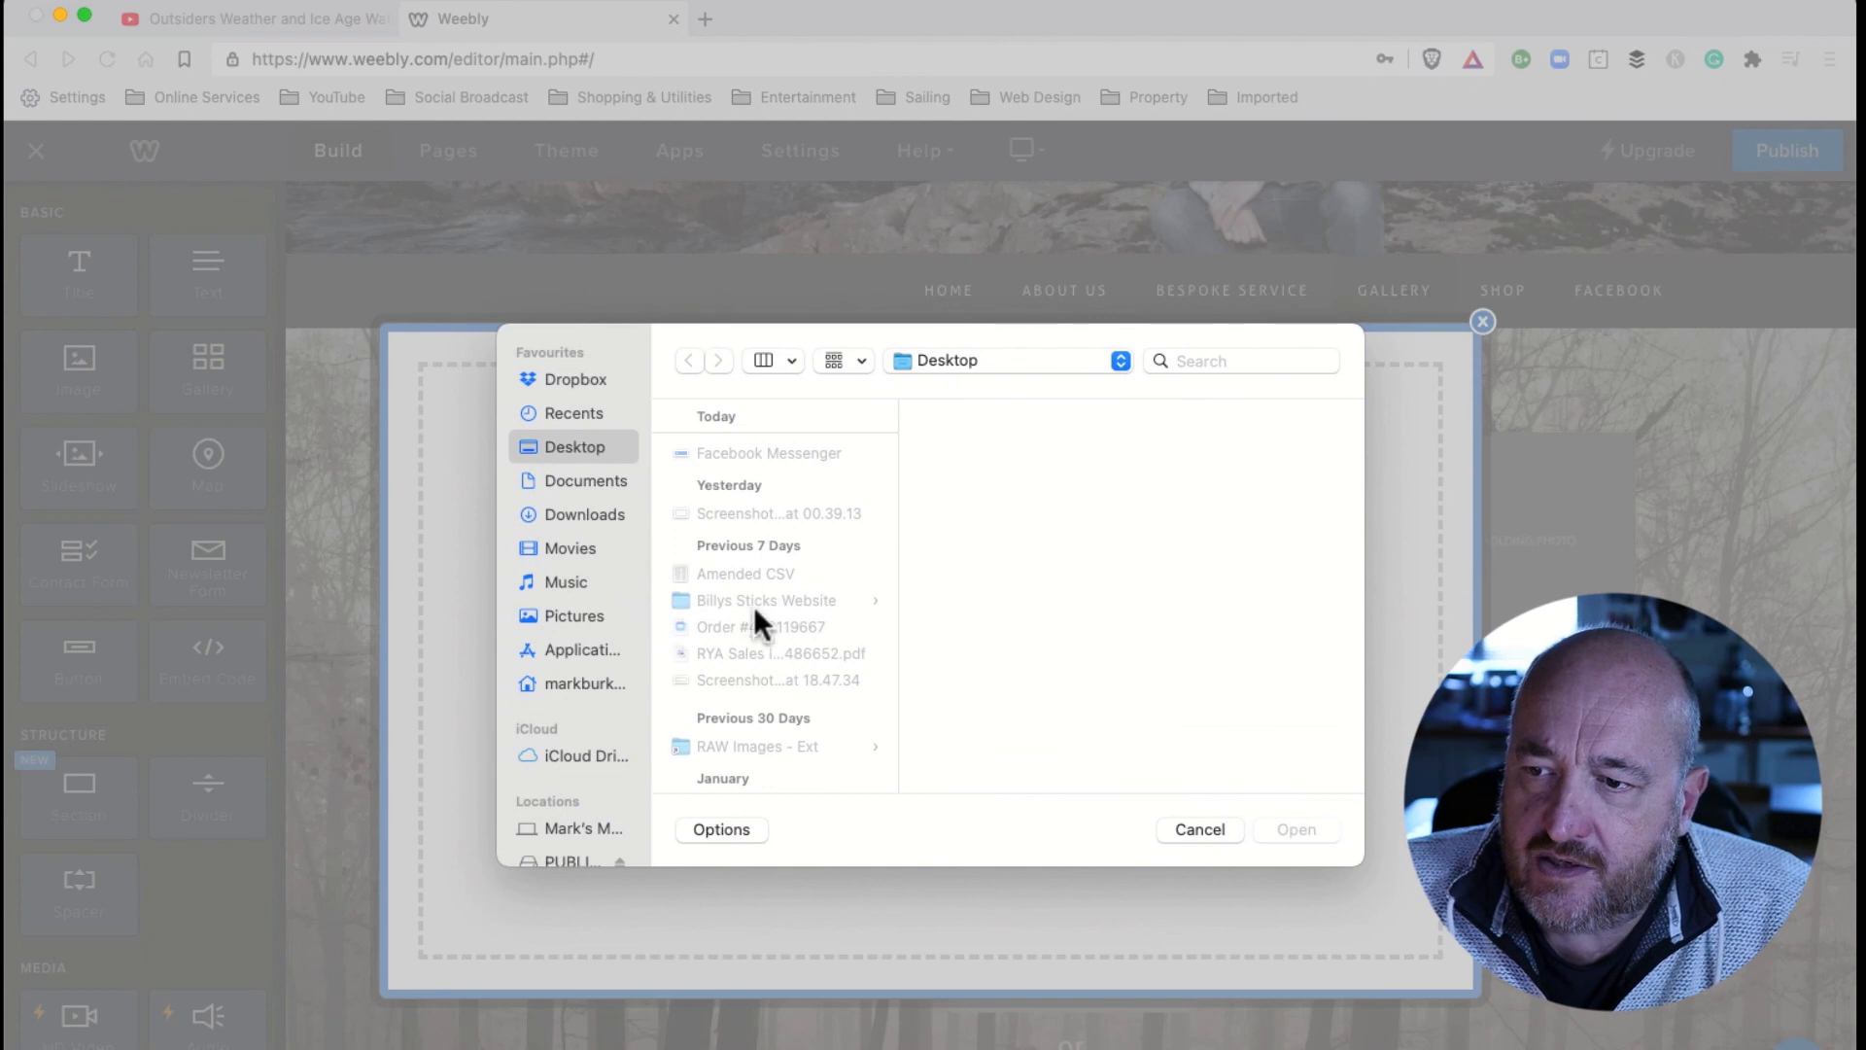
left_click(770, 453)
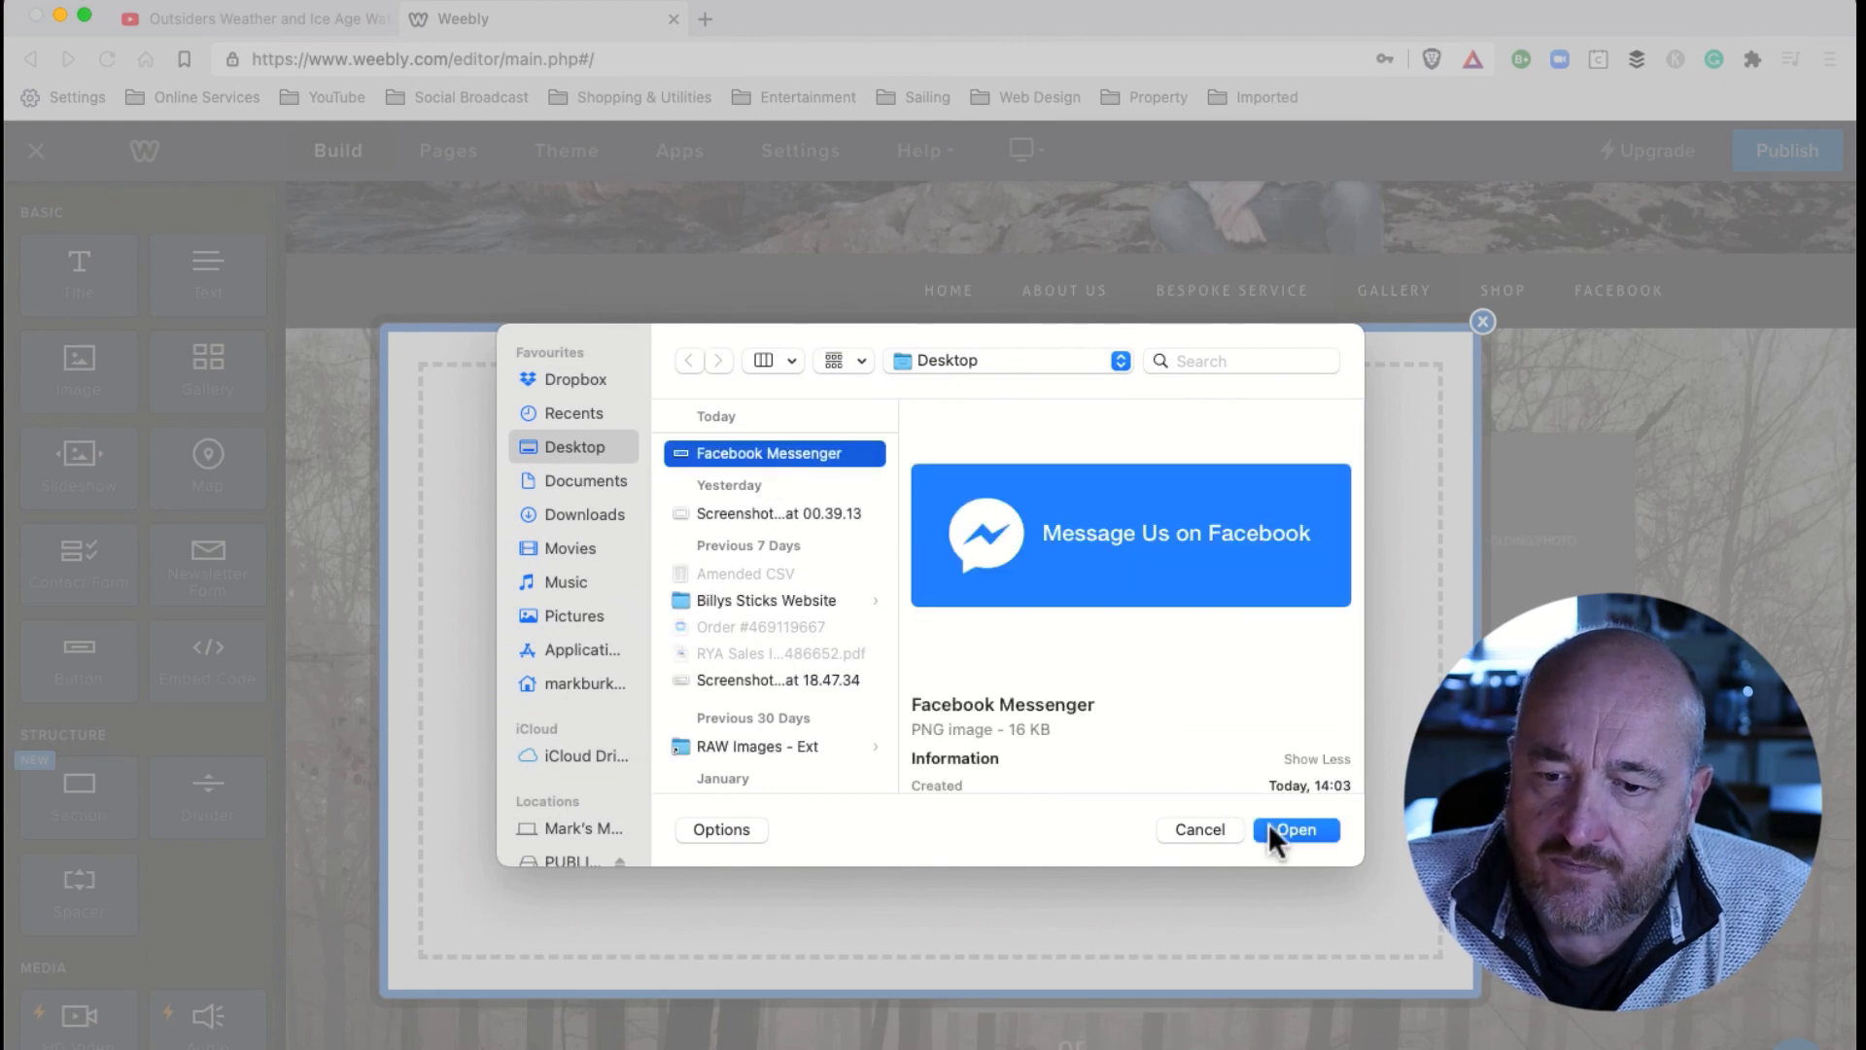
left_click(1295, 831)
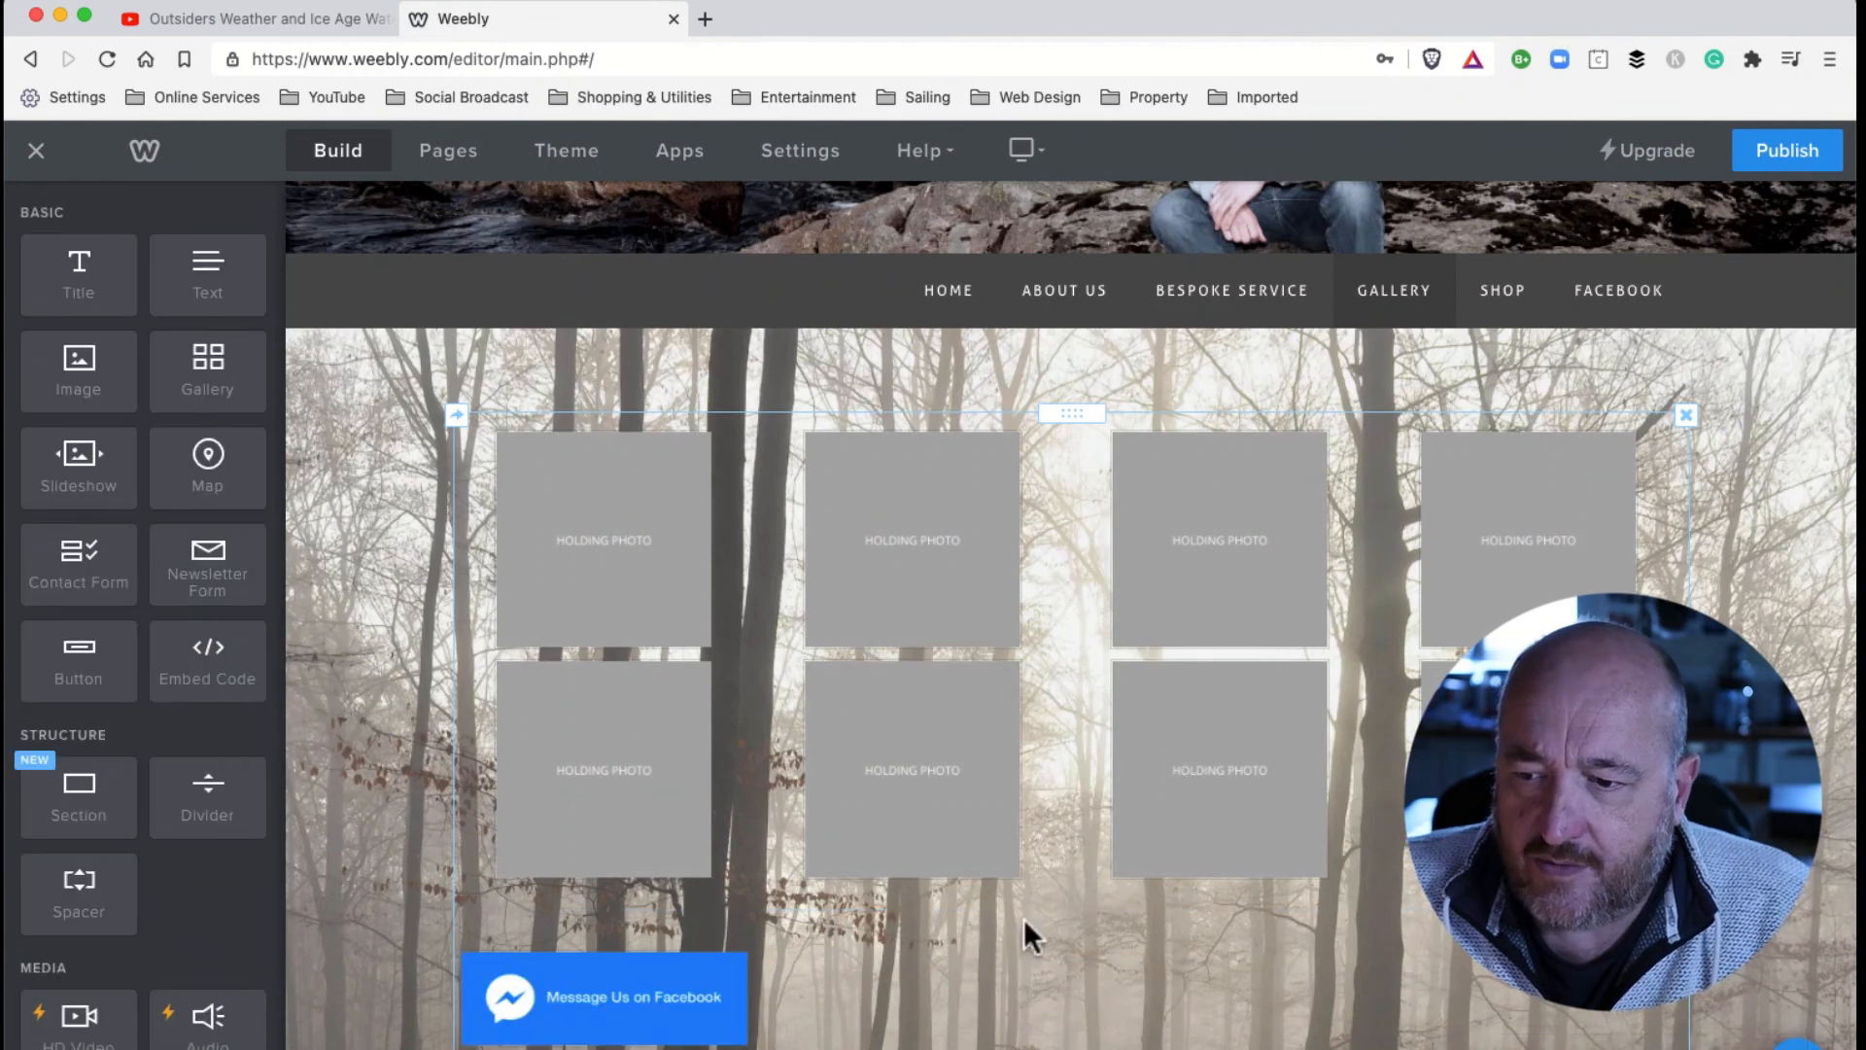
Place the Messenger image in the gallery's third column, then delete it leaving only holding photos.
left_click(1069, 412)
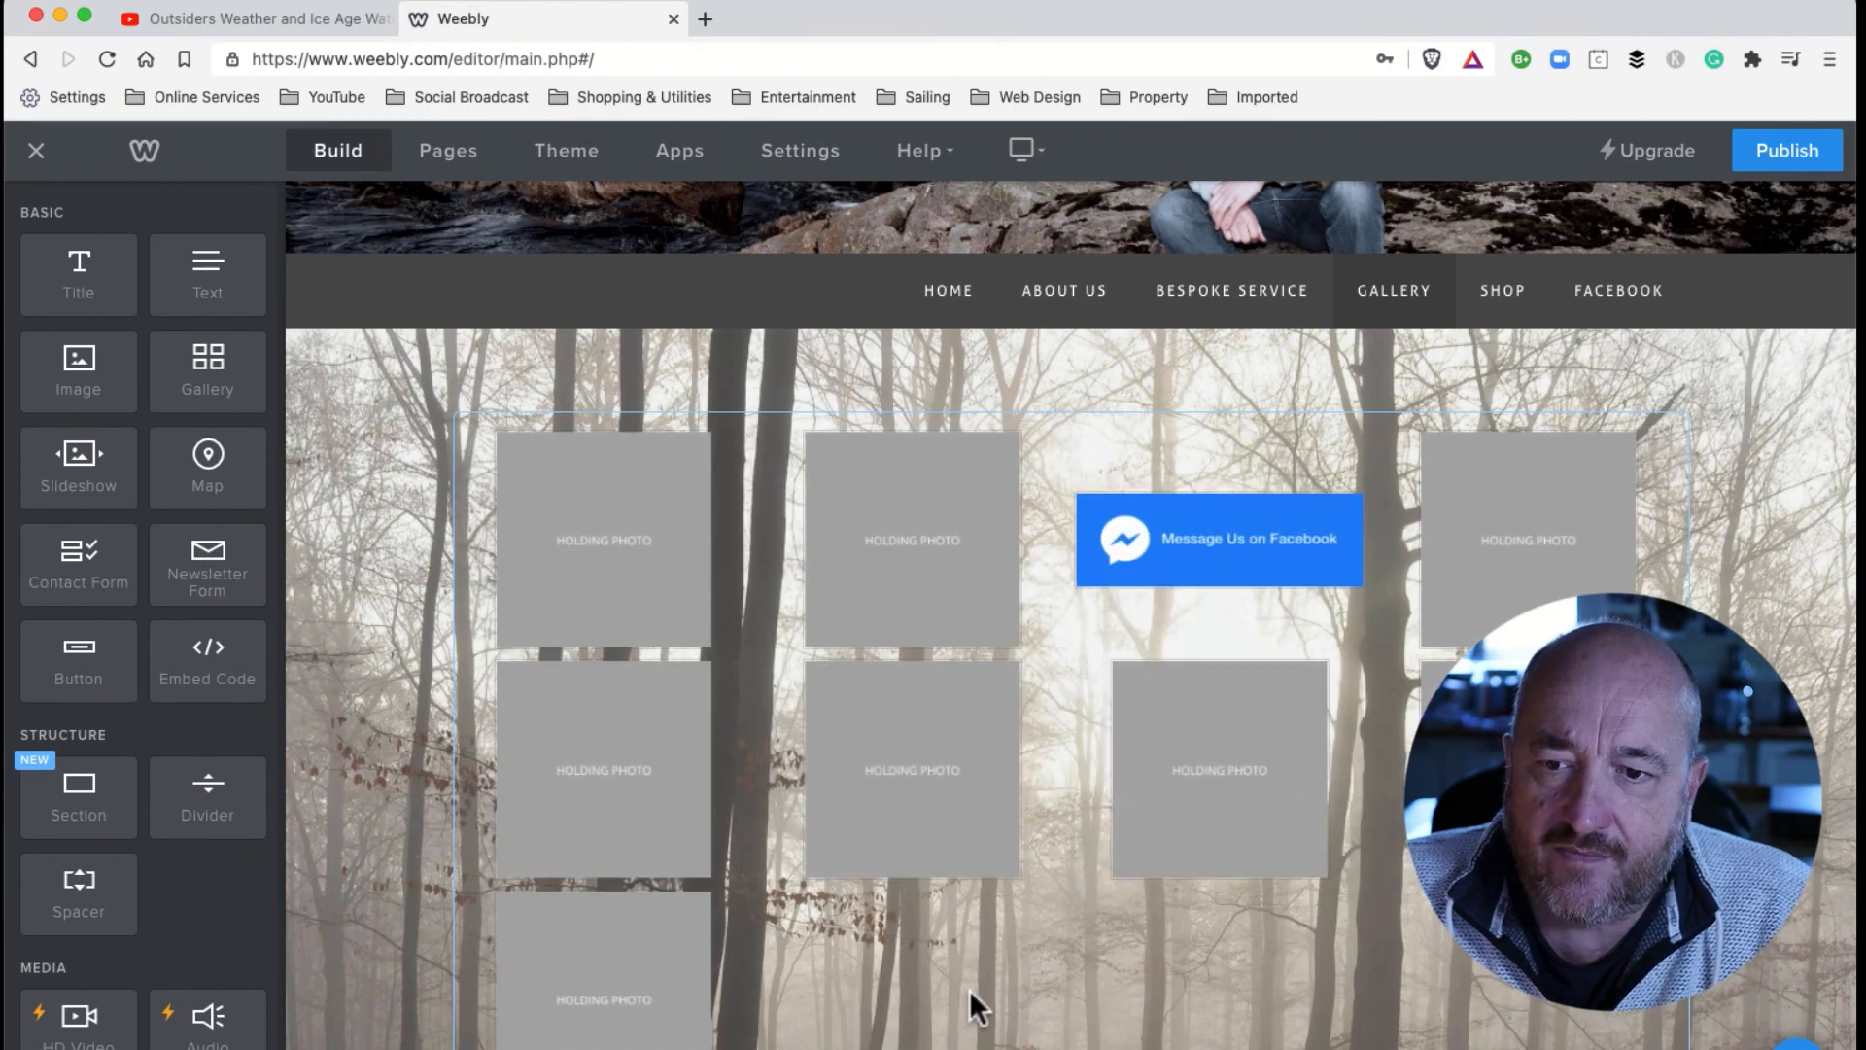
mouse_move(1816, 570)
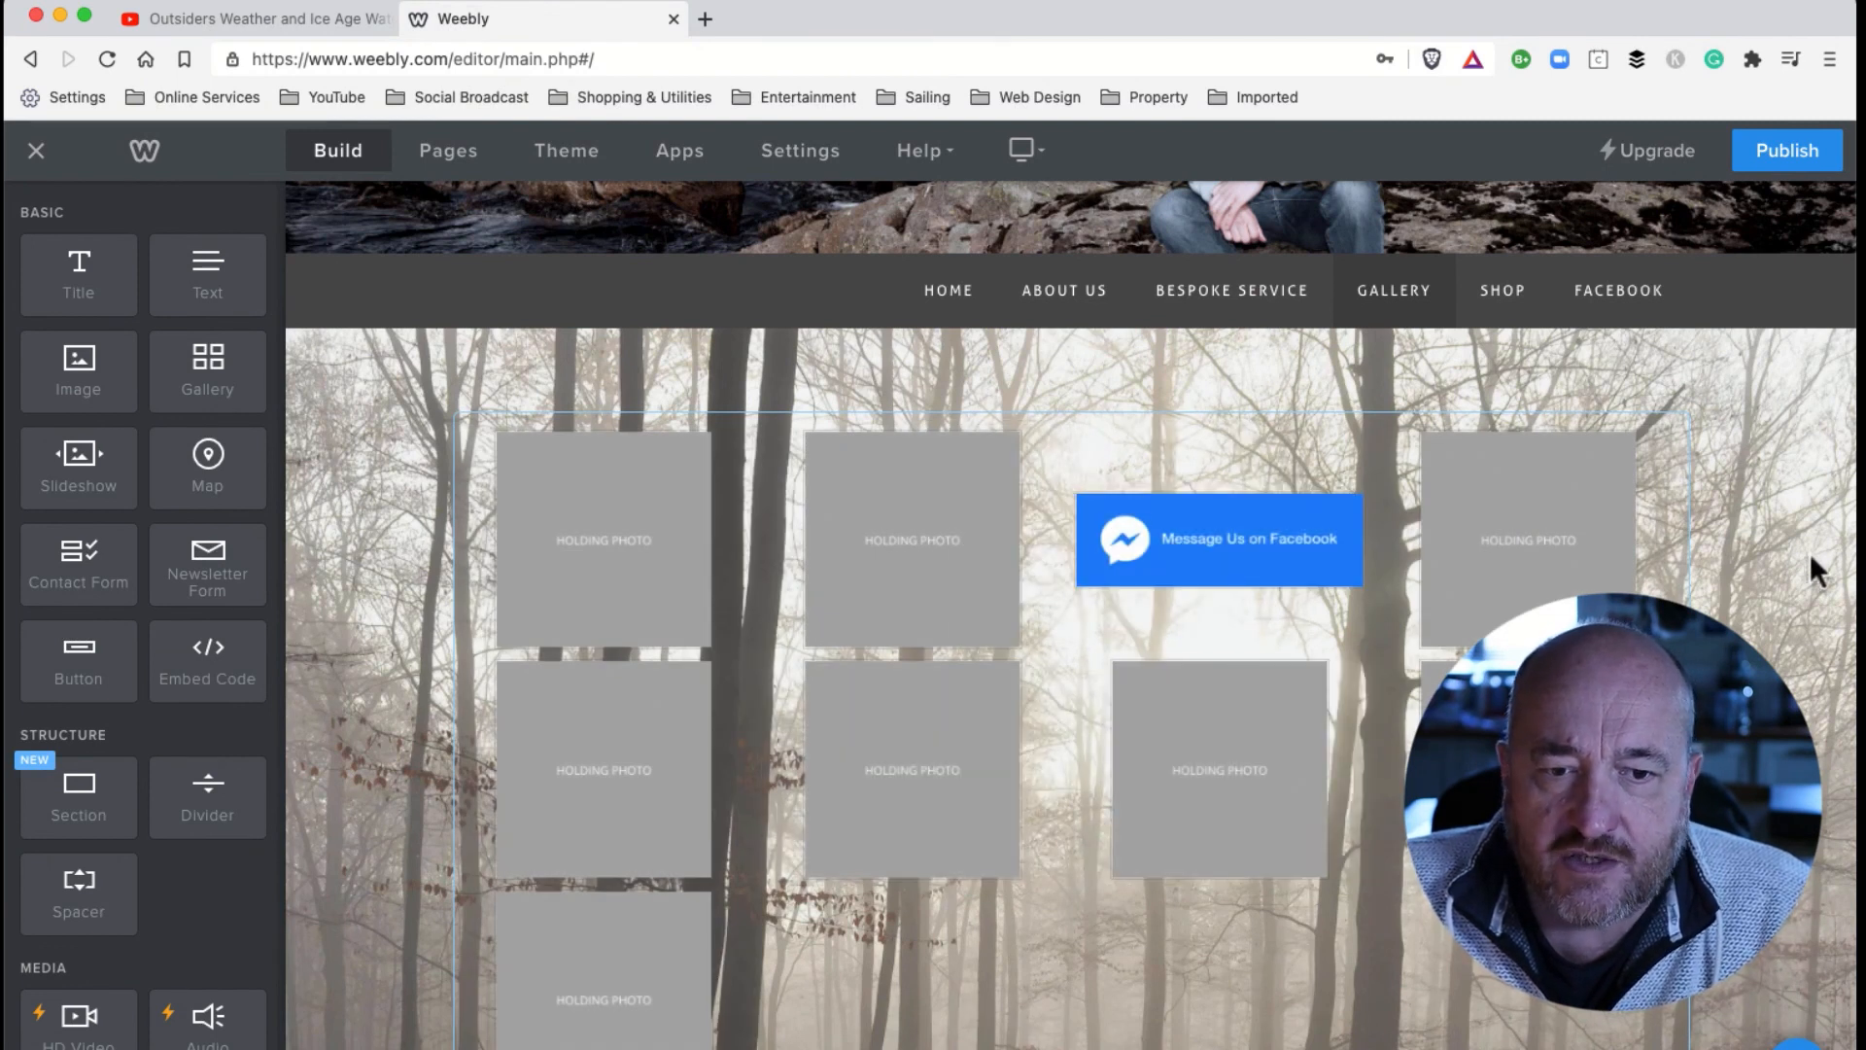
scroll("down", 3)
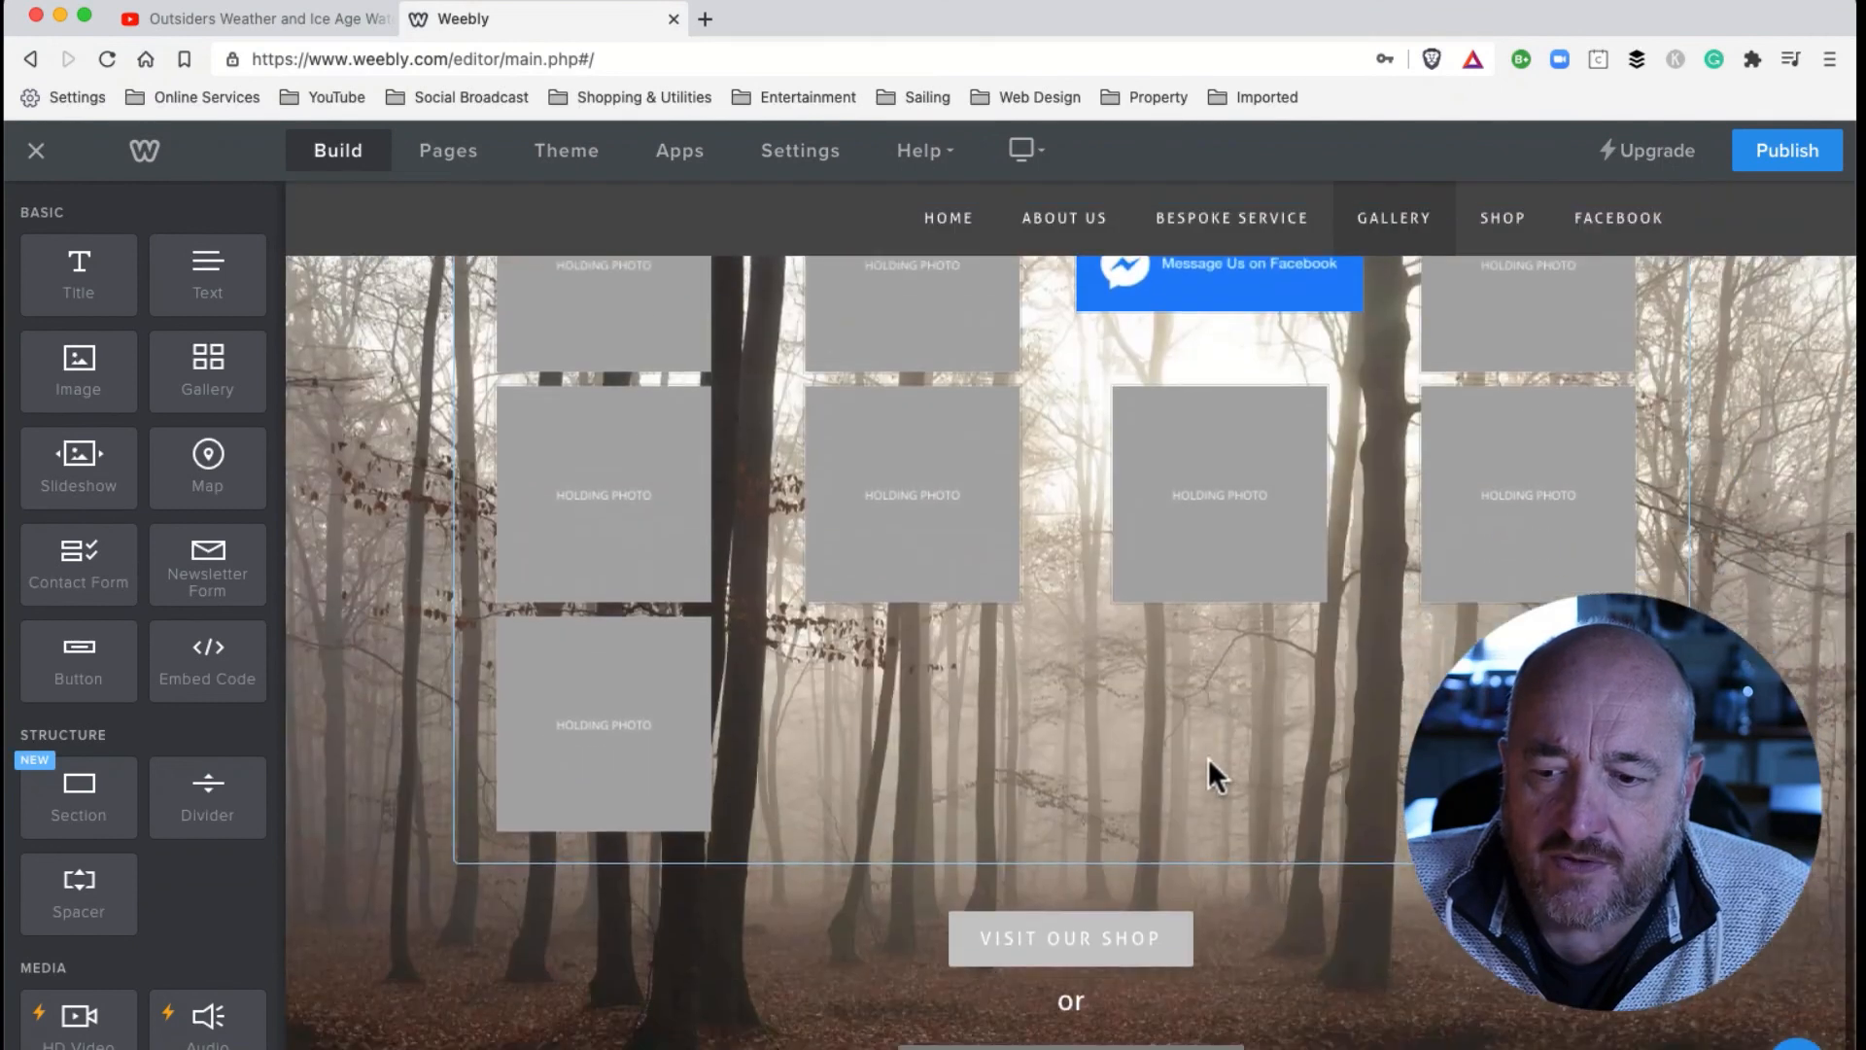
scroll("up", 3)
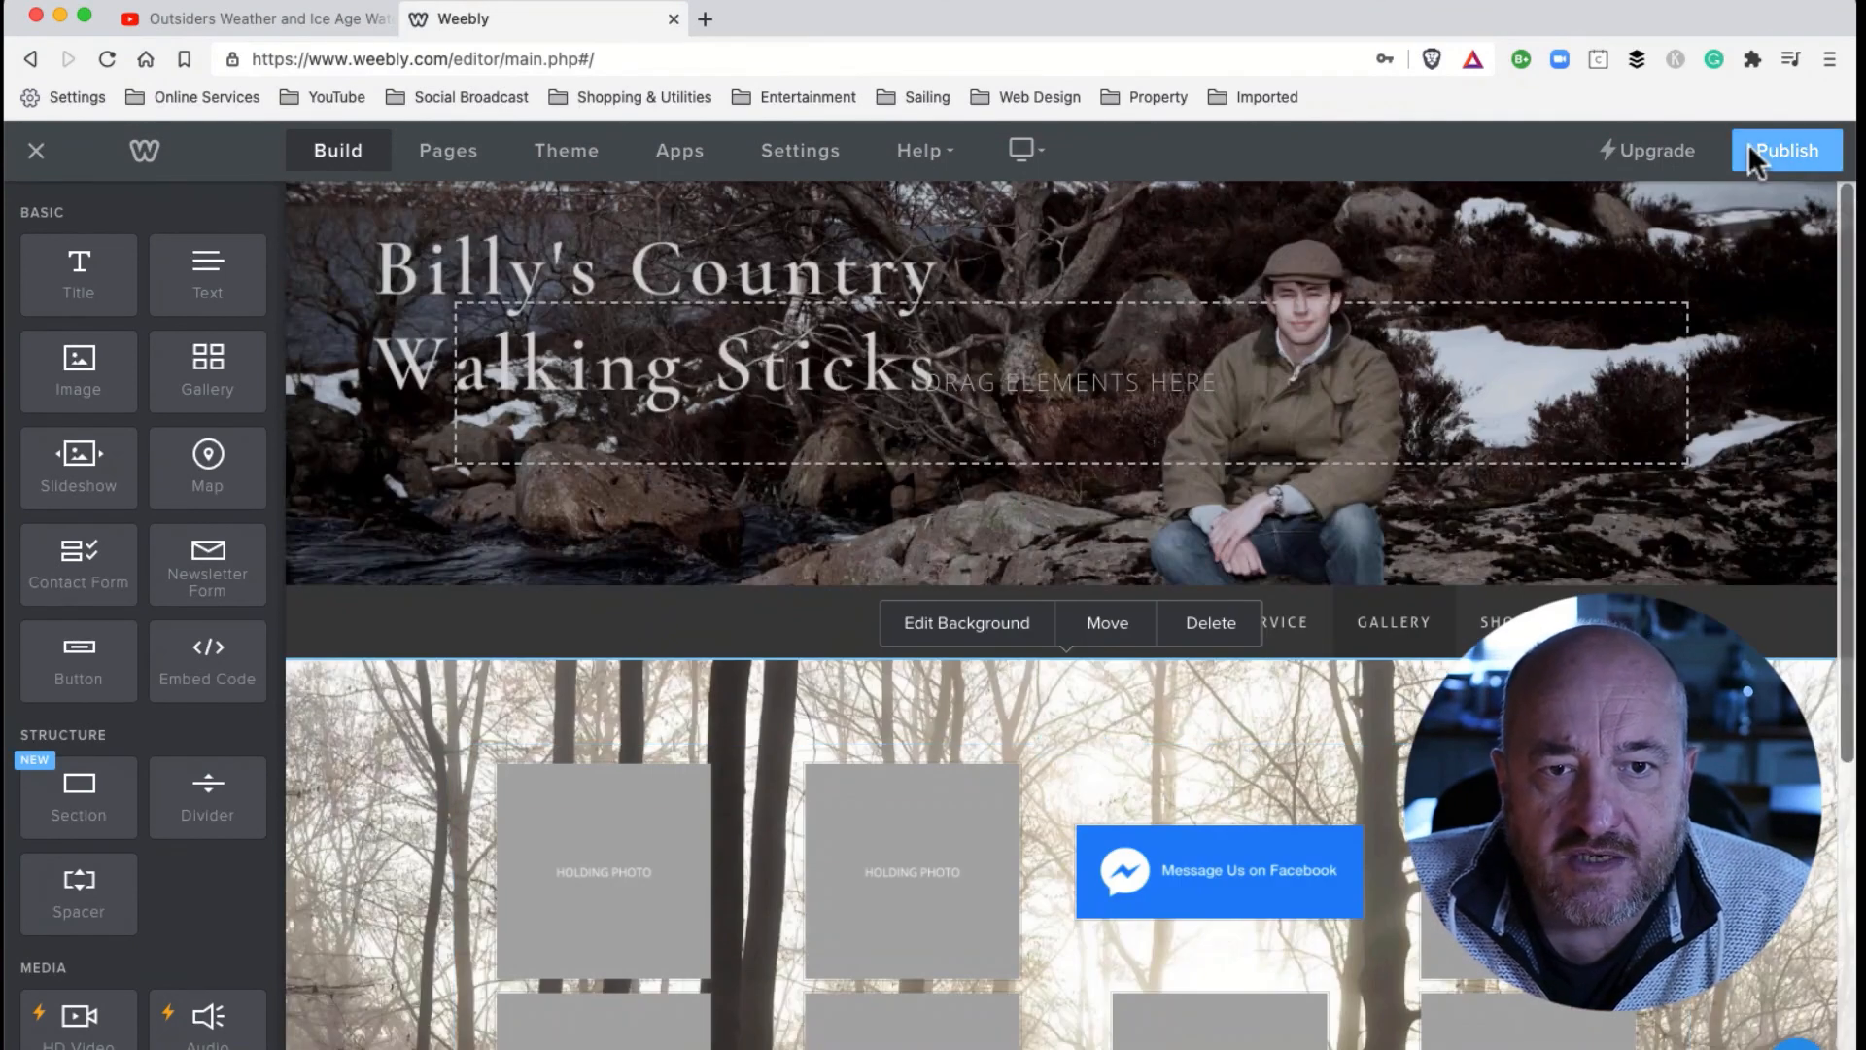
mouse_move(1427, 563)
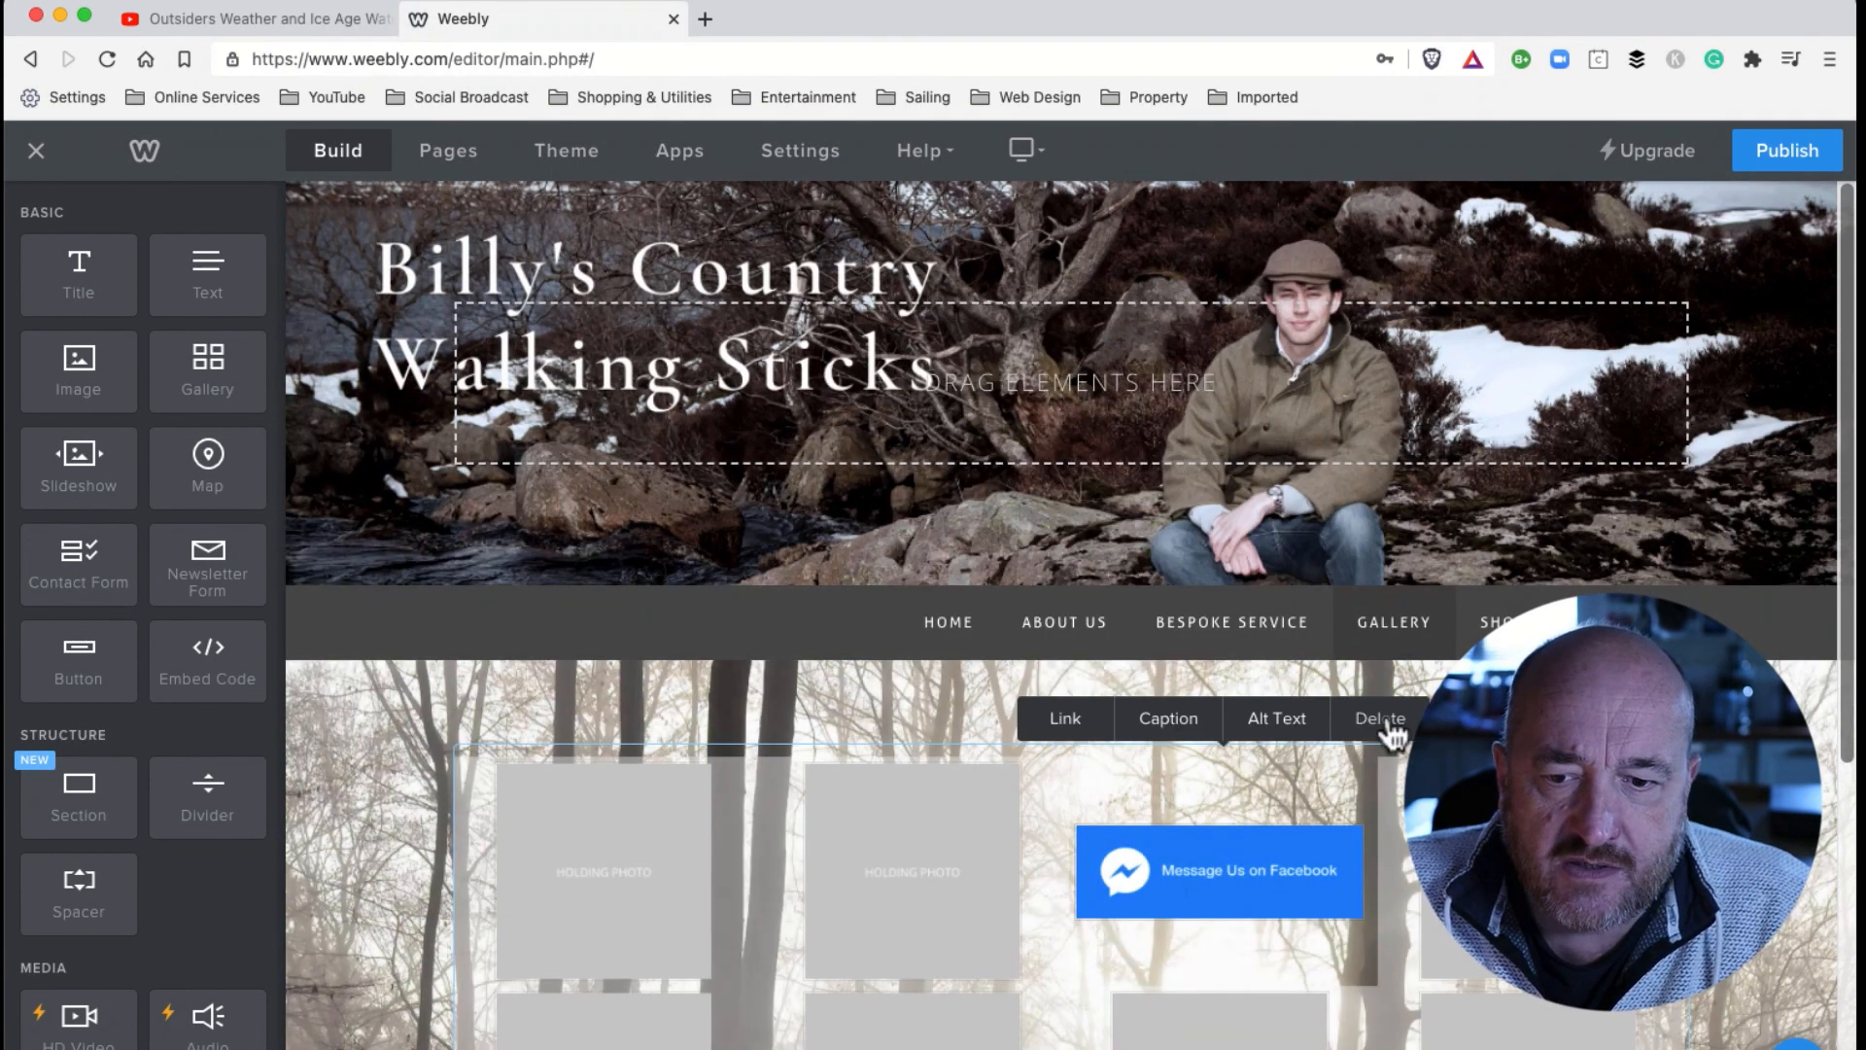
scroll("down", 3)
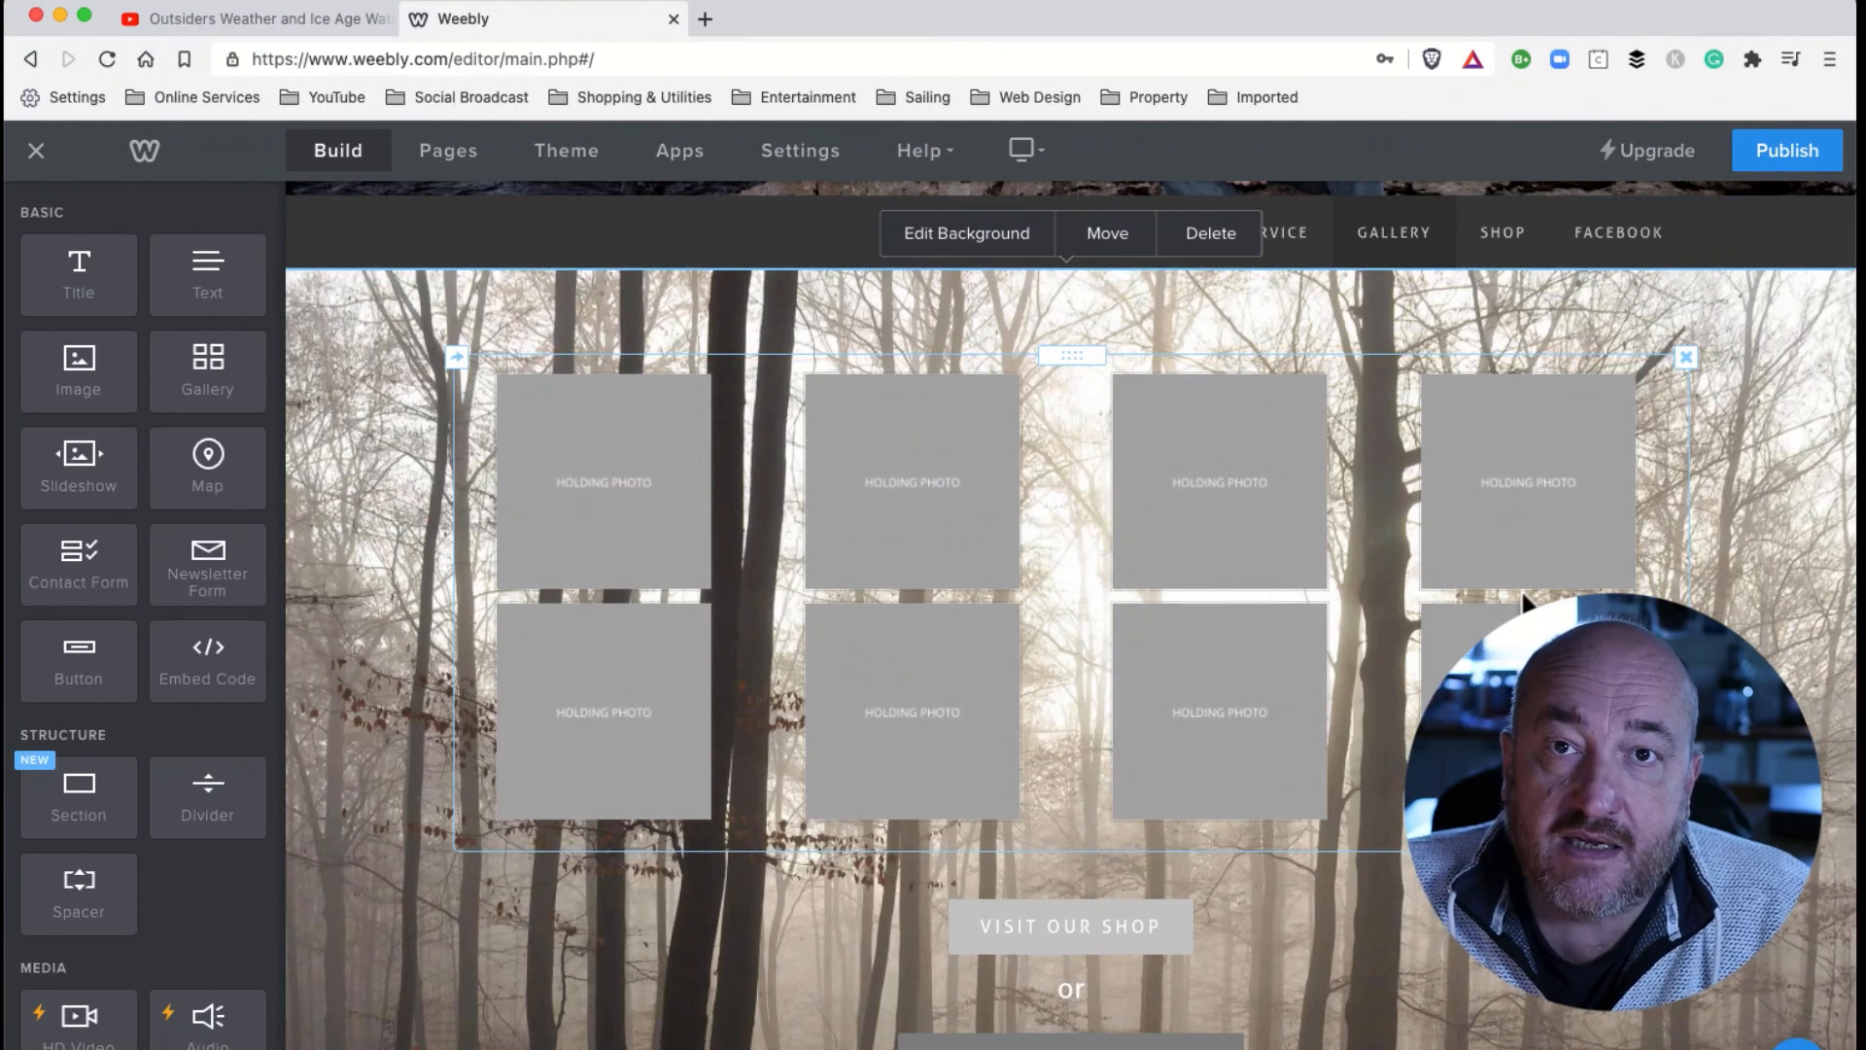